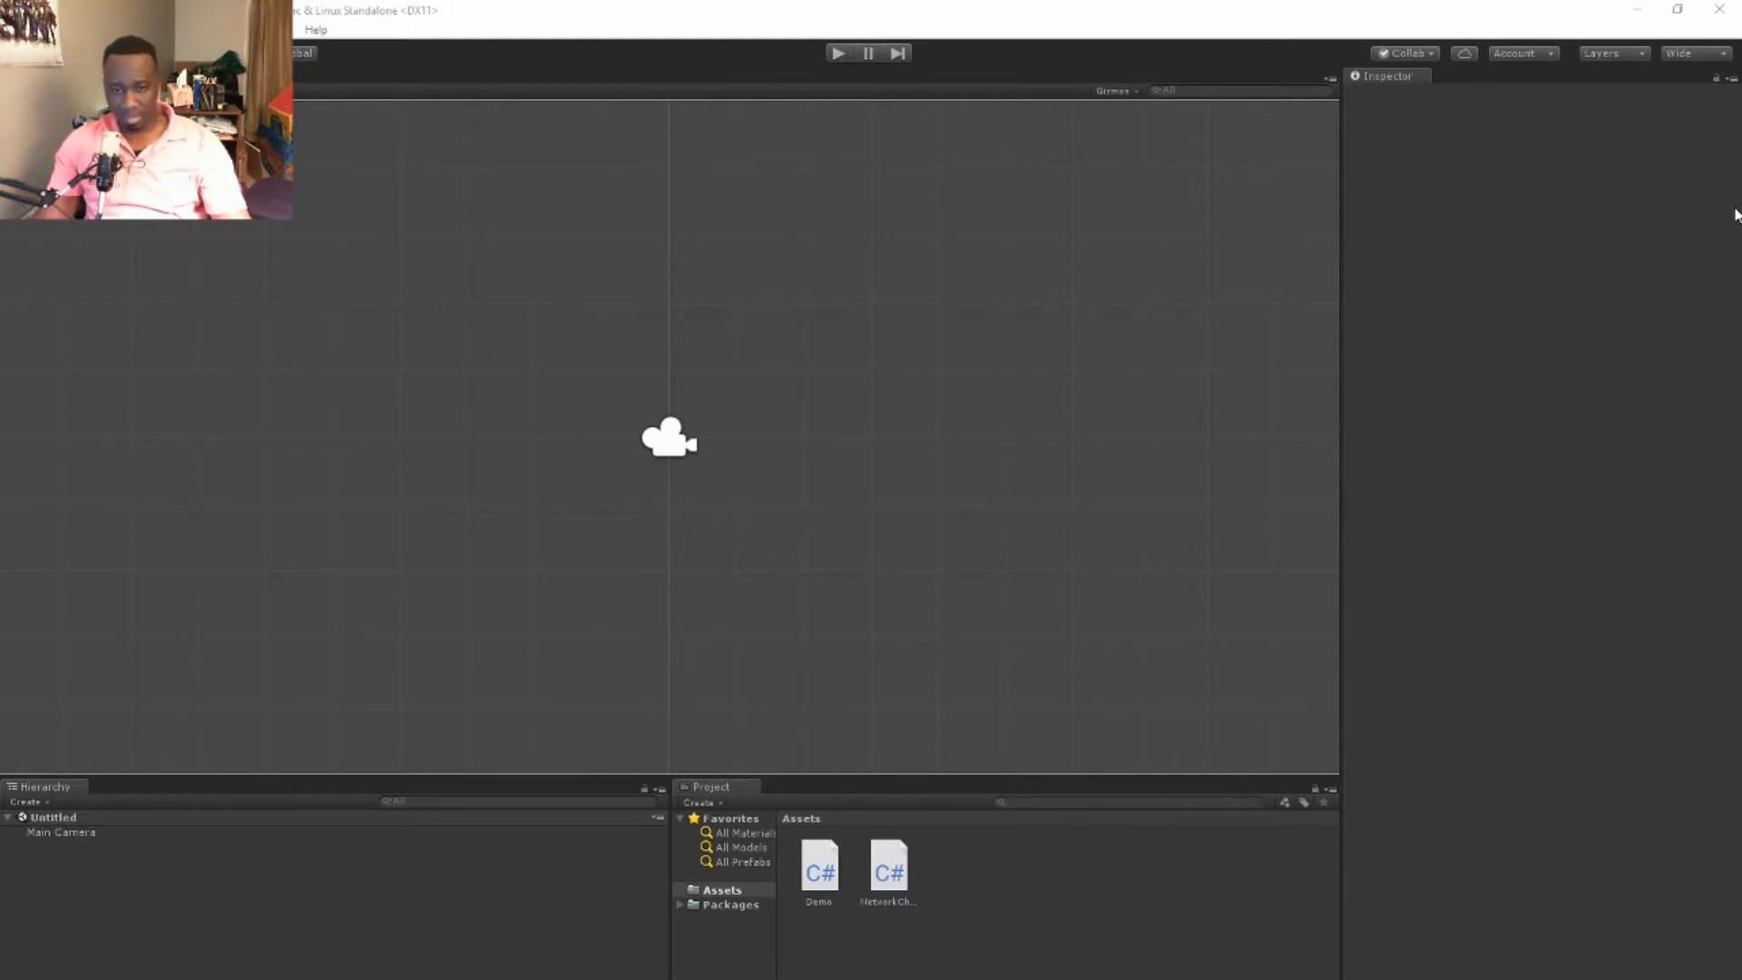
mouse_move(487, 541)
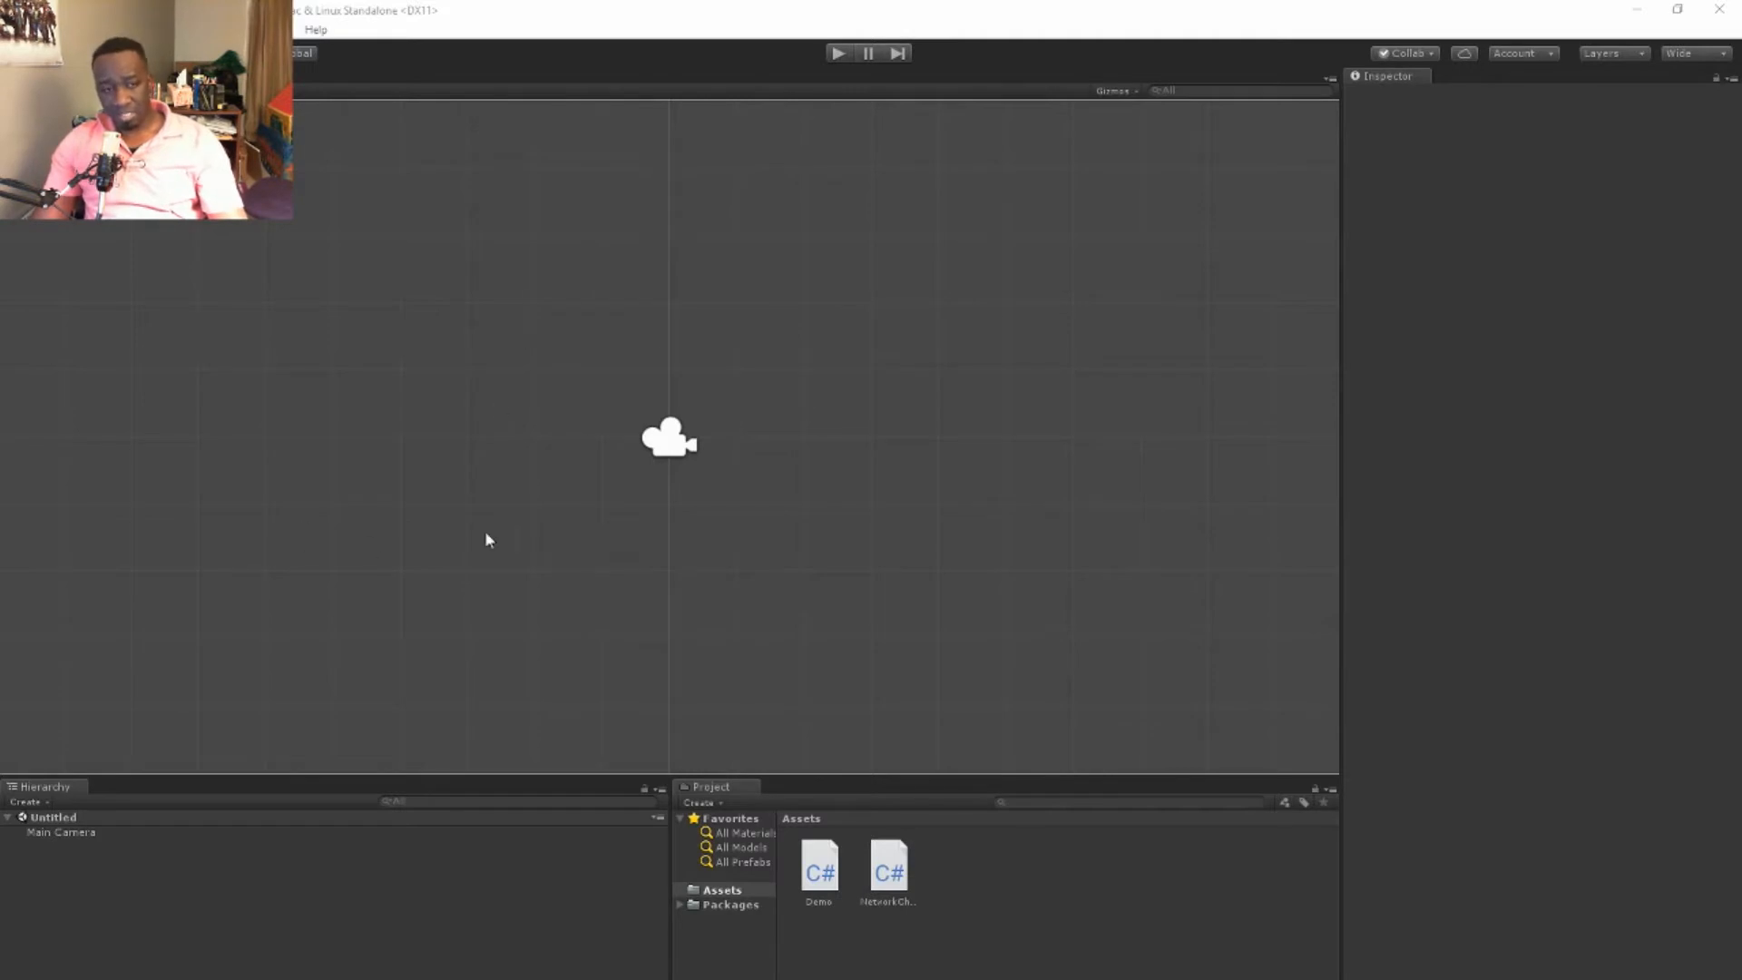
mouse_move(635, 831)
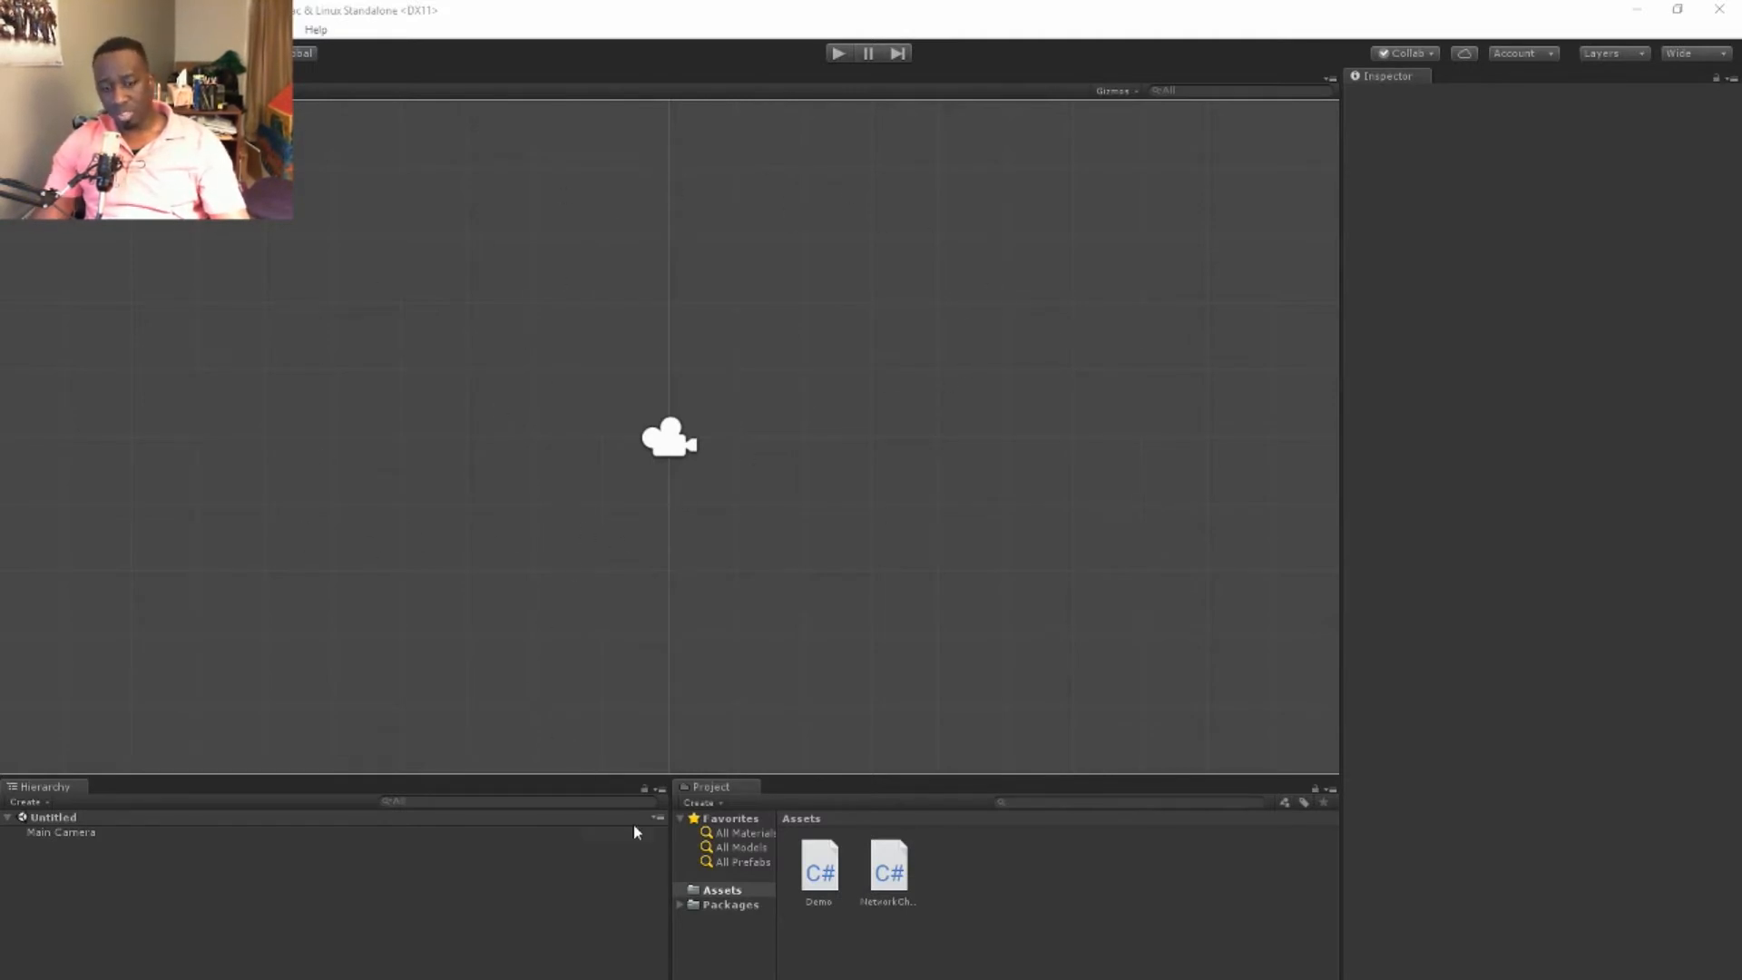
Select the Main Camera so its Camera component shows in the Inspector
click(818, 873)
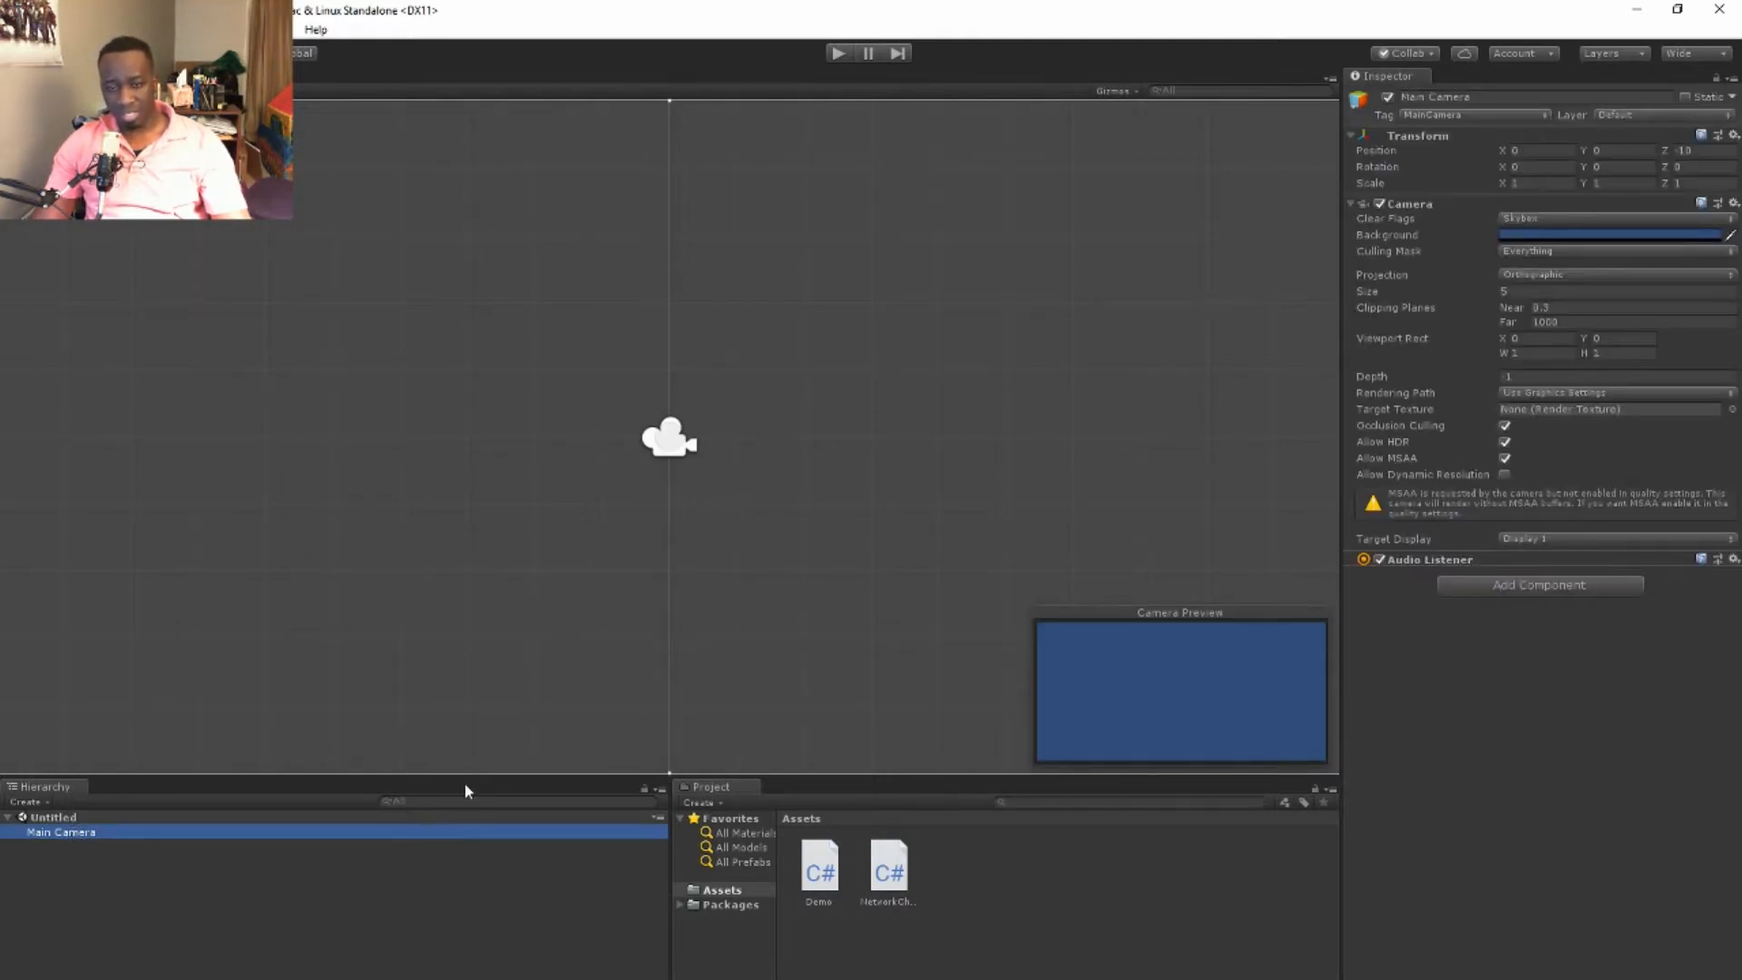
In the Game view, set the camera's Clear Flags to Solid Color with a golden-brown background
click(838, 52)
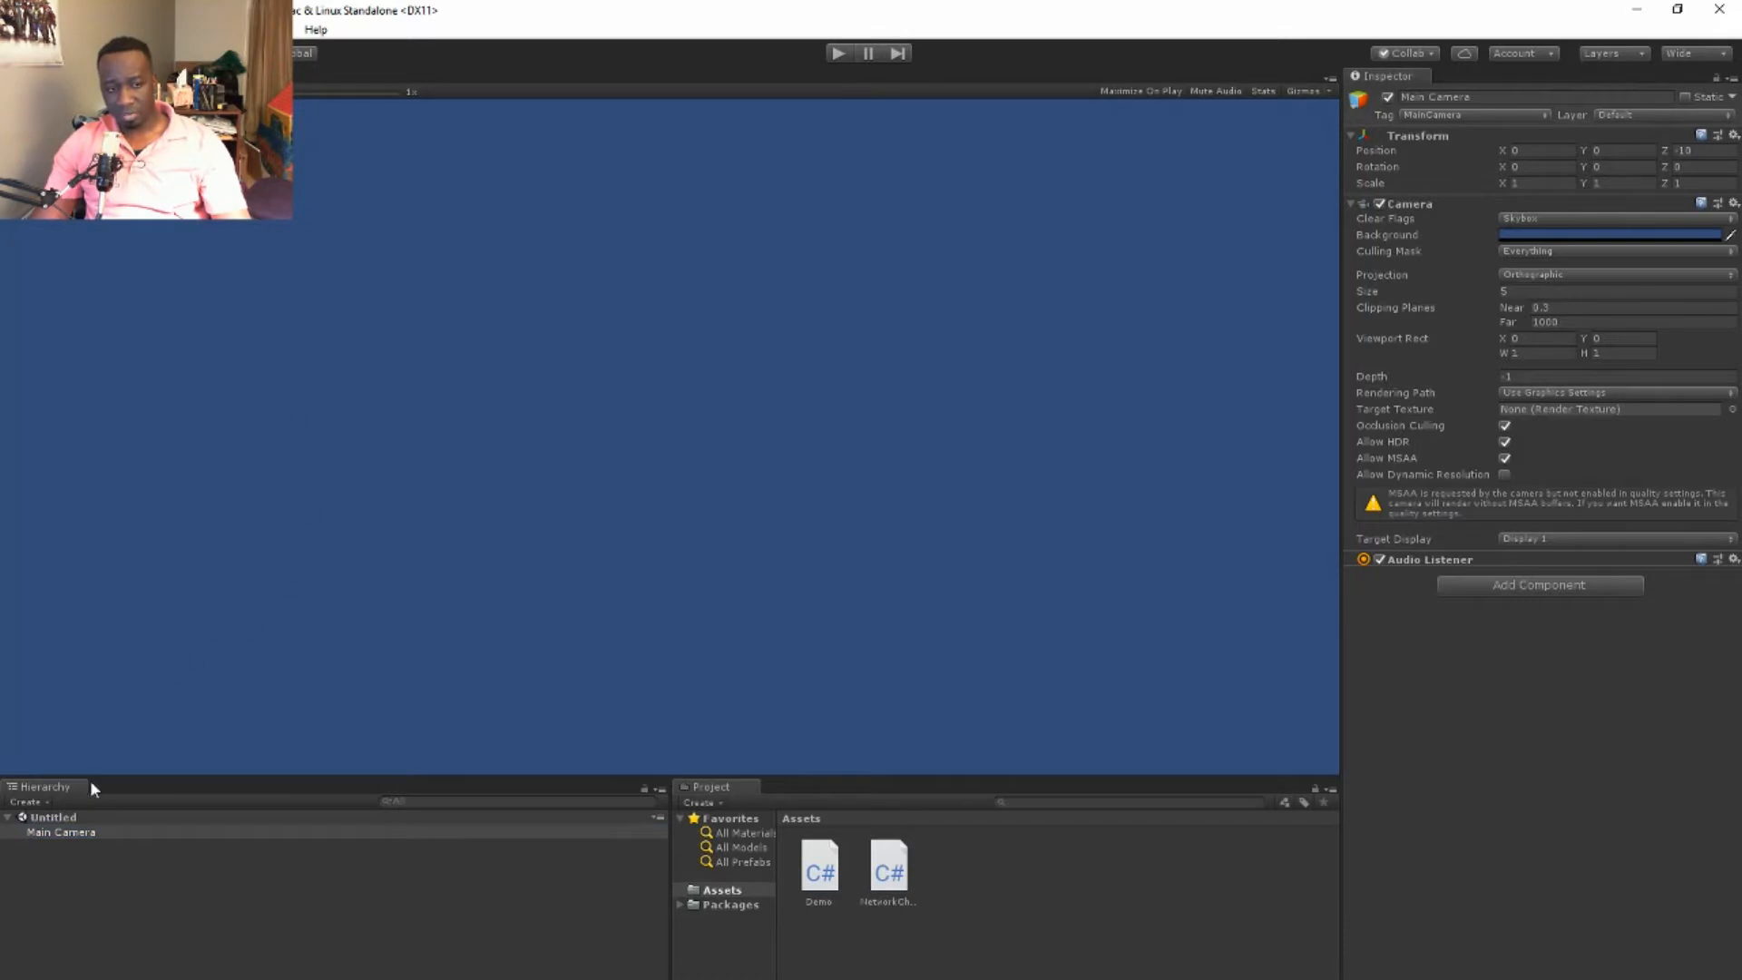
mouse_move(1561, 230)
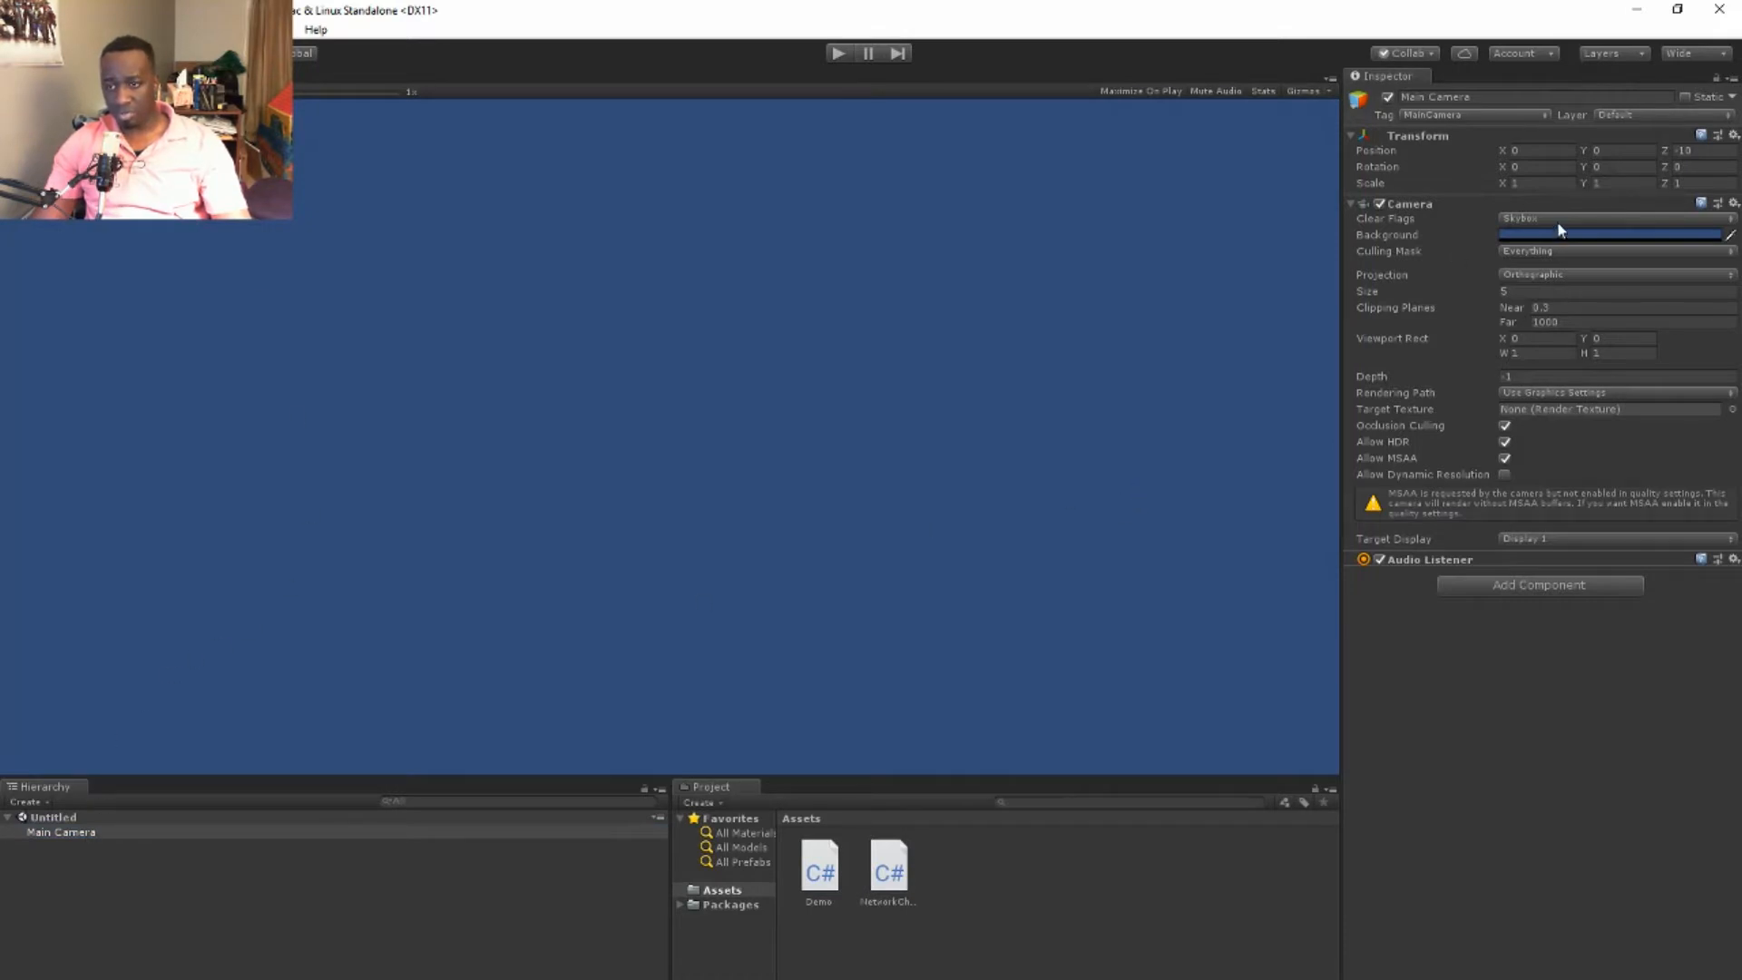
click(1612, 218)
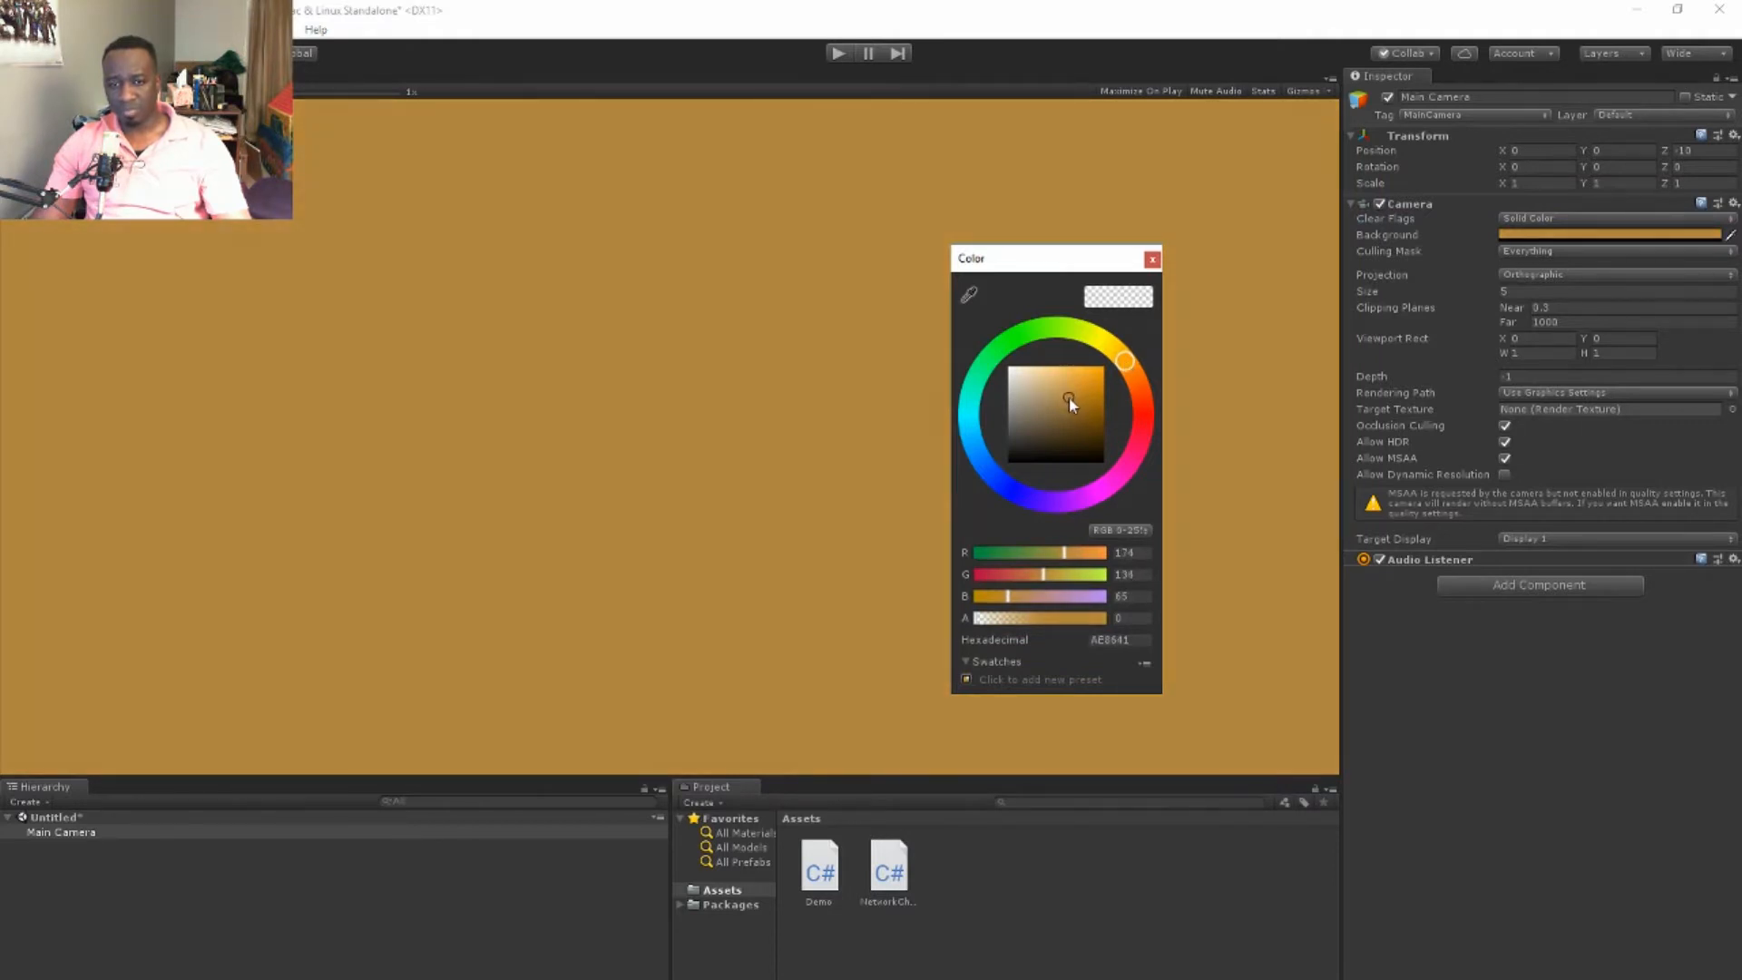
click(1152, 259)
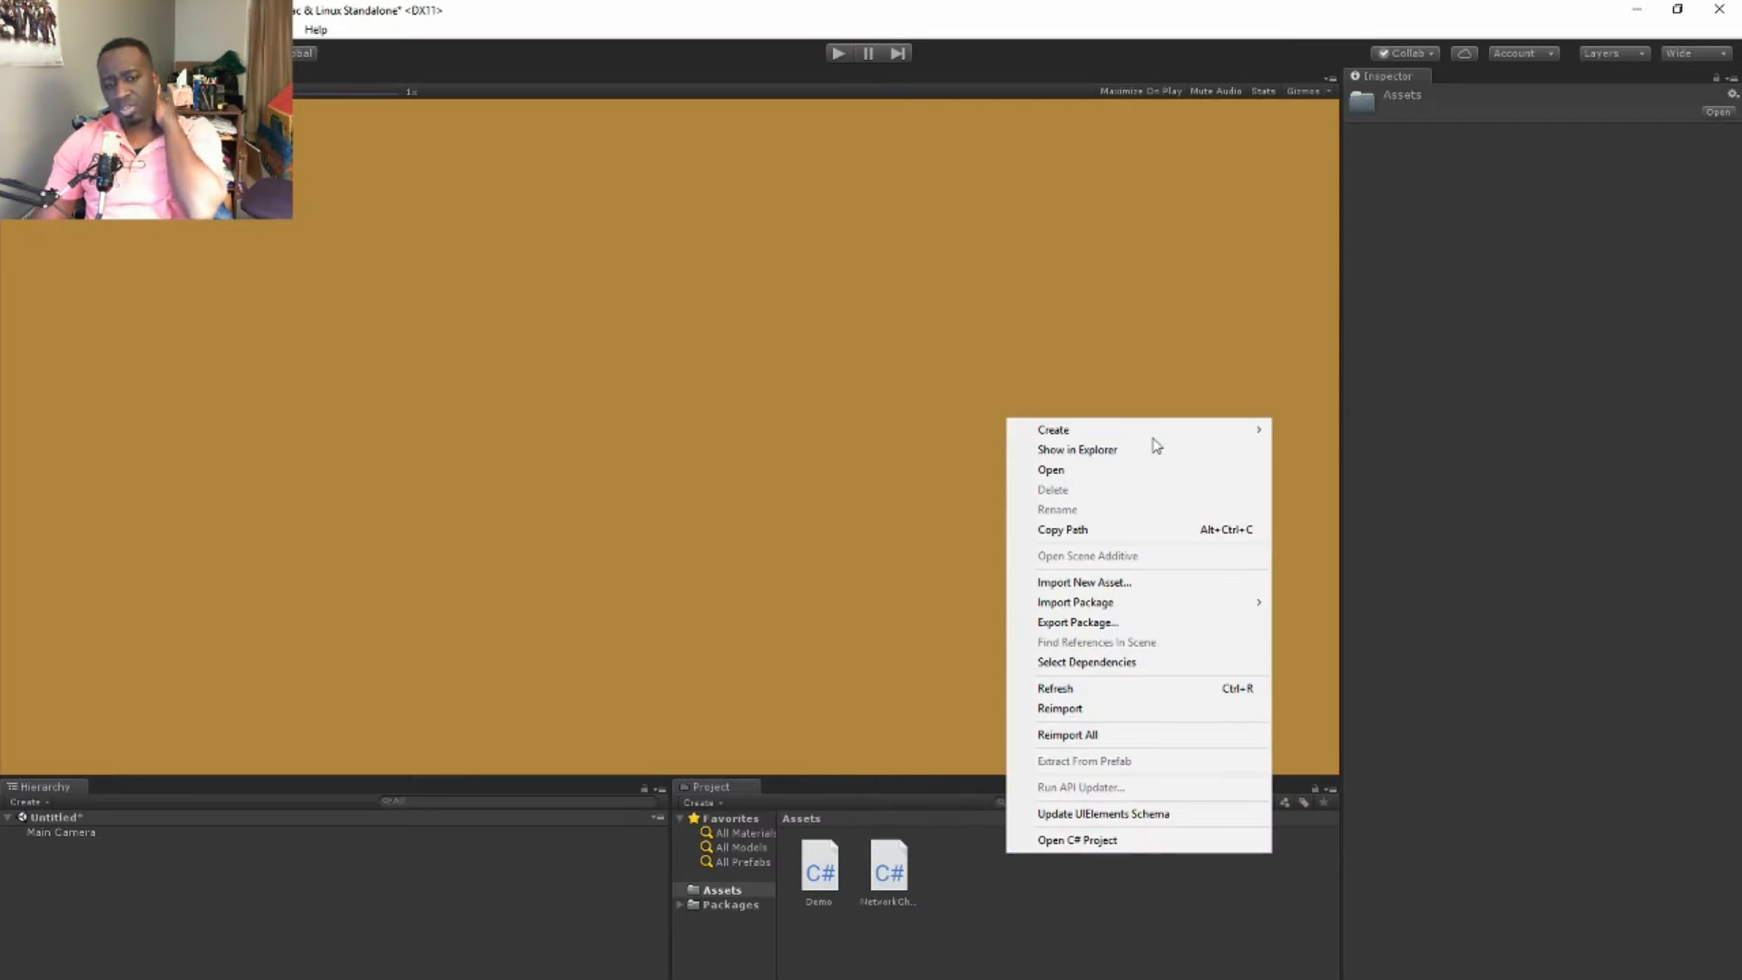
Create a C# script named FixMyString in Assets and open it in Visual Studio
click(1051, 428)
text(FixMyString)
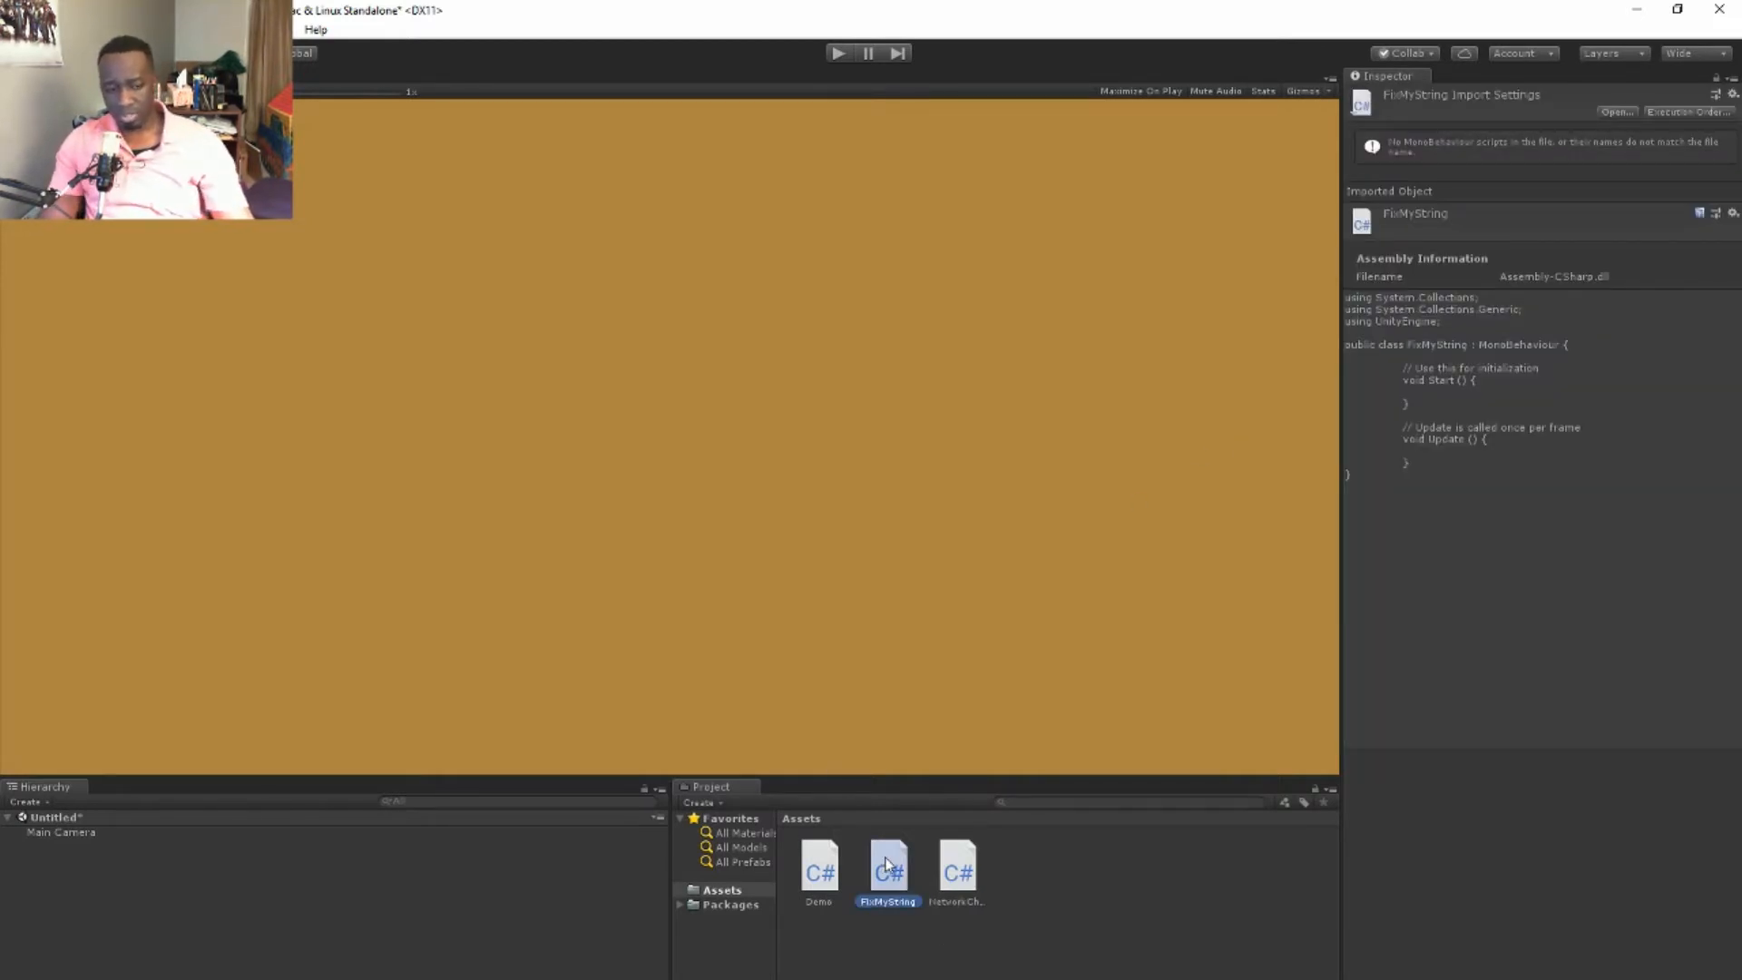
double_click(888, 869)
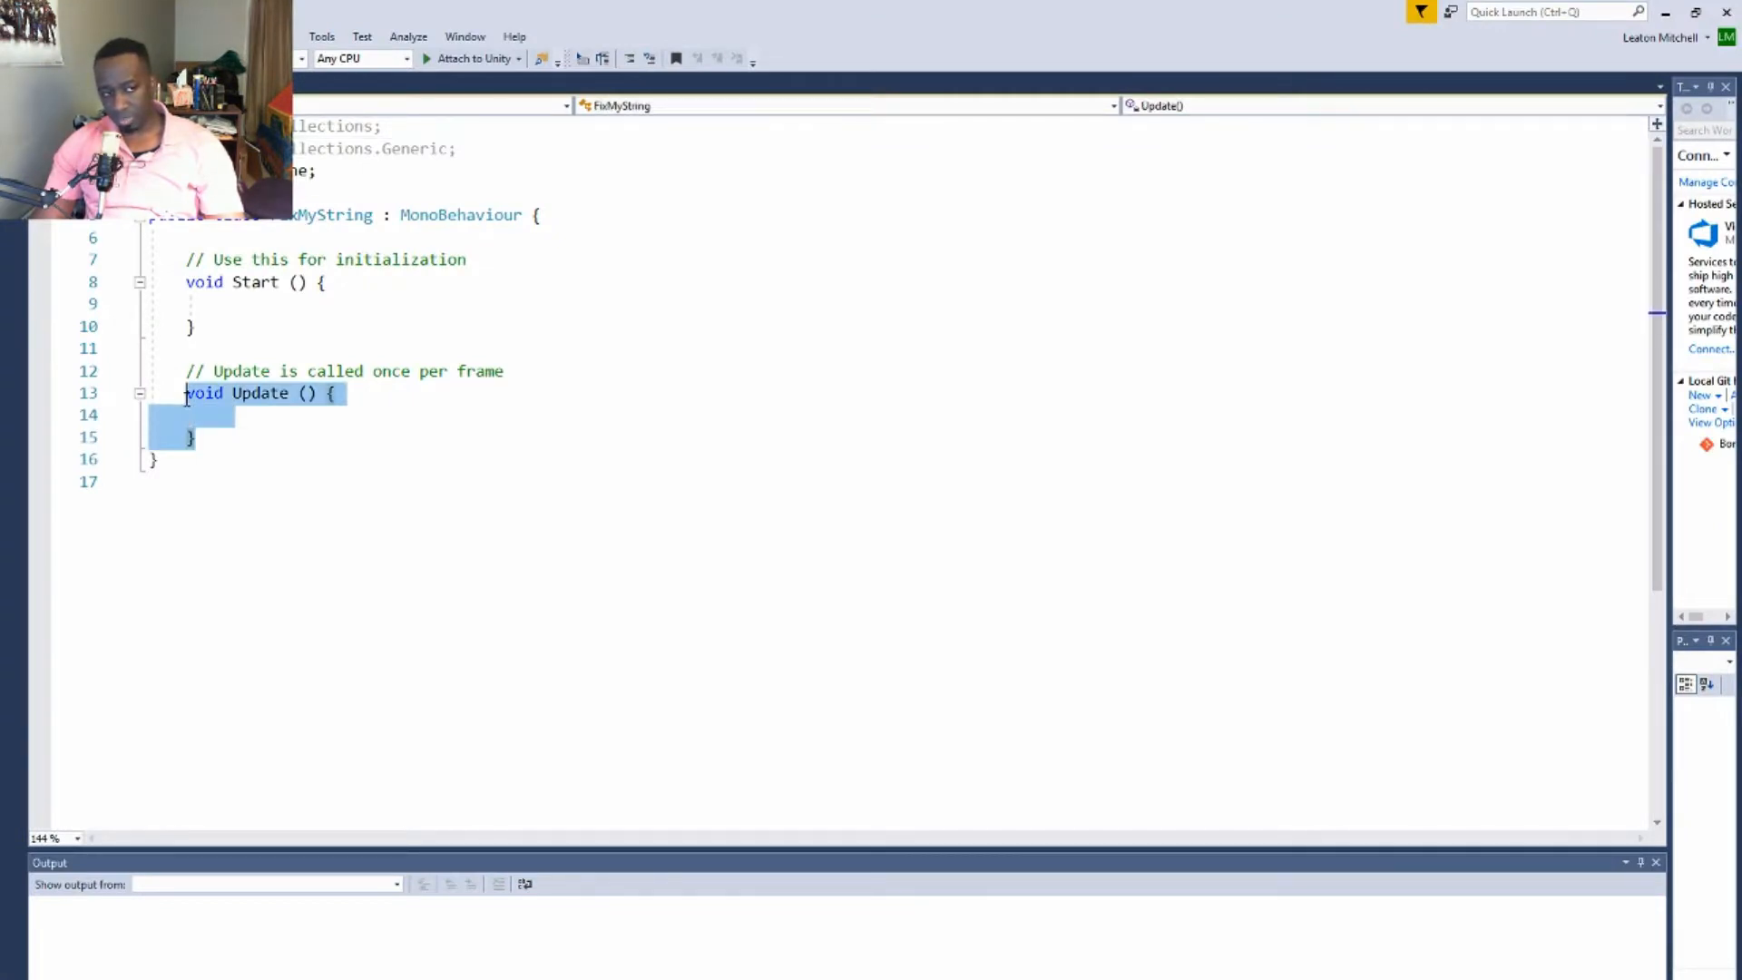
Remove the empty Update method and declare a public string field longstring
key(Delete)
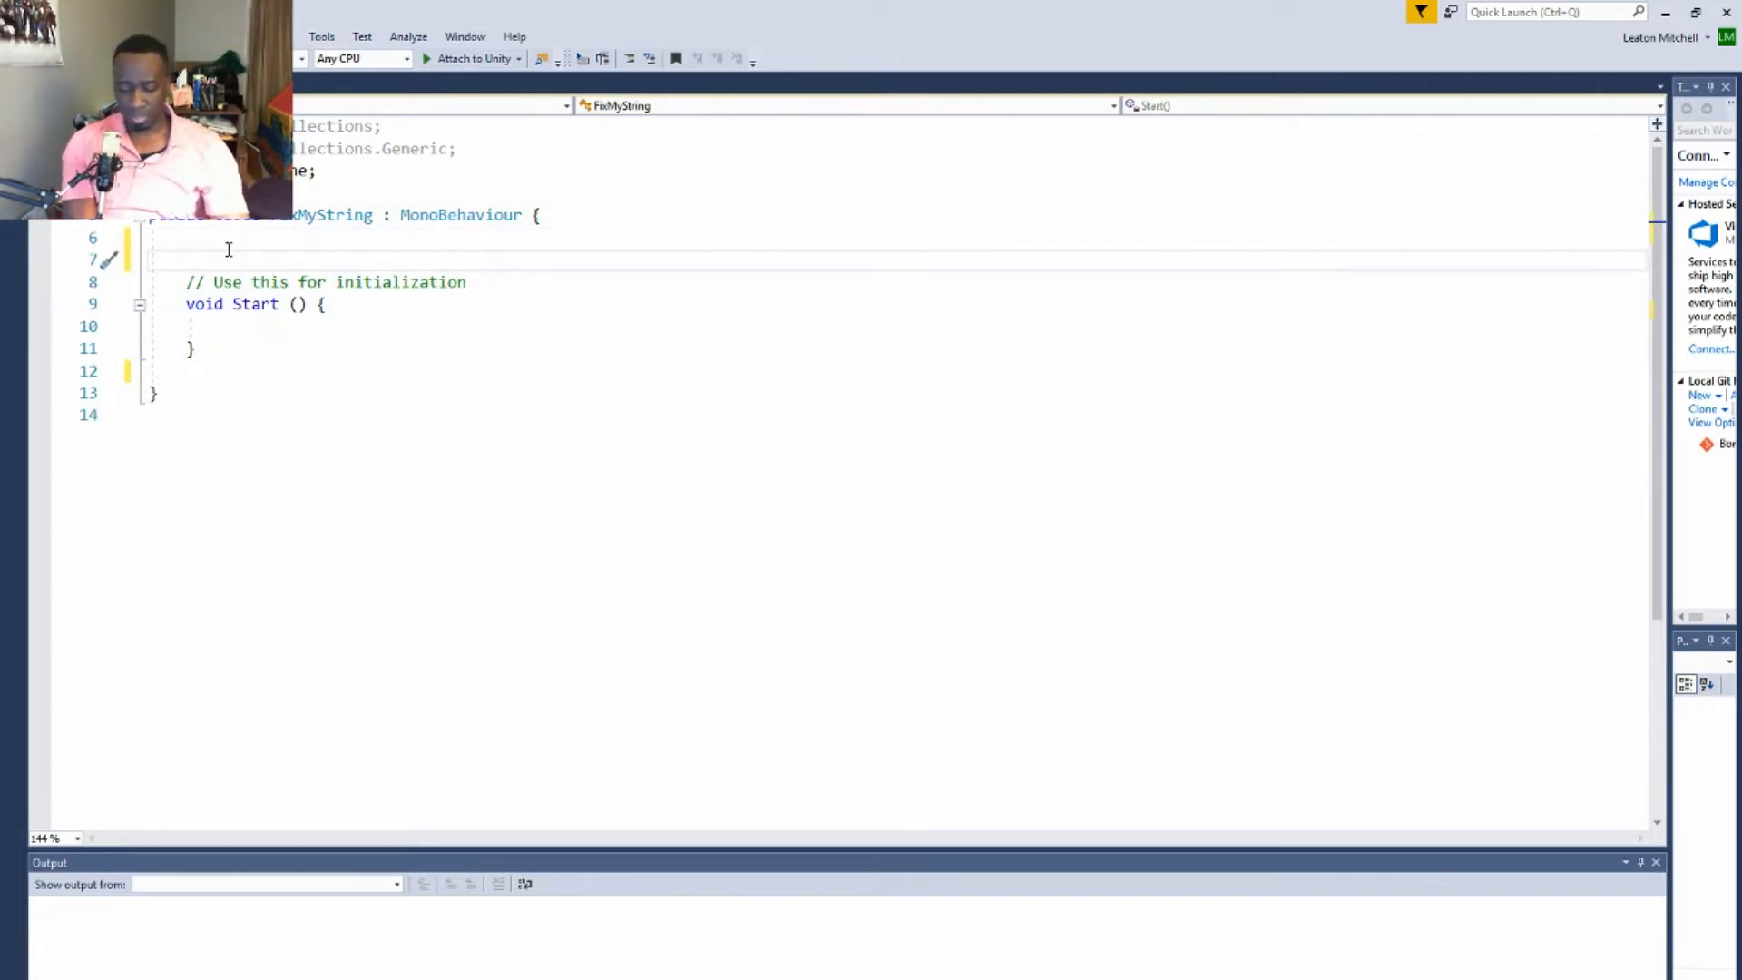
text(public)
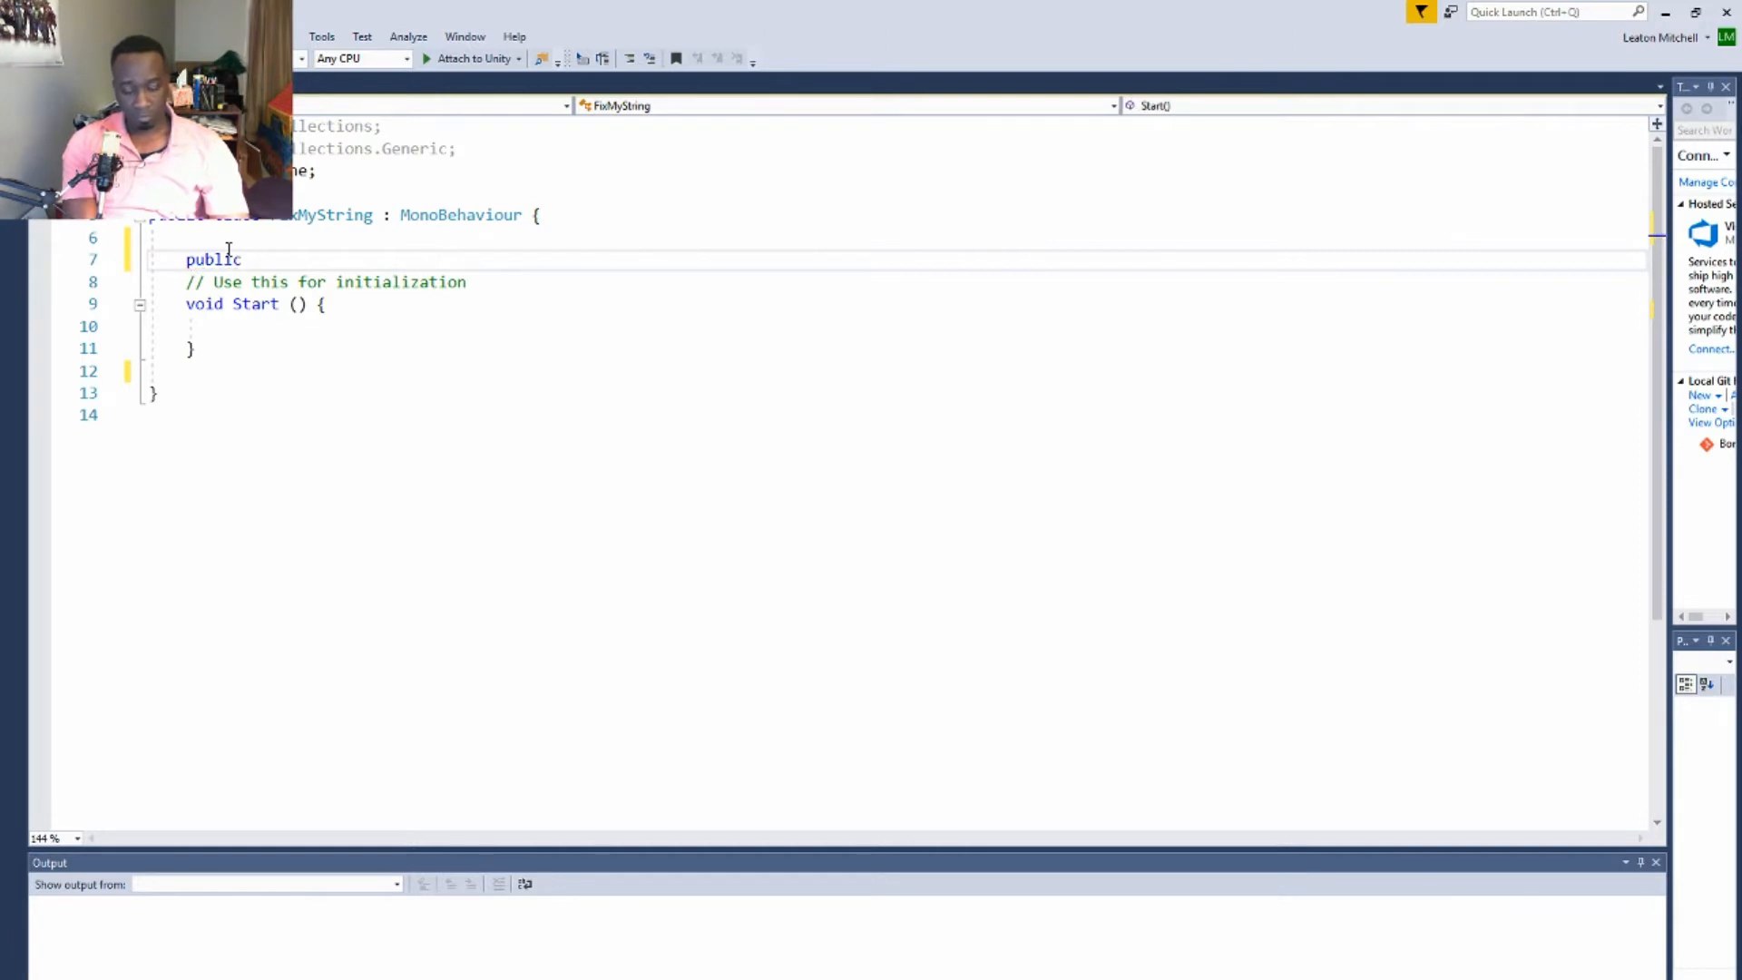
text(stin)
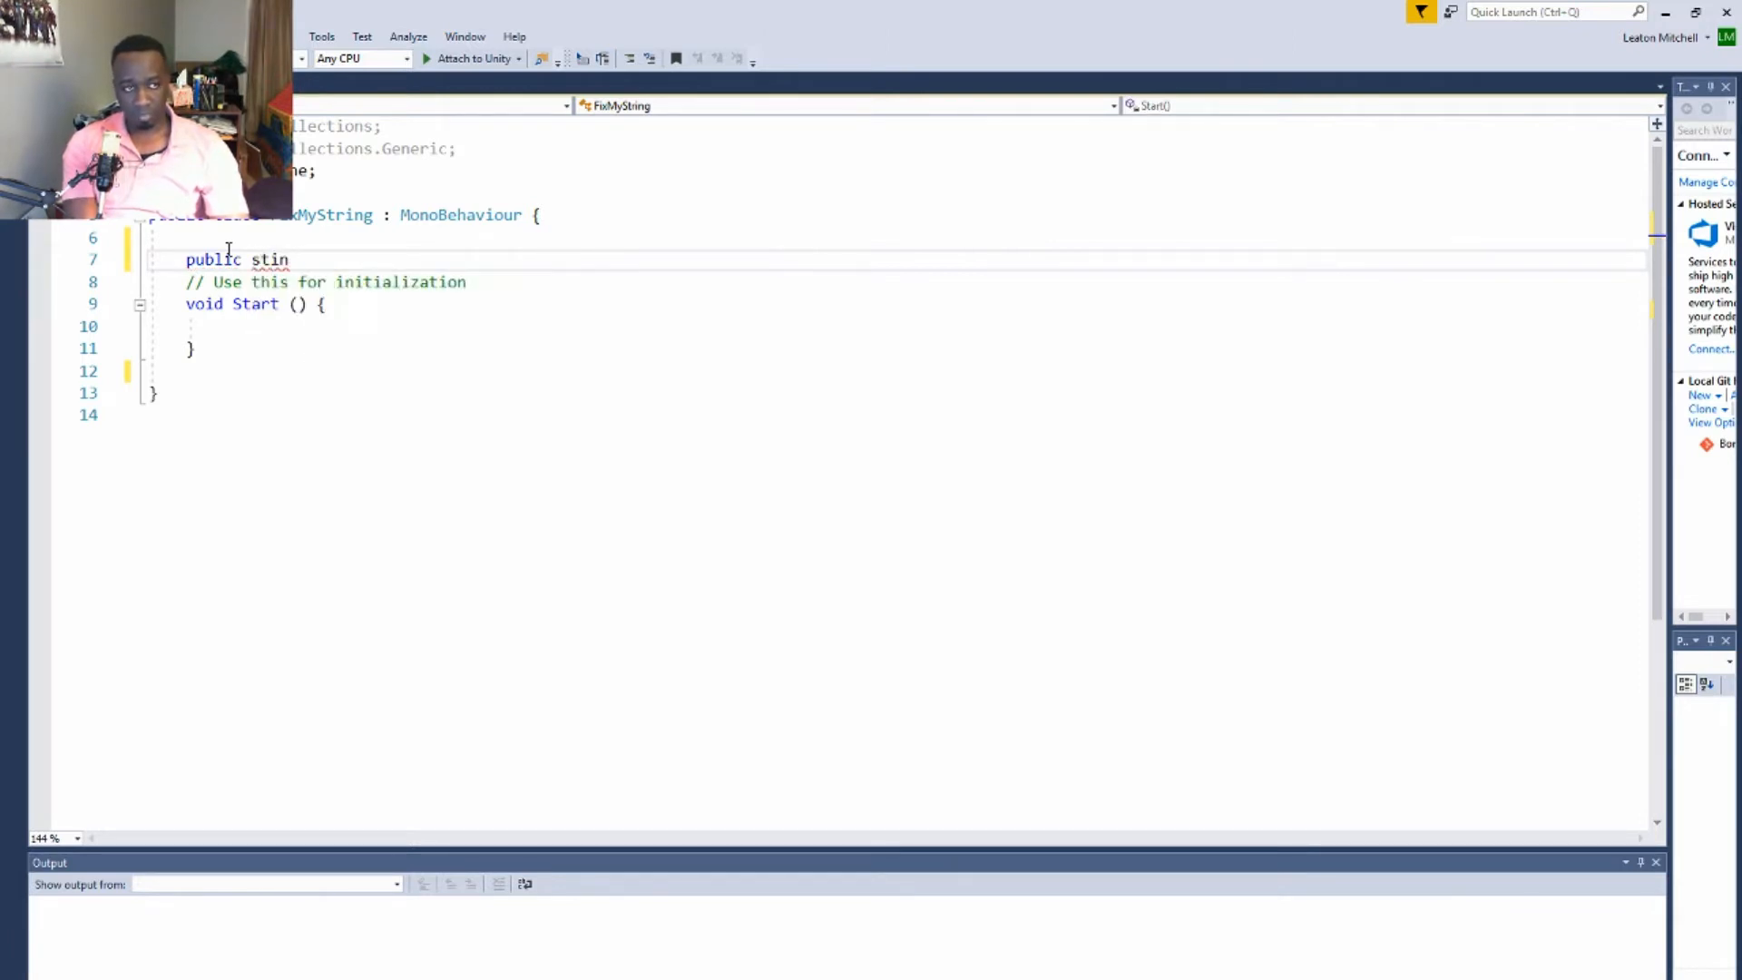
key(Backspace)
text(ring)
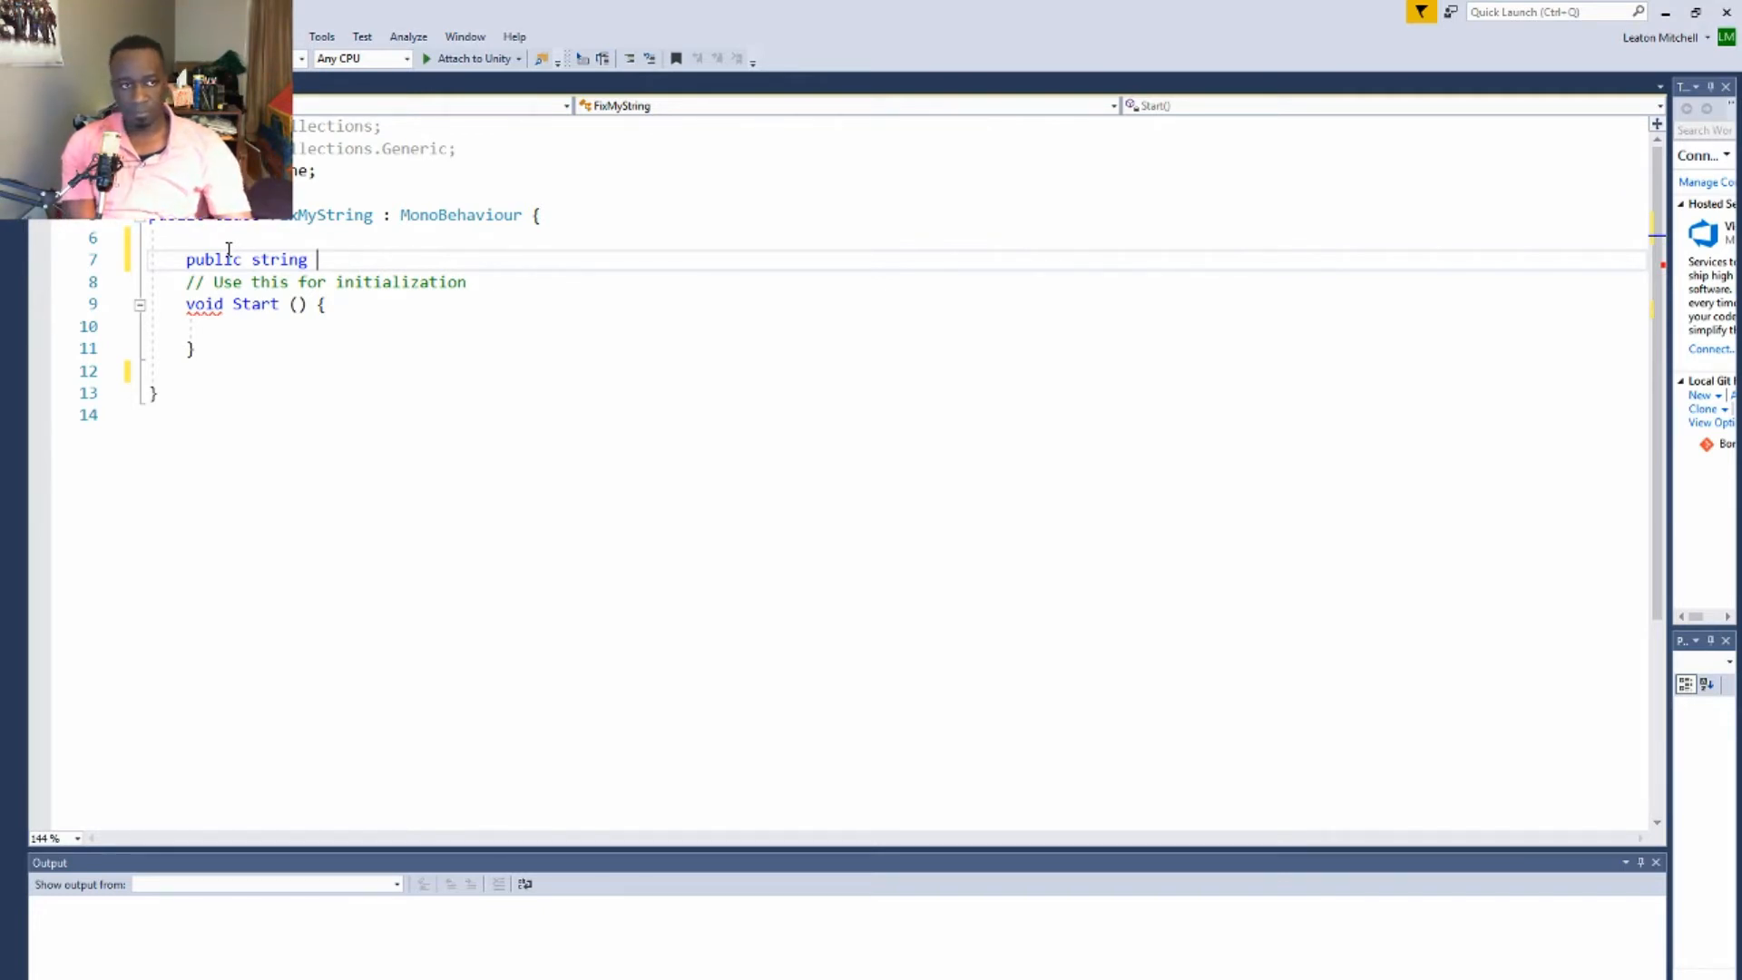
text(l)
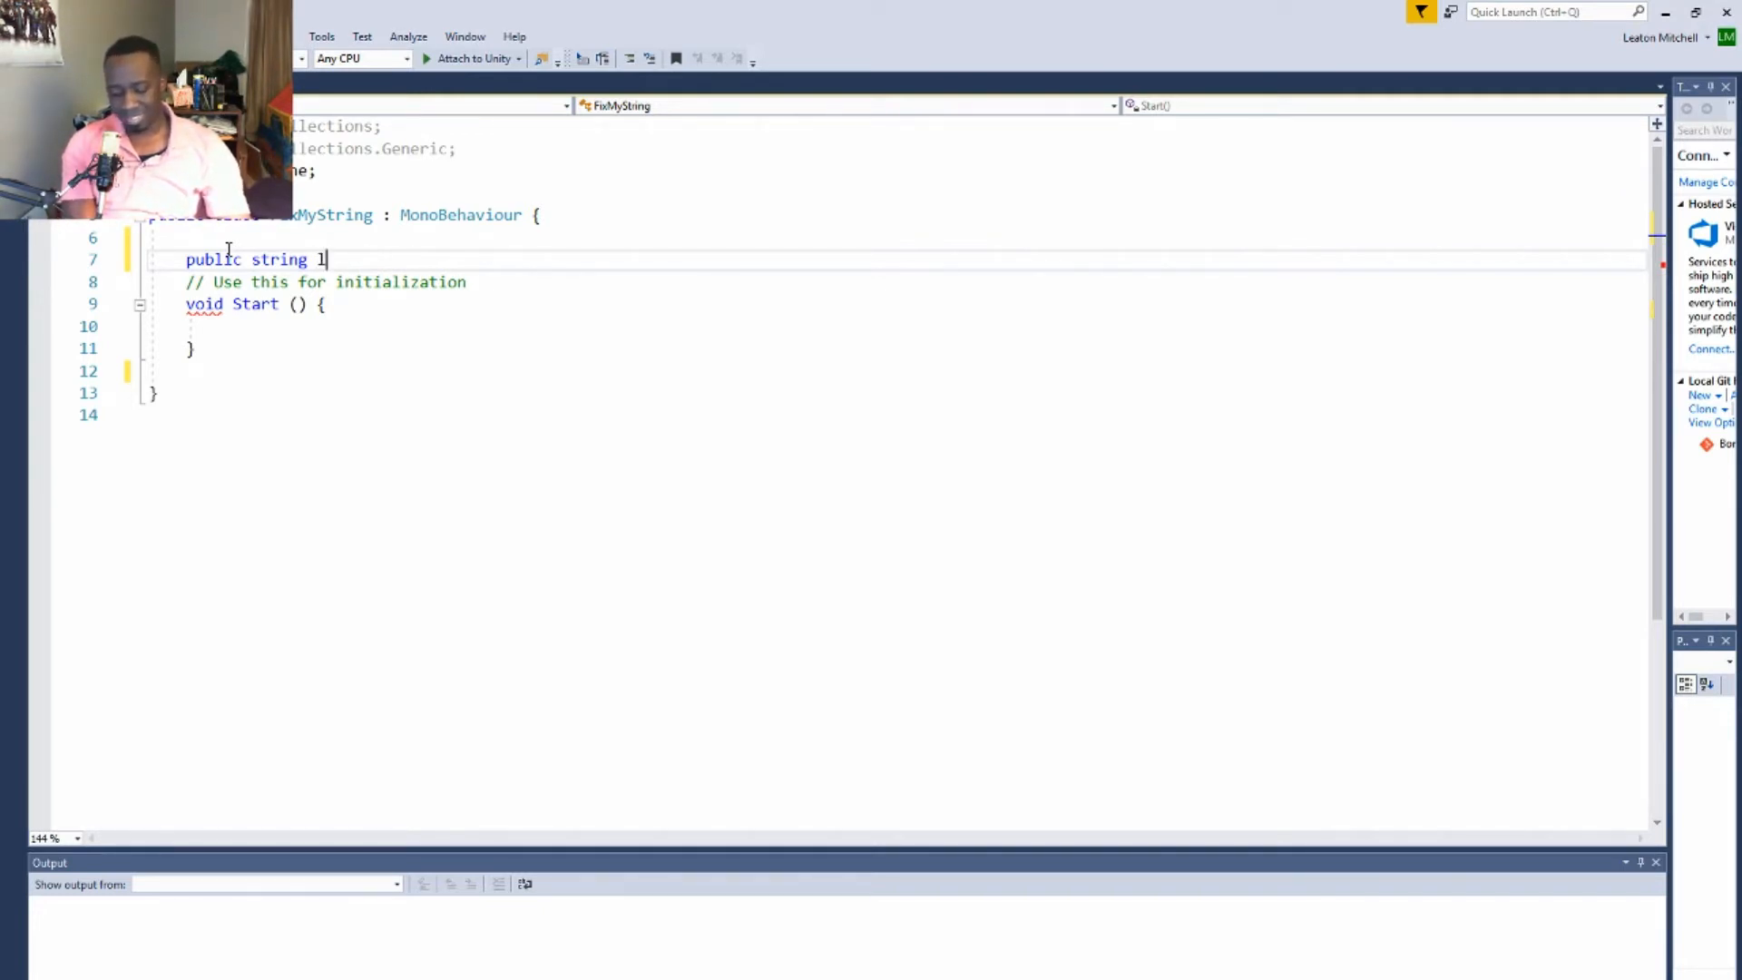
text(ong)
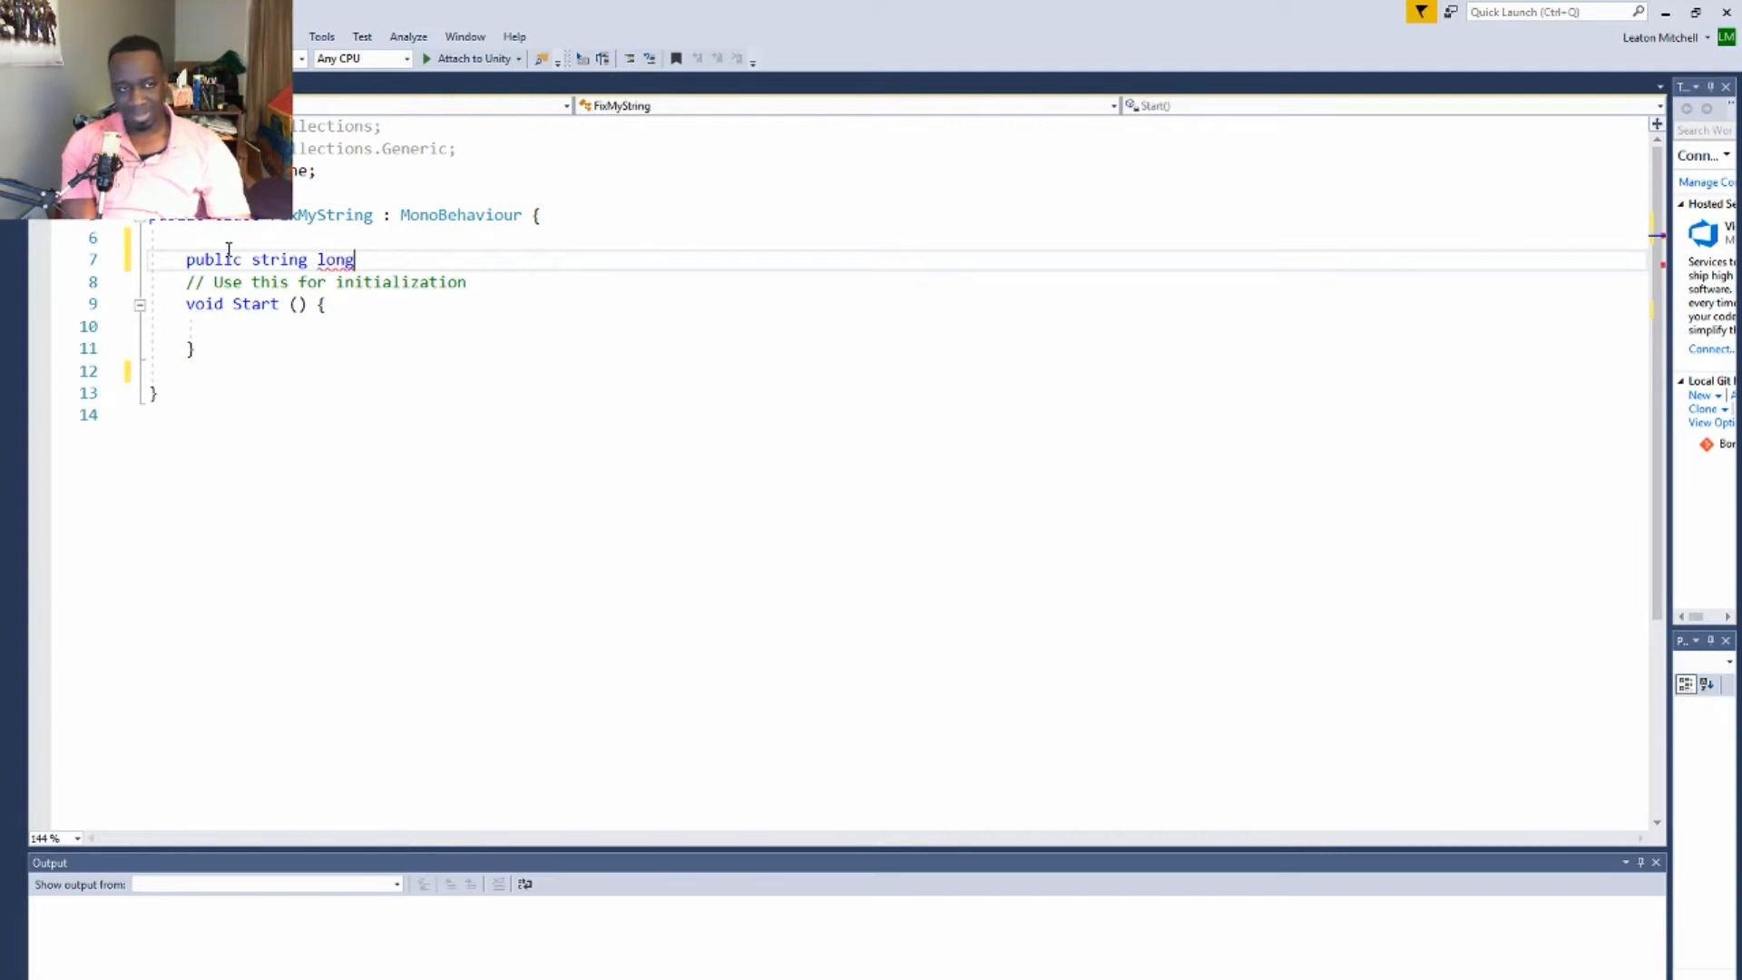
text(sti)
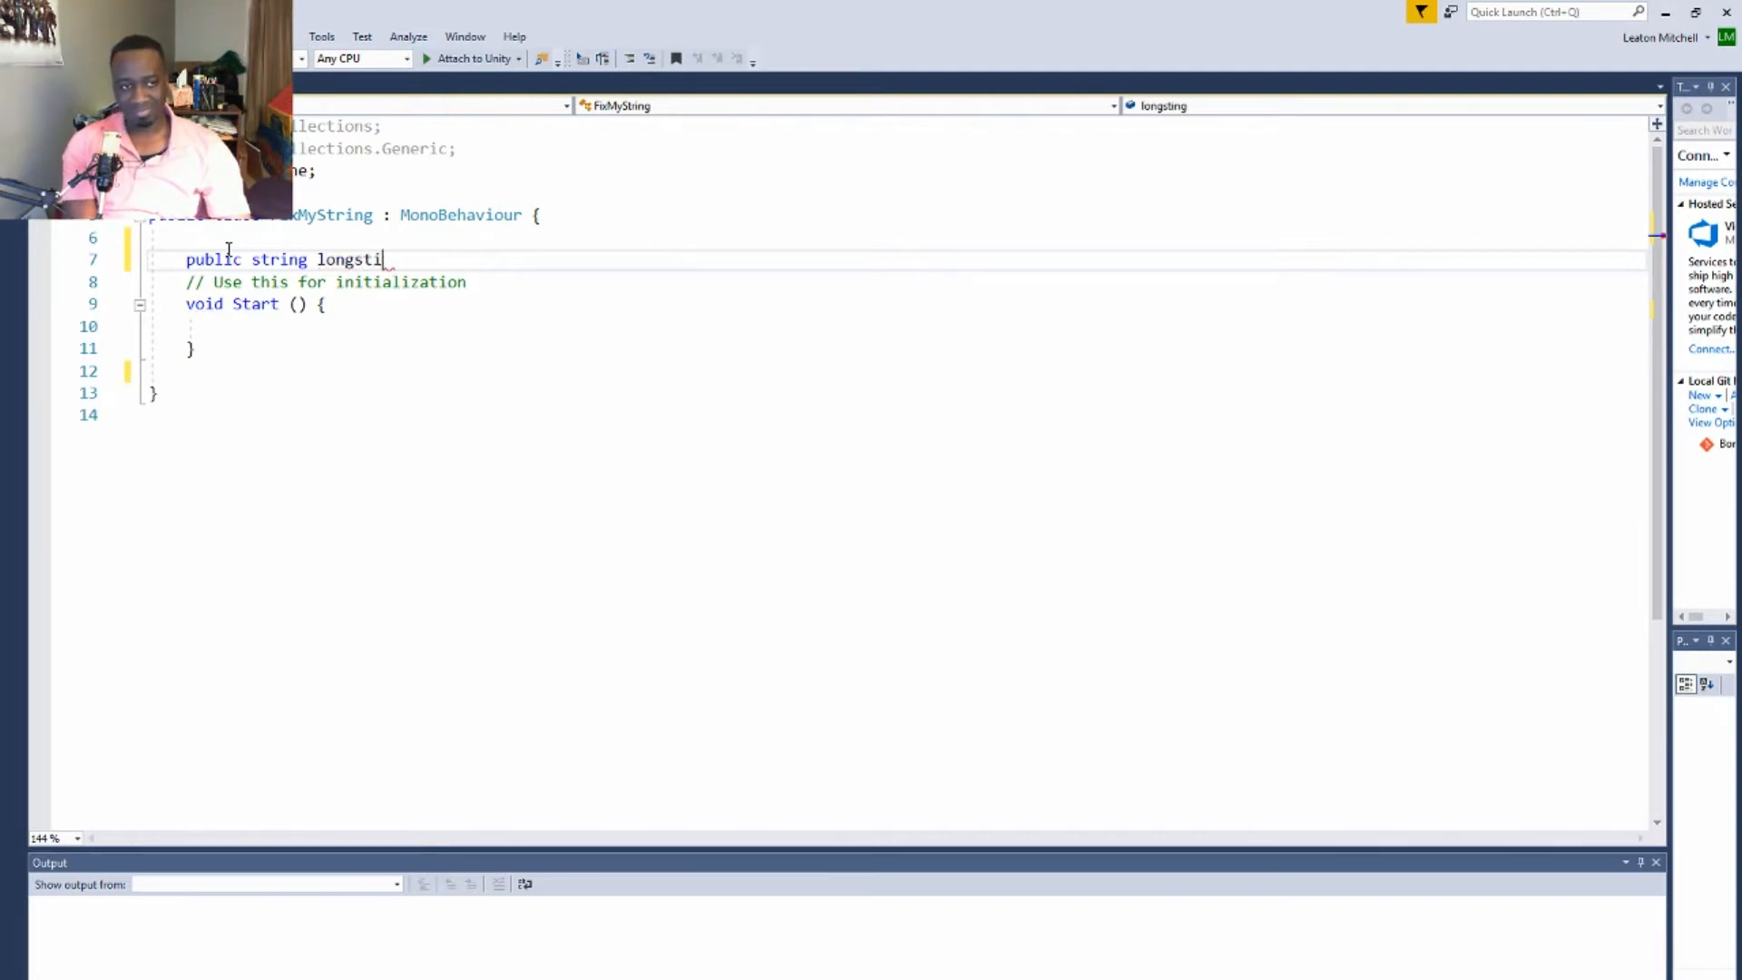
text(ng;)
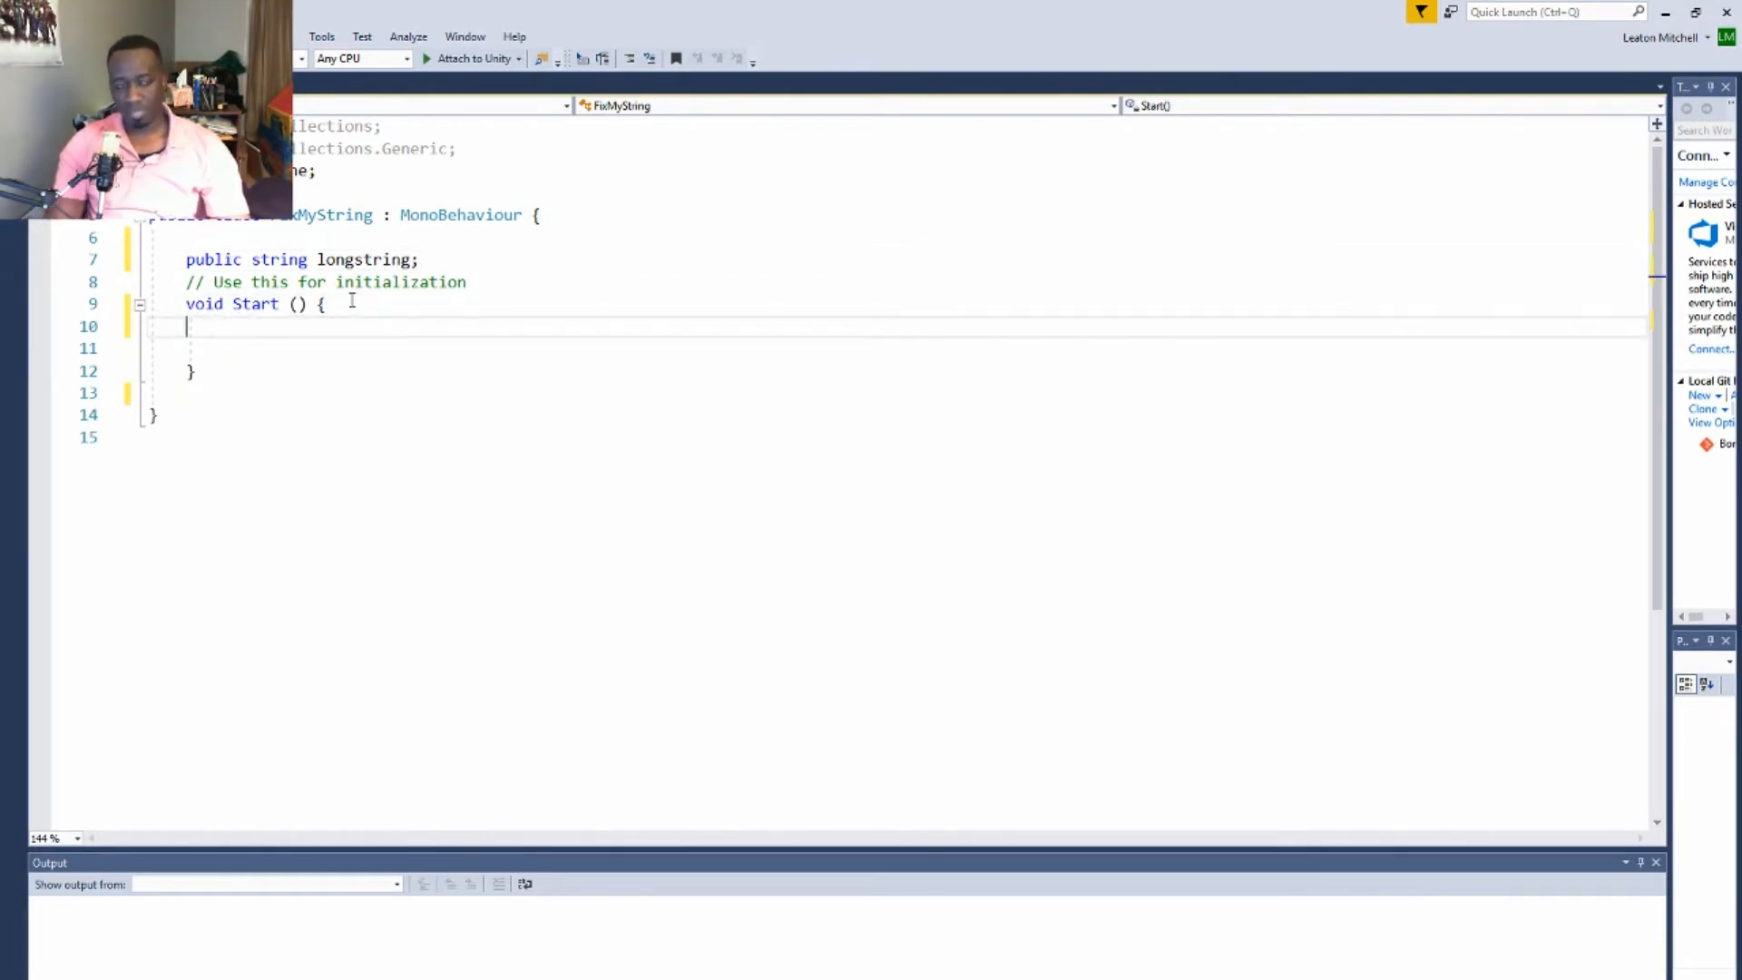
Log longstring with Debug.Log inside the Start method
text(Debug.Log()
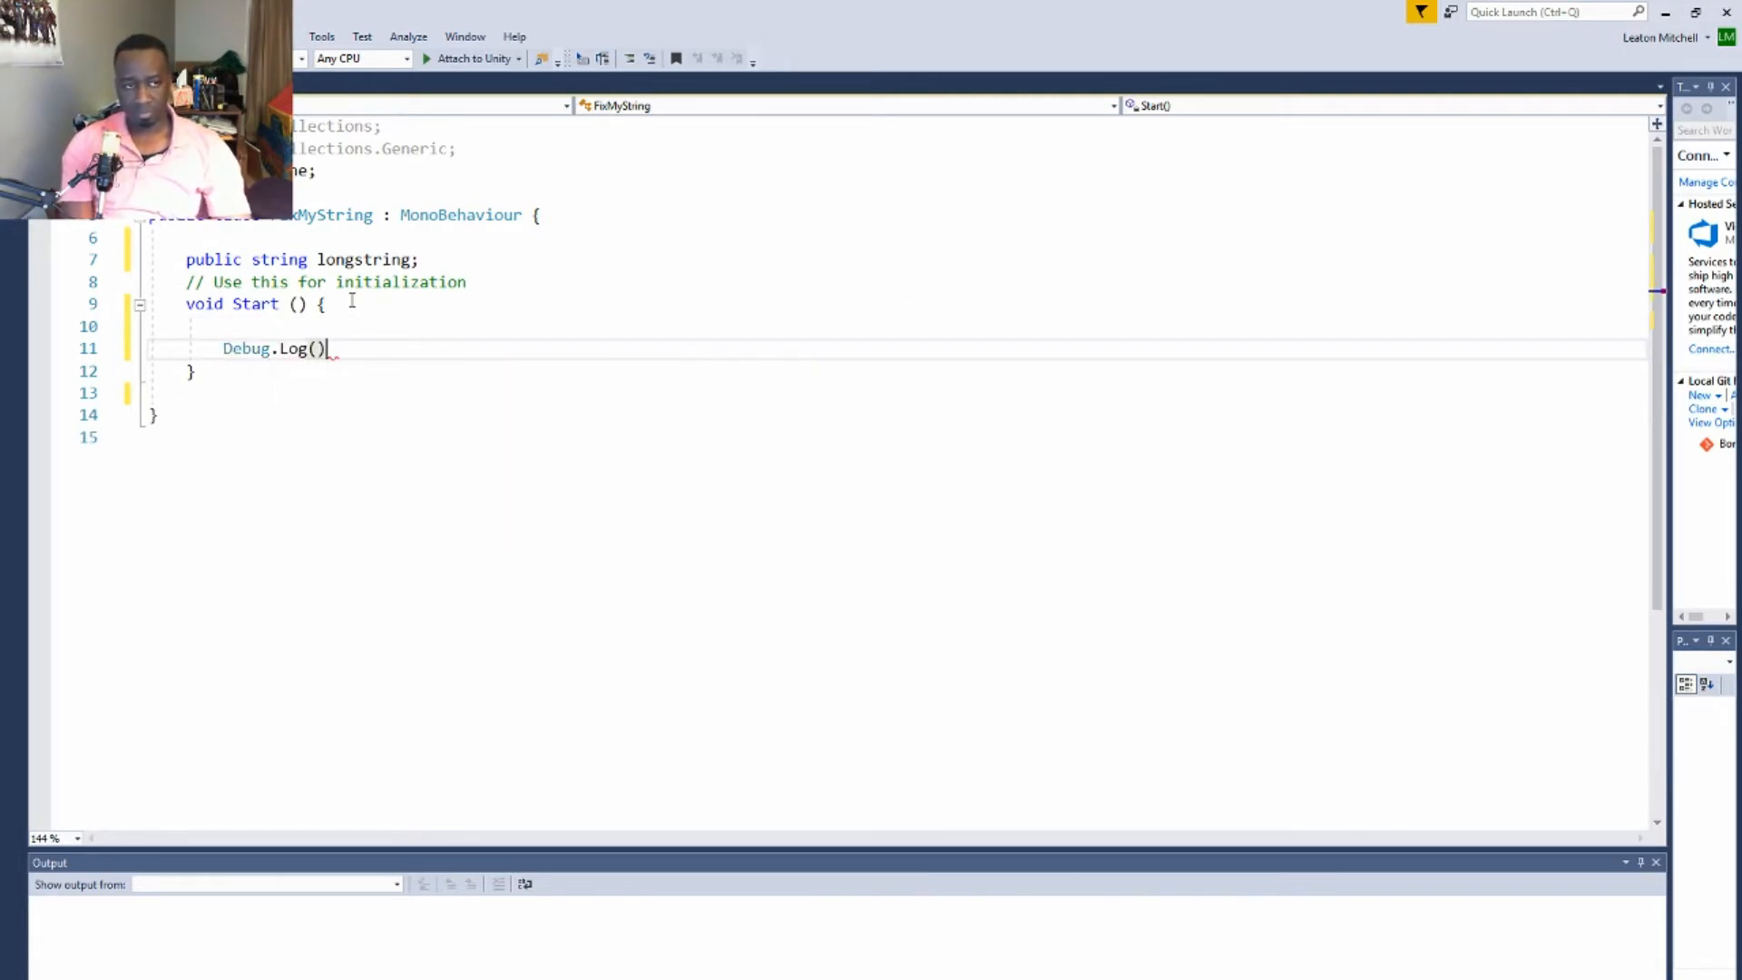
text(;)
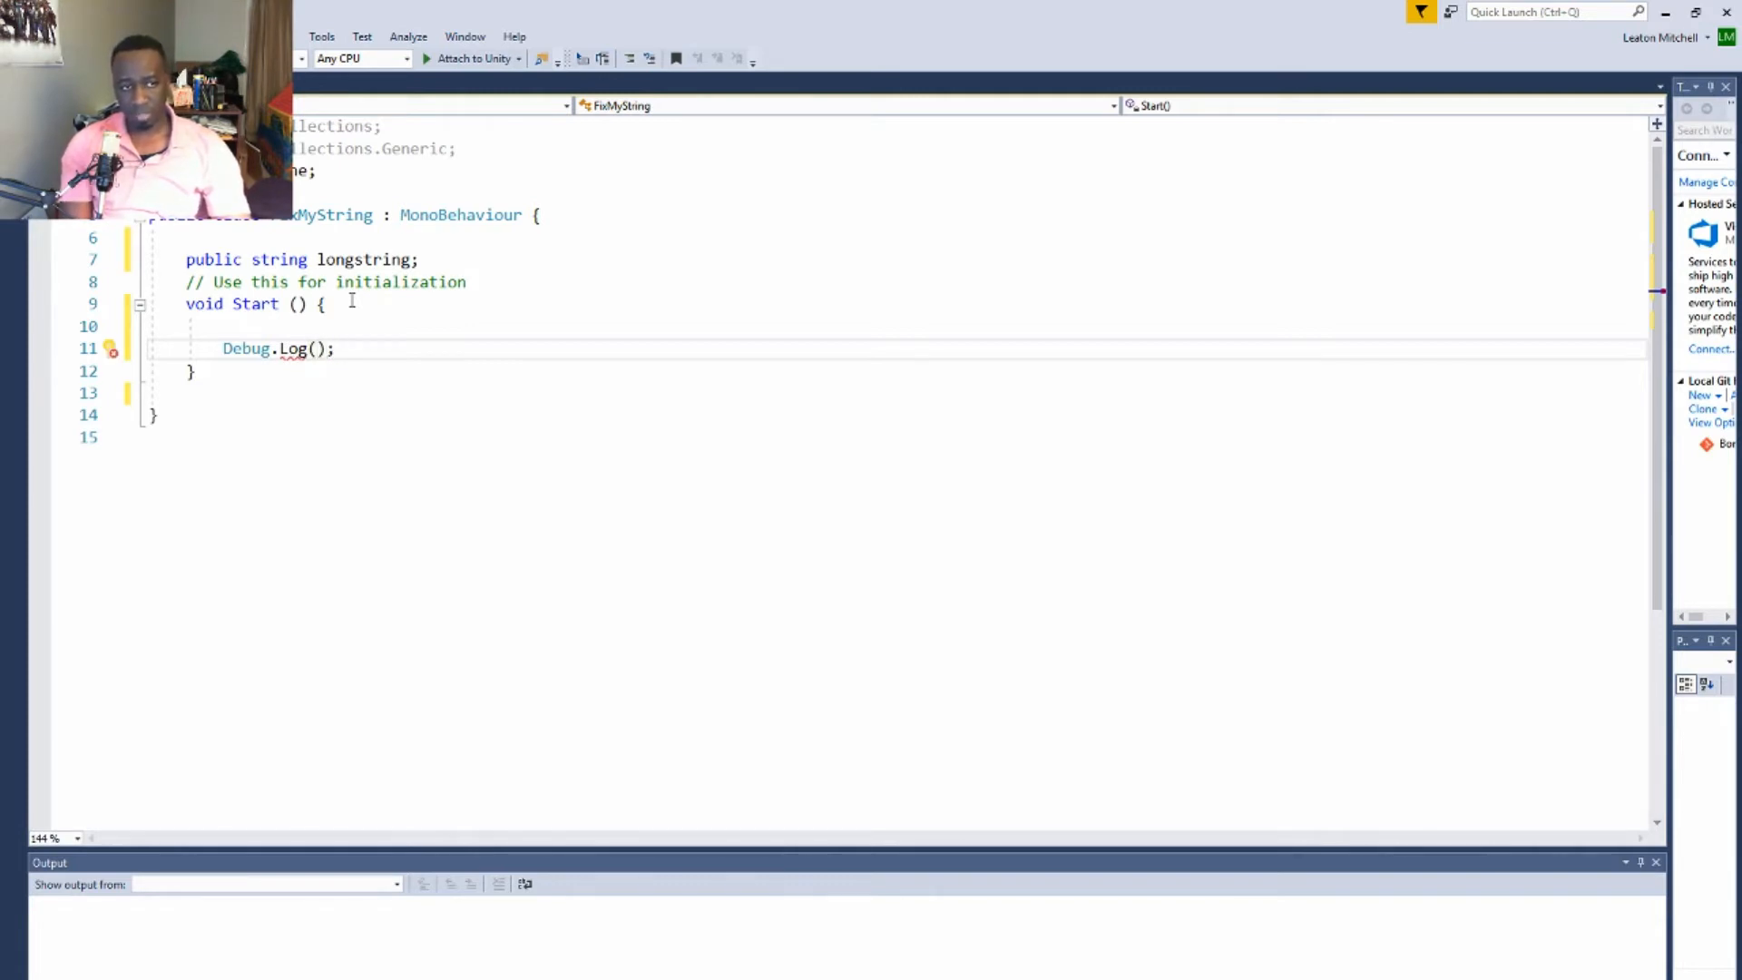
text(longstring)
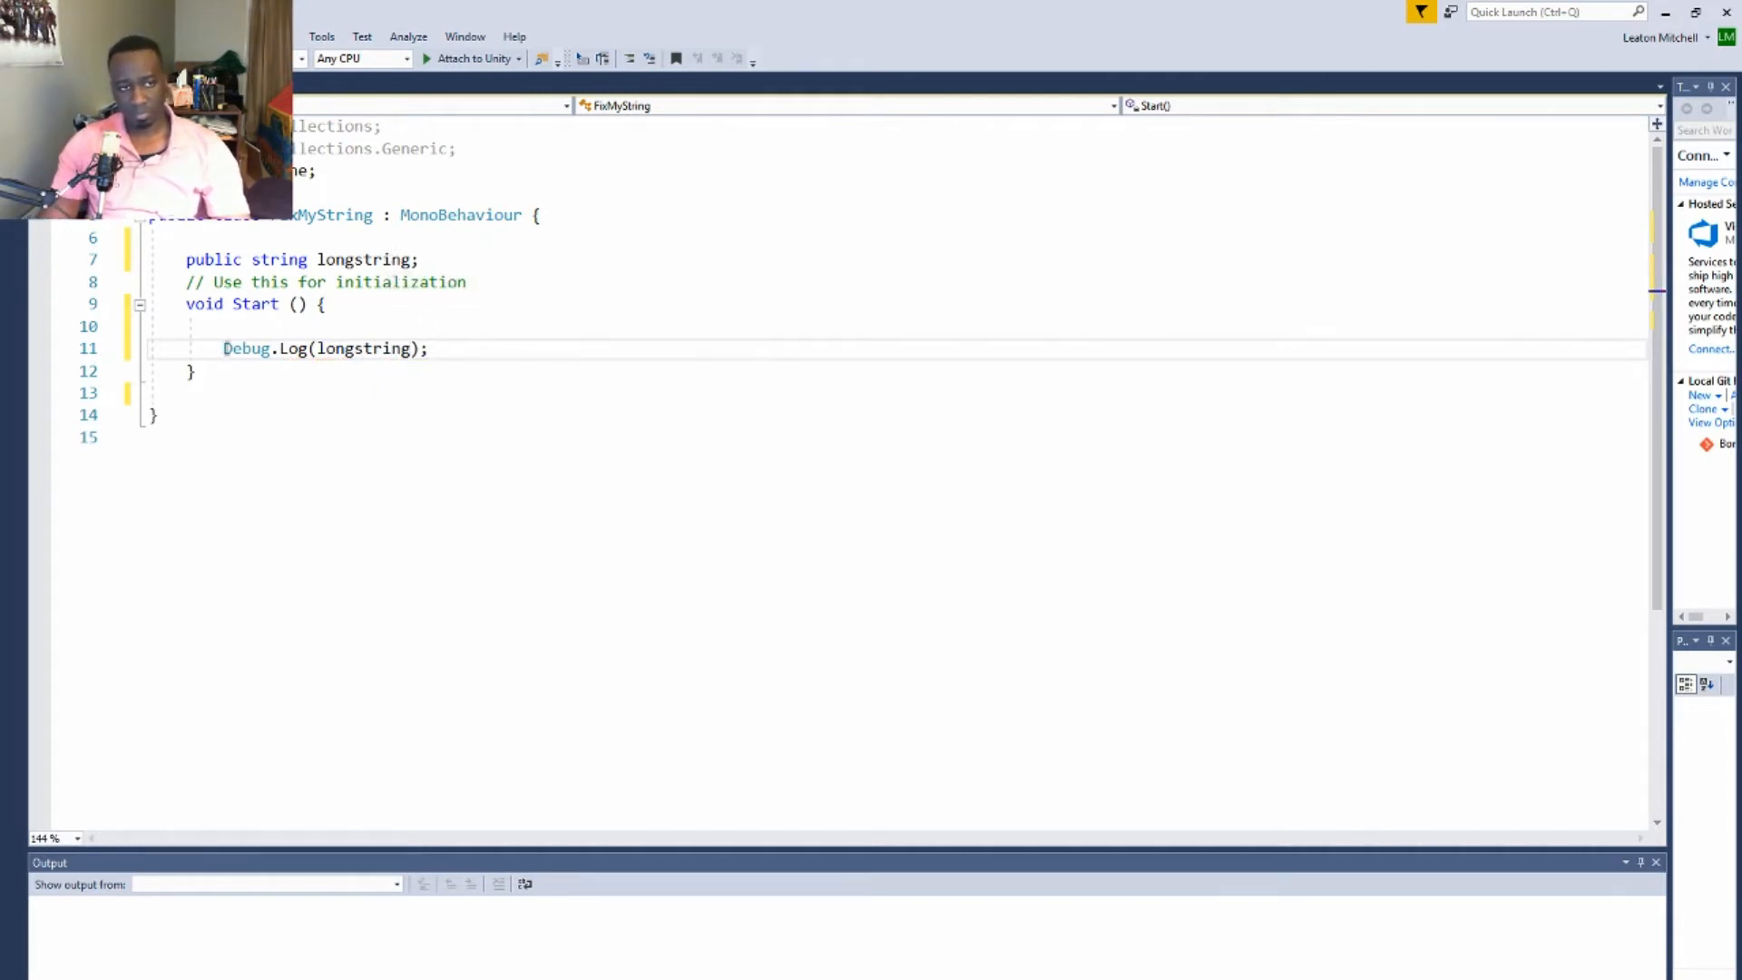
Add a public void SeeString() method that logs longstring, and save the script
key(enter)
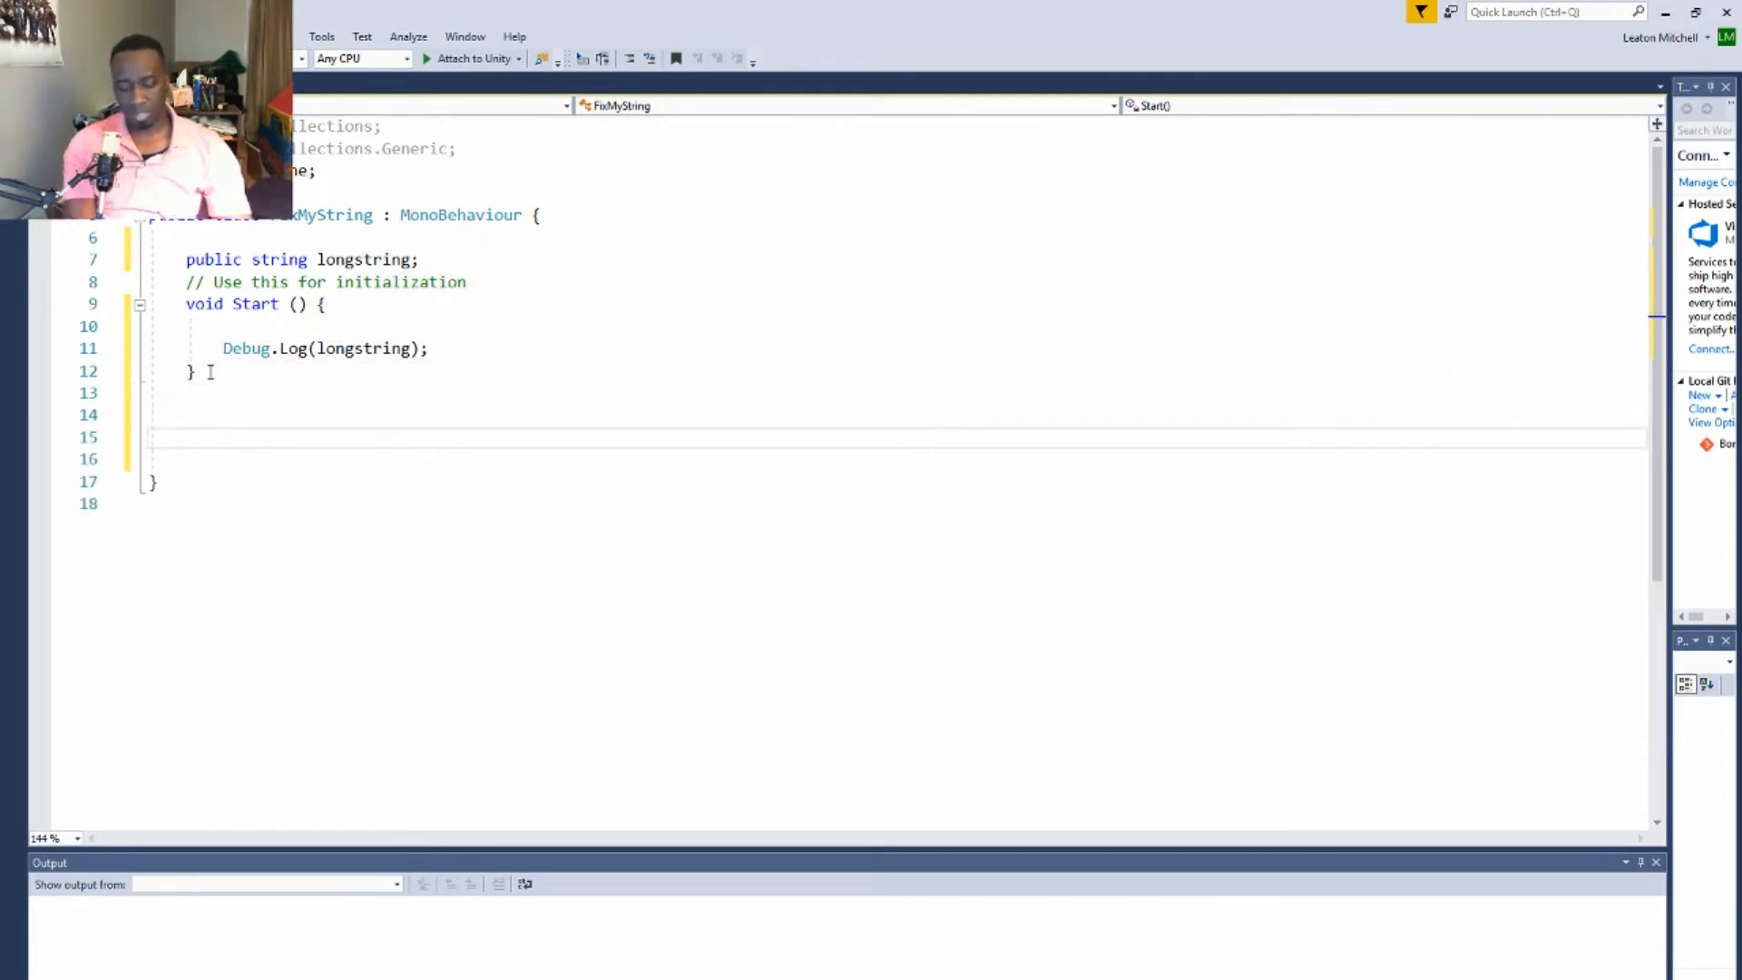
text(public void)
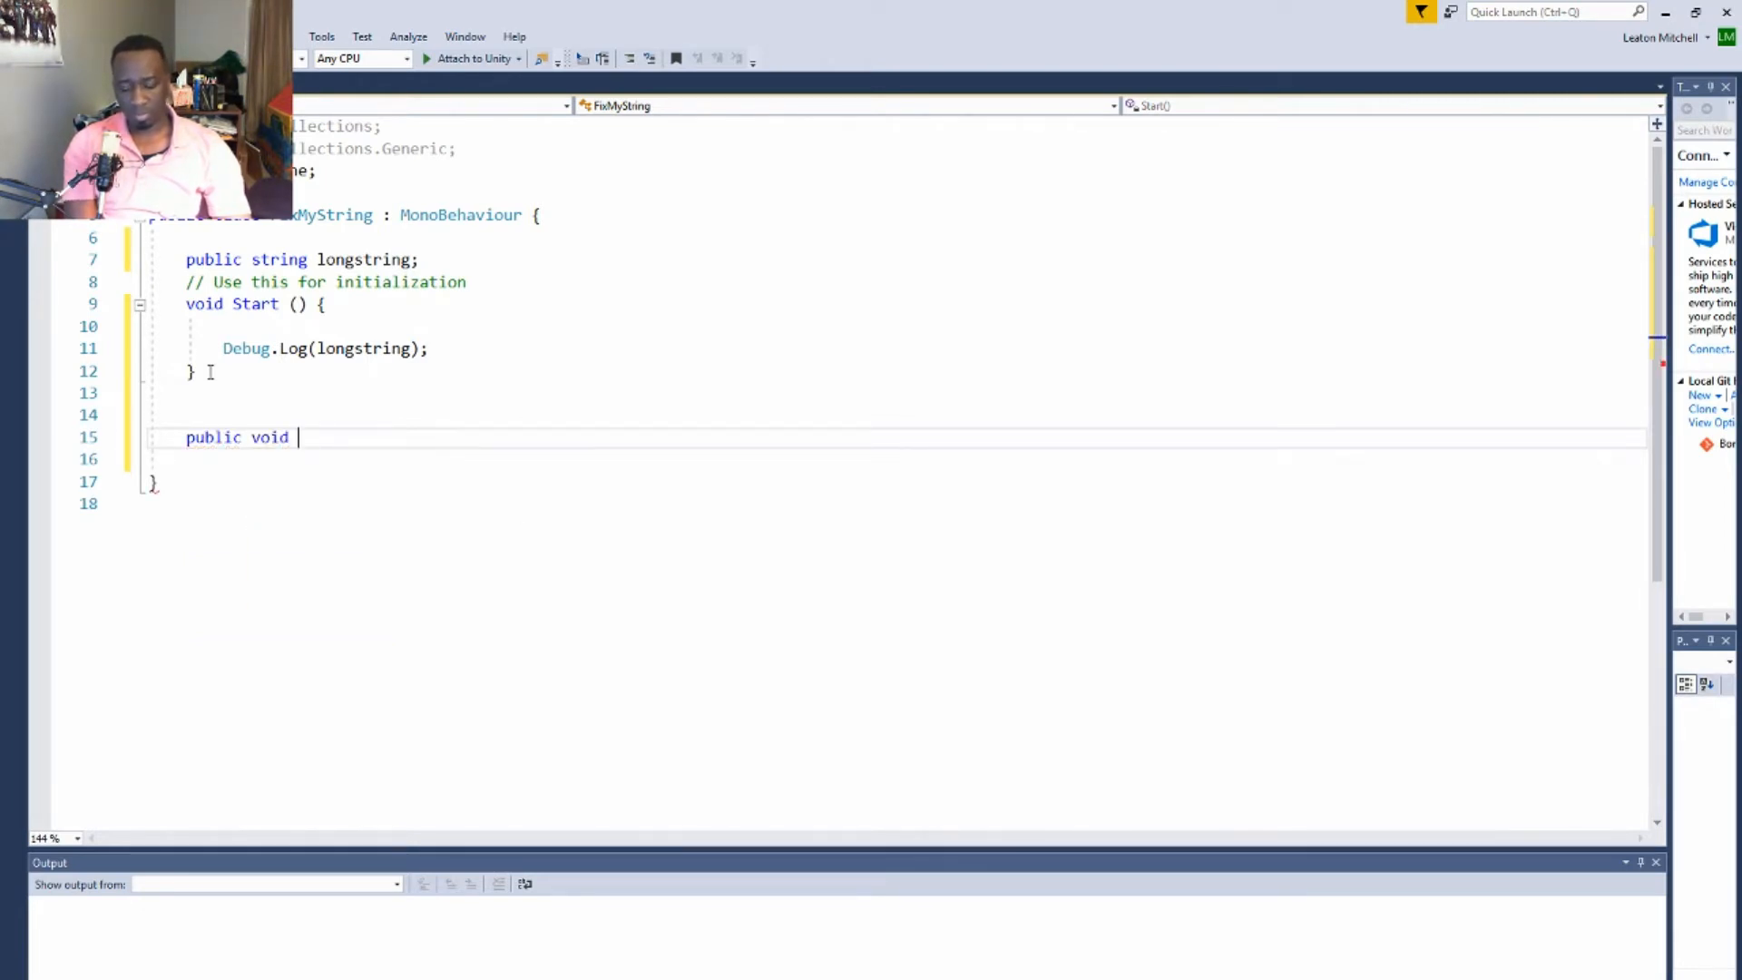
text(See)
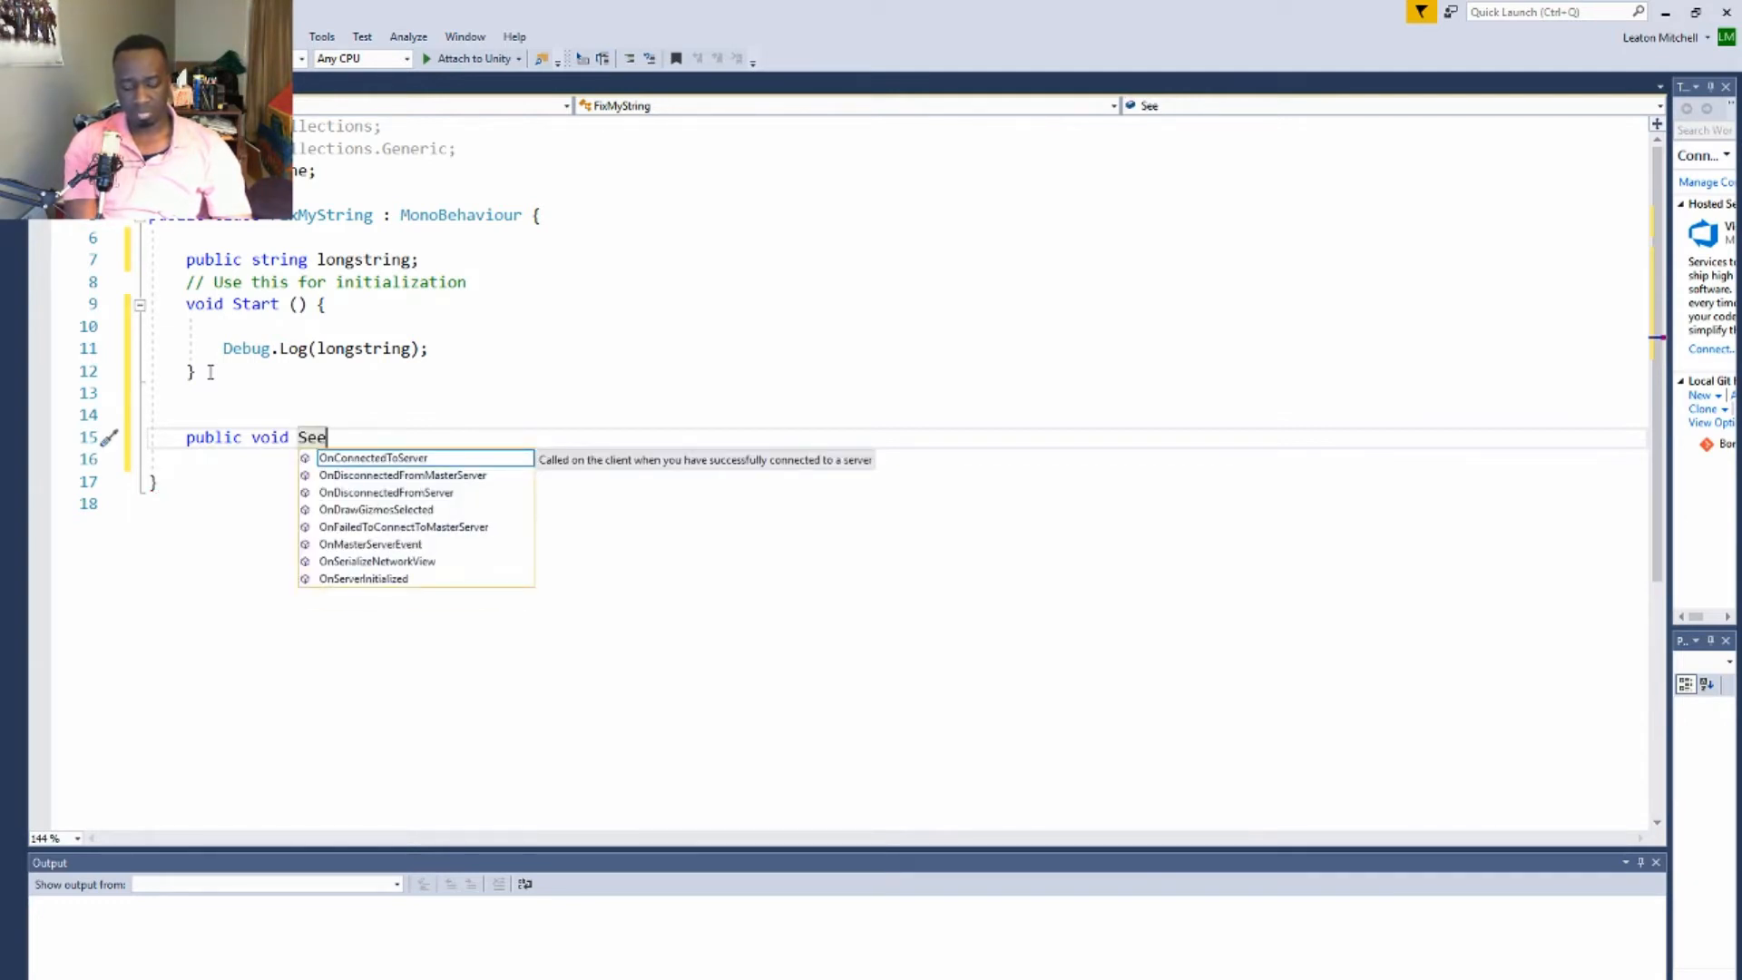
text(String()
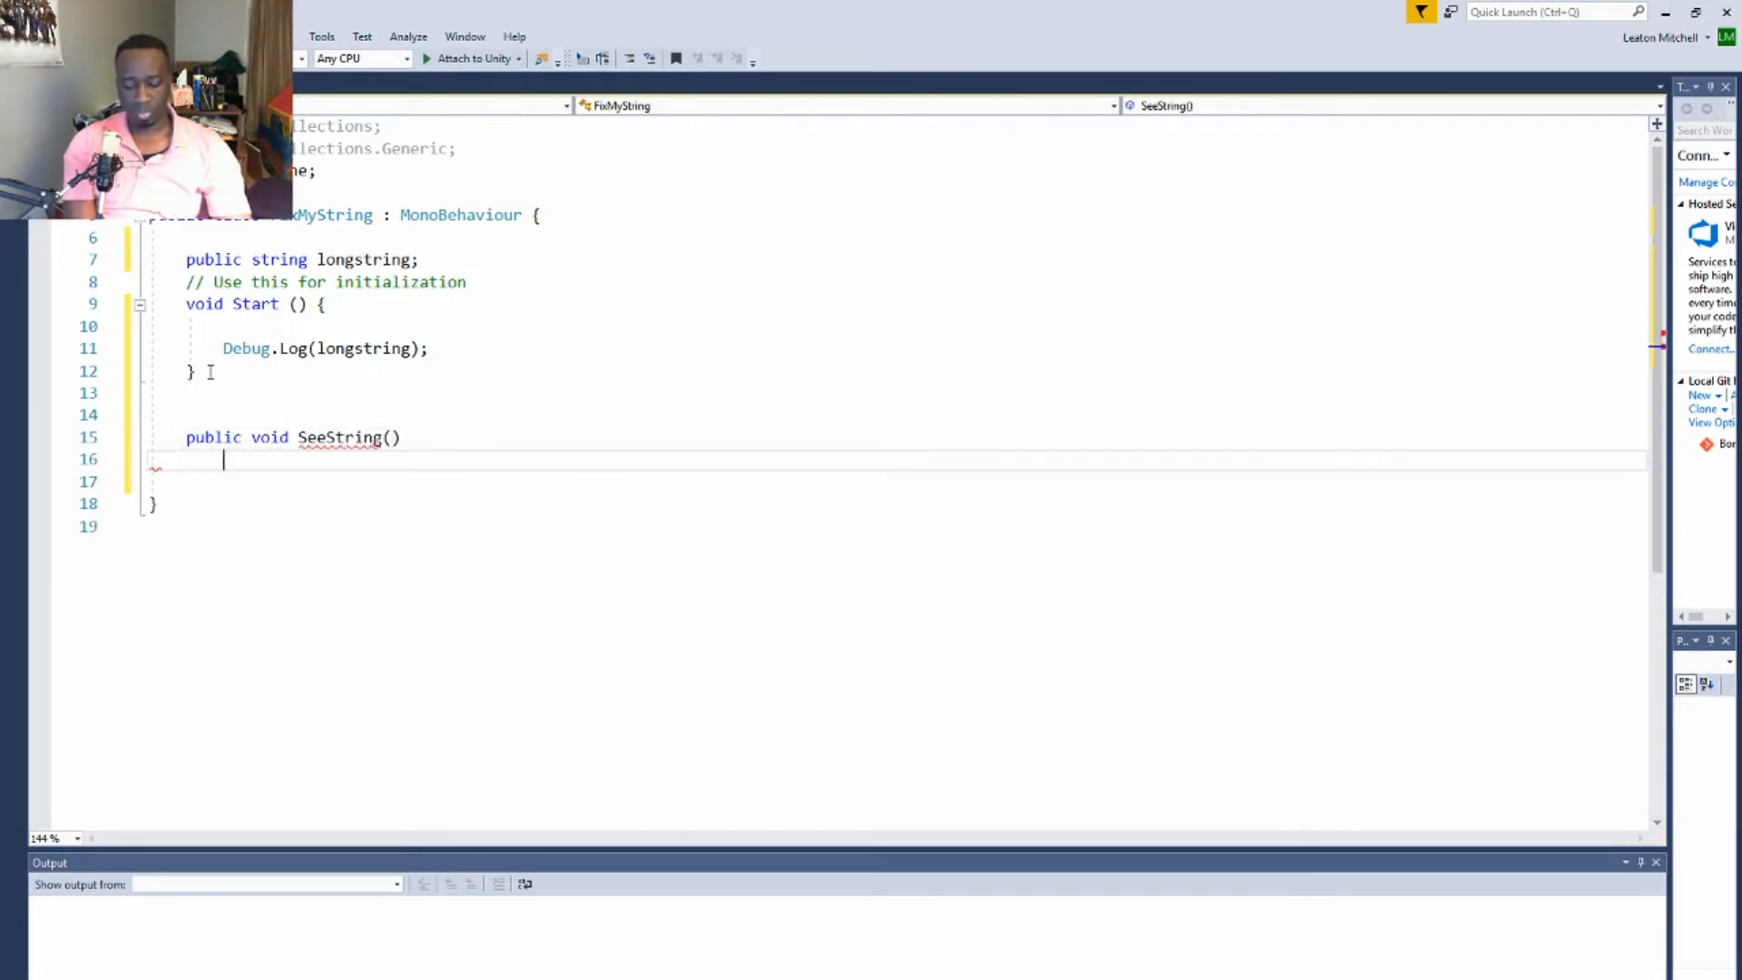
text({)
click(851, 483)
text(Debug.Log(longstring);)
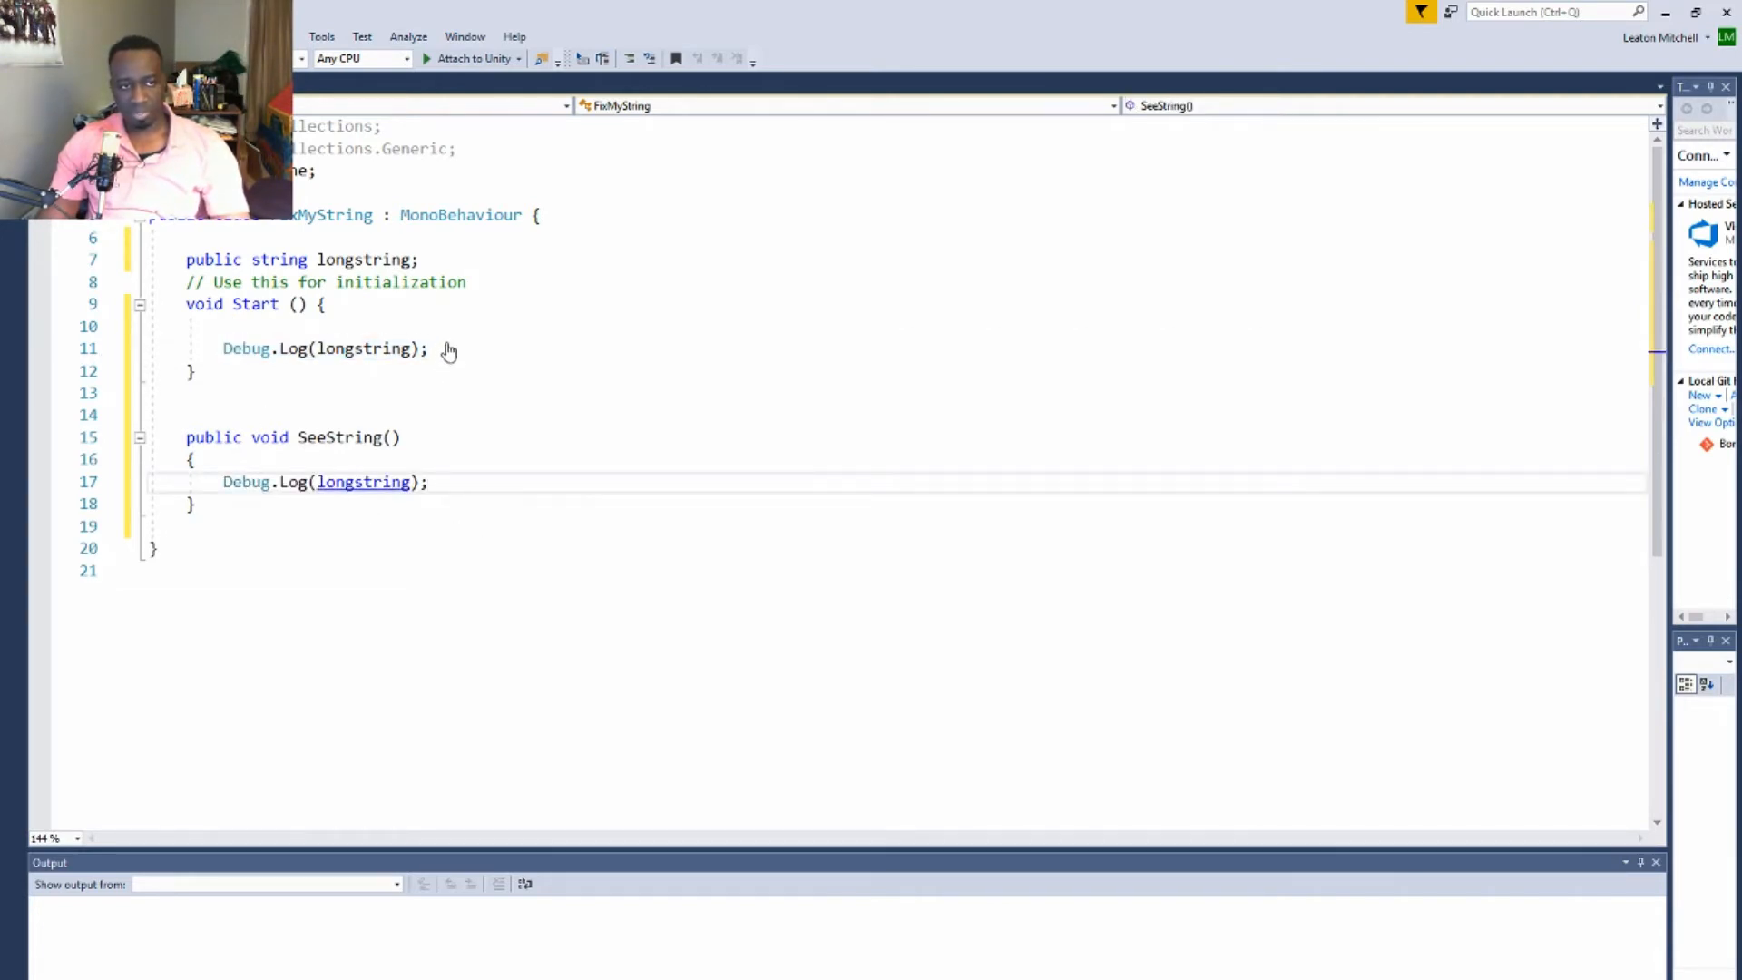
key(Delete)
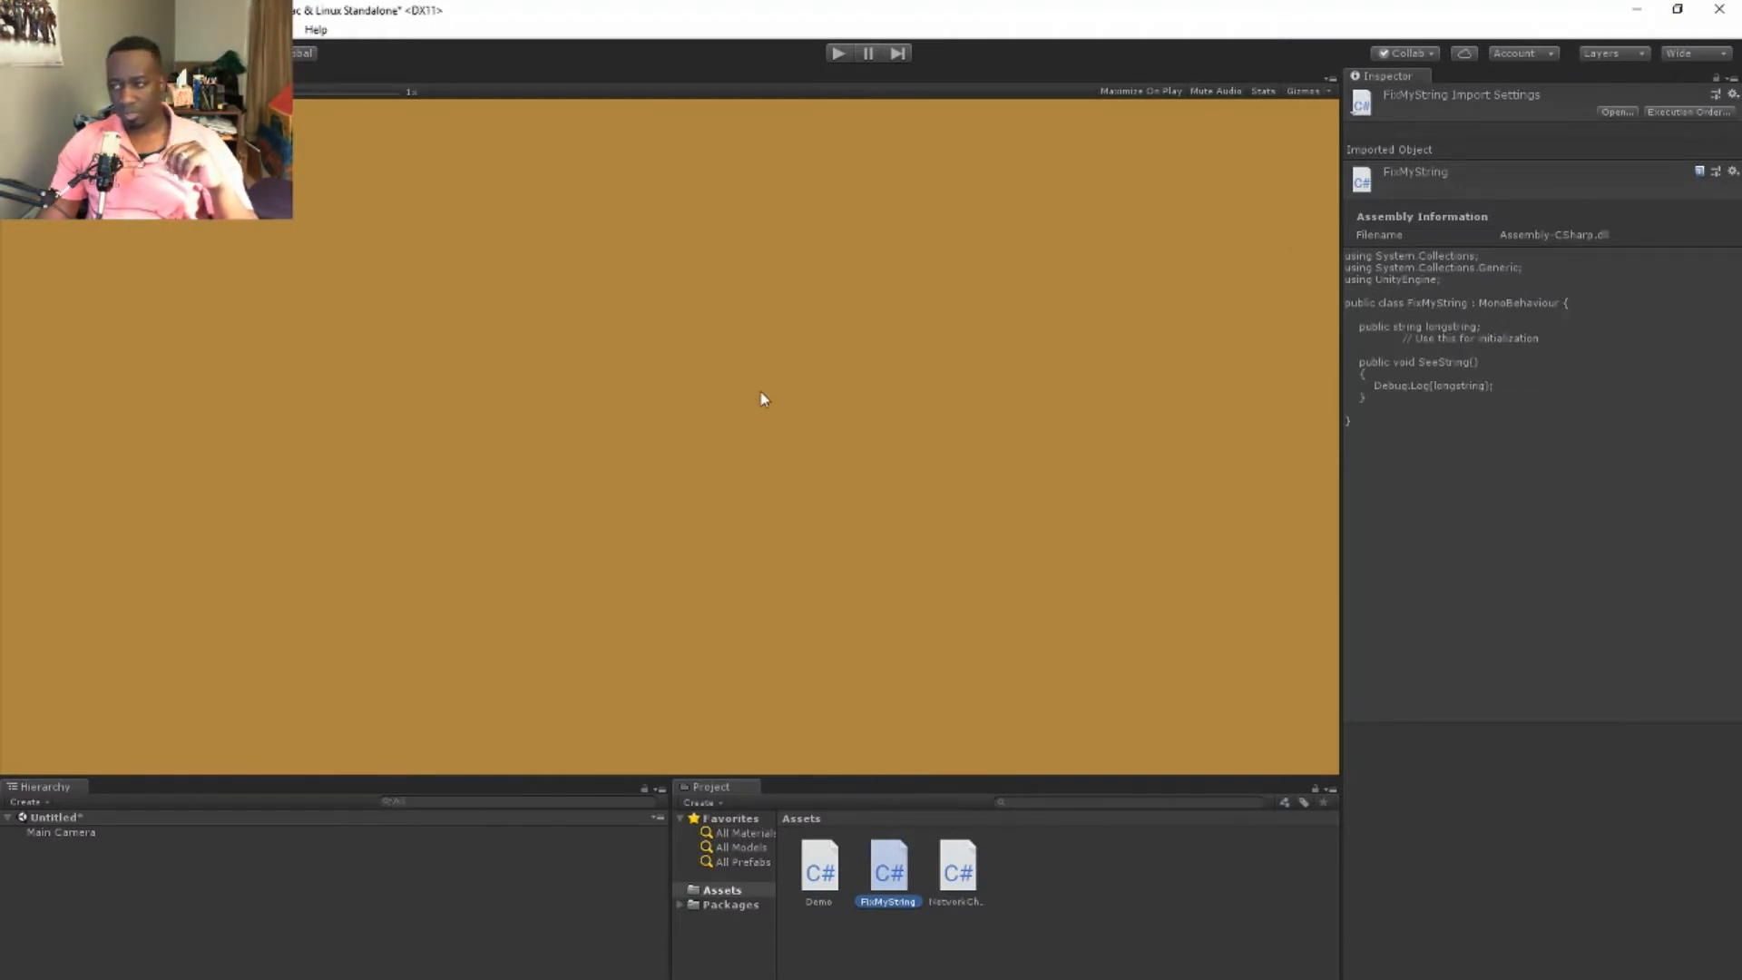
mouse_move(1182, 840)
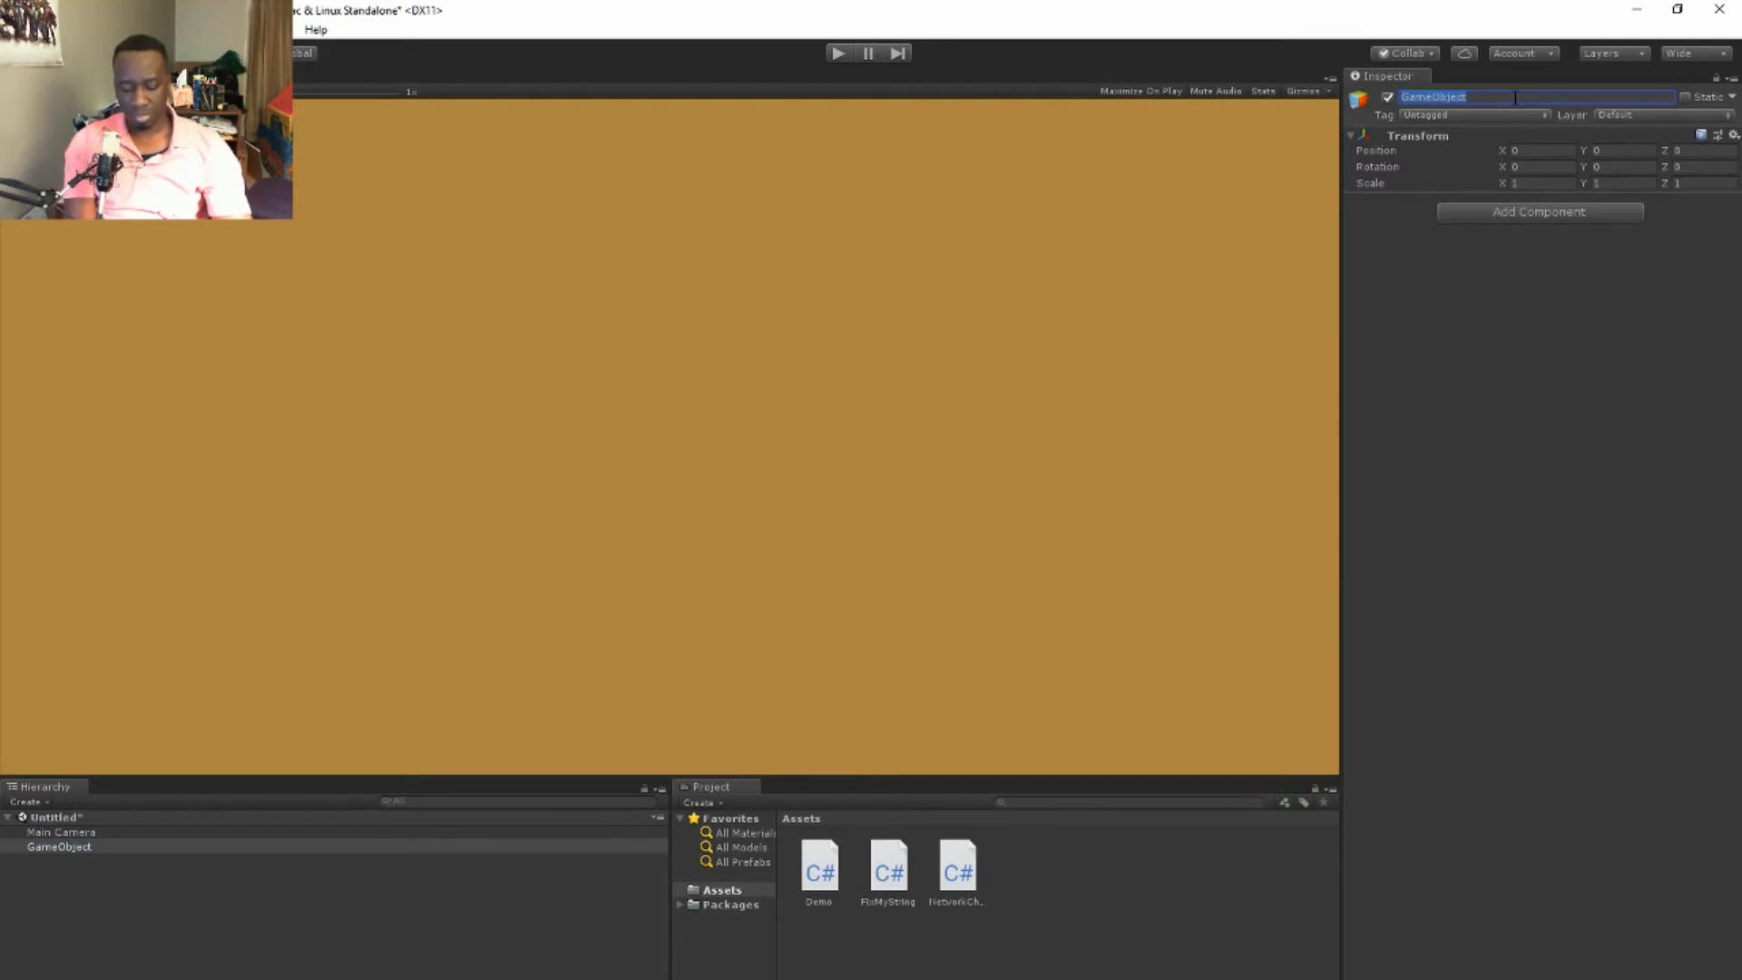
Rename the new empty GameObject to obj
text(obj)
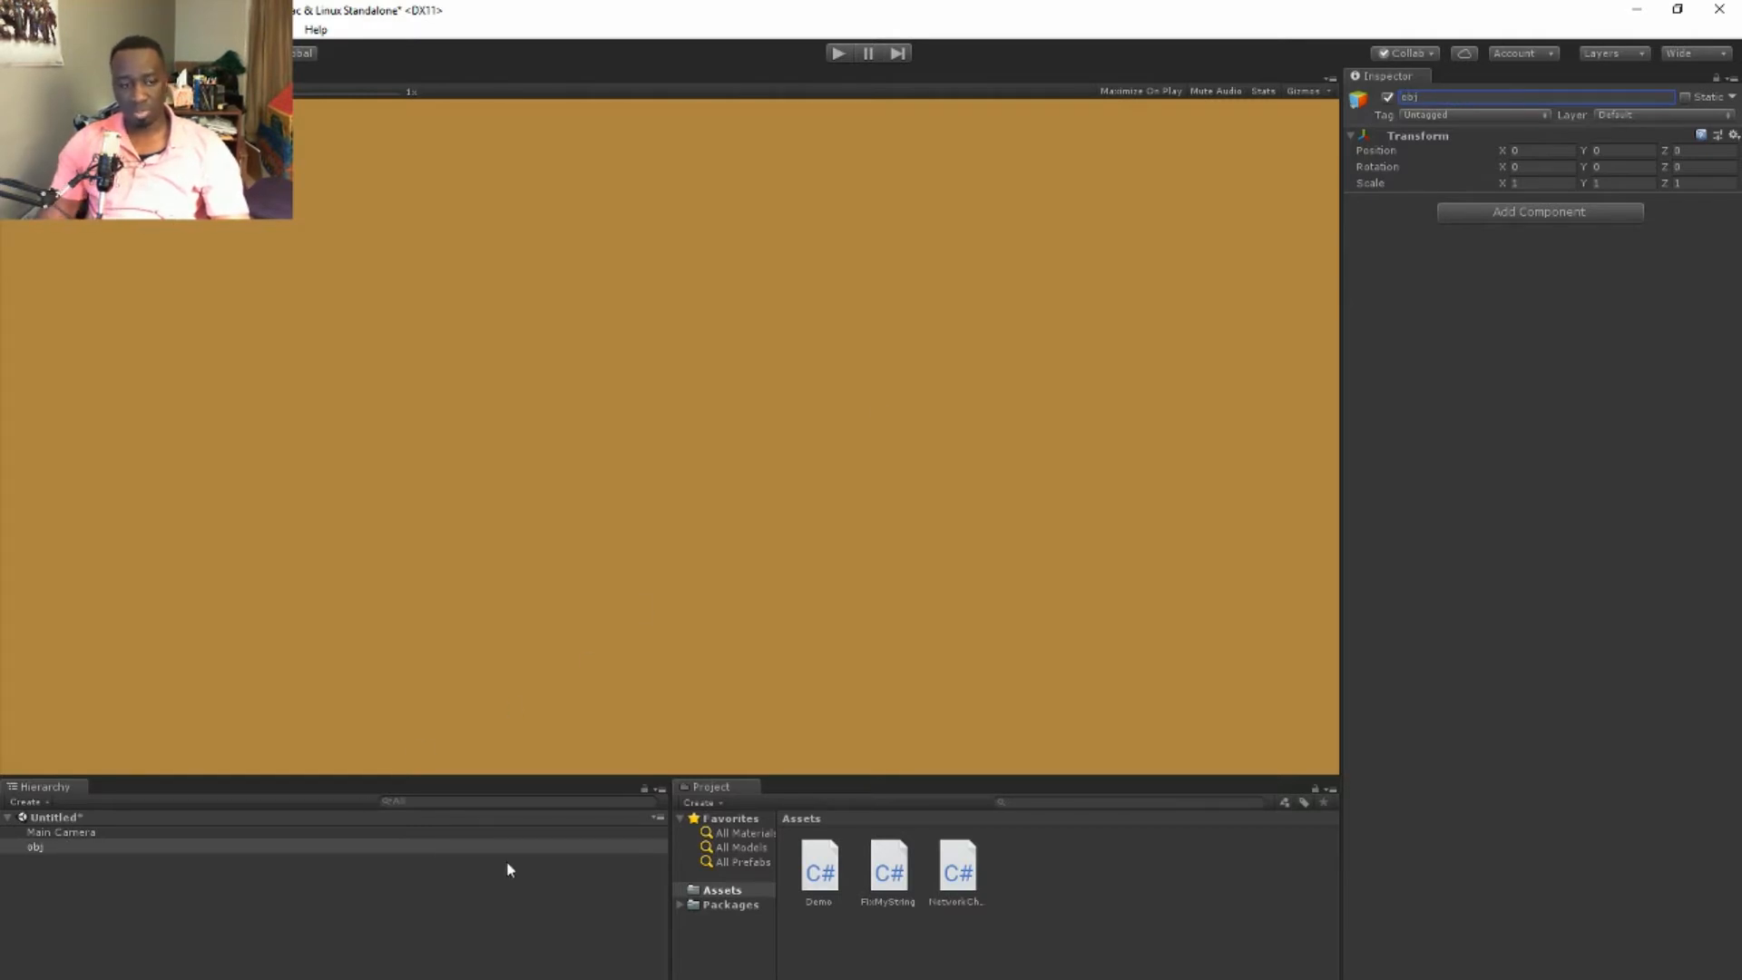
mouse_move(1009, 858)
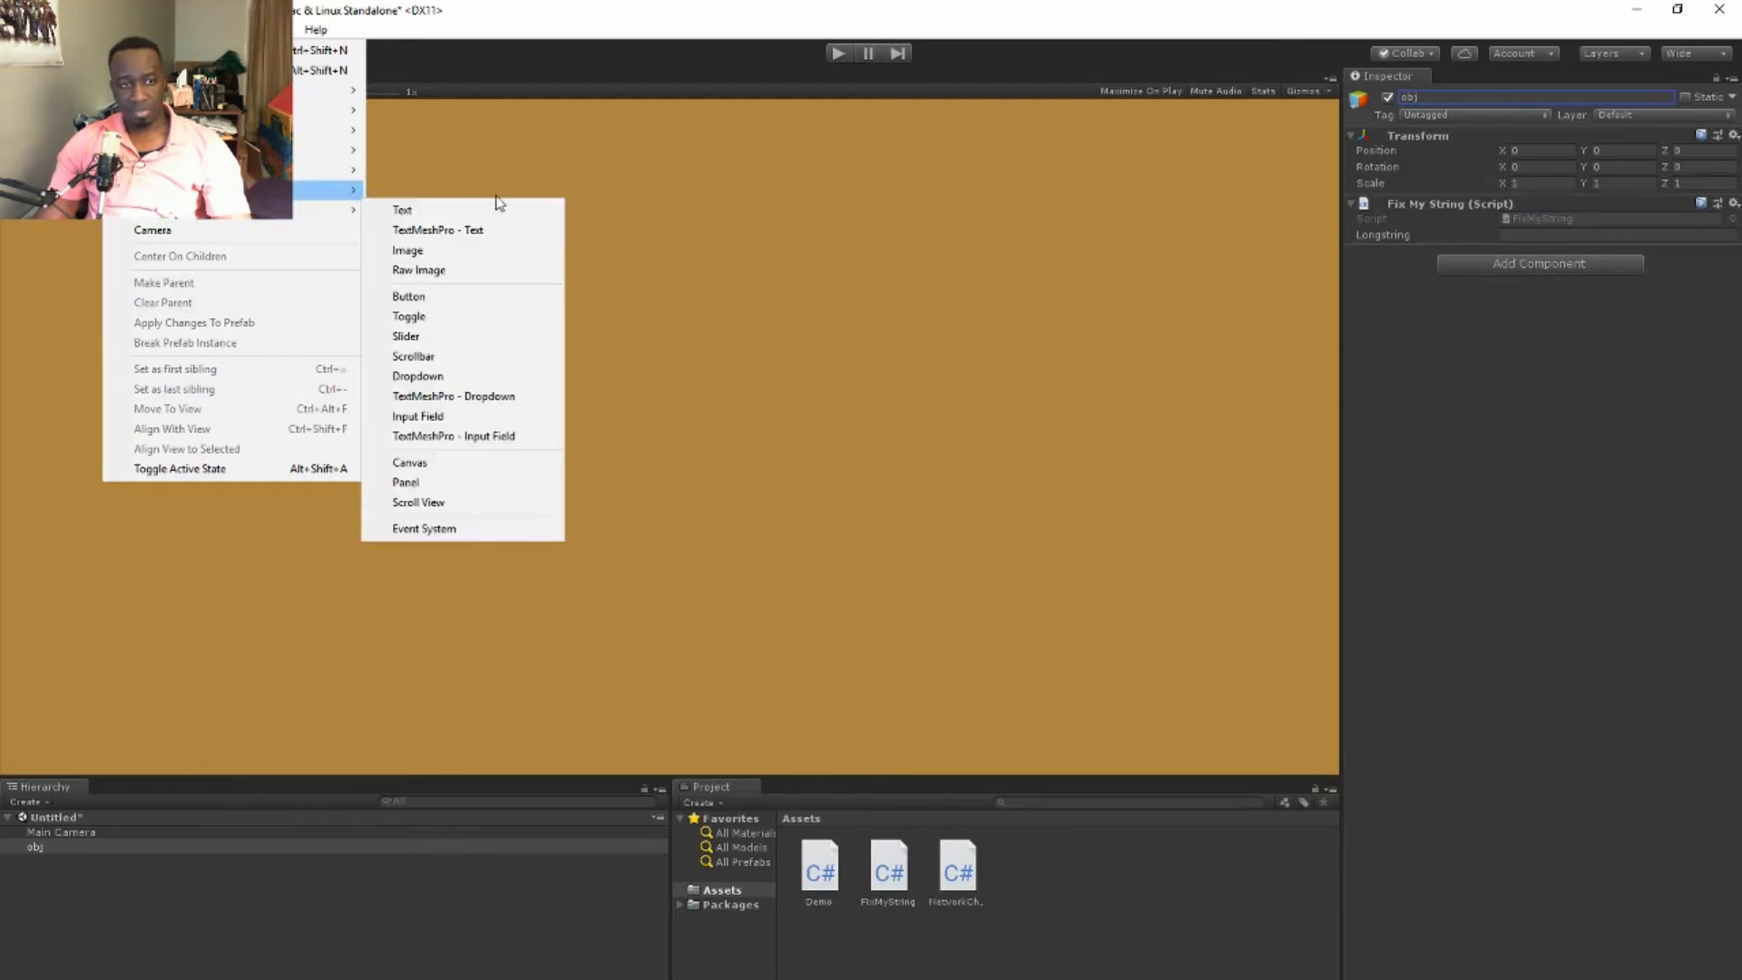
Add a UI Button and wire its On Click event to call FixMyString.SeeString on obj
click(408, 296)
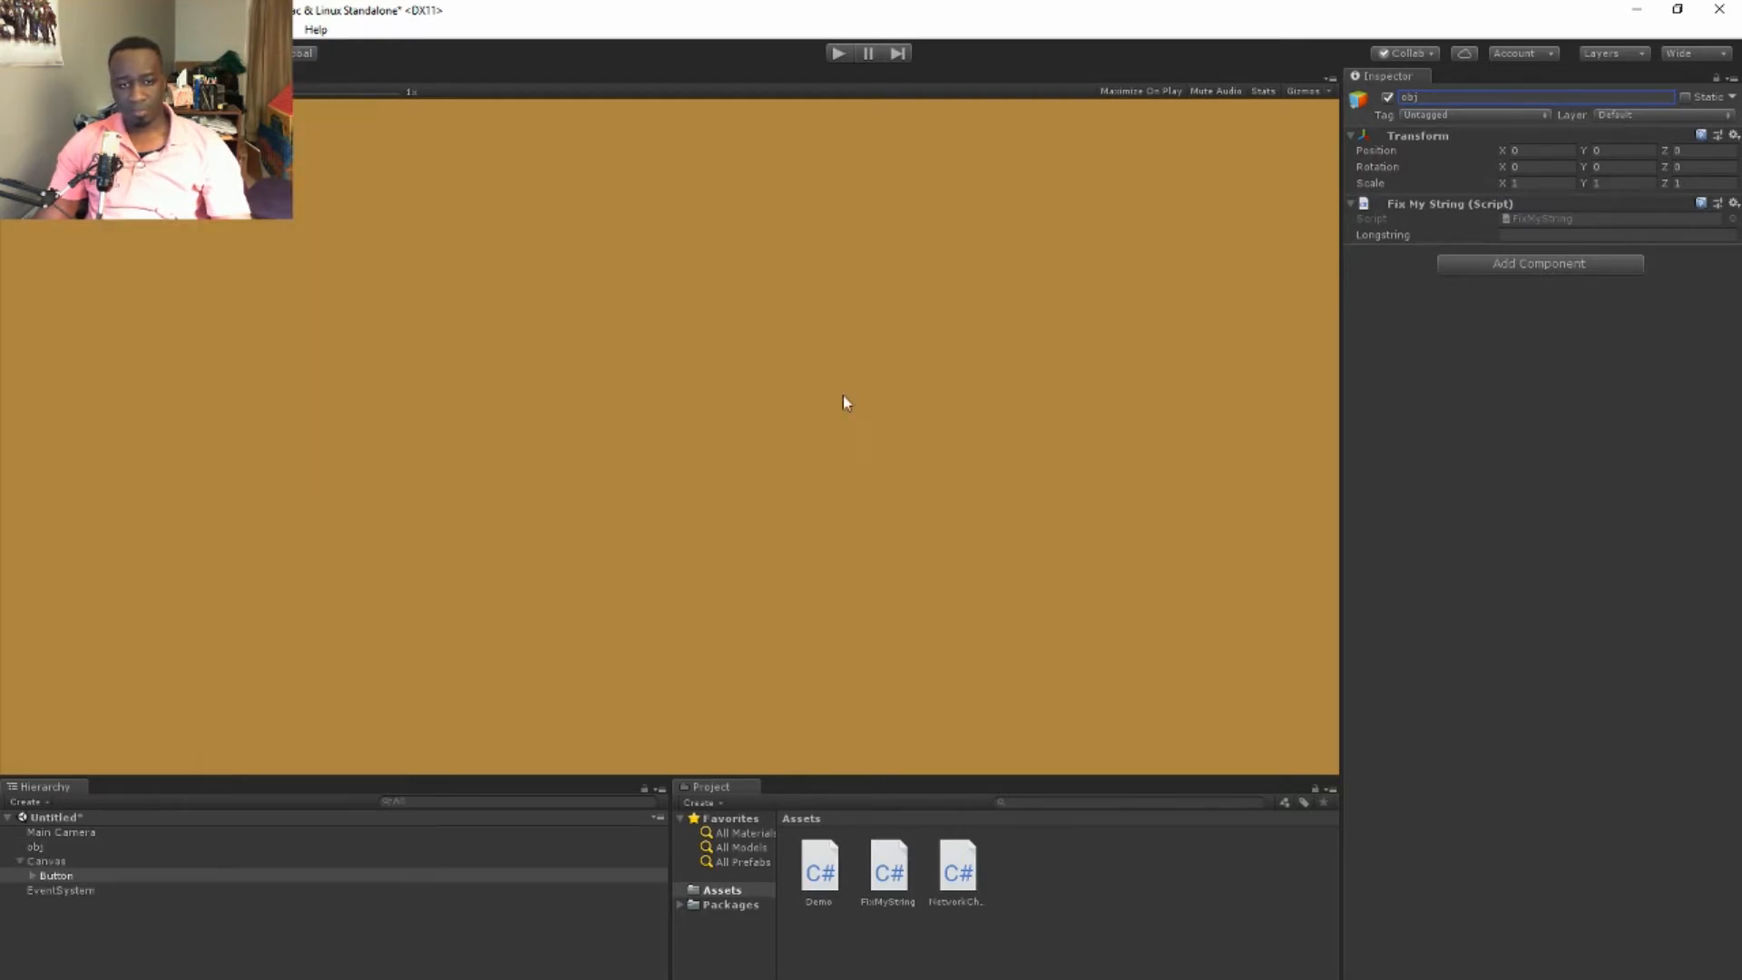
click(55, 875)
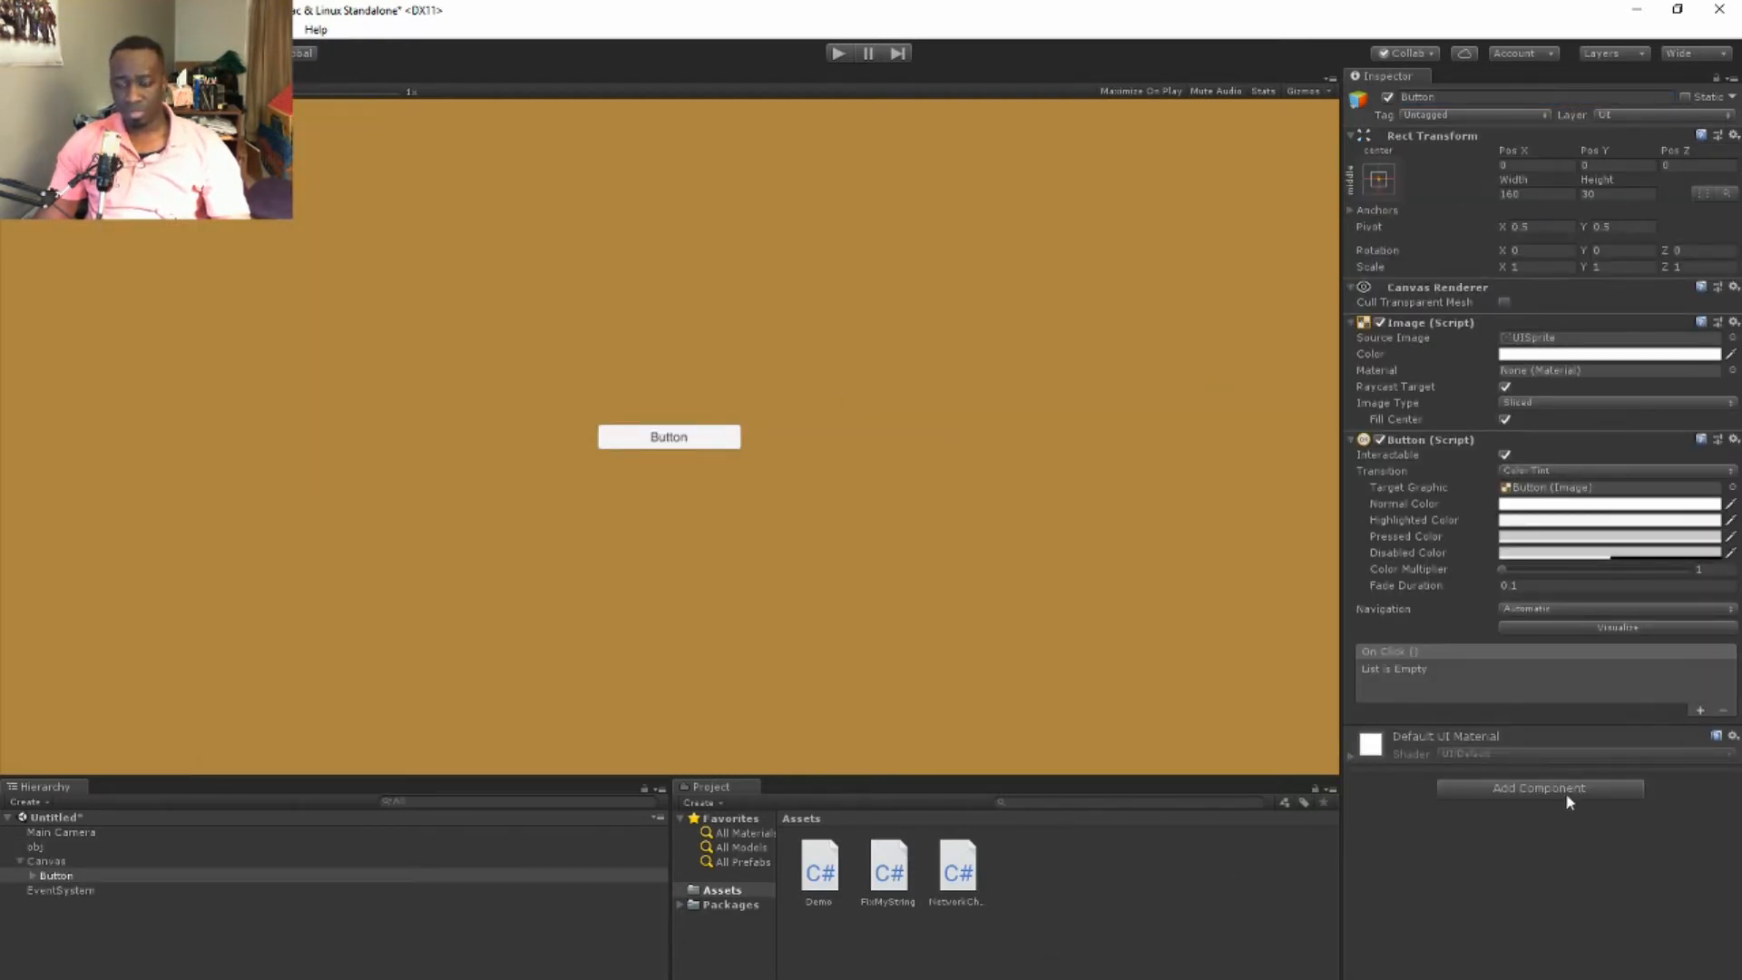
click(1700, 710)
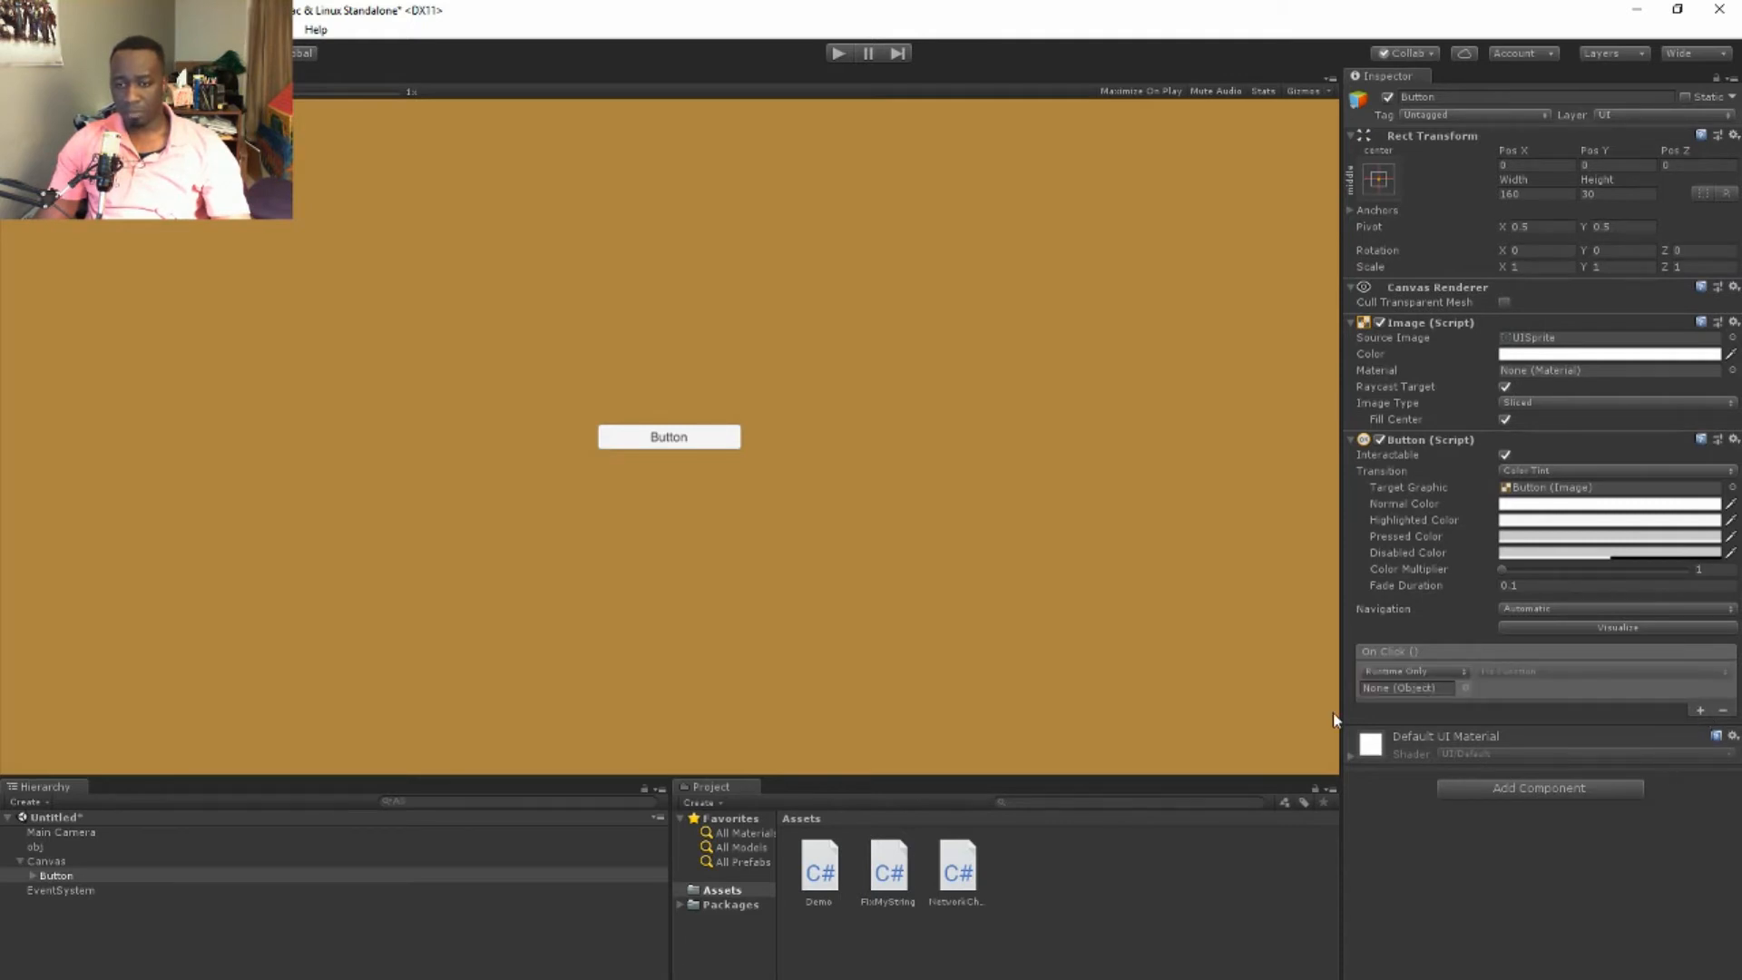
mouse_move(1403, 597)
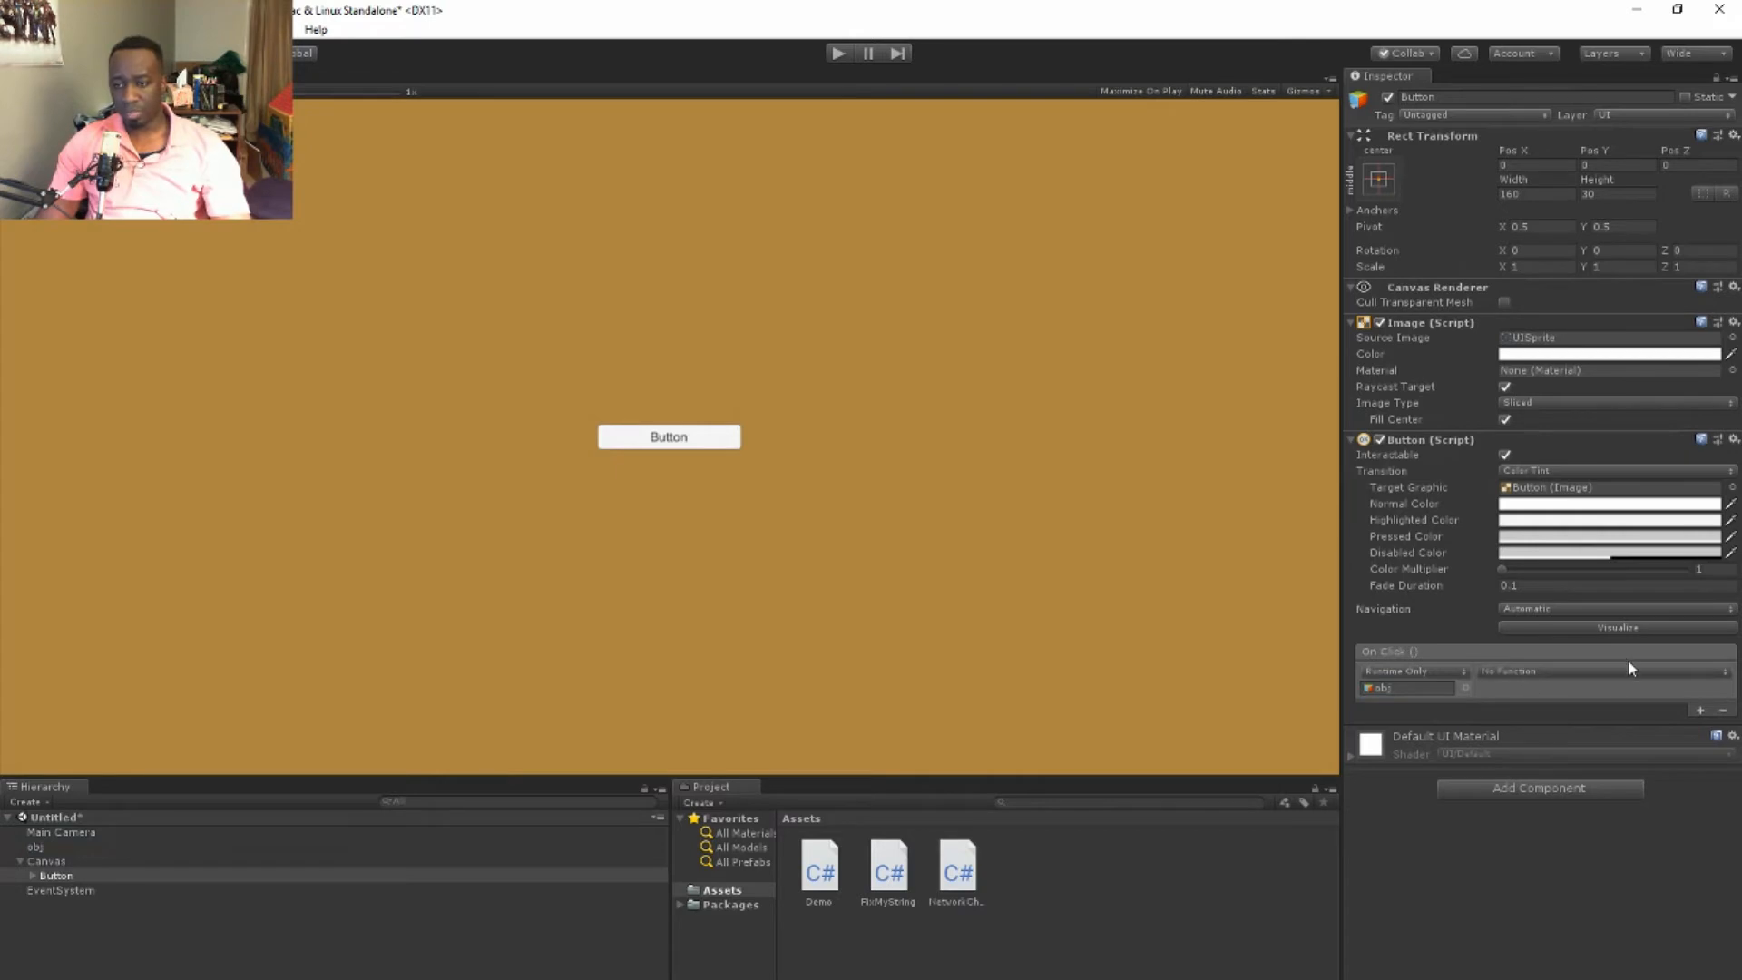
click(1601, 672)
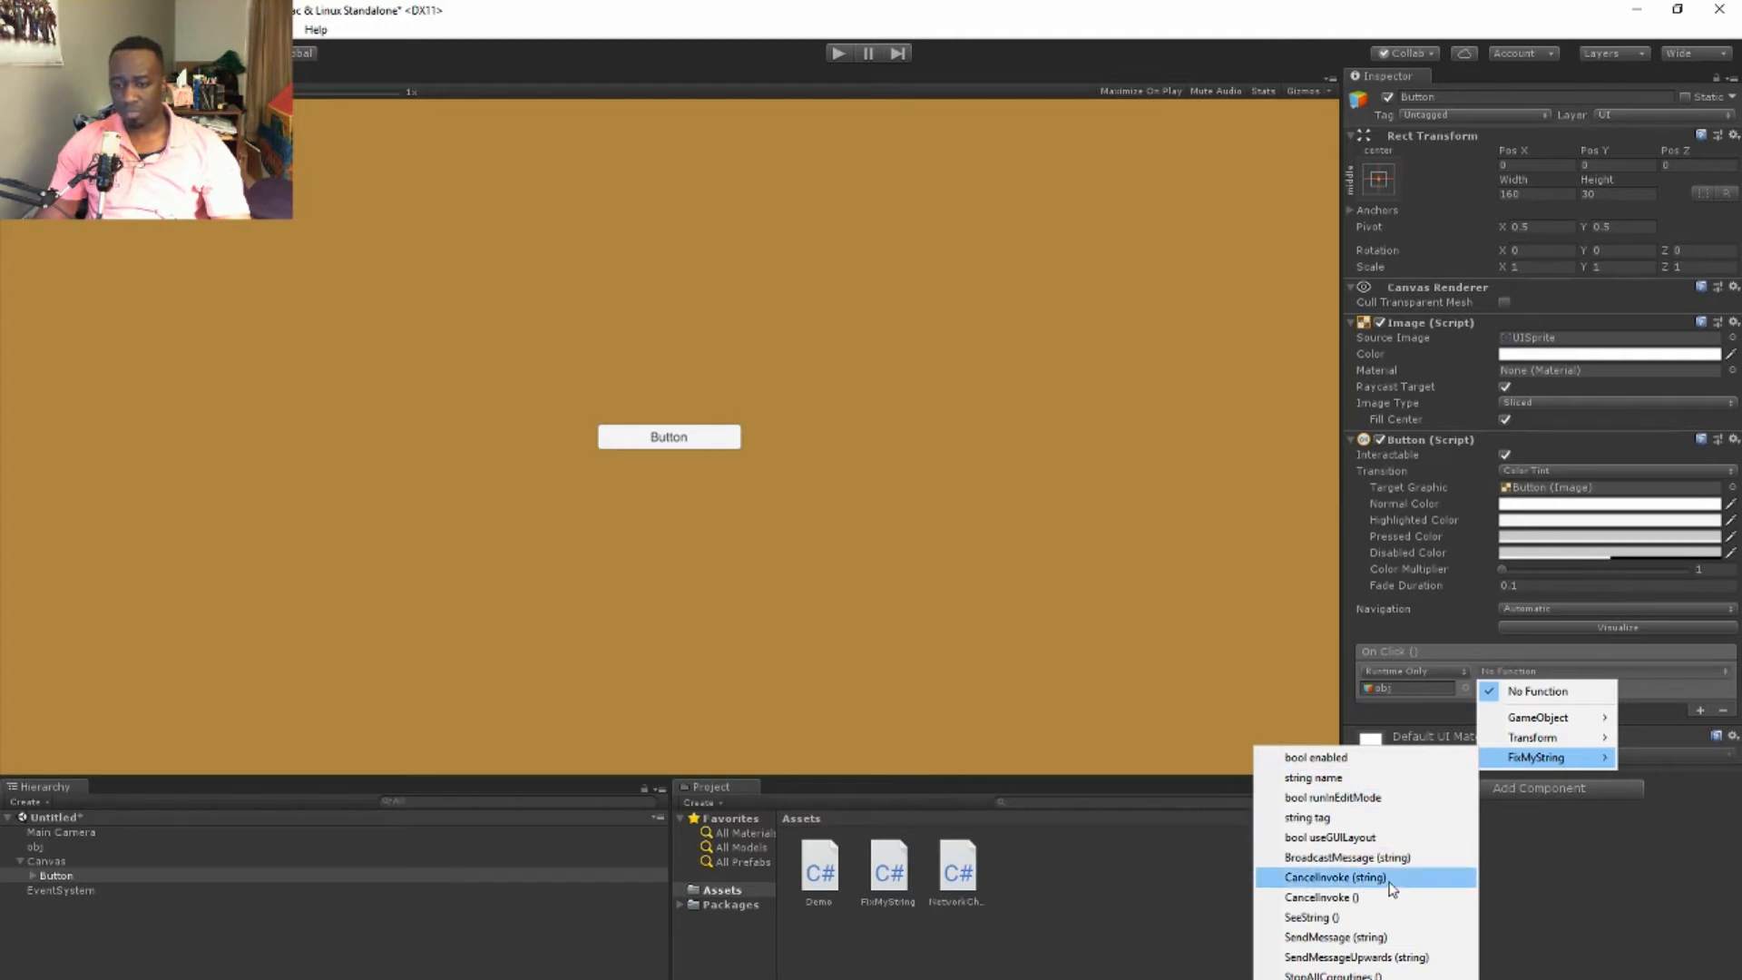
mouse_move(1312, 916)
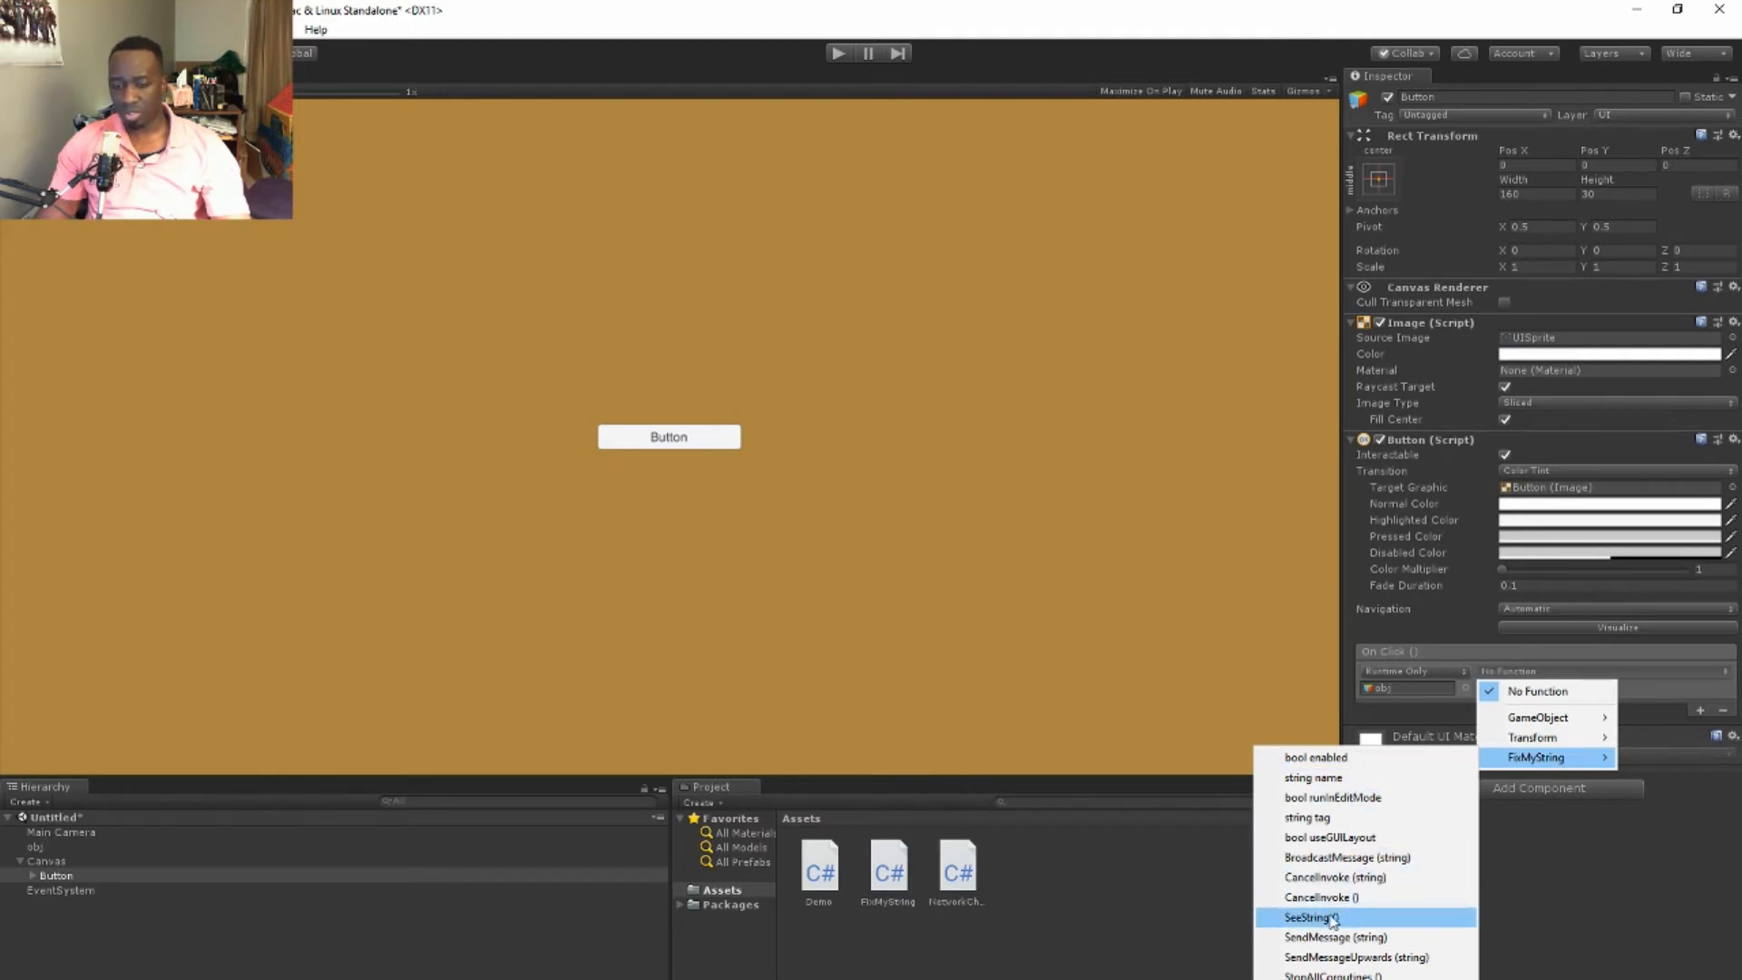
click(1309, 917)
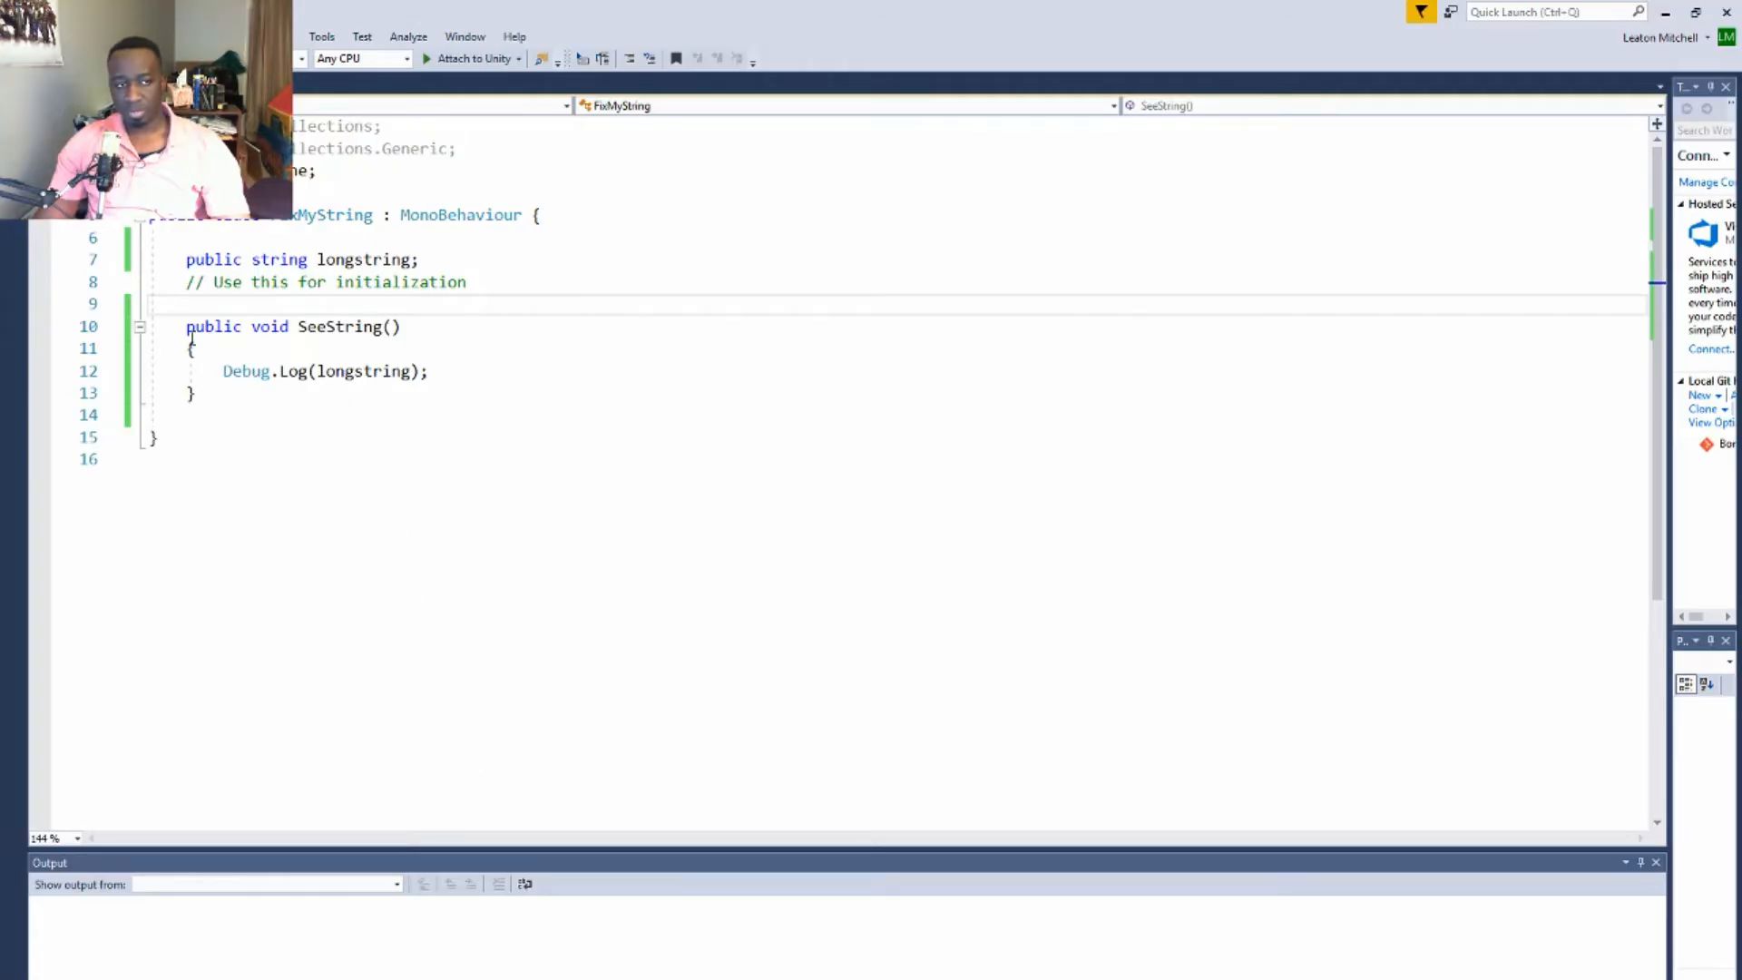
double_click(210, 325)
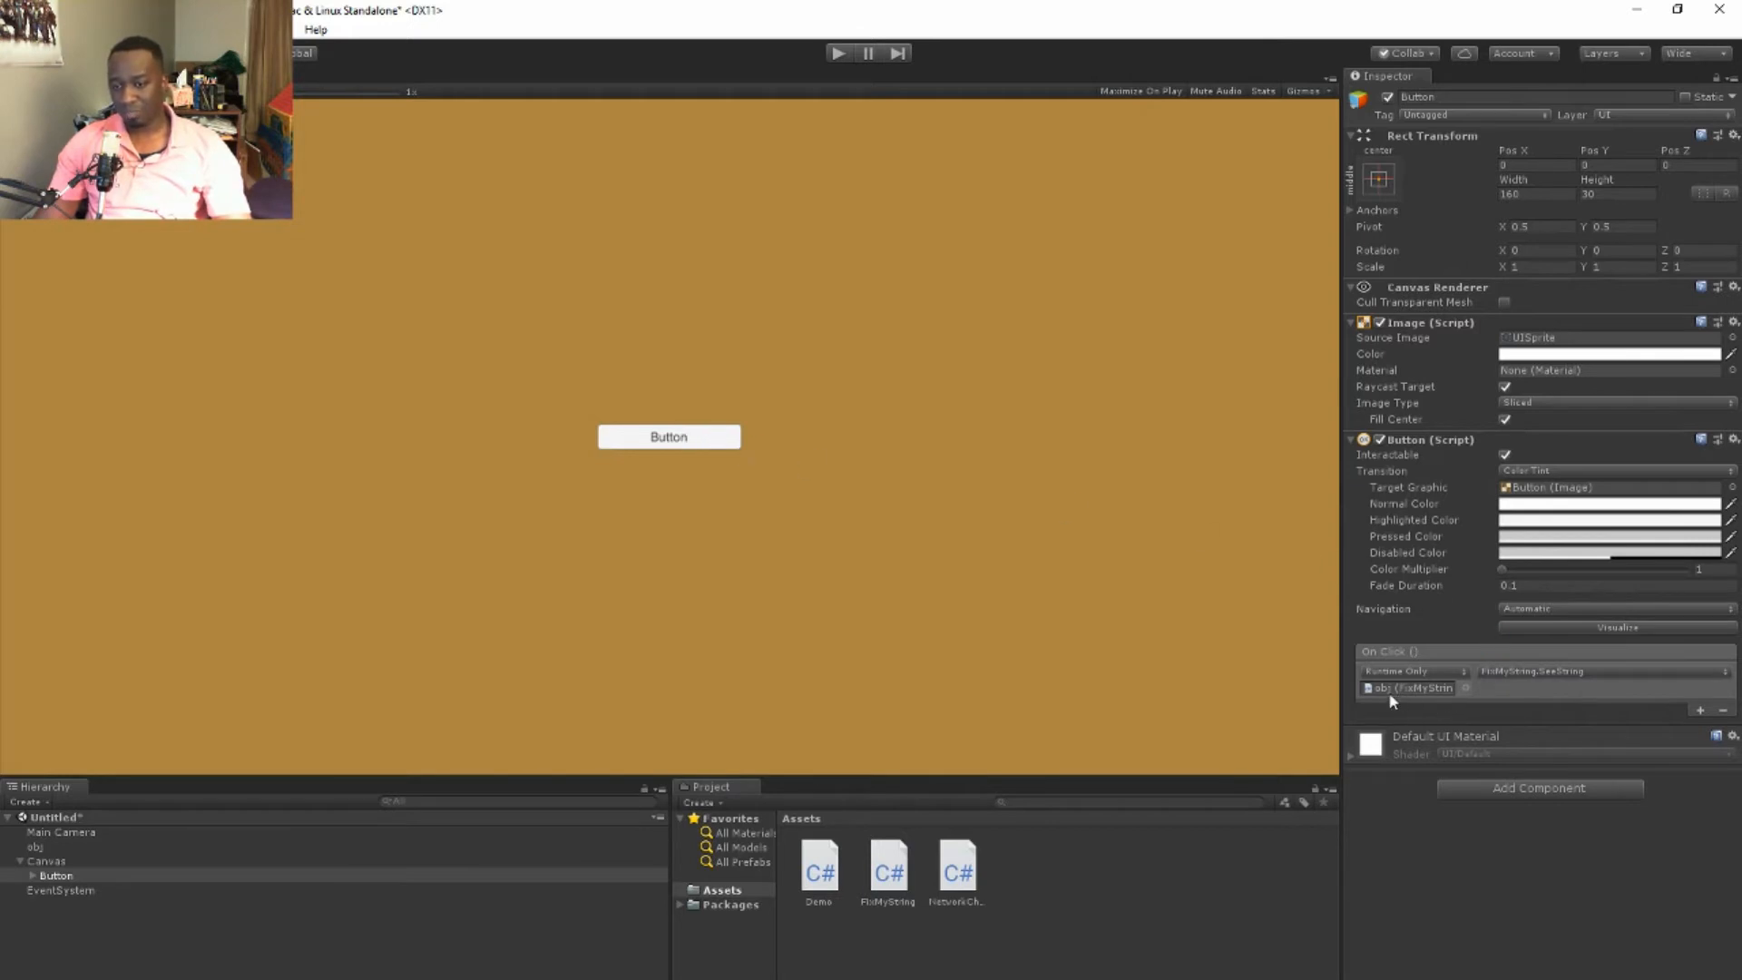
mouse_move(294, 834)
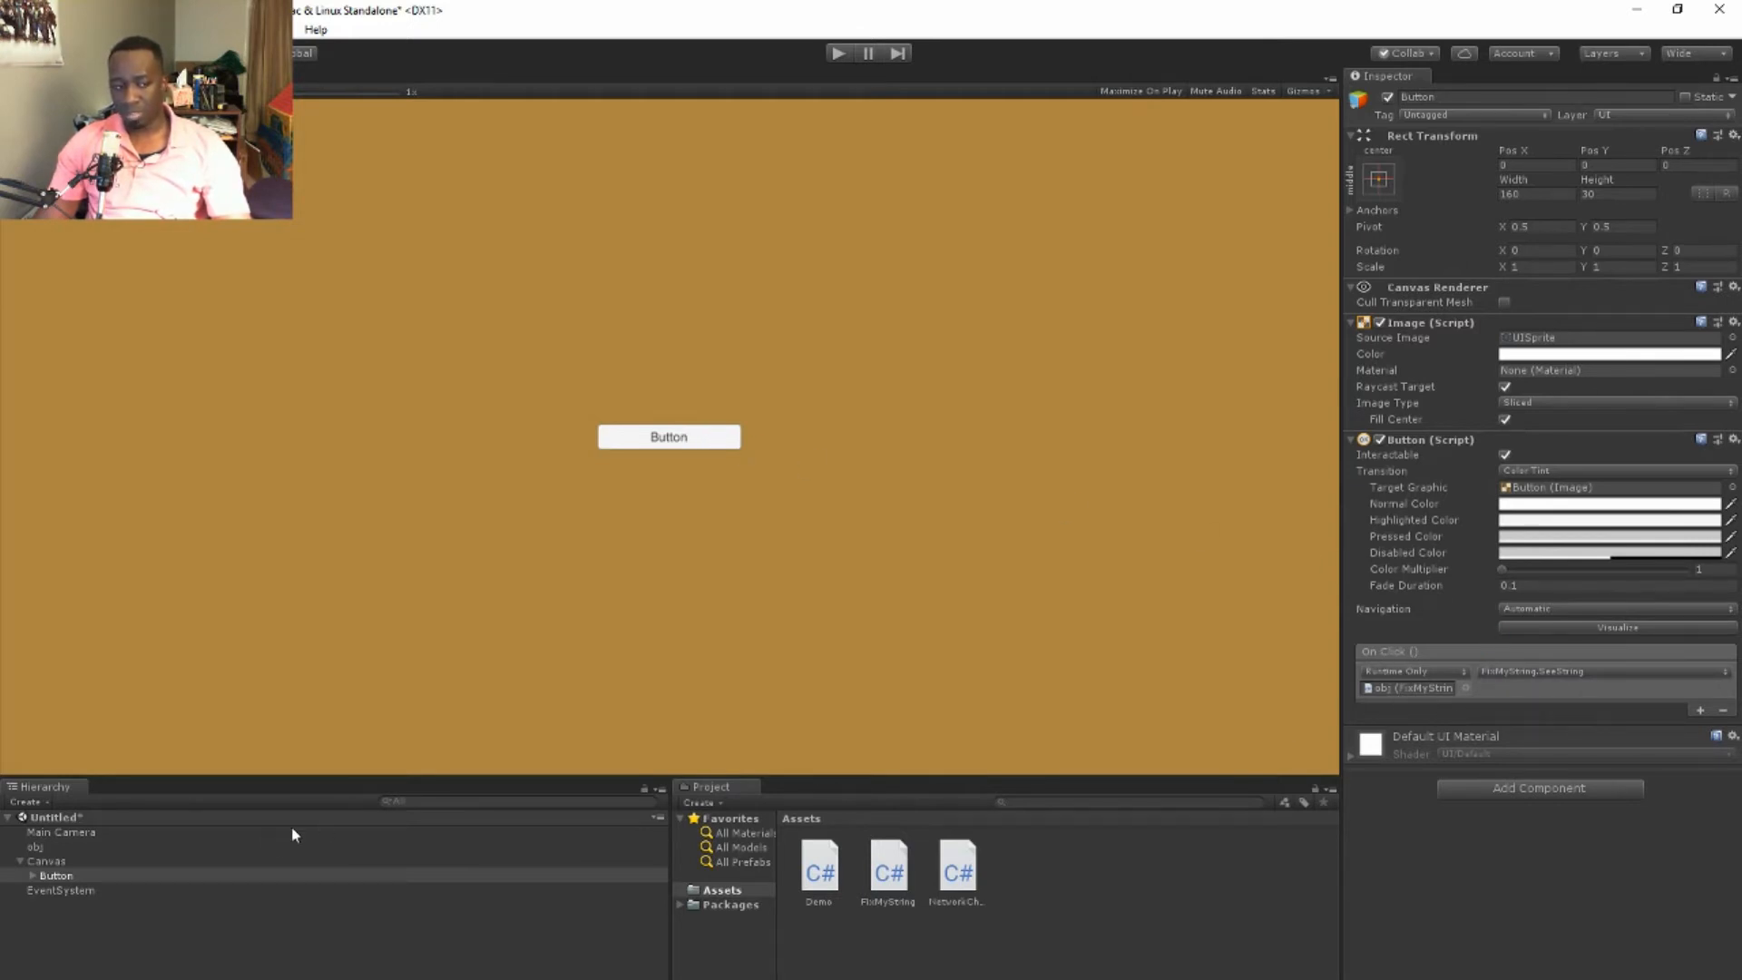
click(37, 847)
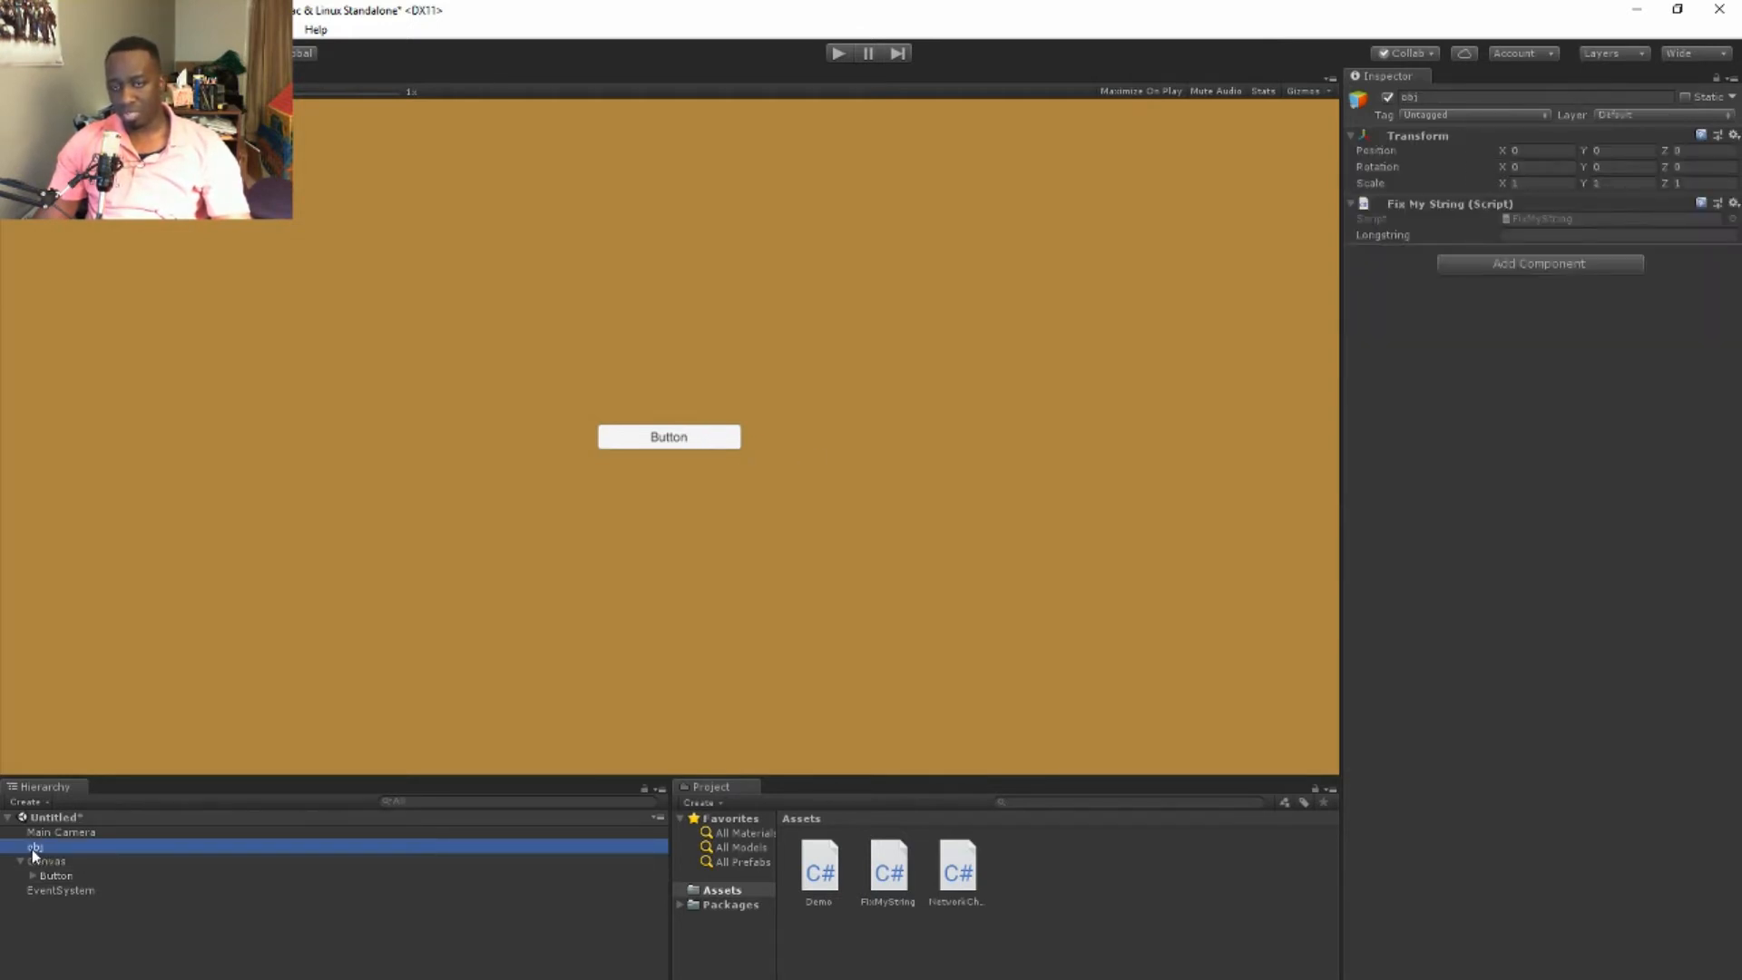
mouse_move(412, 790)
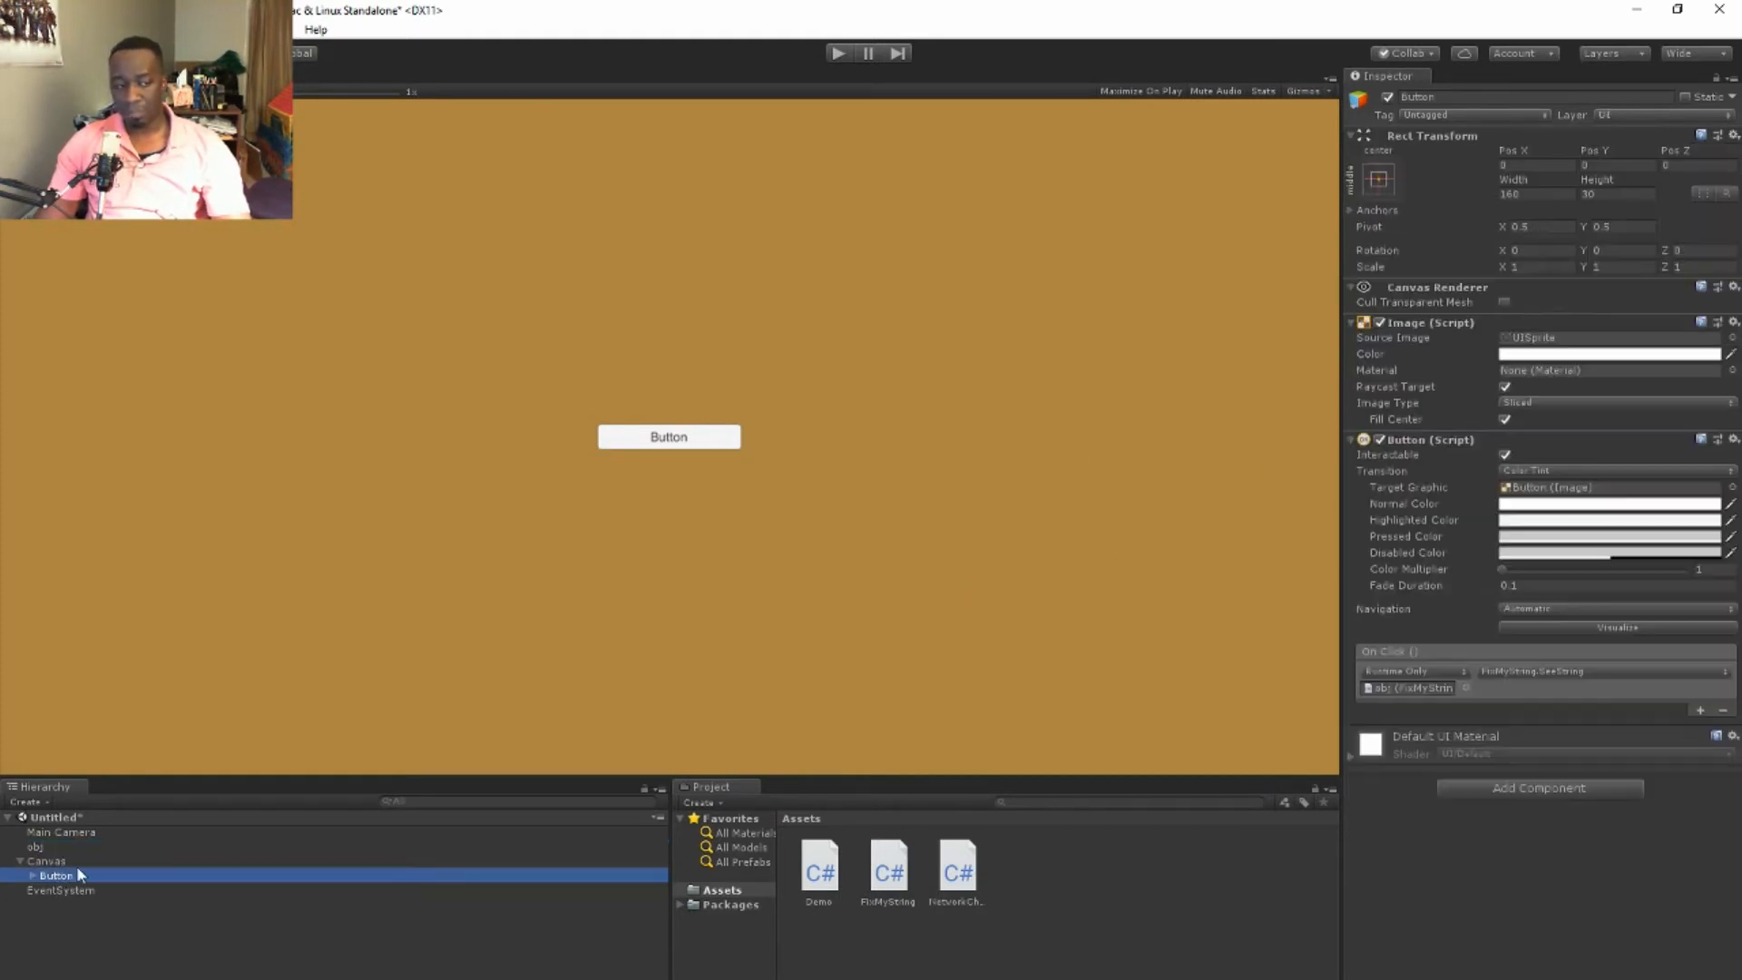
click(1601, 671)
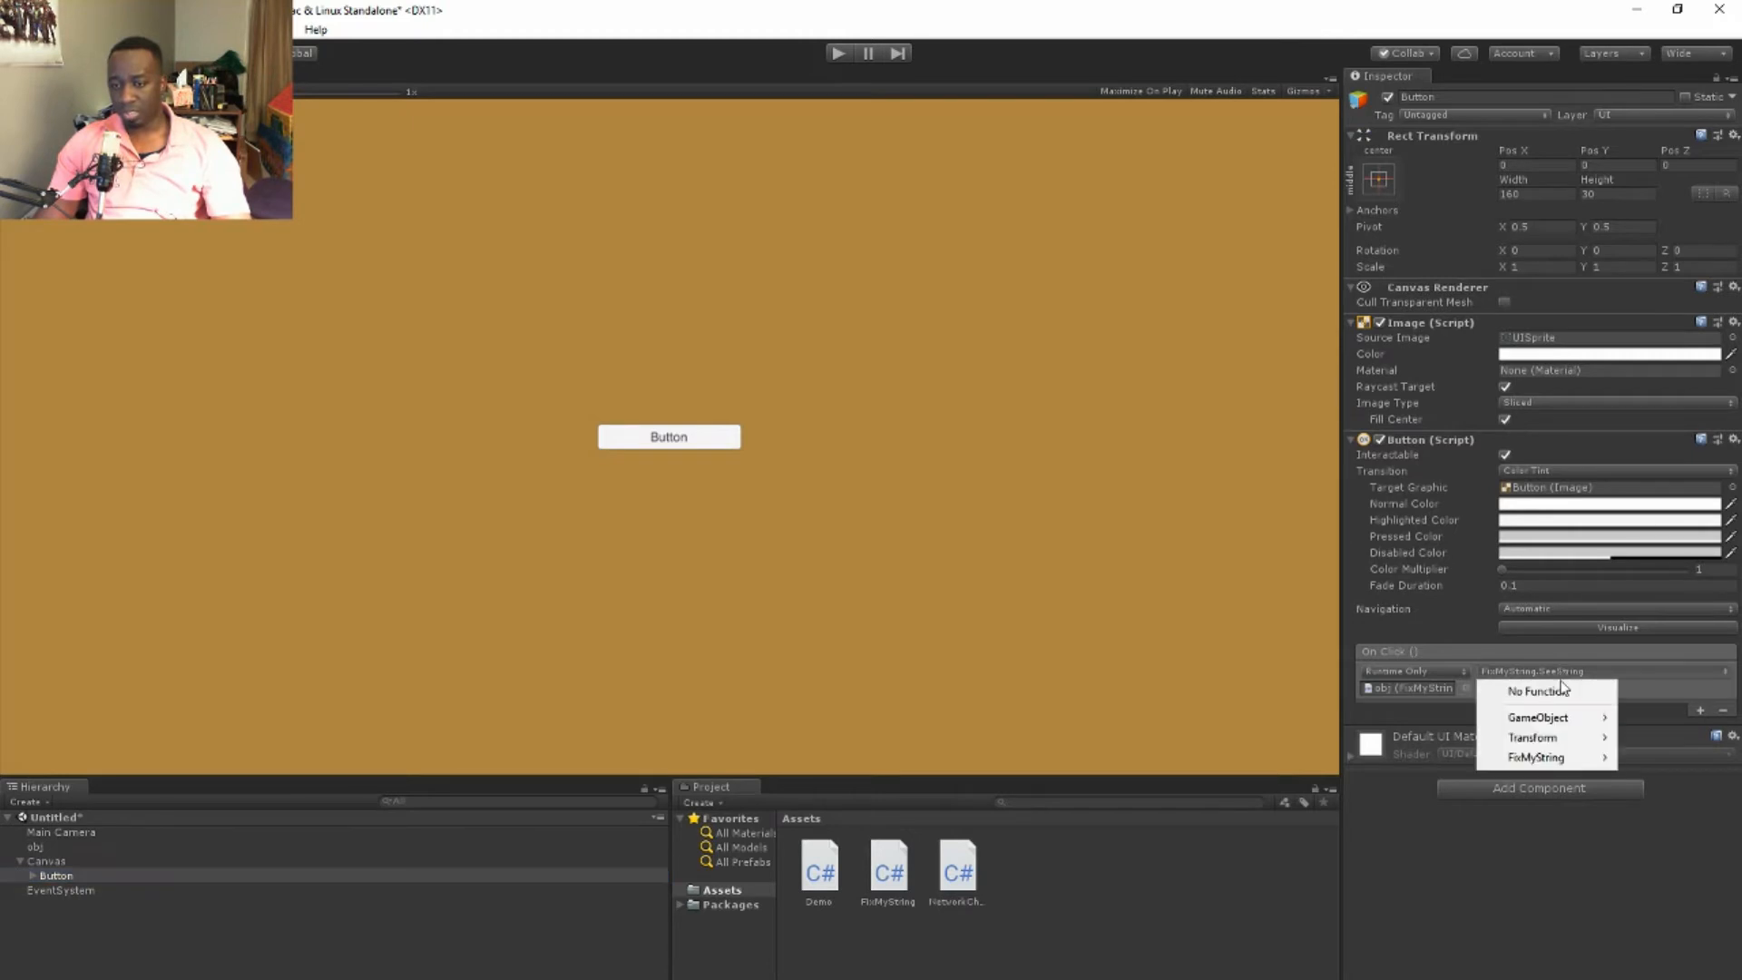
click(1008, 566)
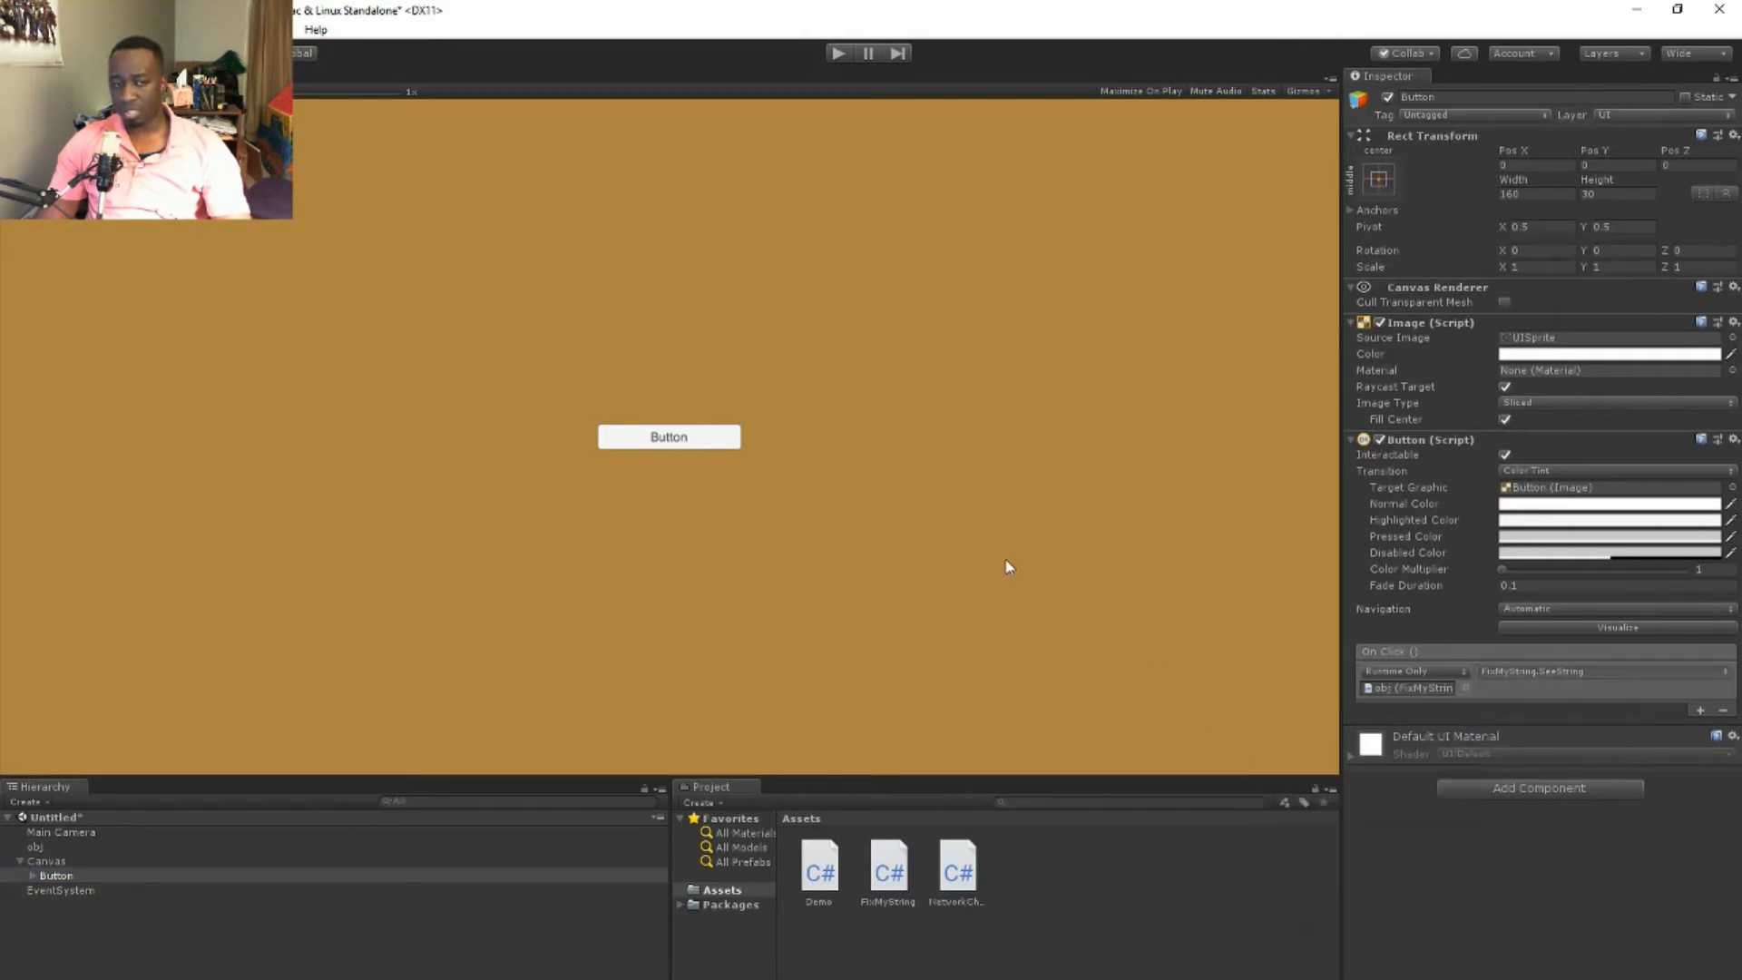
mouse_move(514, 751)
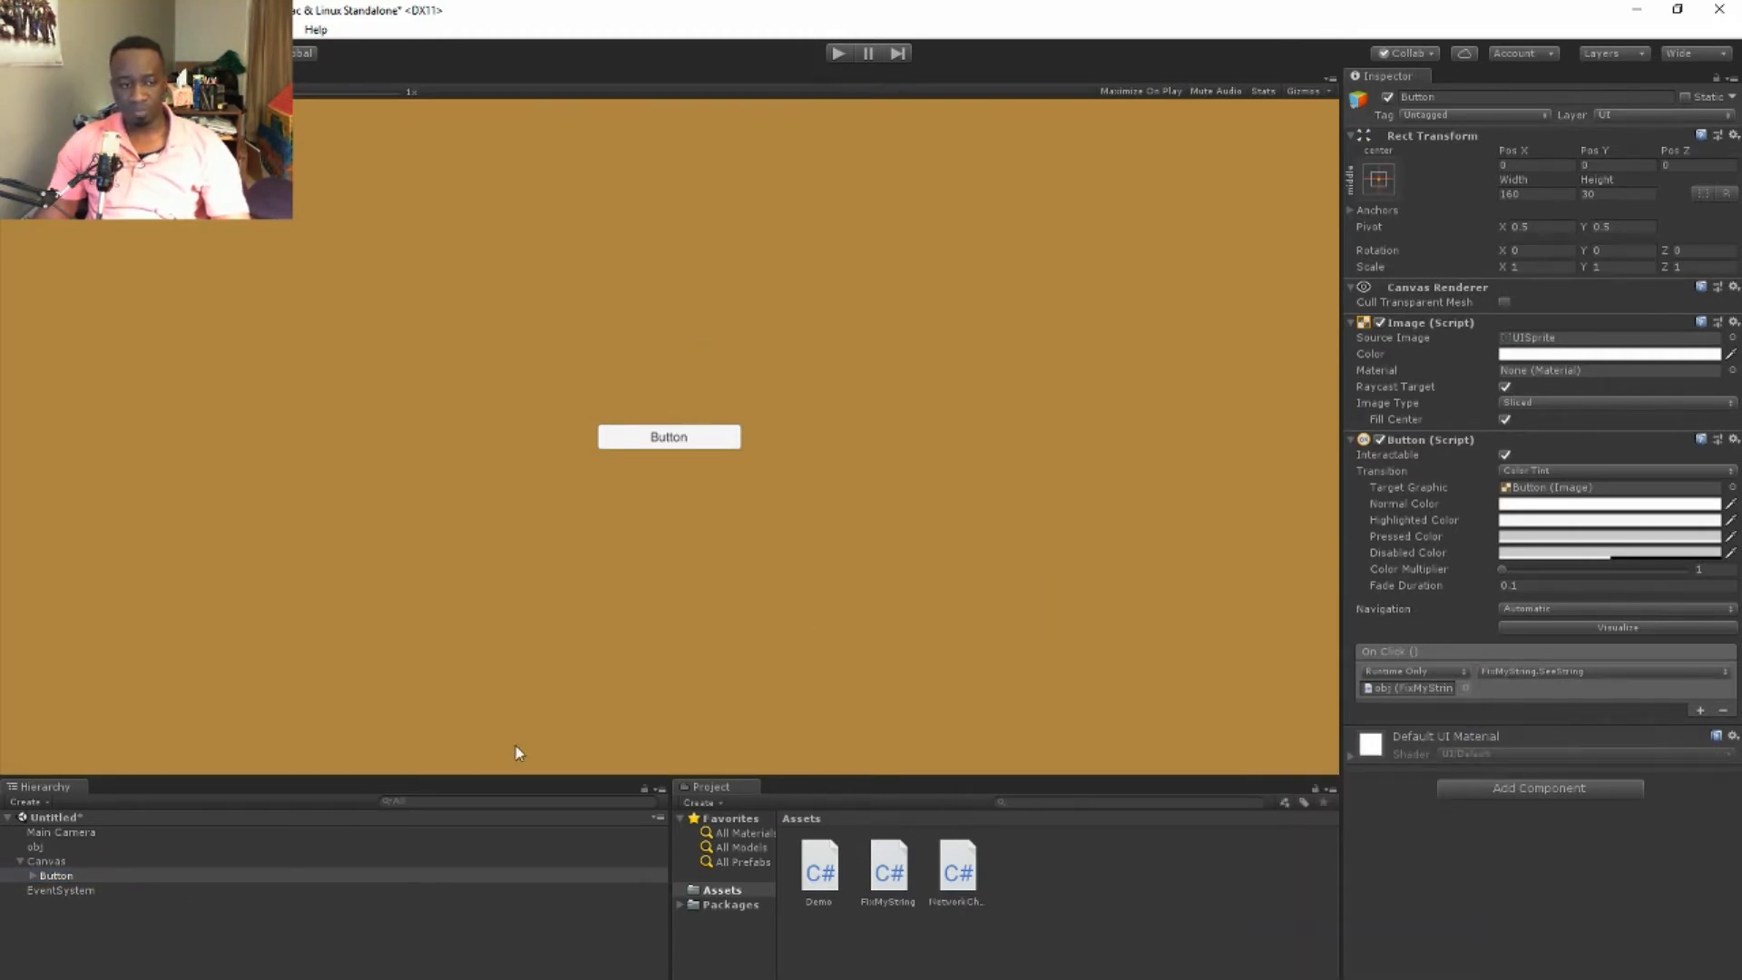
click(34, 848)
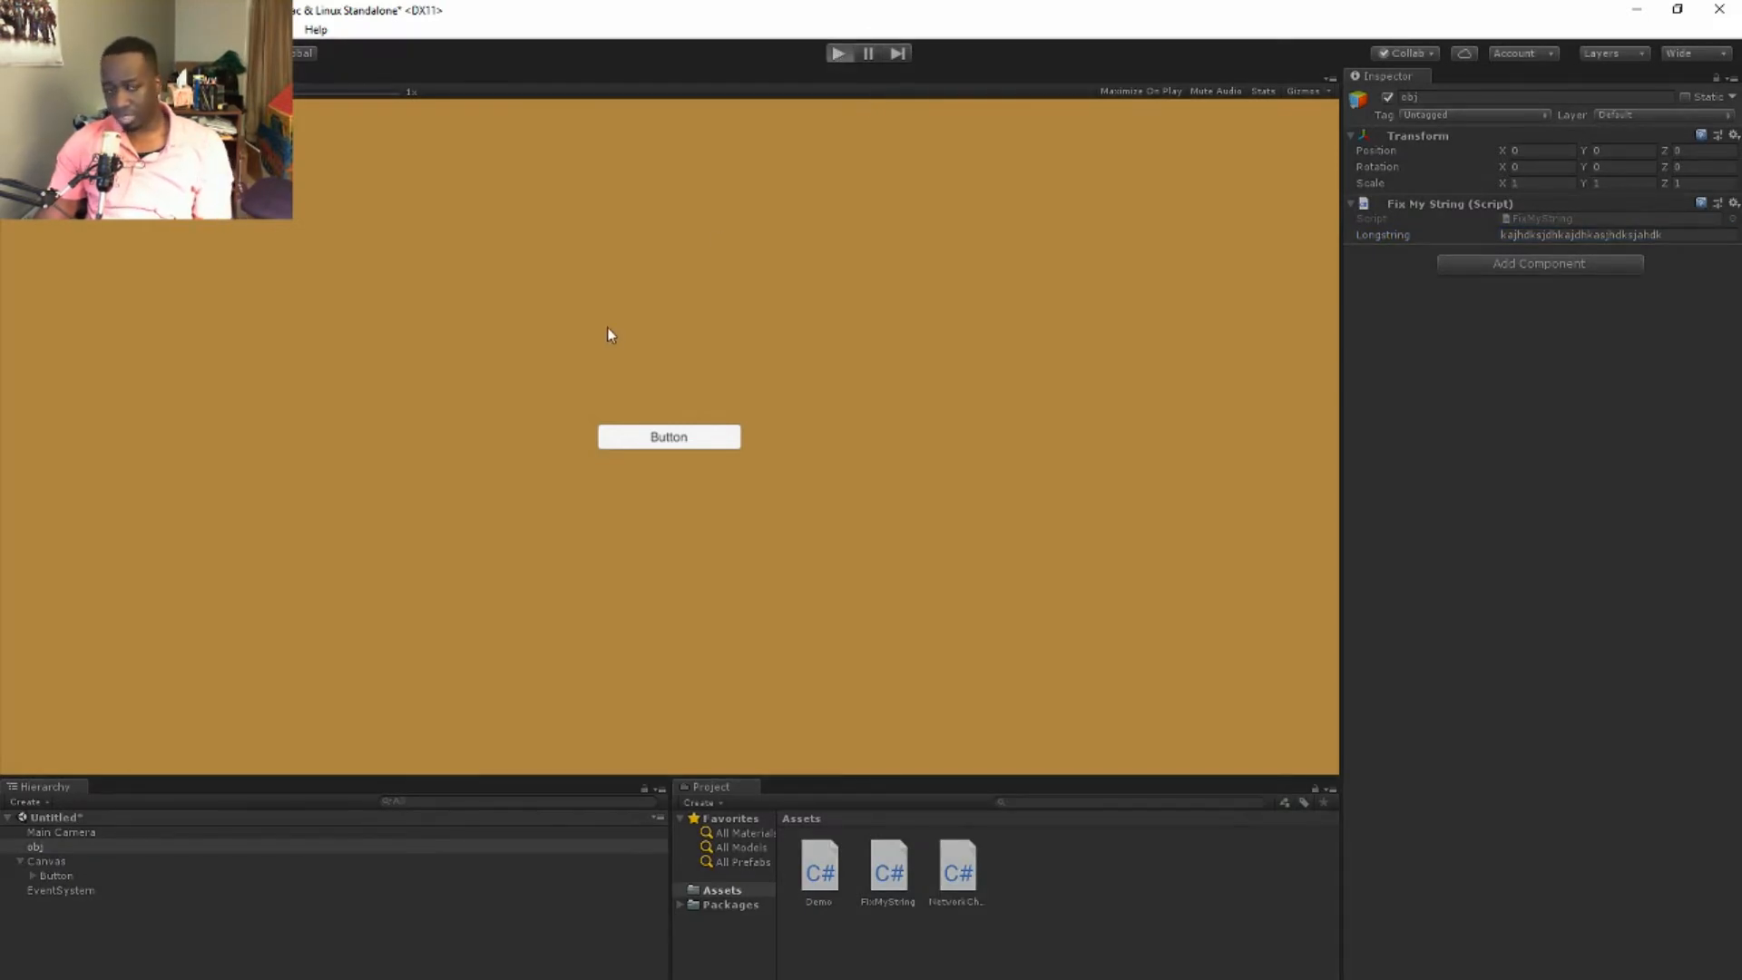
Show the Console window to watch for logged messages
click(841, 52)
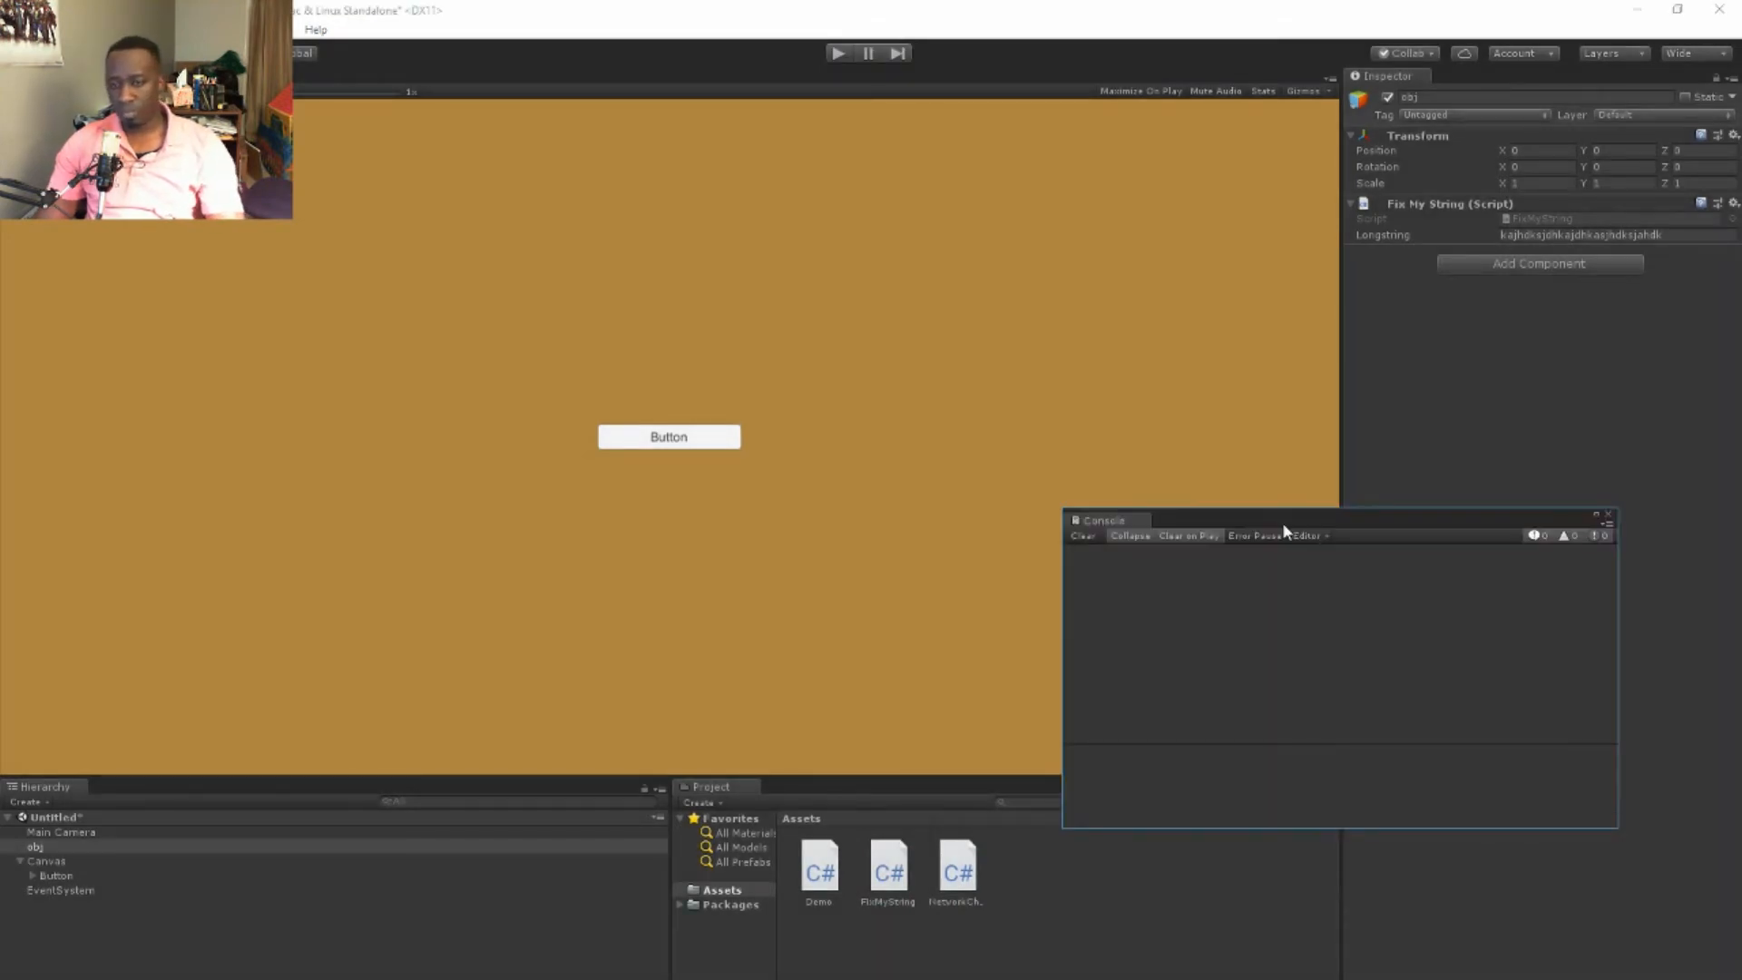
mouse_move(1249, 508)
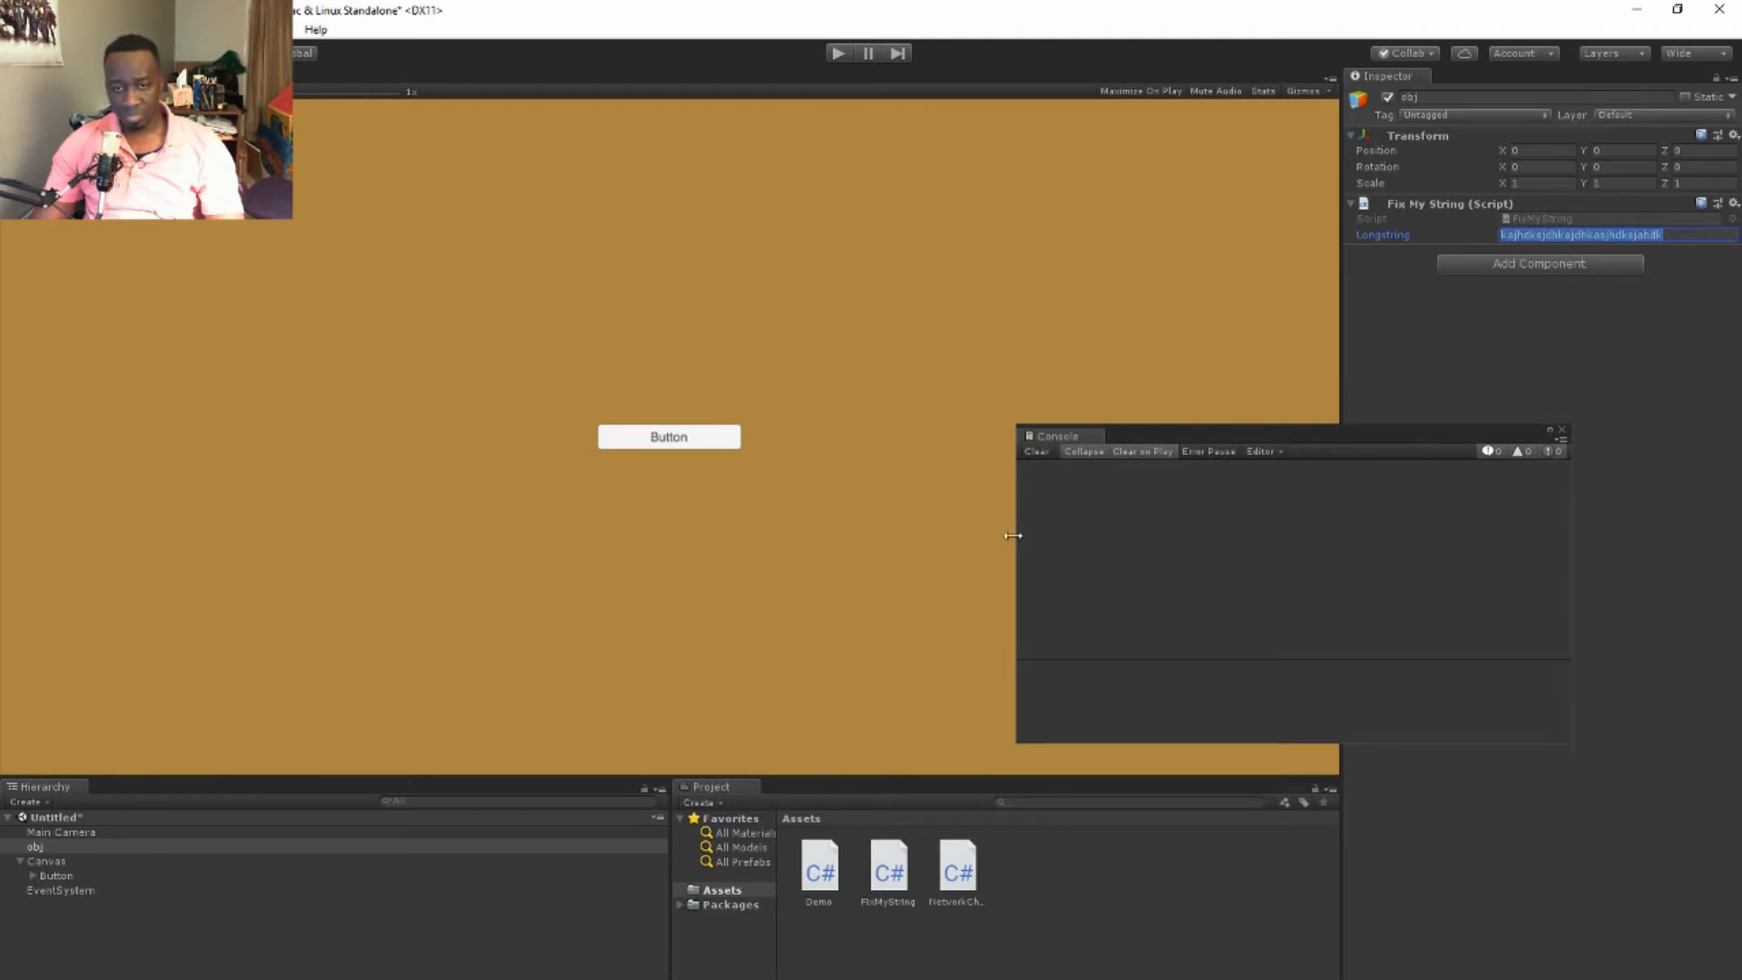
mouse_move(990, 222)
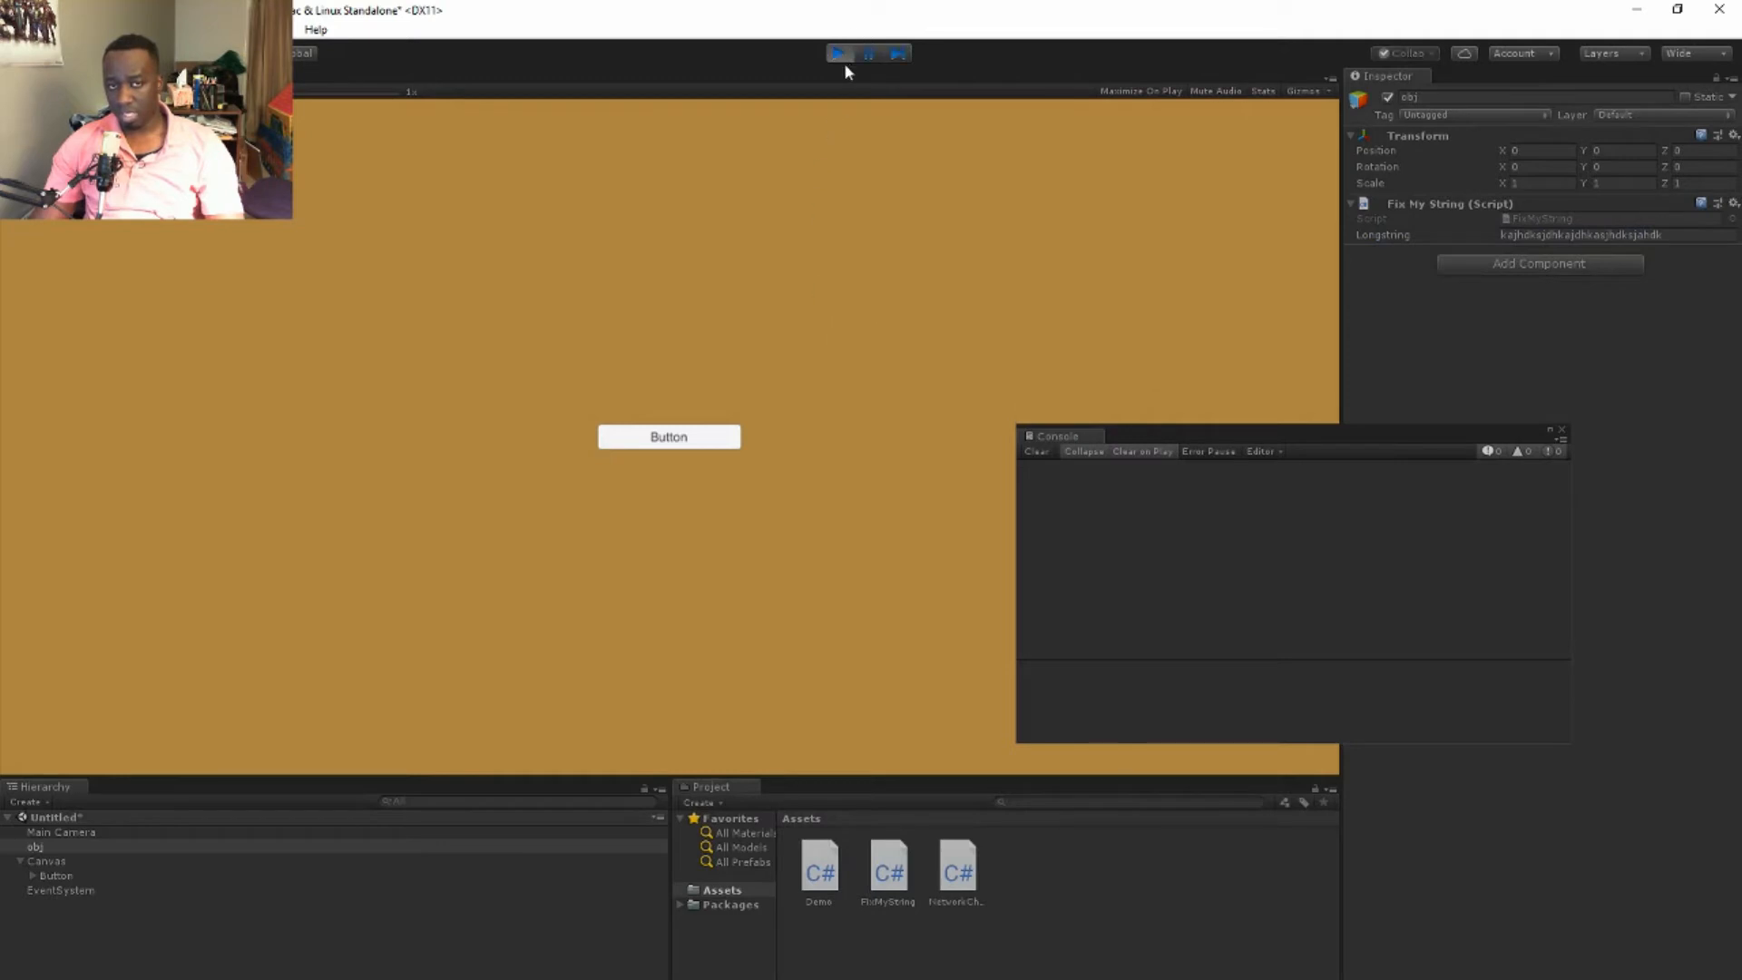
Click the in-game Button to log the string to the Console, then stop play mode
click(667, 435)
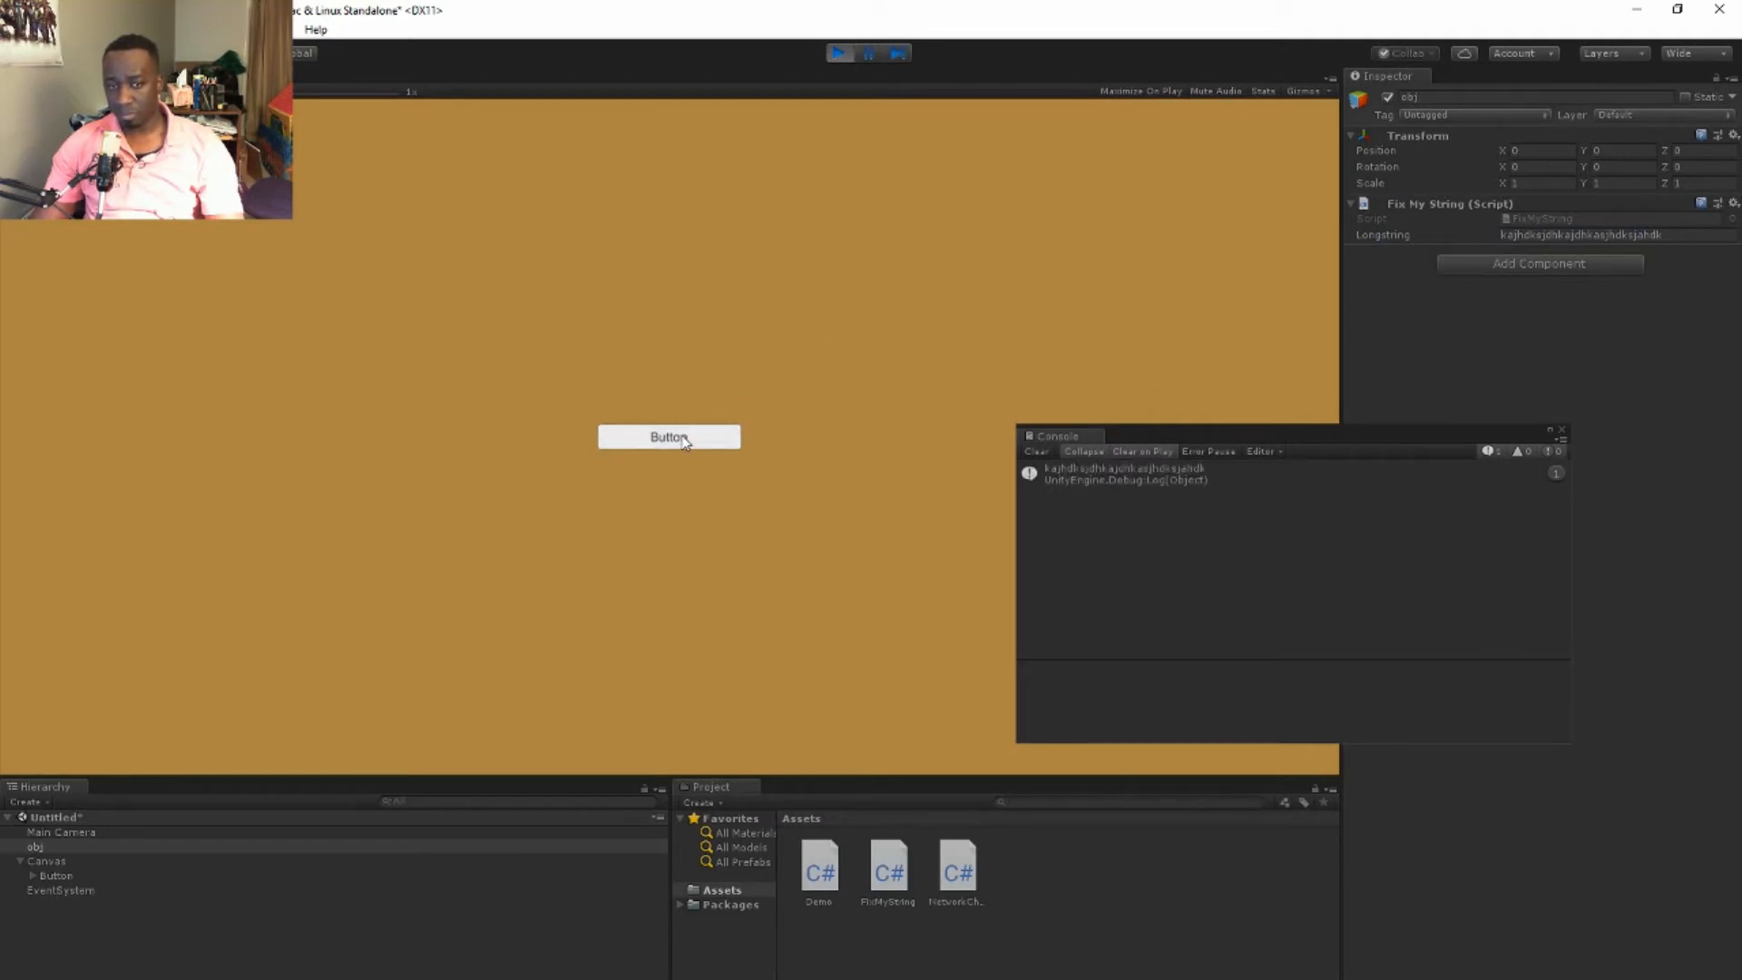
mouse_move(1677, 234)
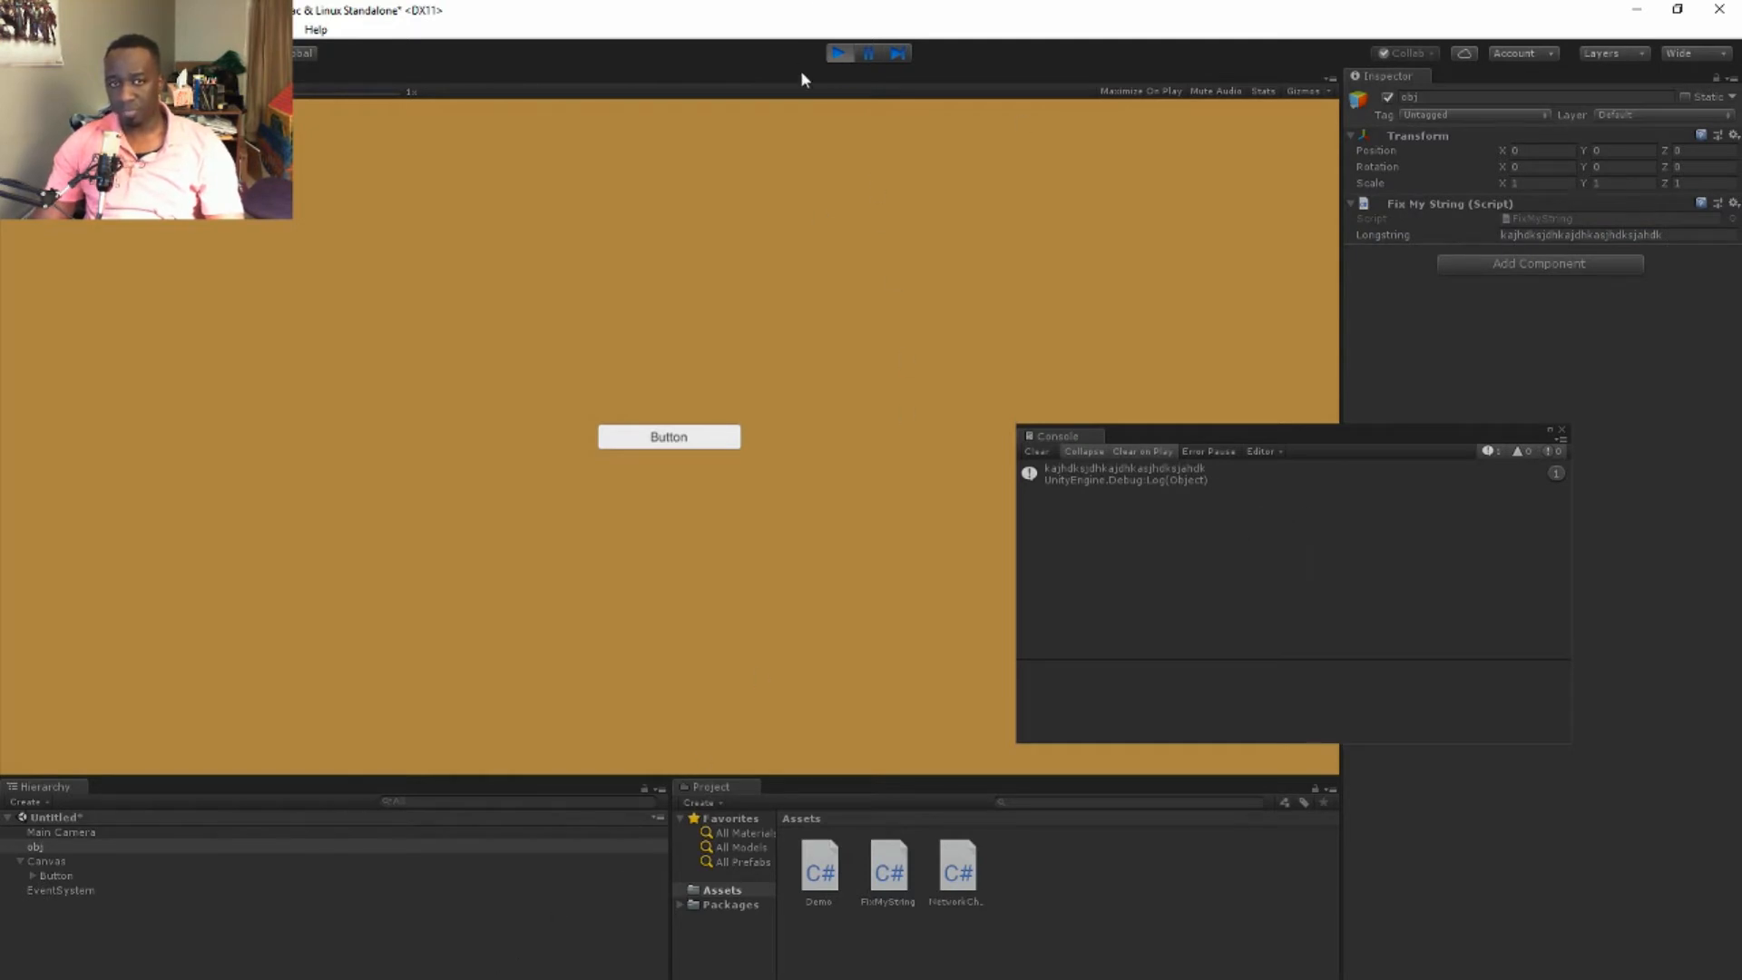
click(840, 52)
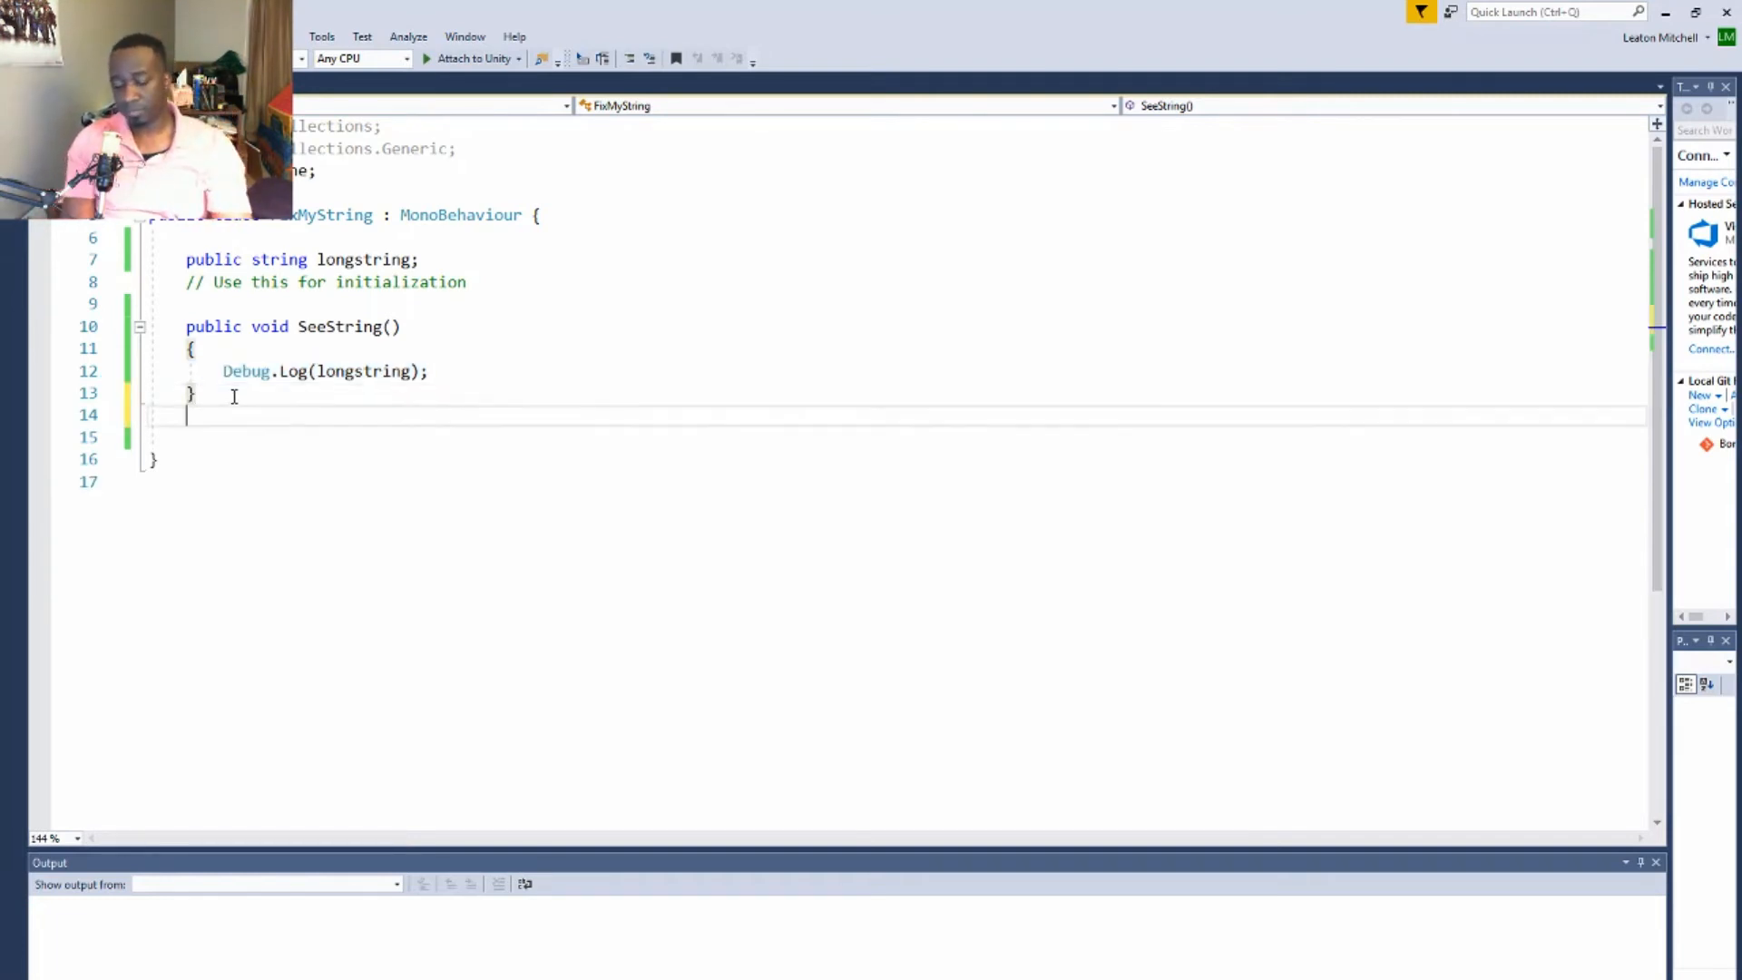
Declare a private string checkLenght() method with braces below SeeString
key(enter)
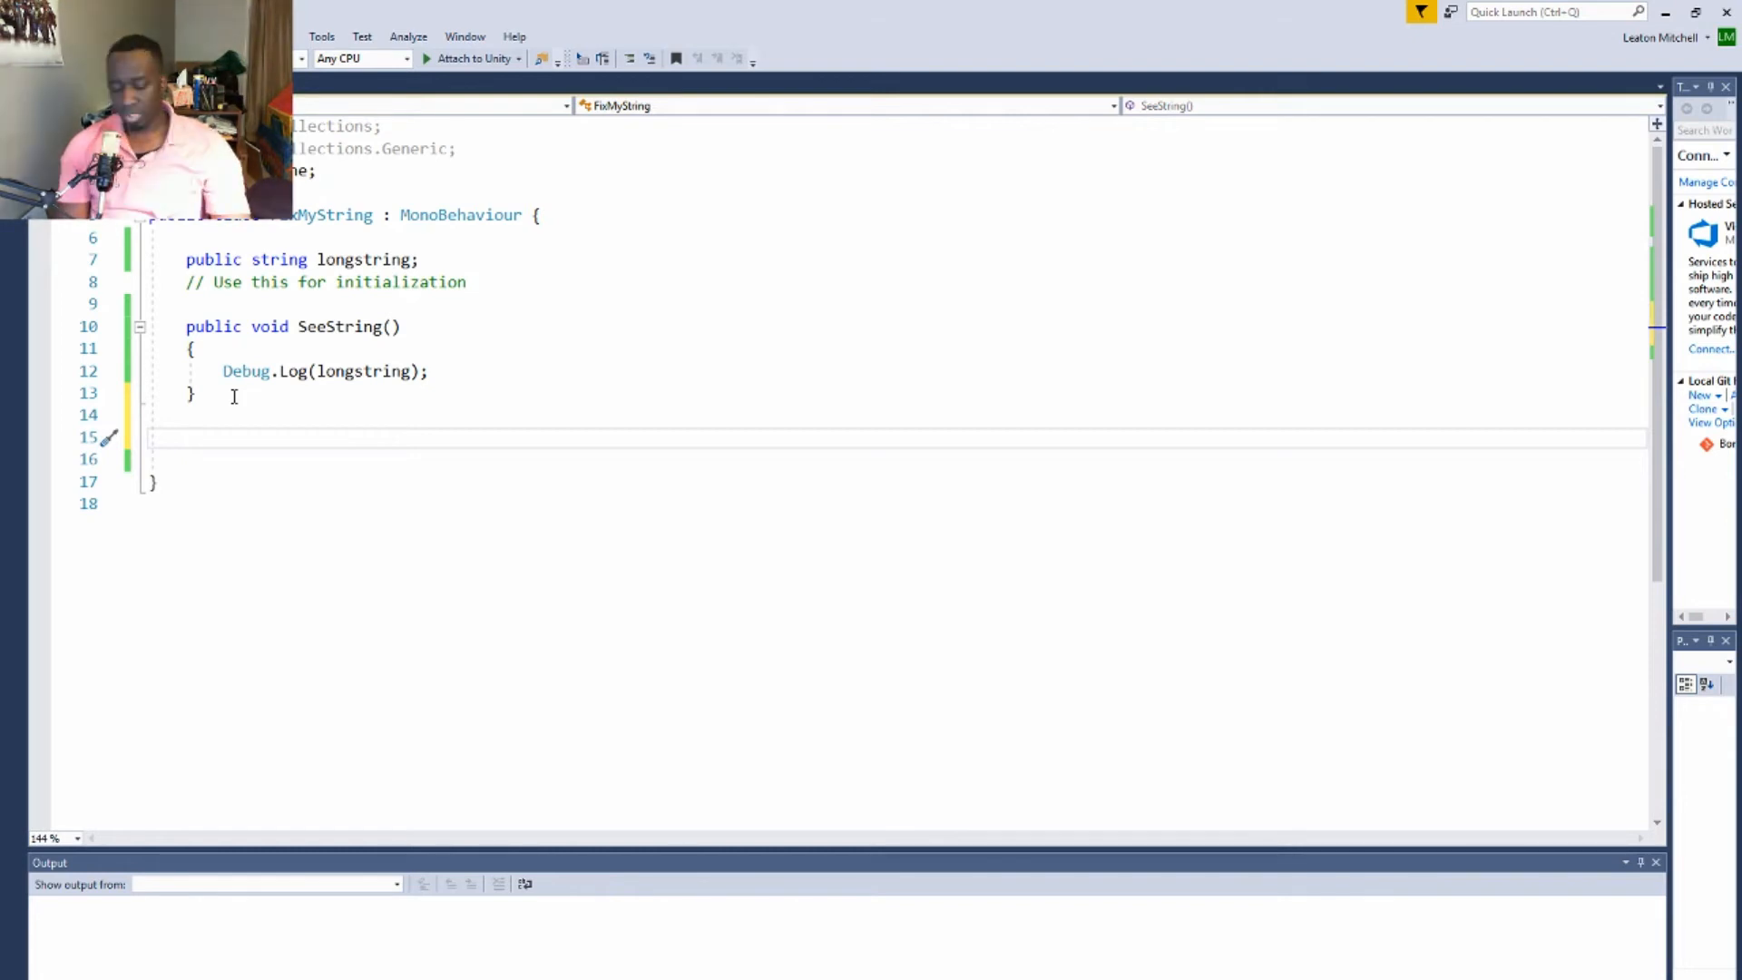
text(private)
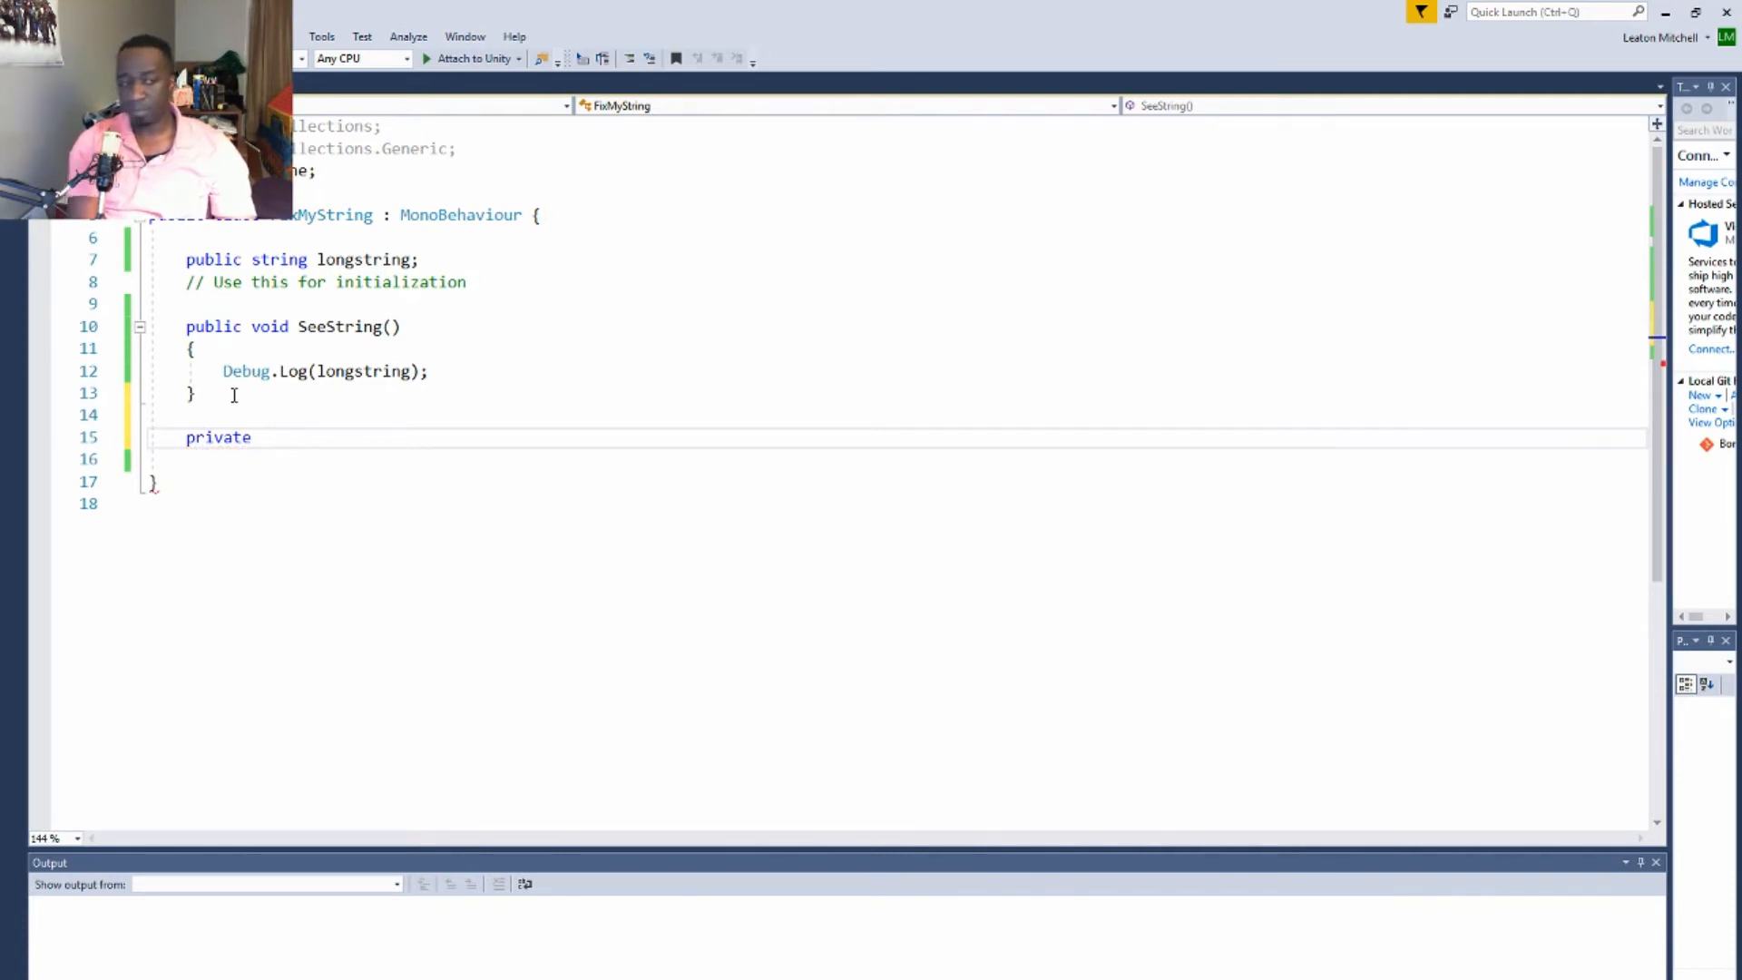
text(s)
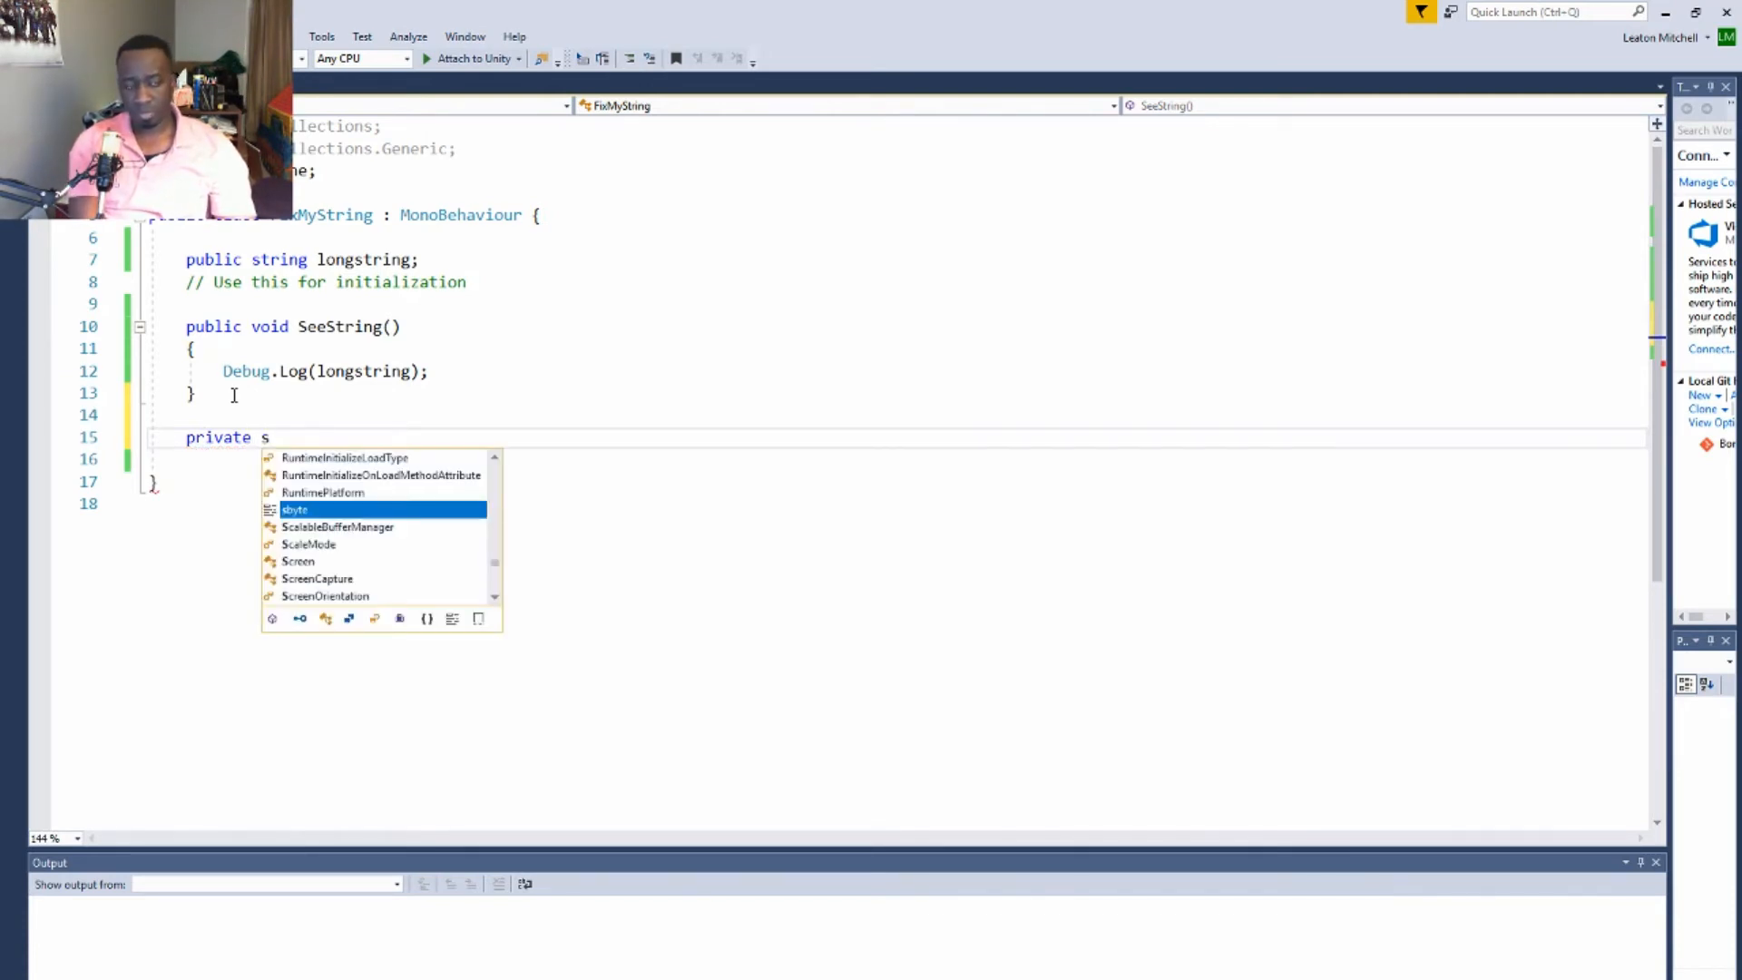
text(rting)
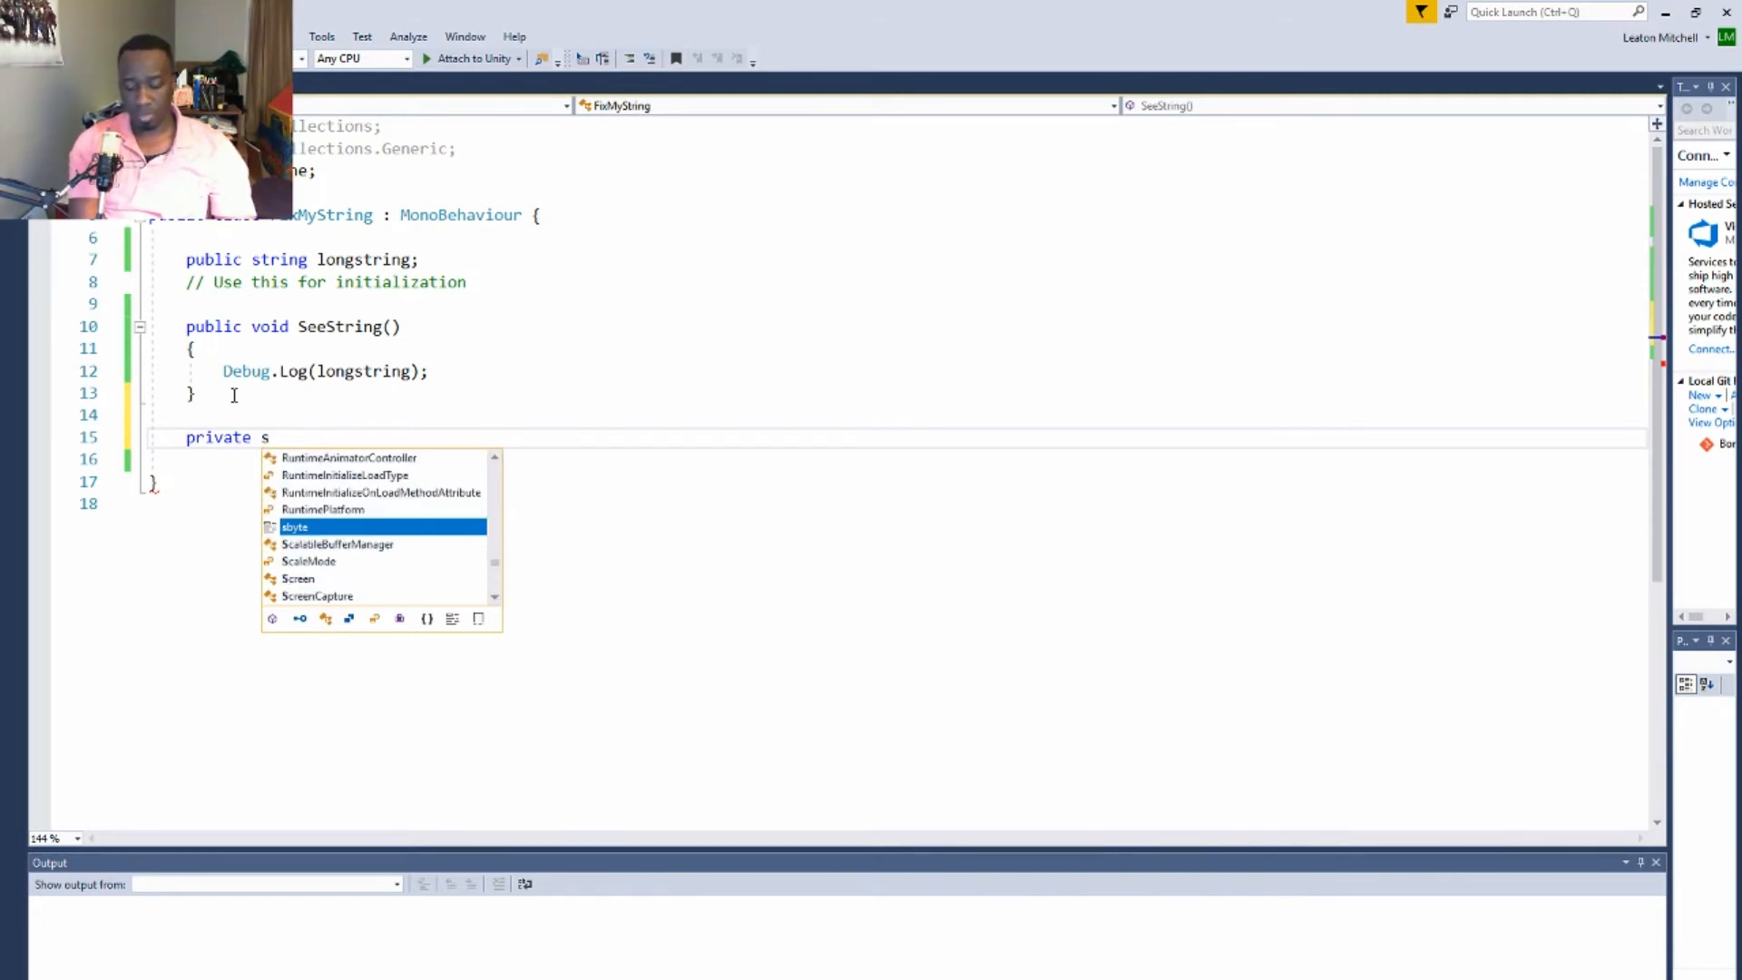
text(tring)
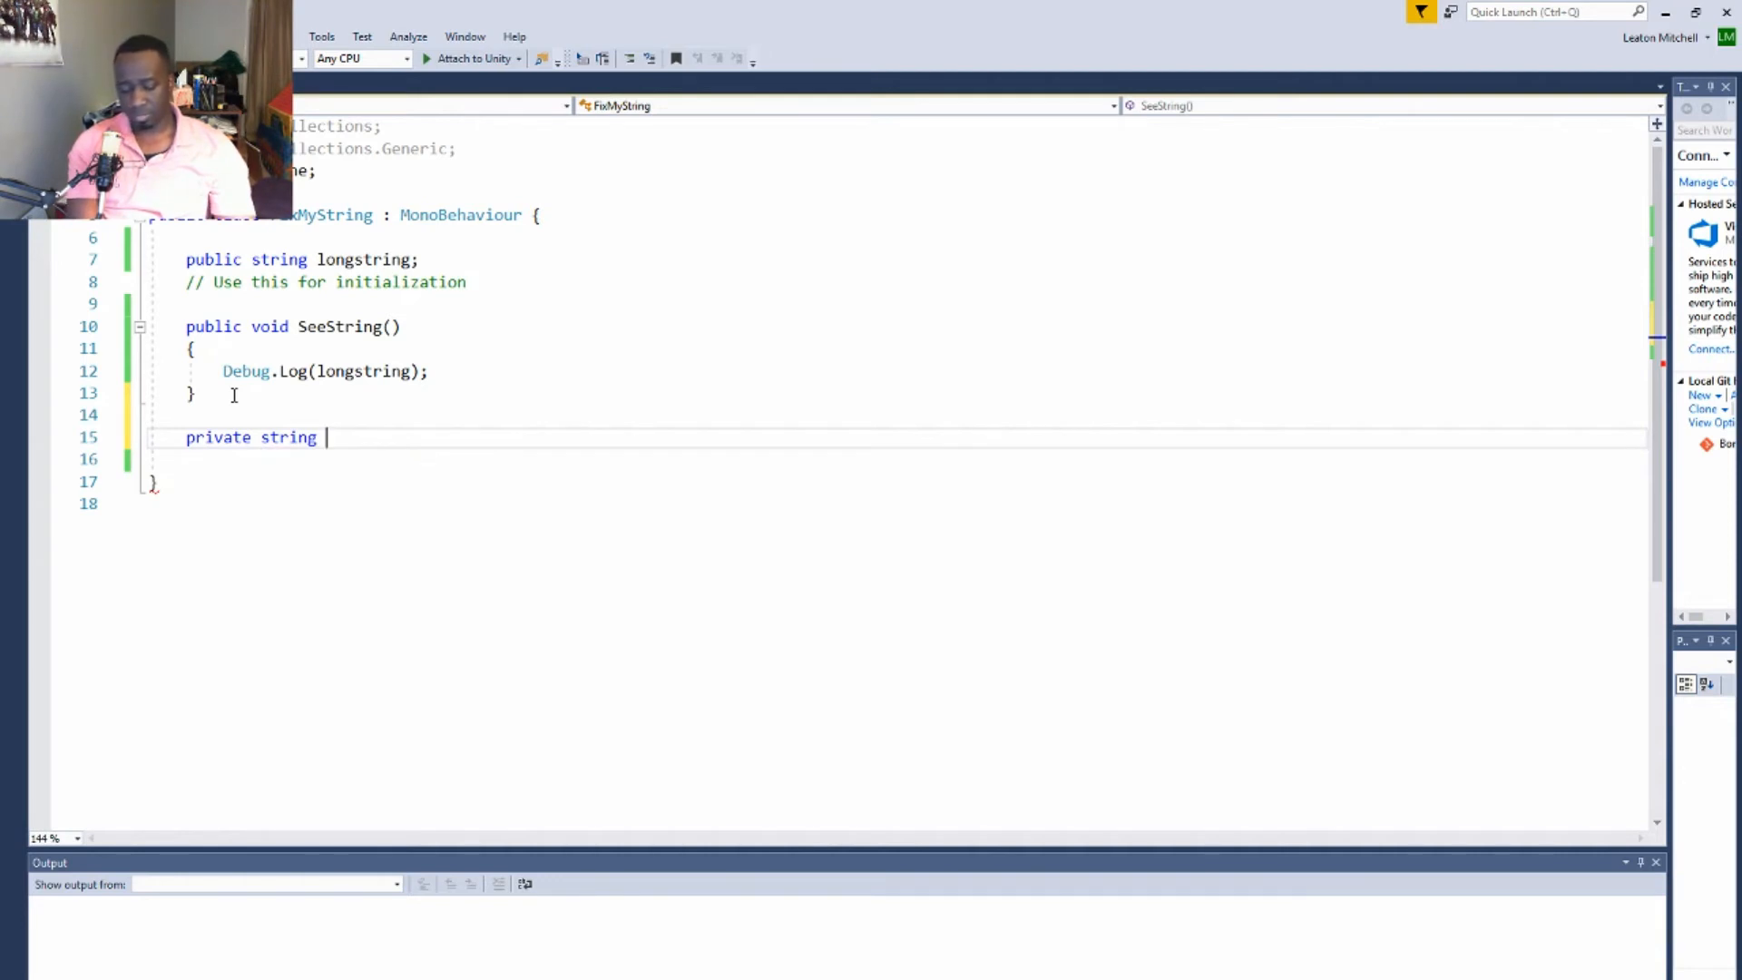
text(checkL)
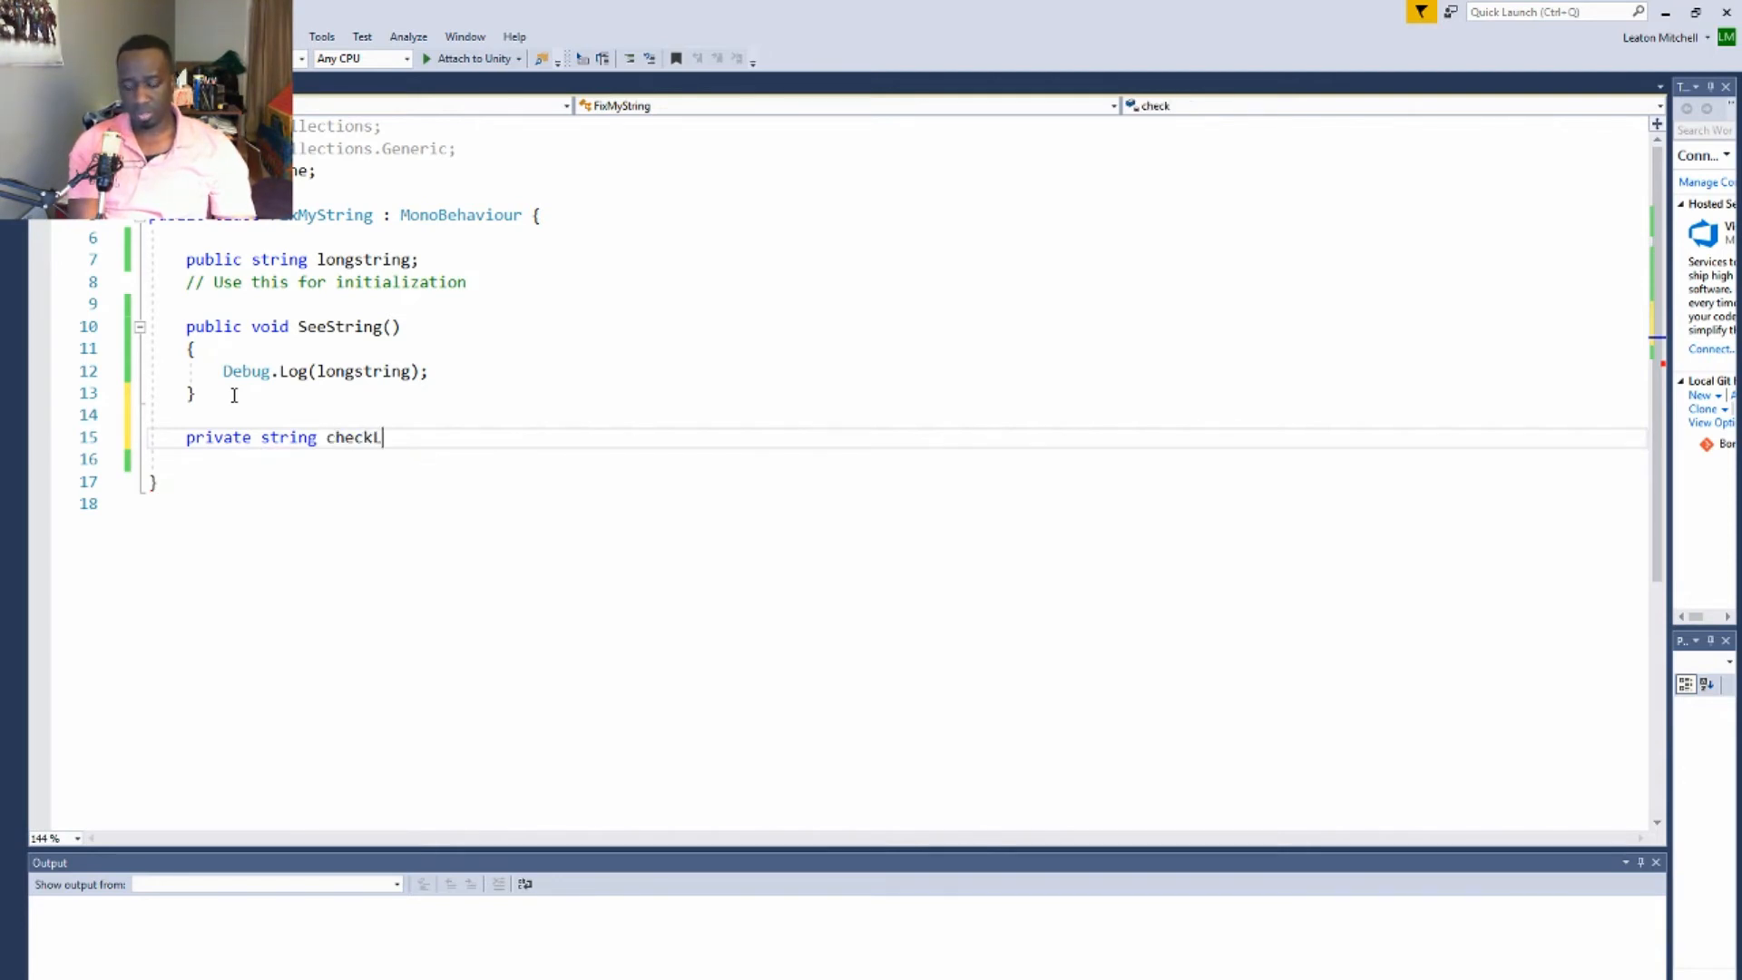
text(engh)
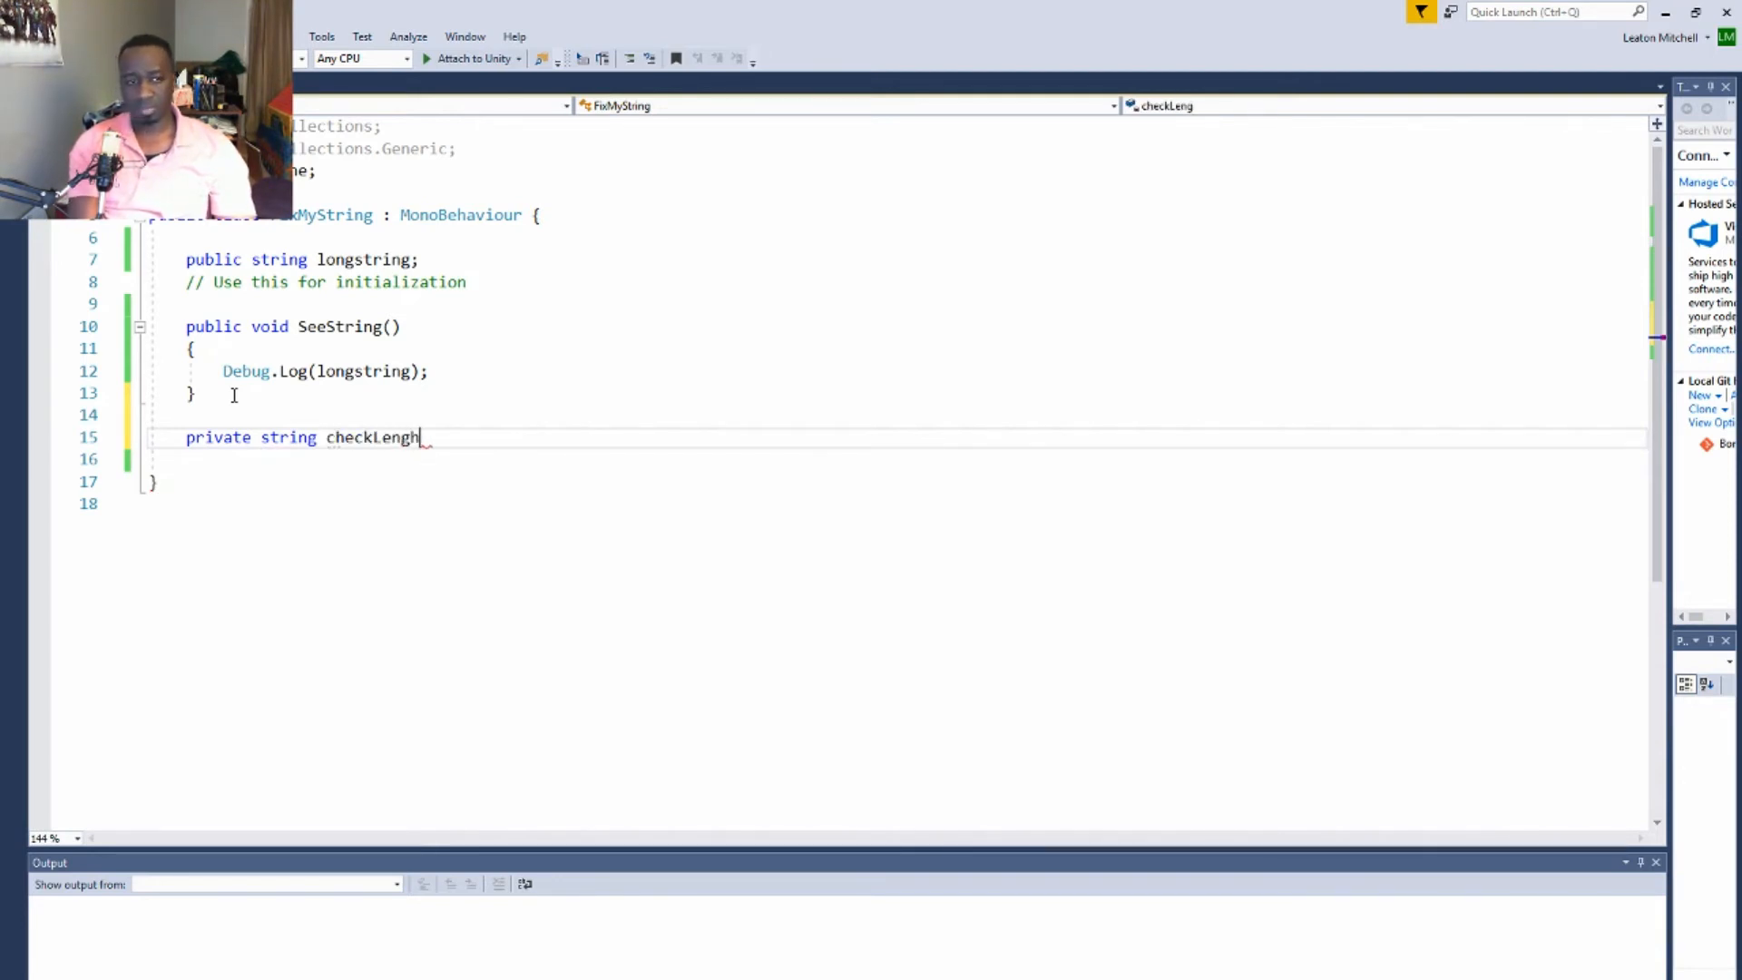
text(t())
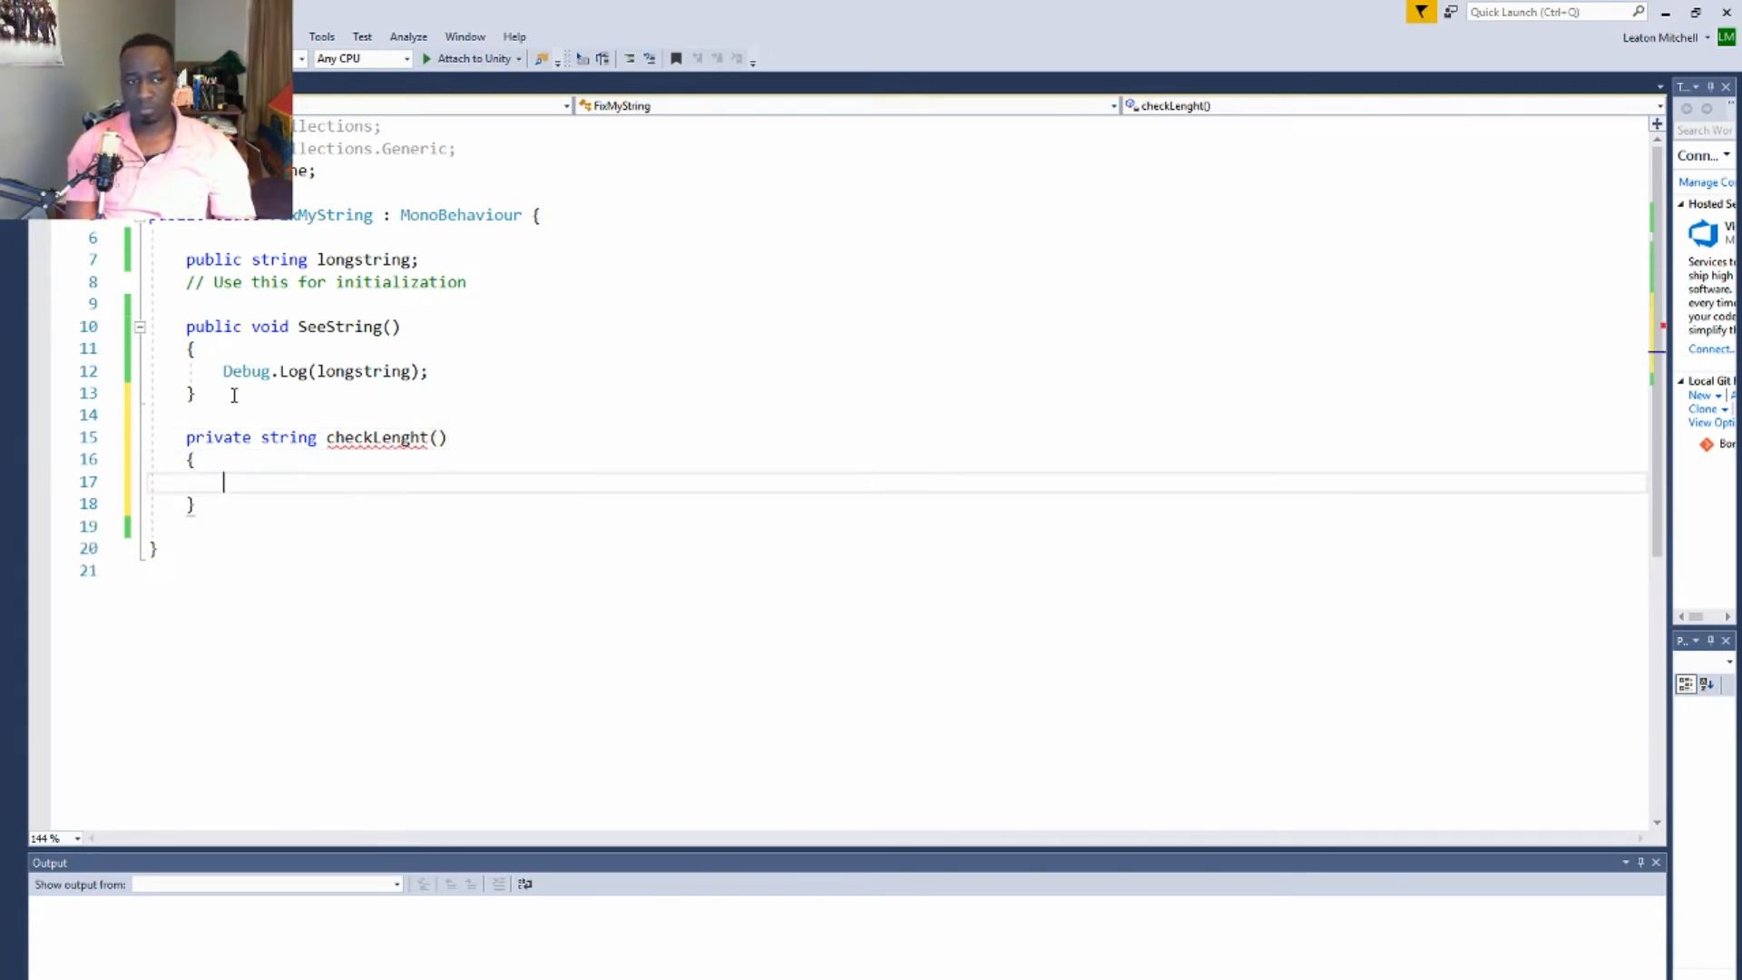
mouse_move(364, 455)
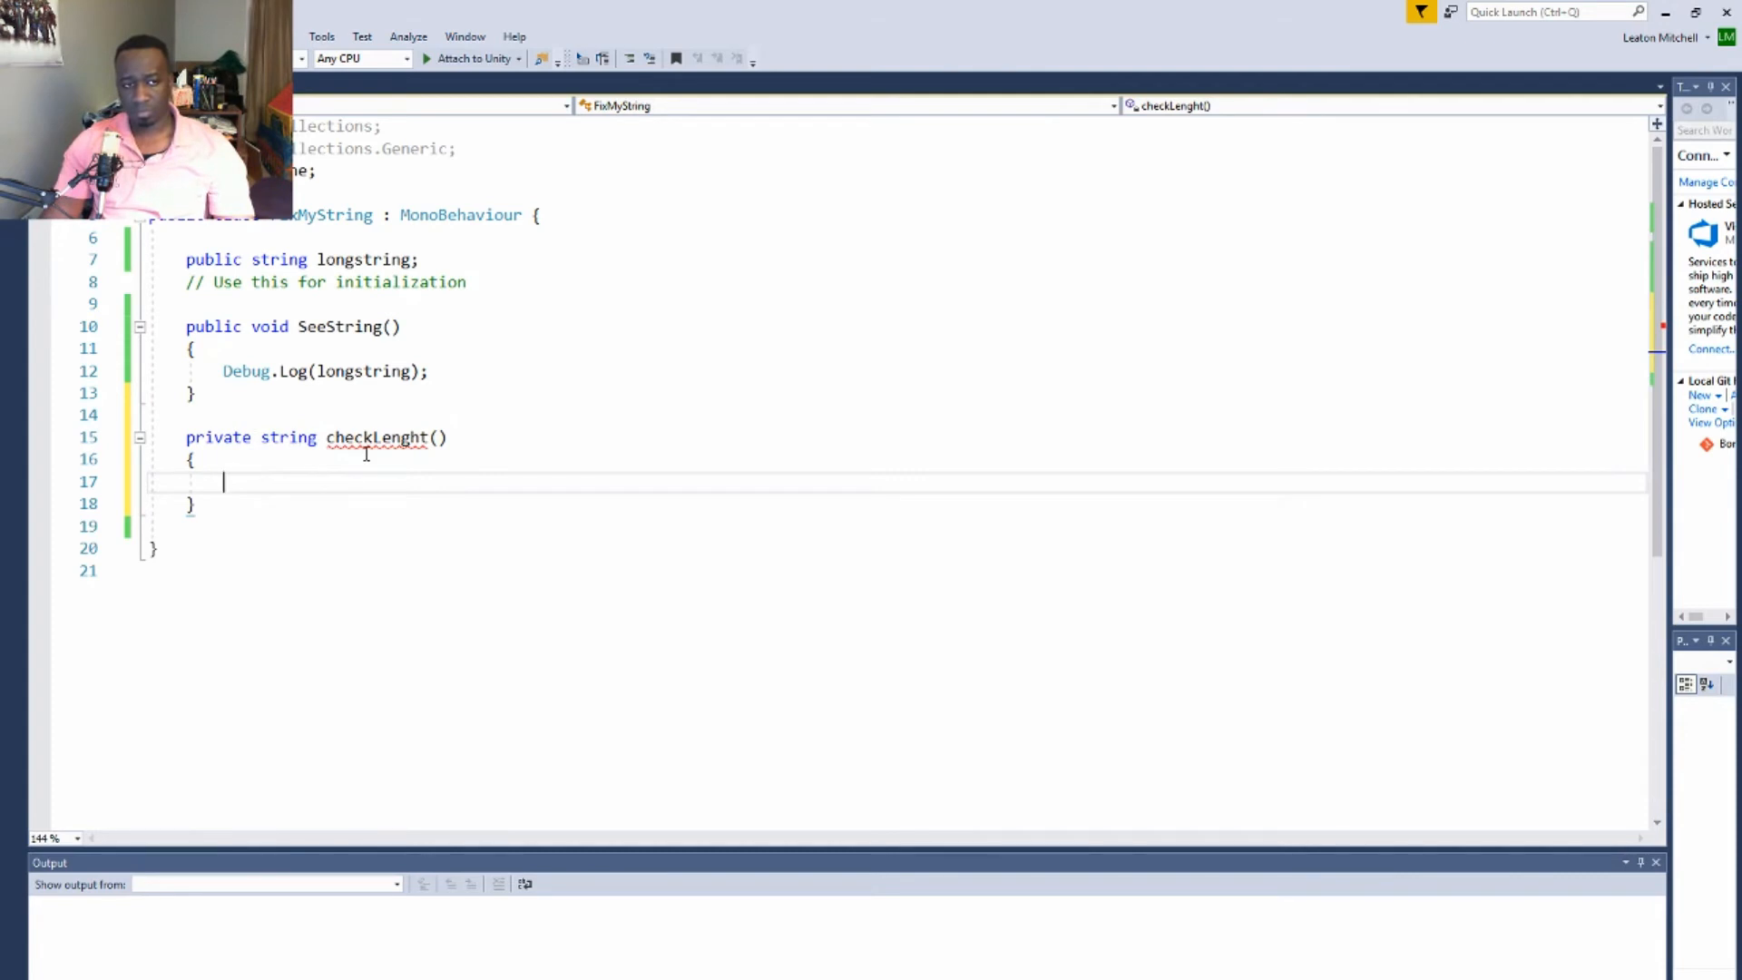
mouse_move(310, 501)
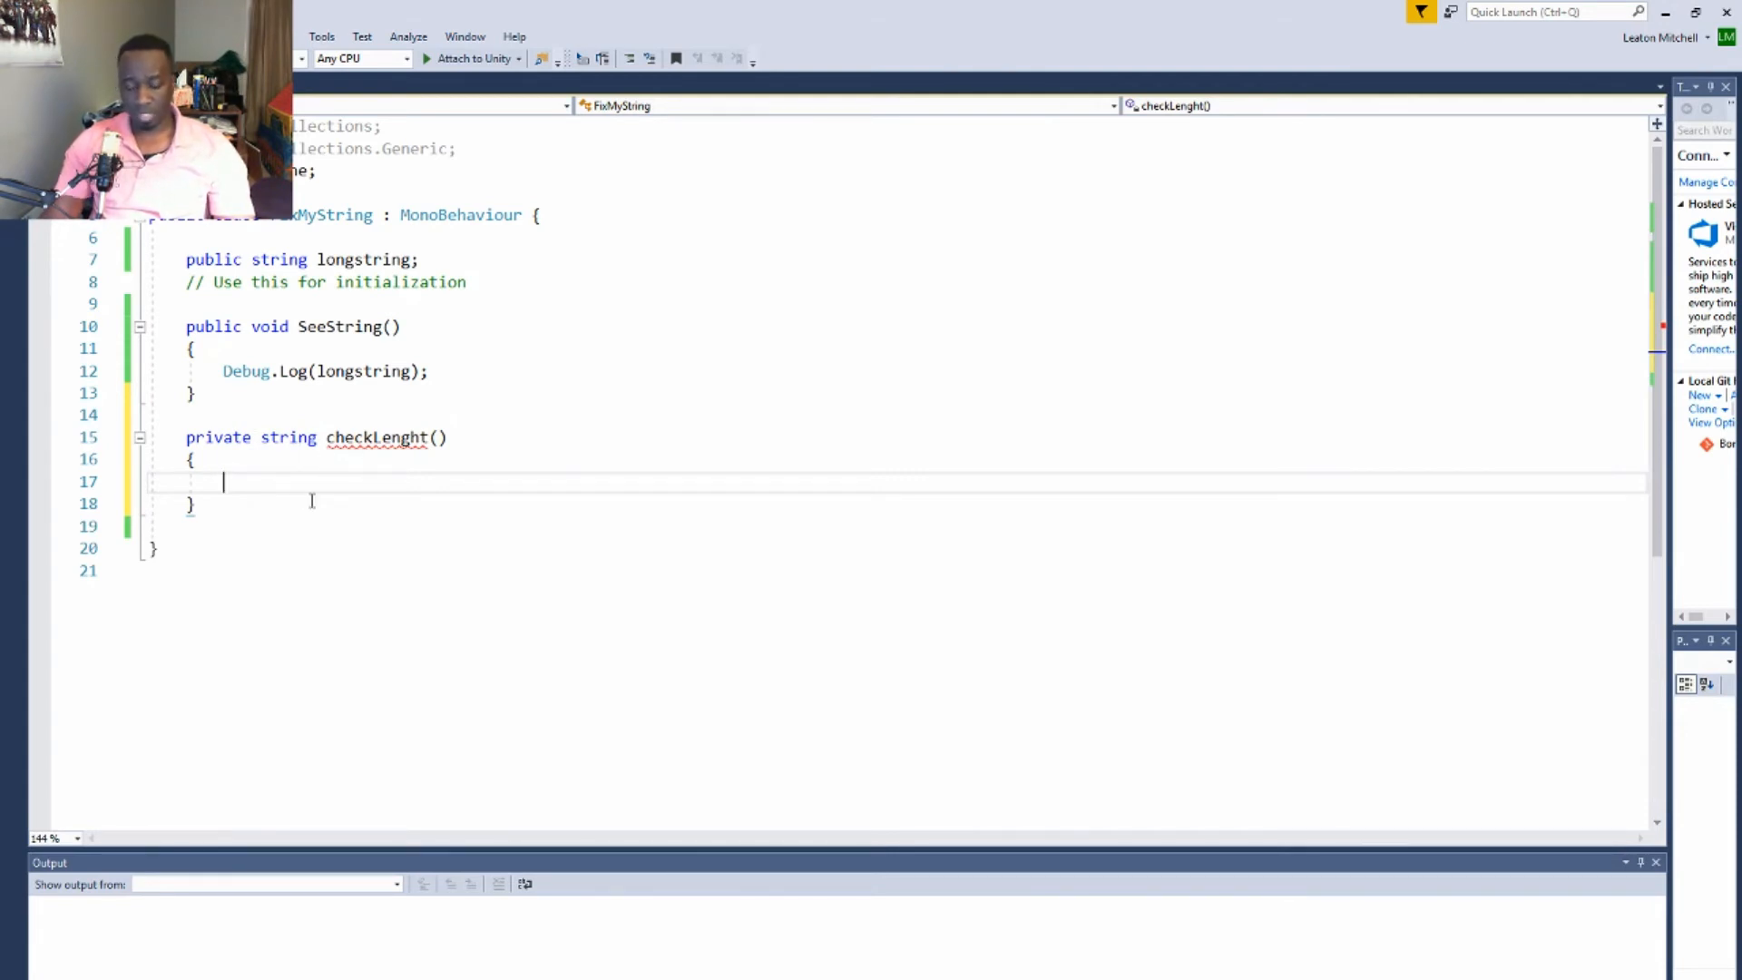
Declare a local 'string fixString;' inside checkLenght's body
text(string)
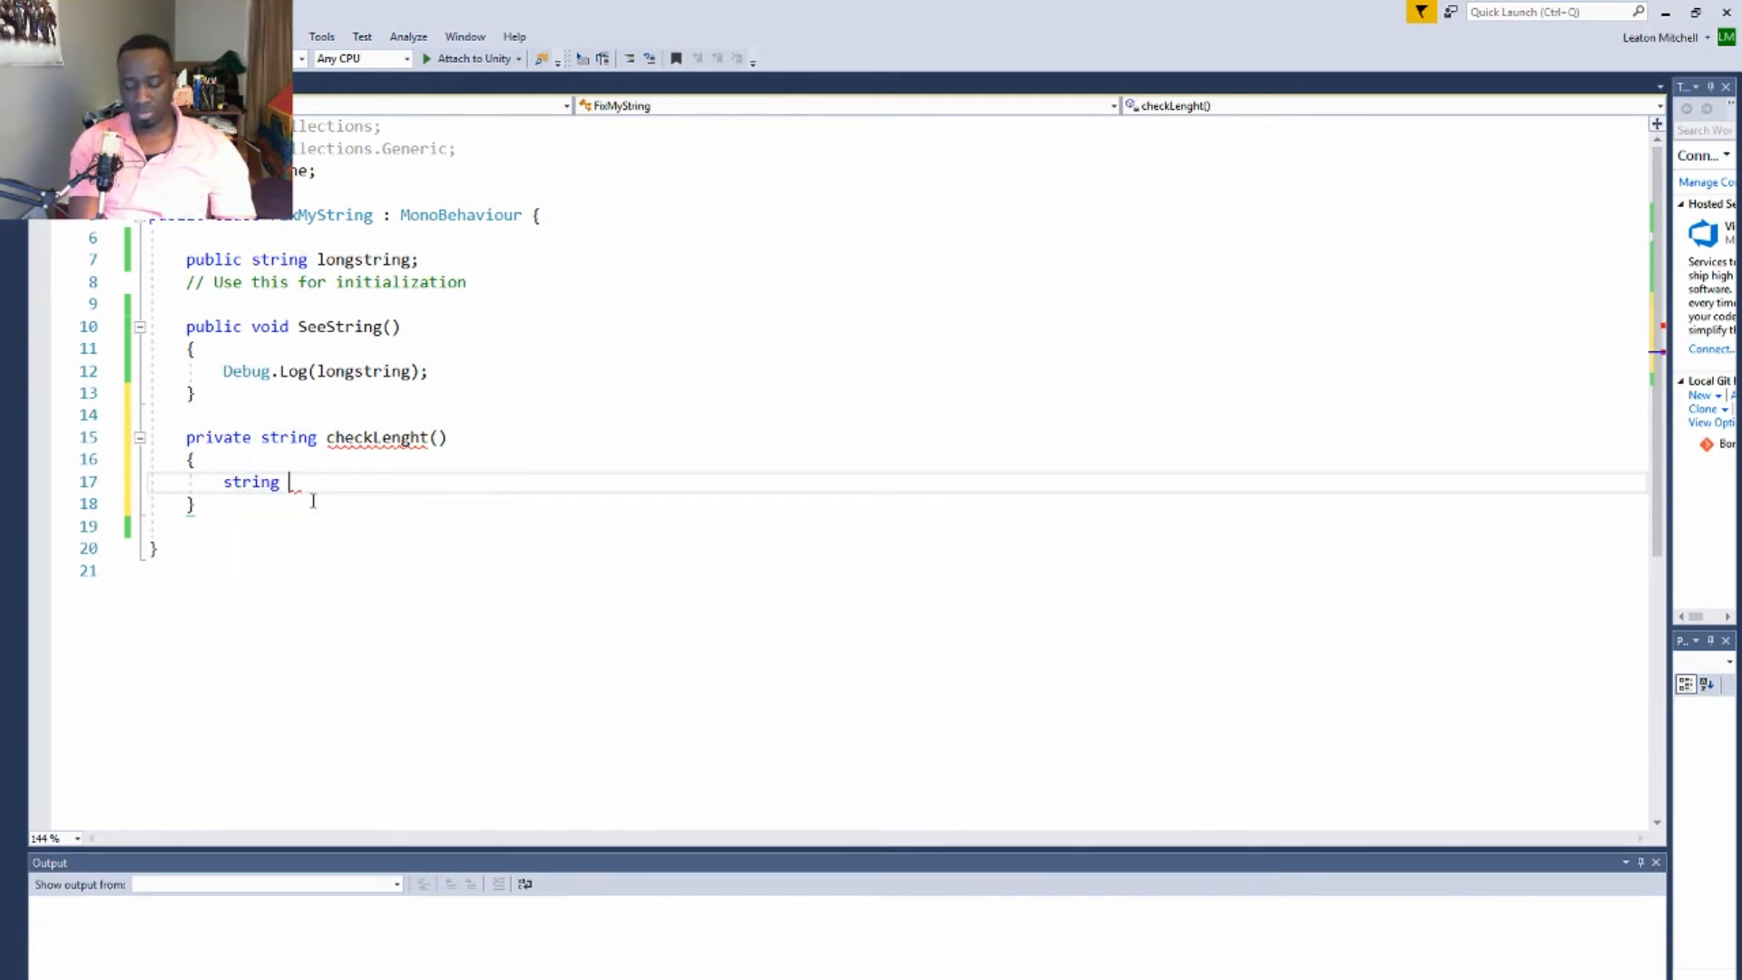
text(fix)
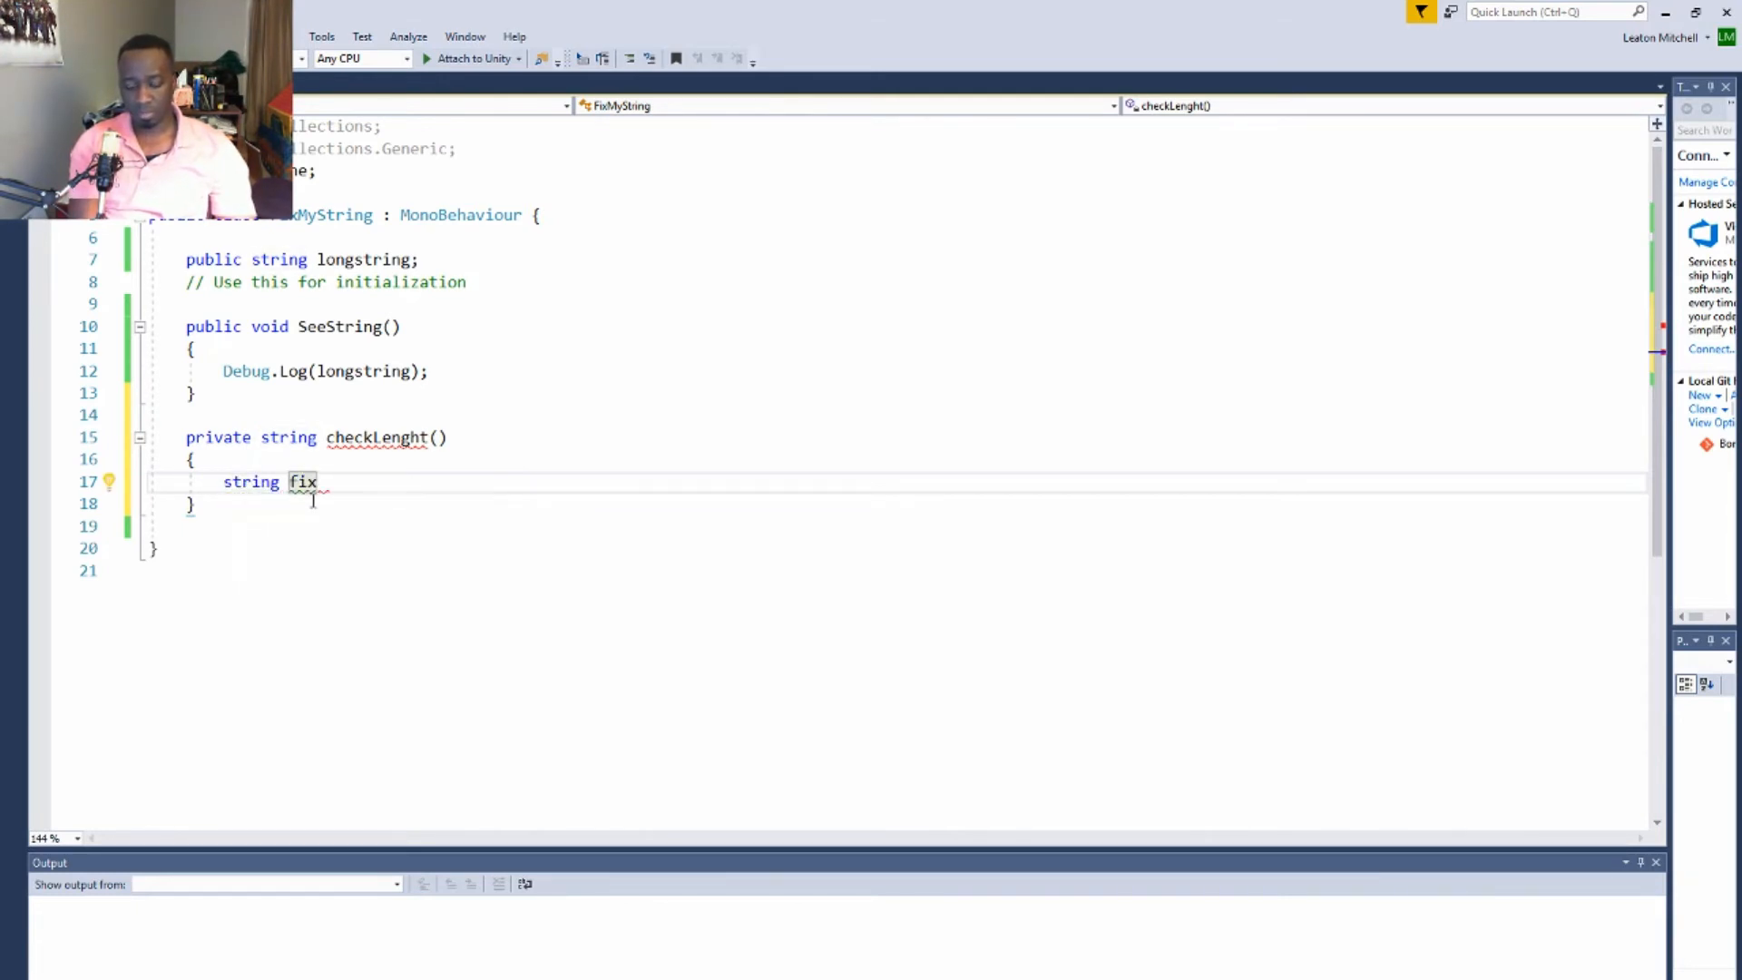
text(String)
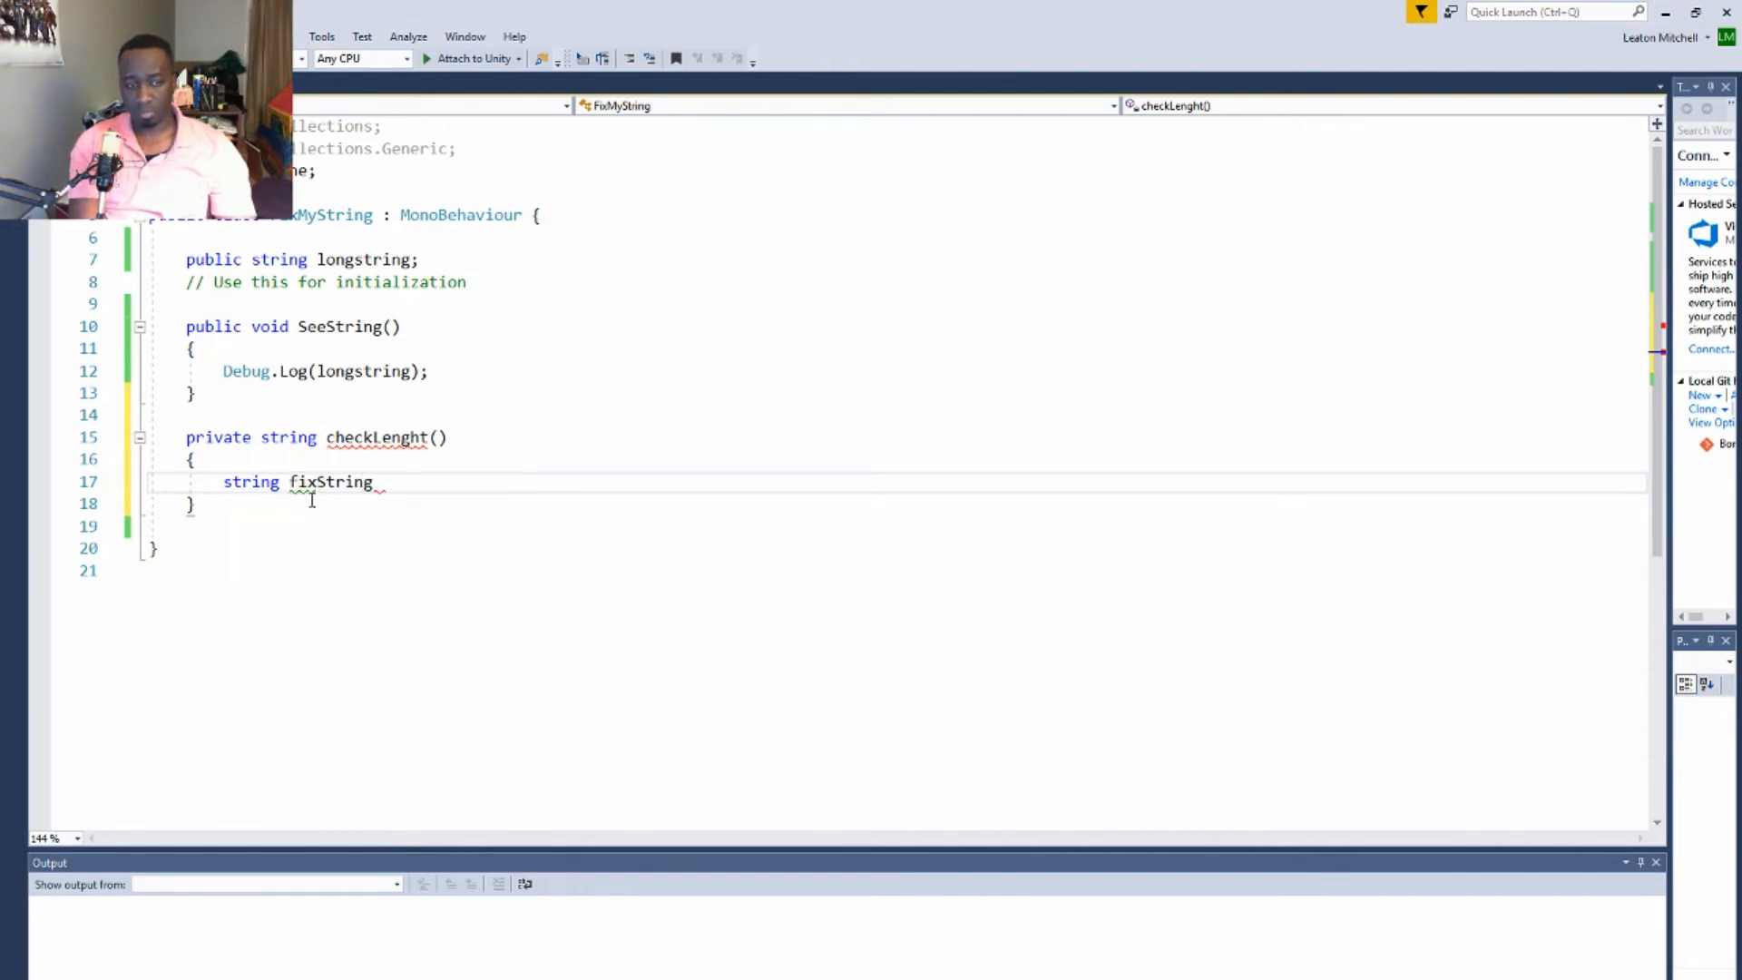
text(;)
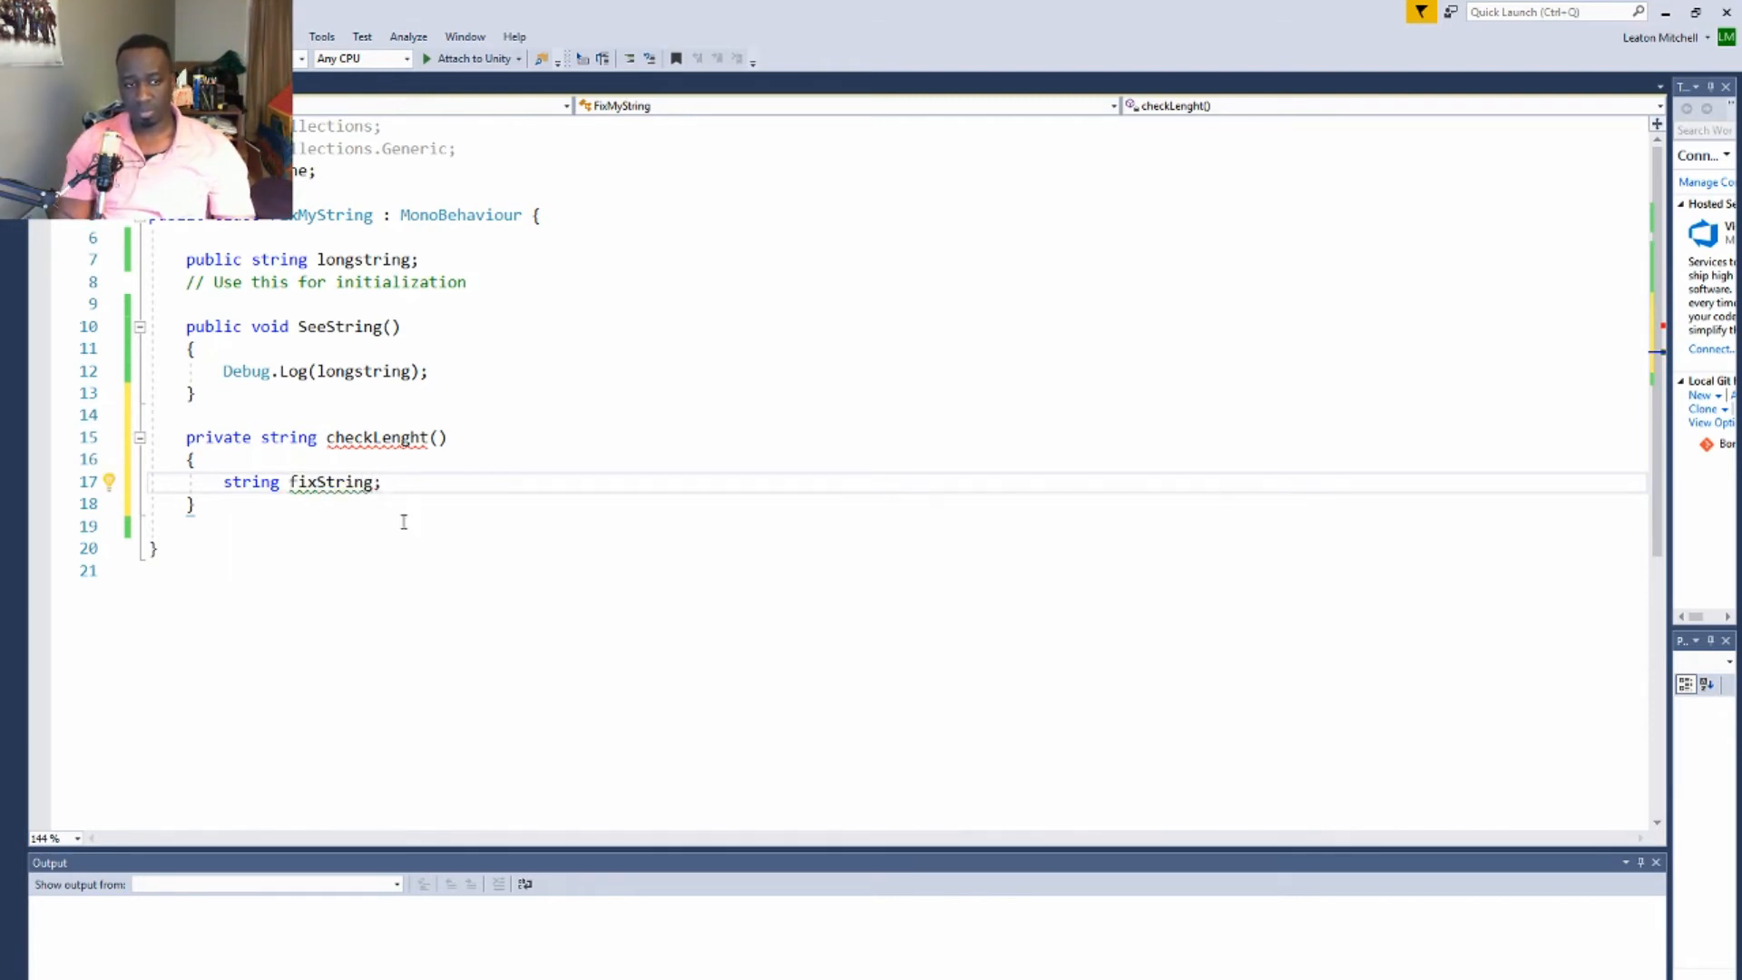
Make checkLenght initialize fixString to "" and end with 'return fixString;'
key(enter)
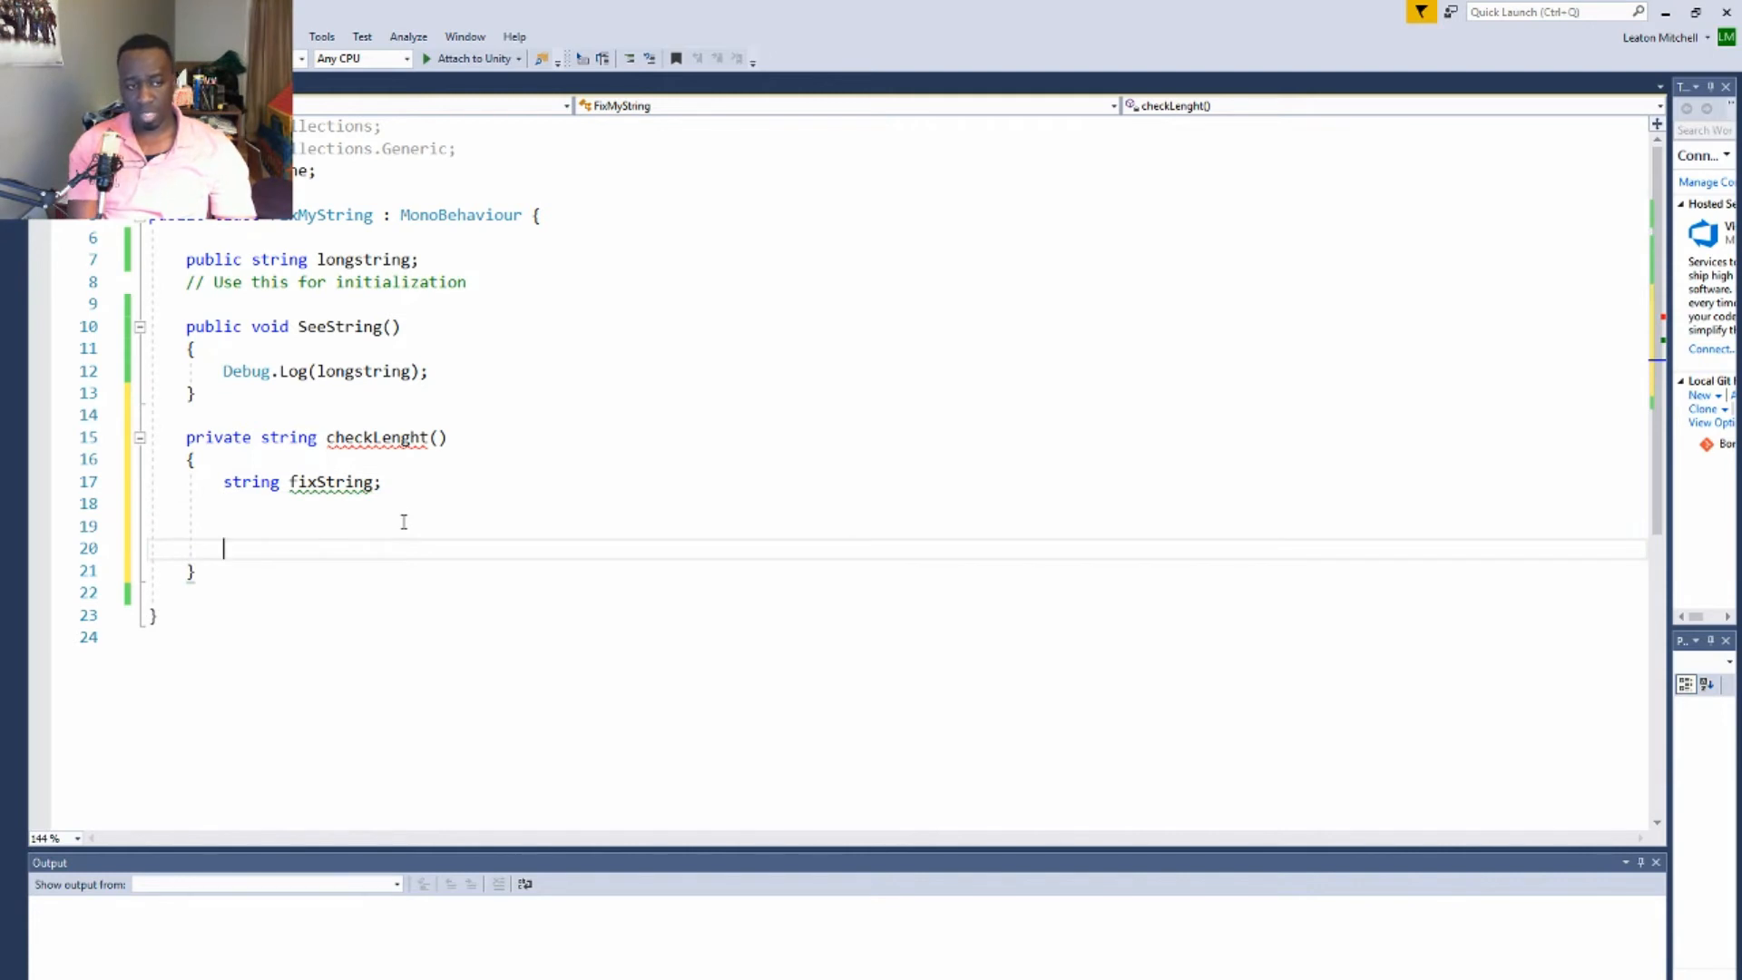
text(return)
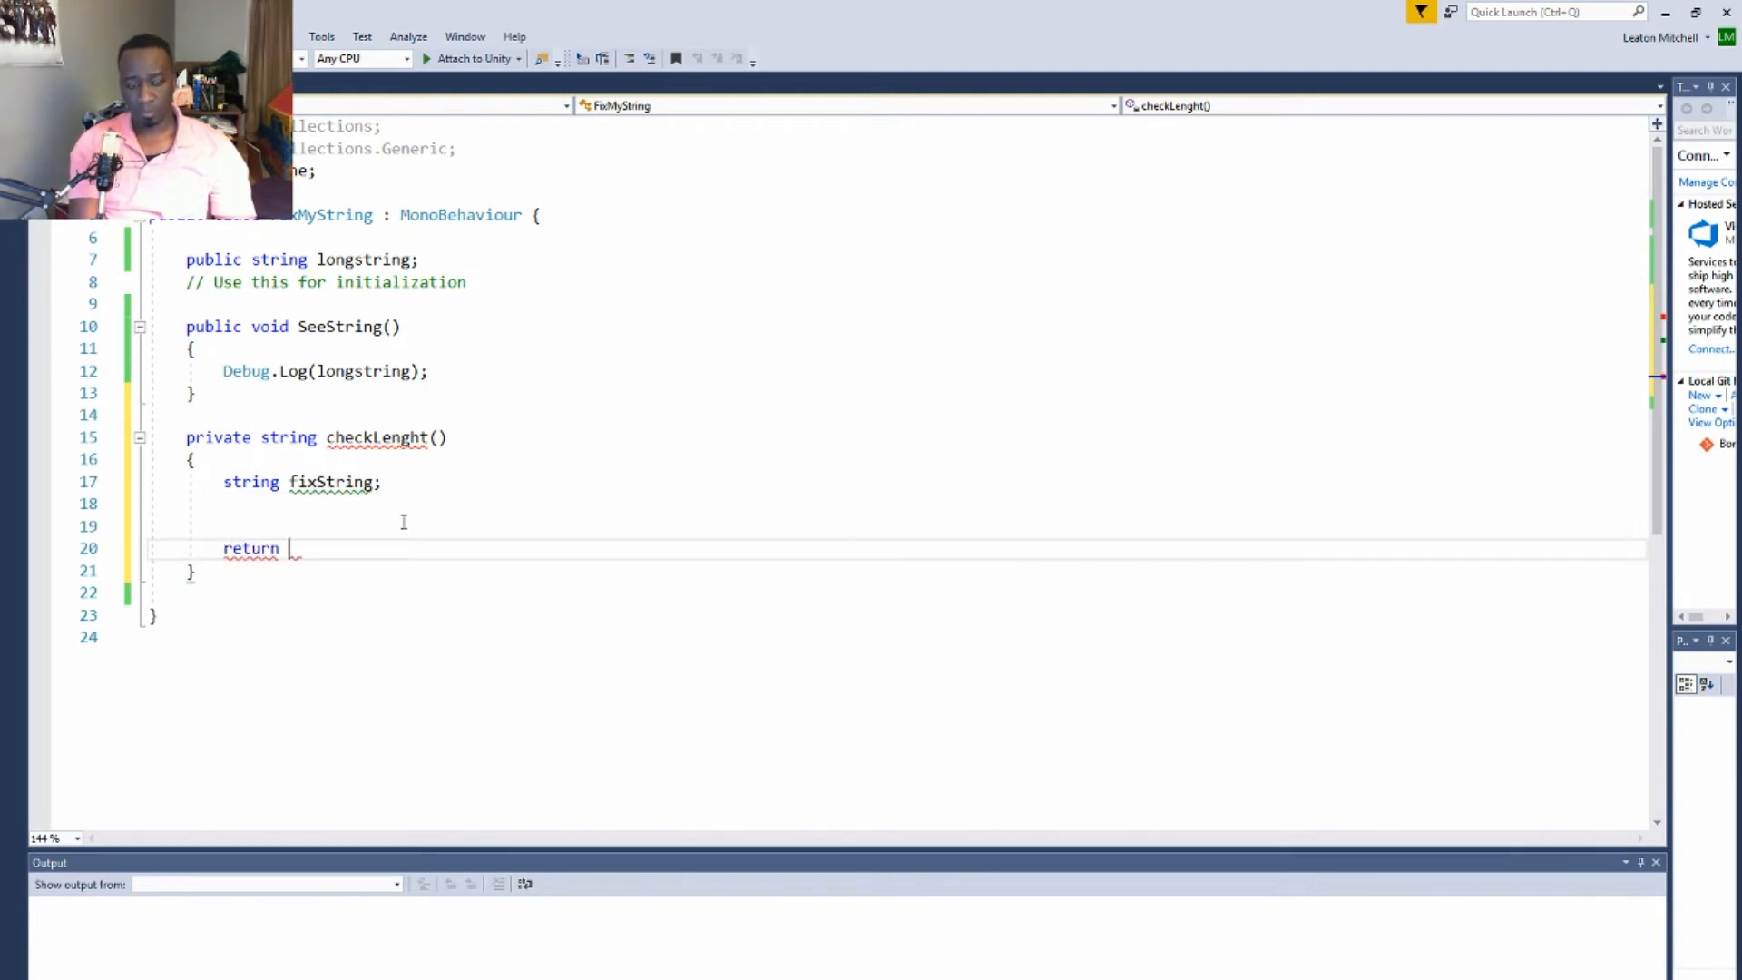
text(fixString)
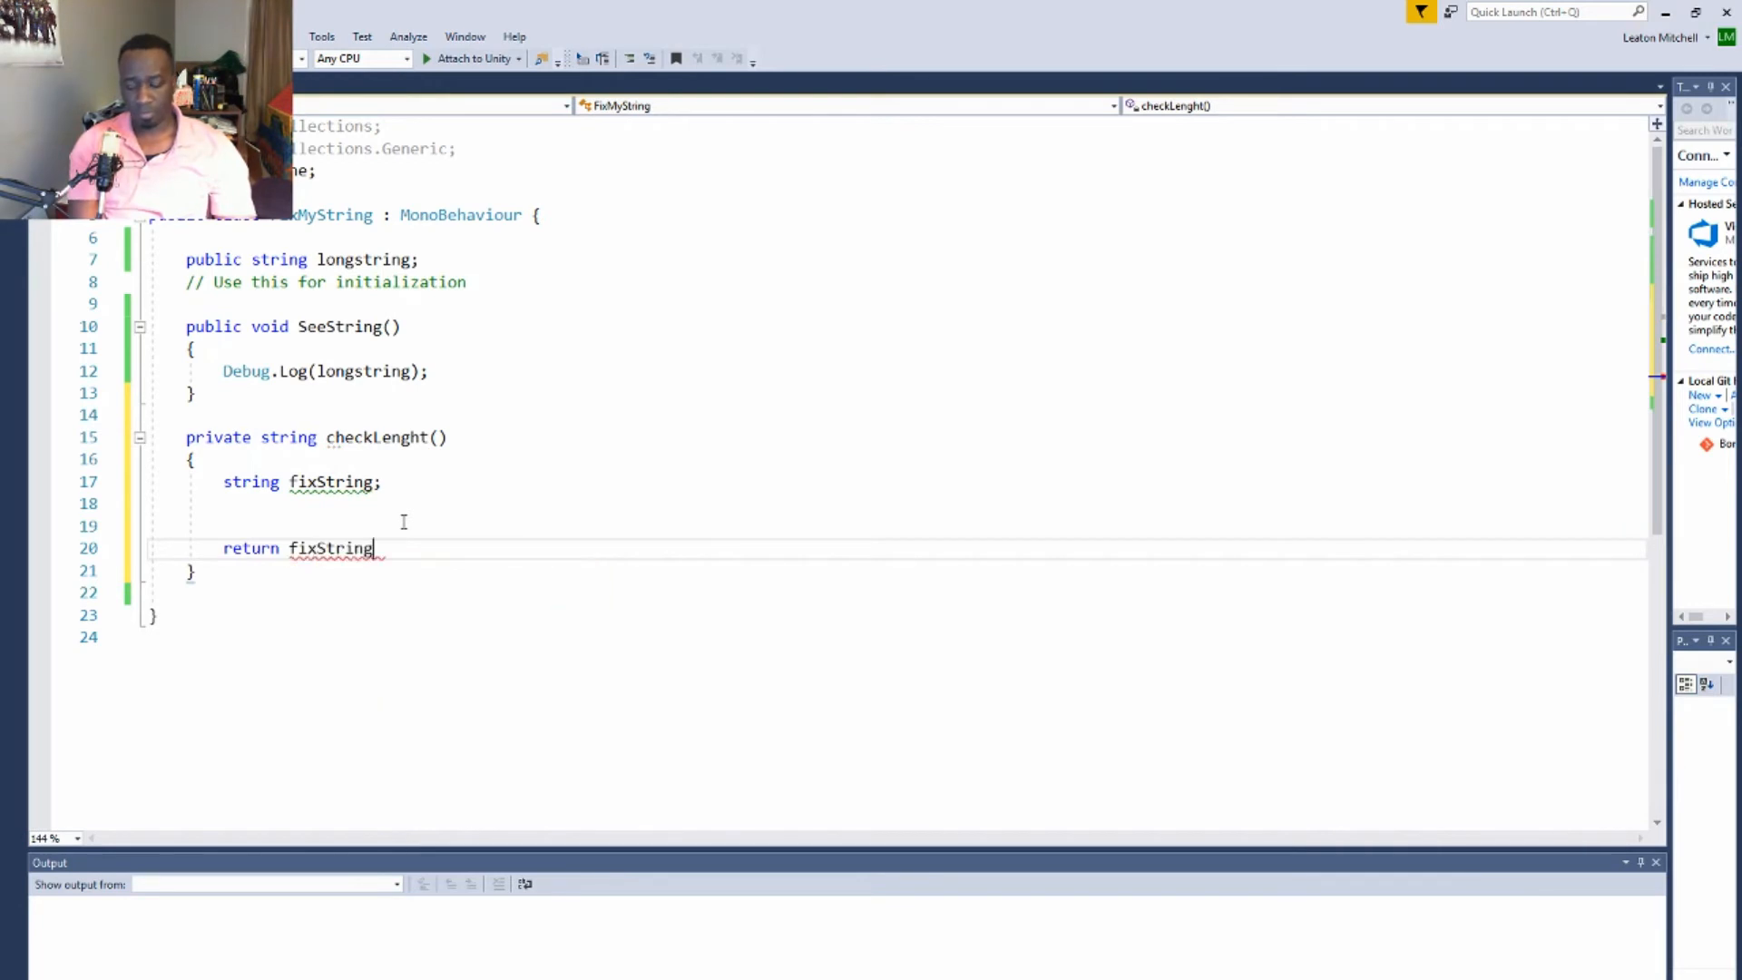
text(;)
click(303, 483)
text( =)
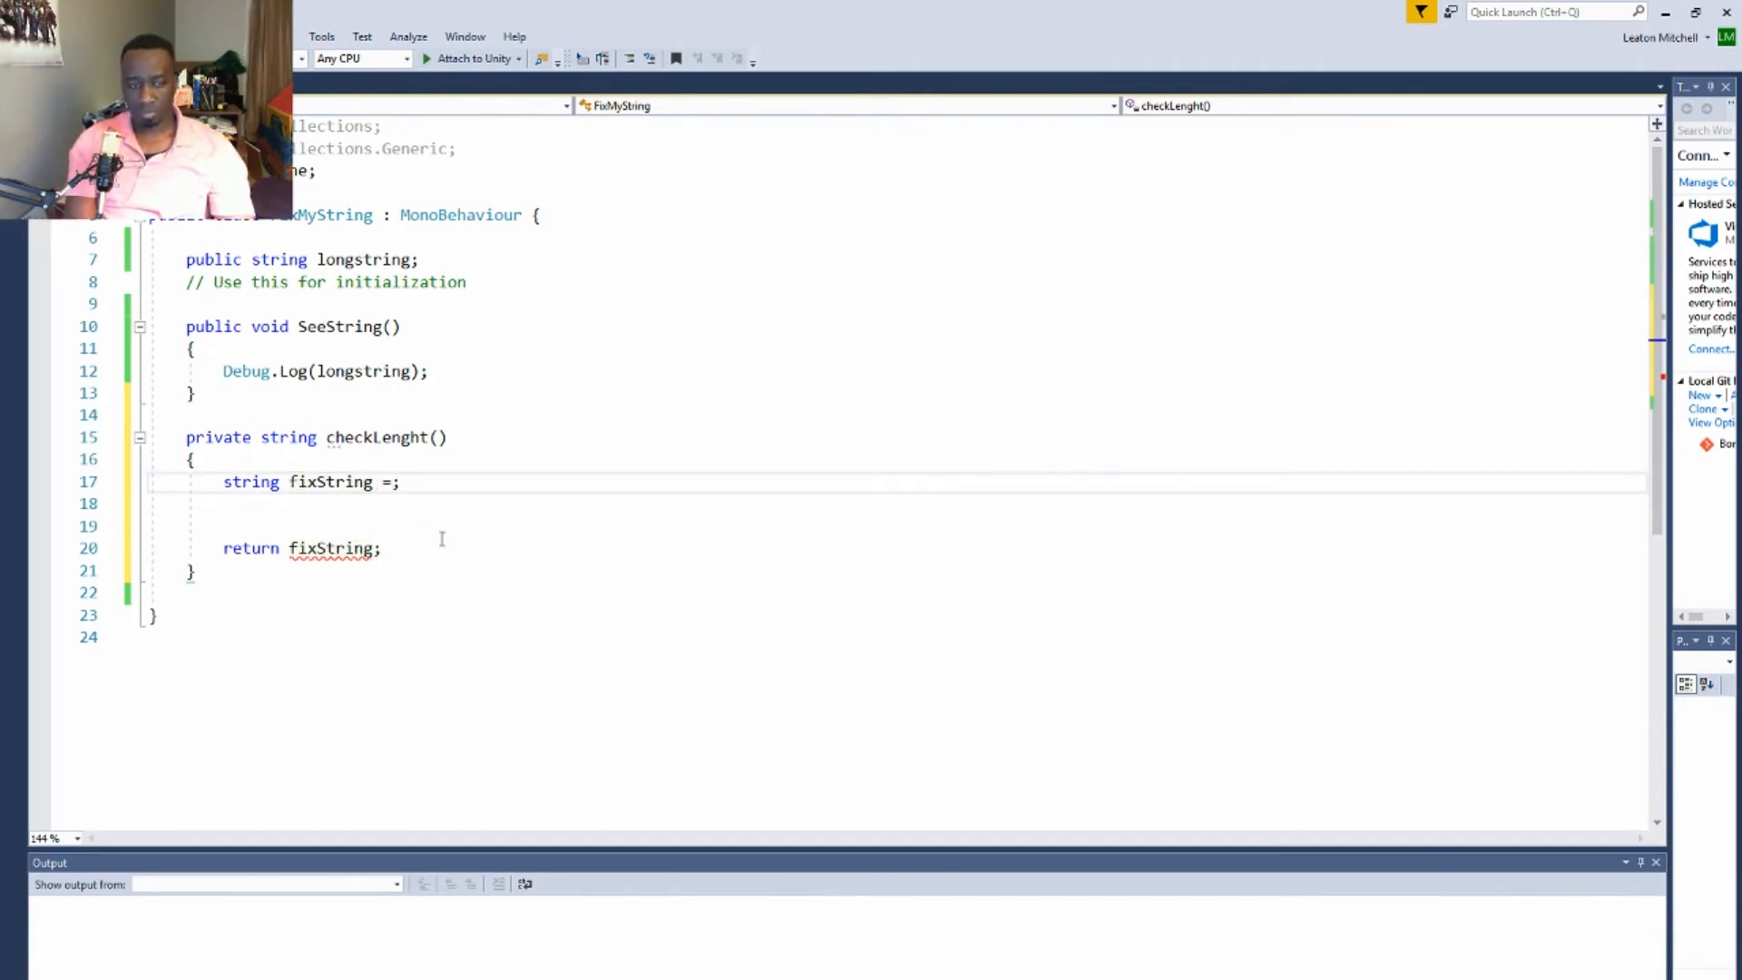
text("")
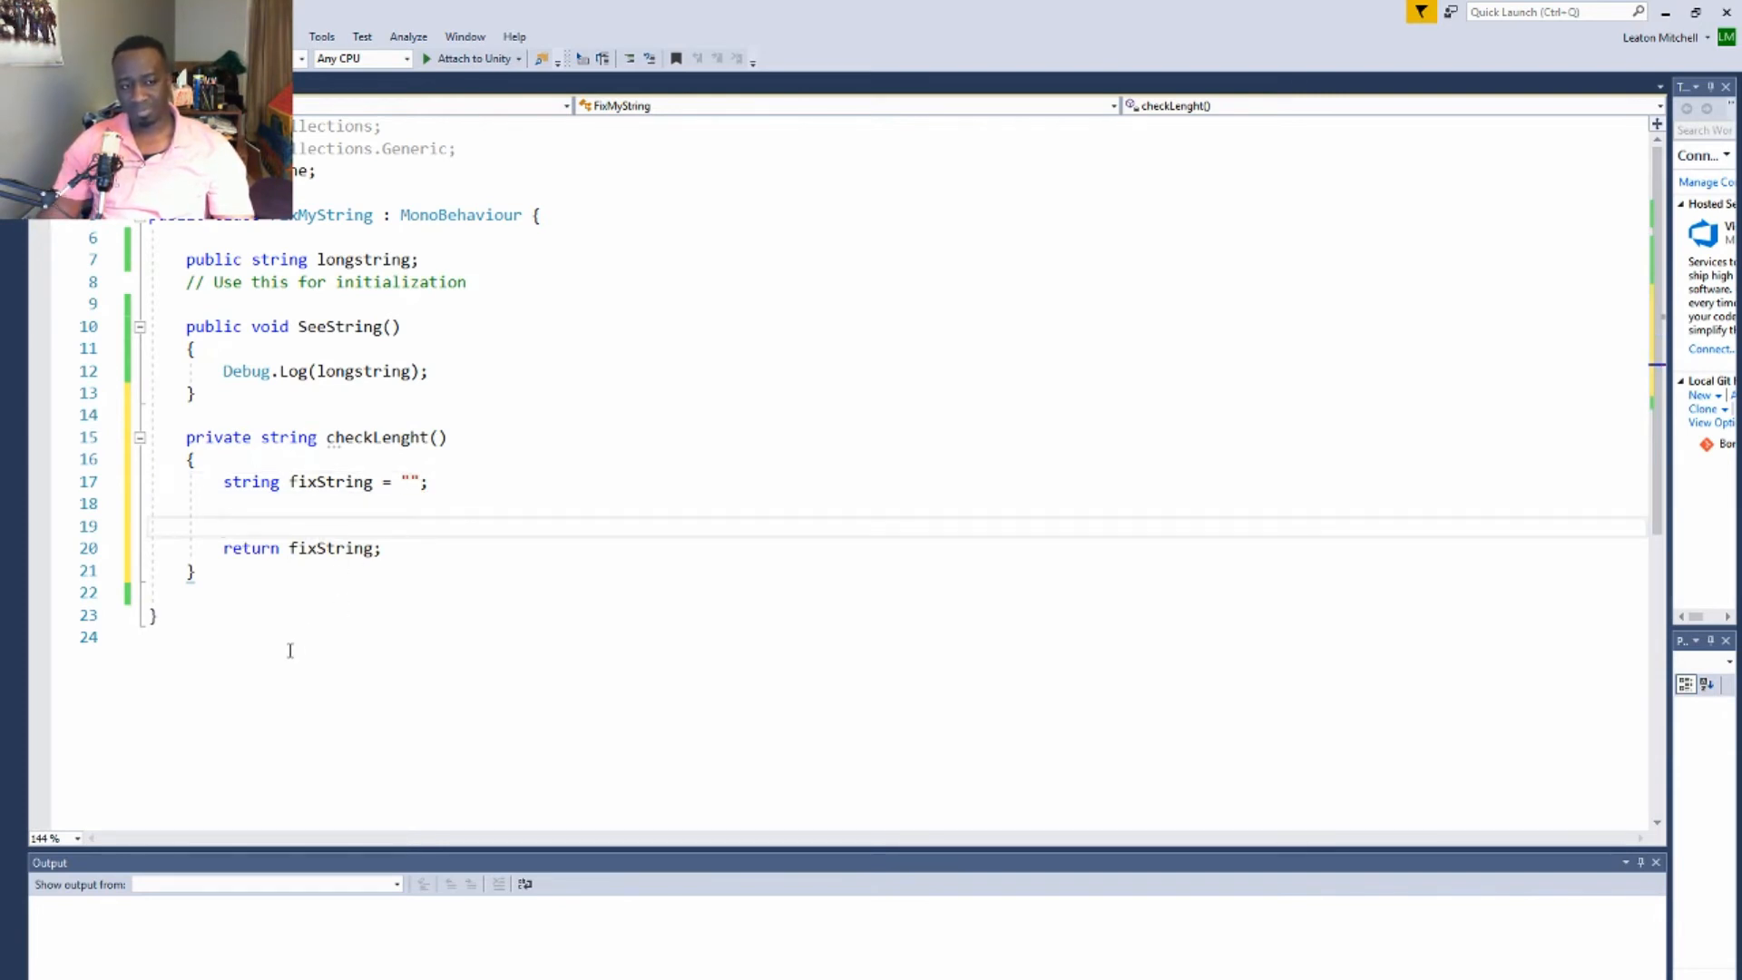
click(223, 527)
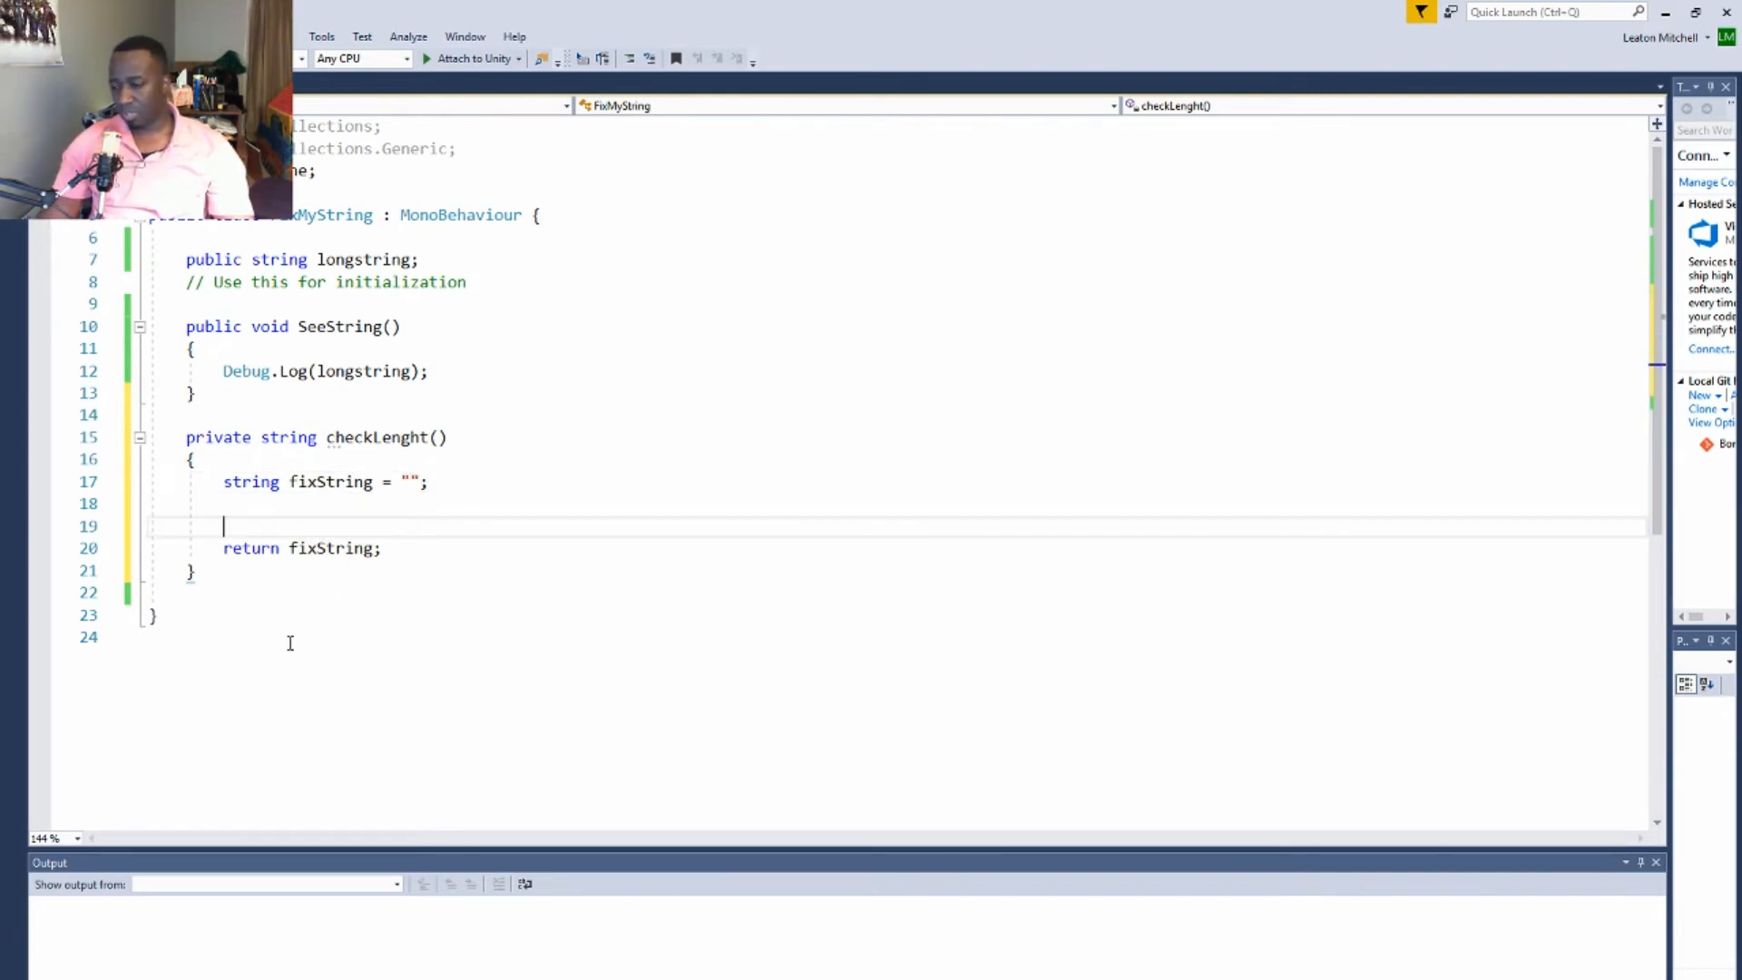
Give checkLenght a 'string x' parameter and move to the blank line above the return
double_click(290, 438)
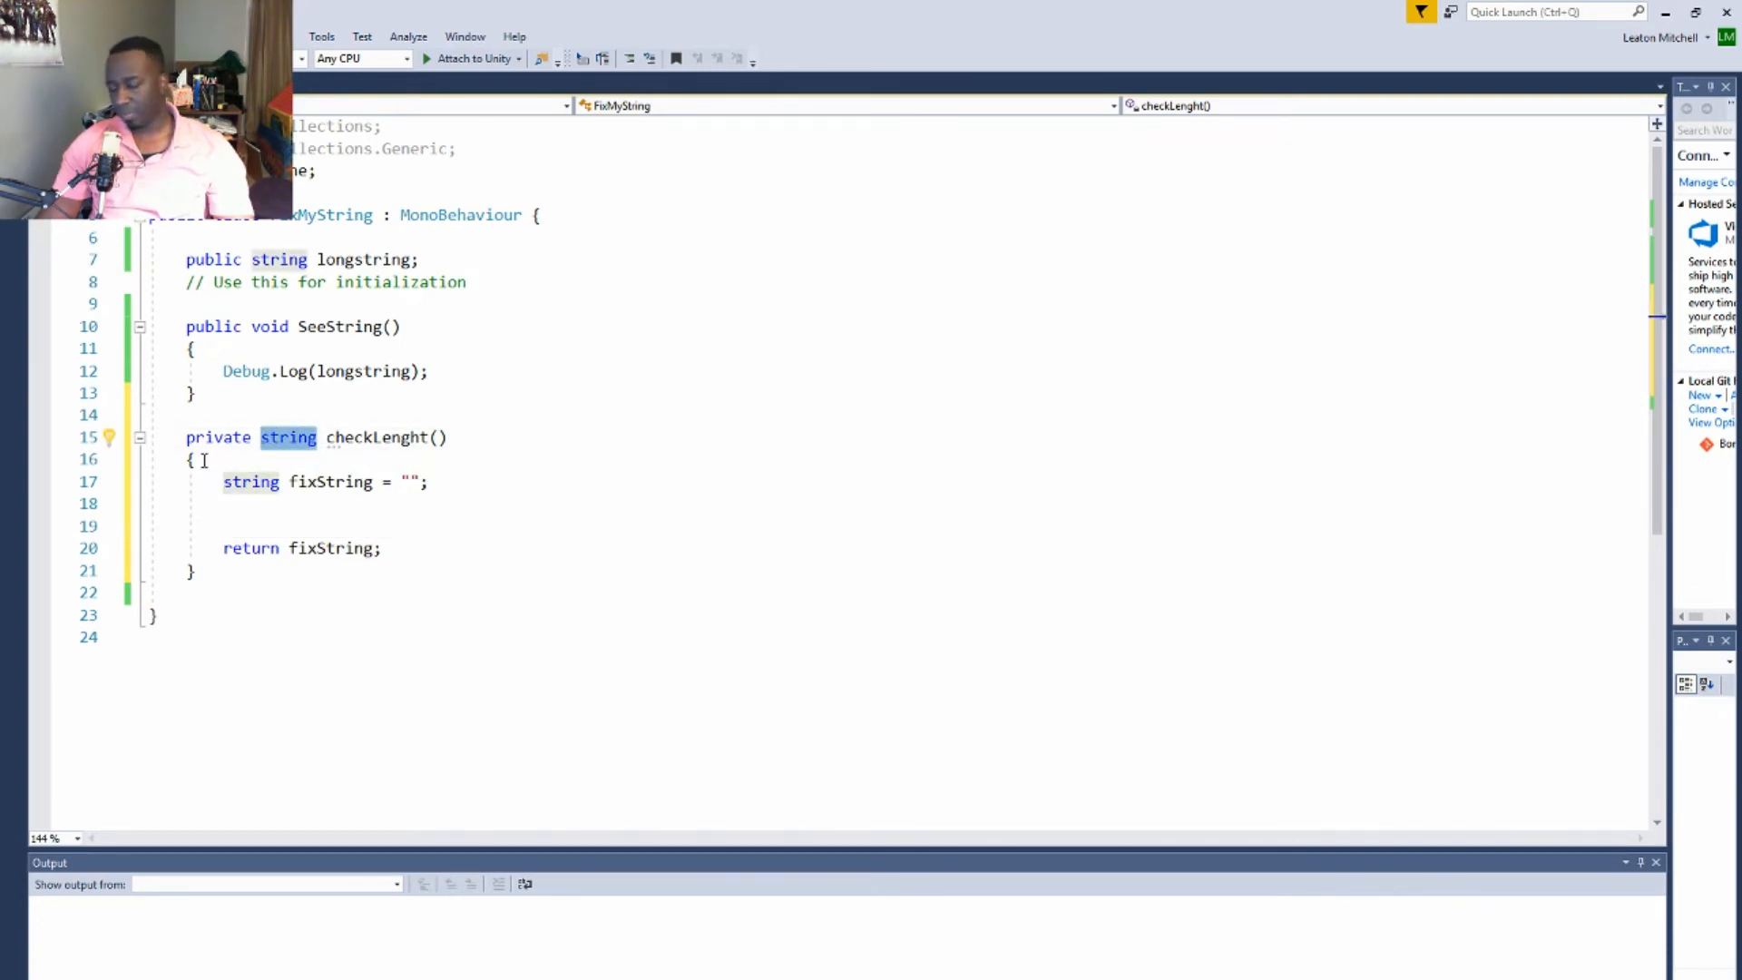
click(227, 592)
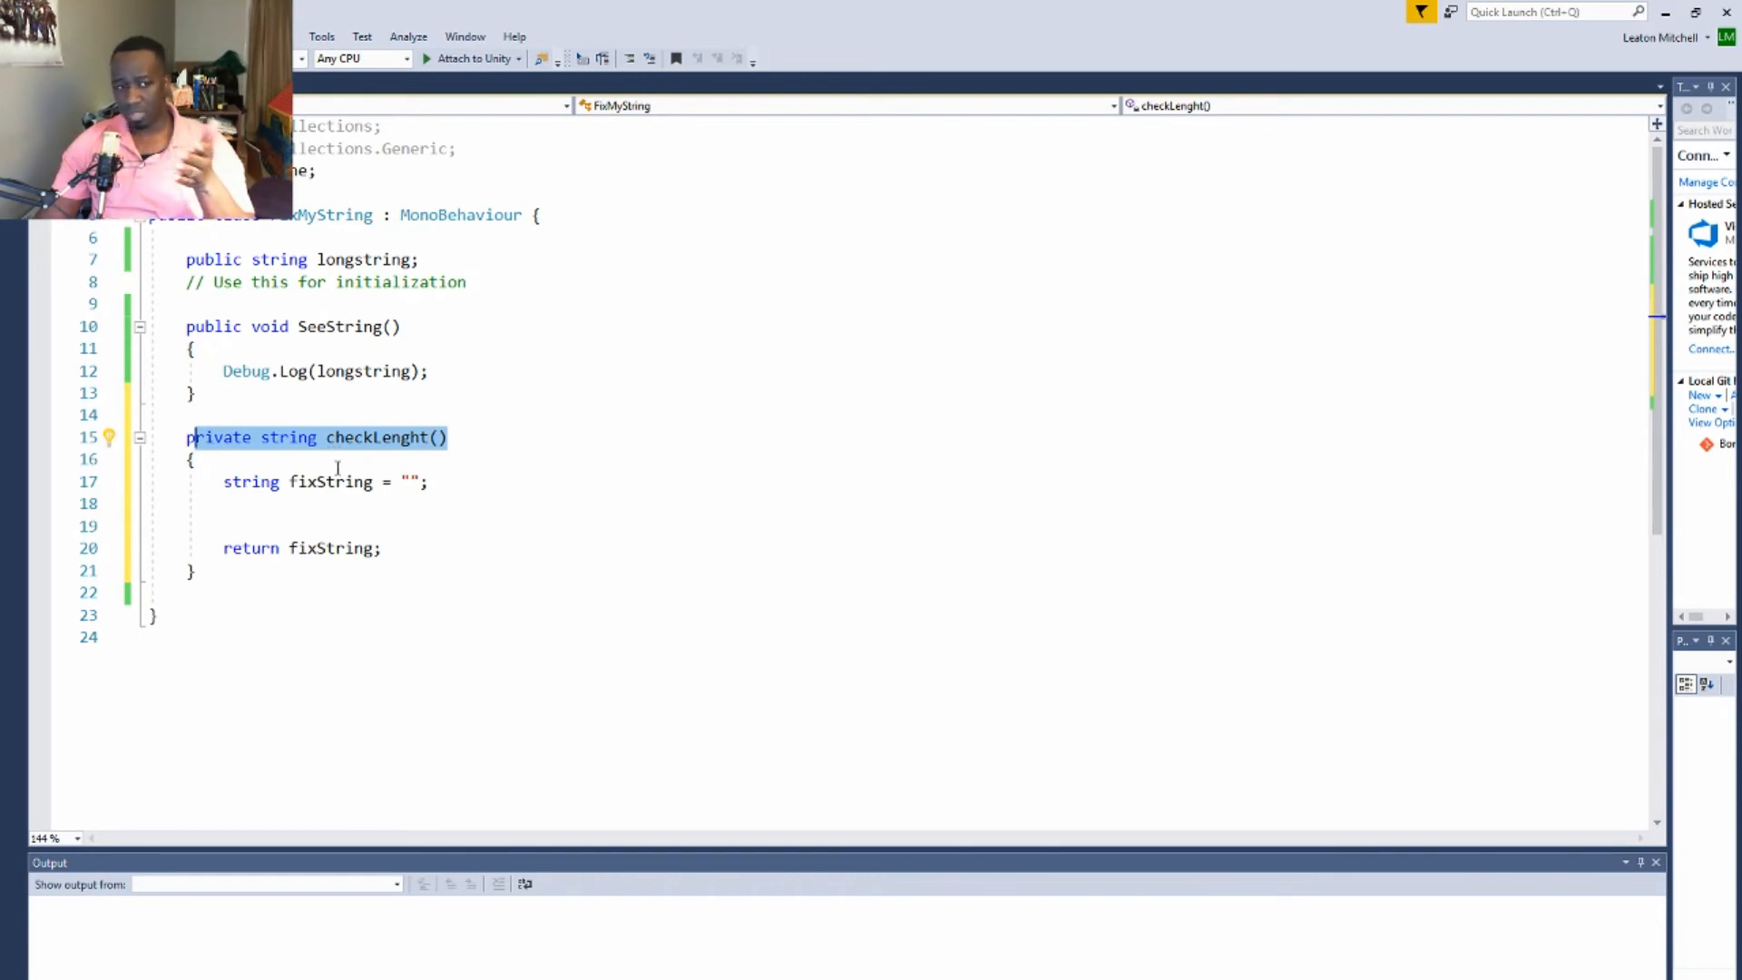
double_click(289, 437)
text(string x)
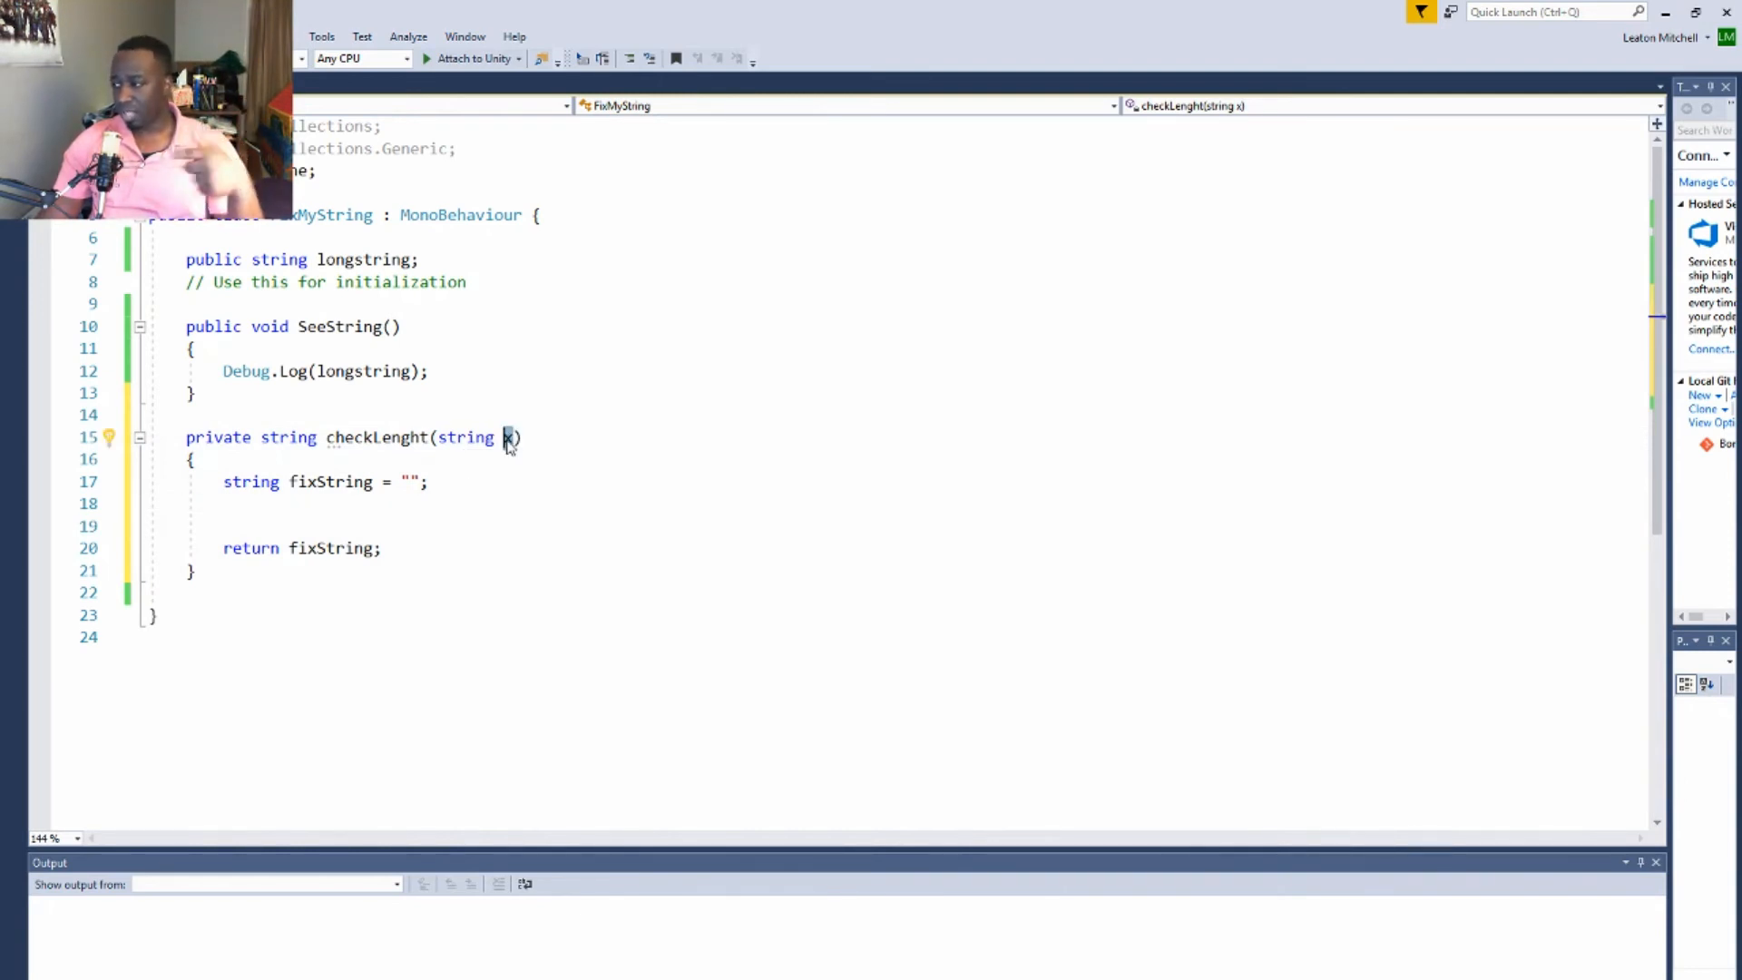
mouse_move(467, 438)
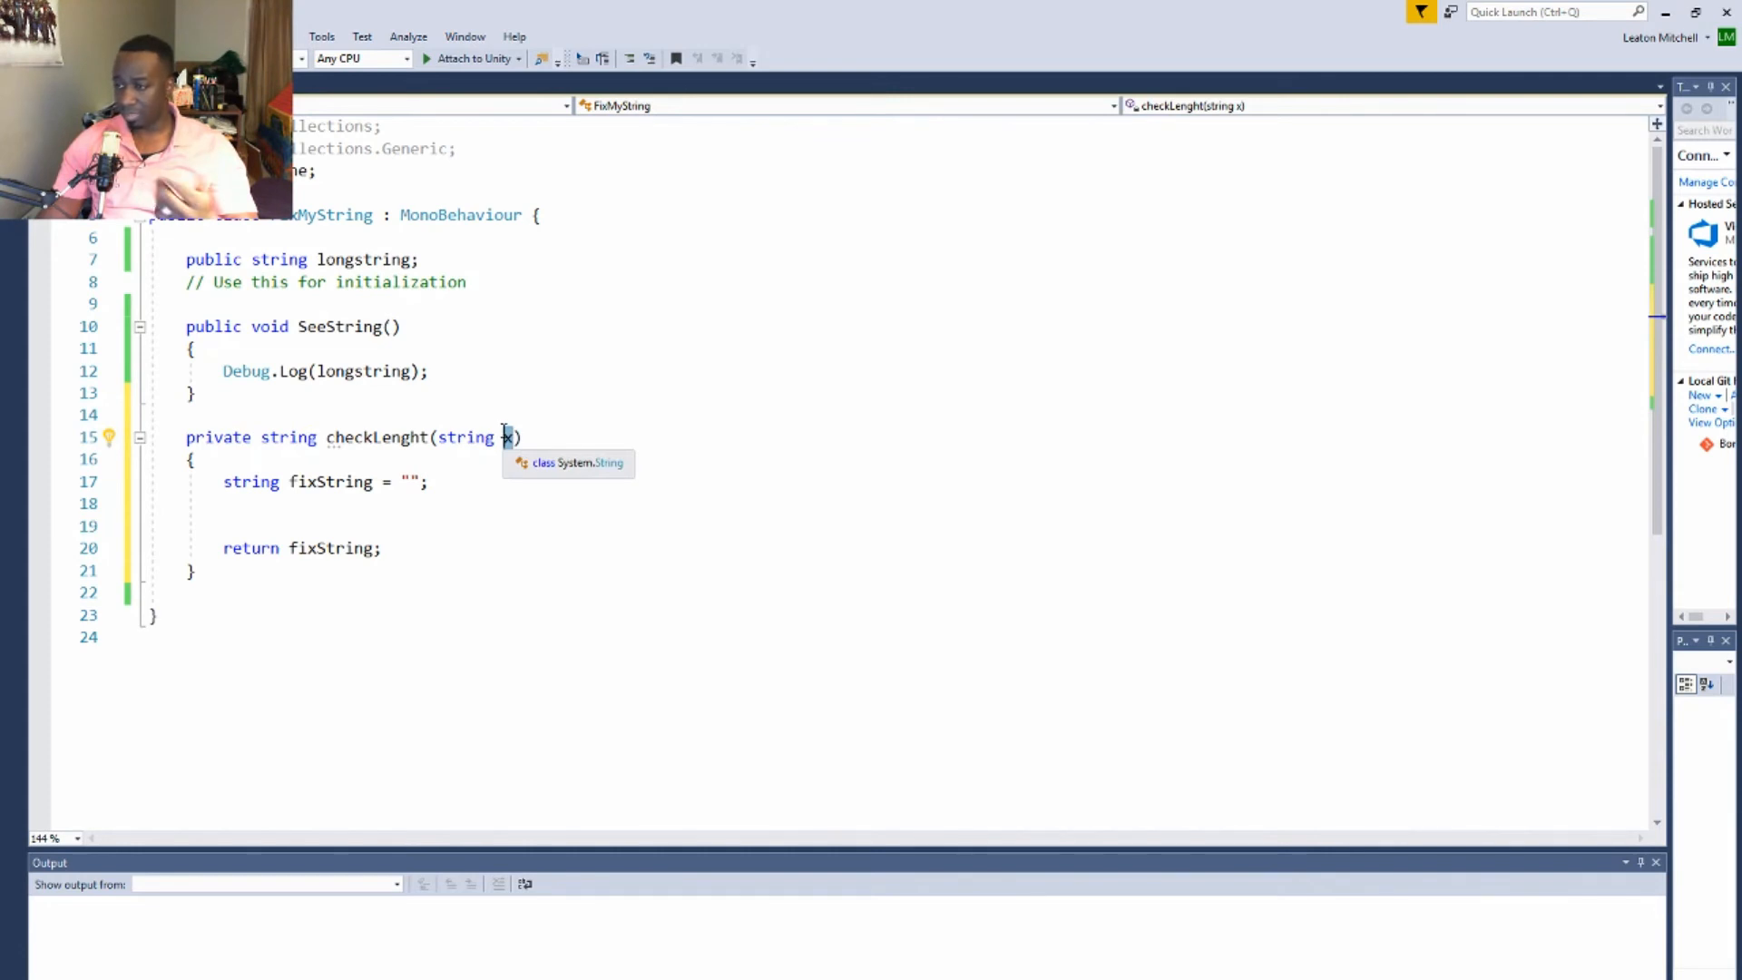
click(251, 519)
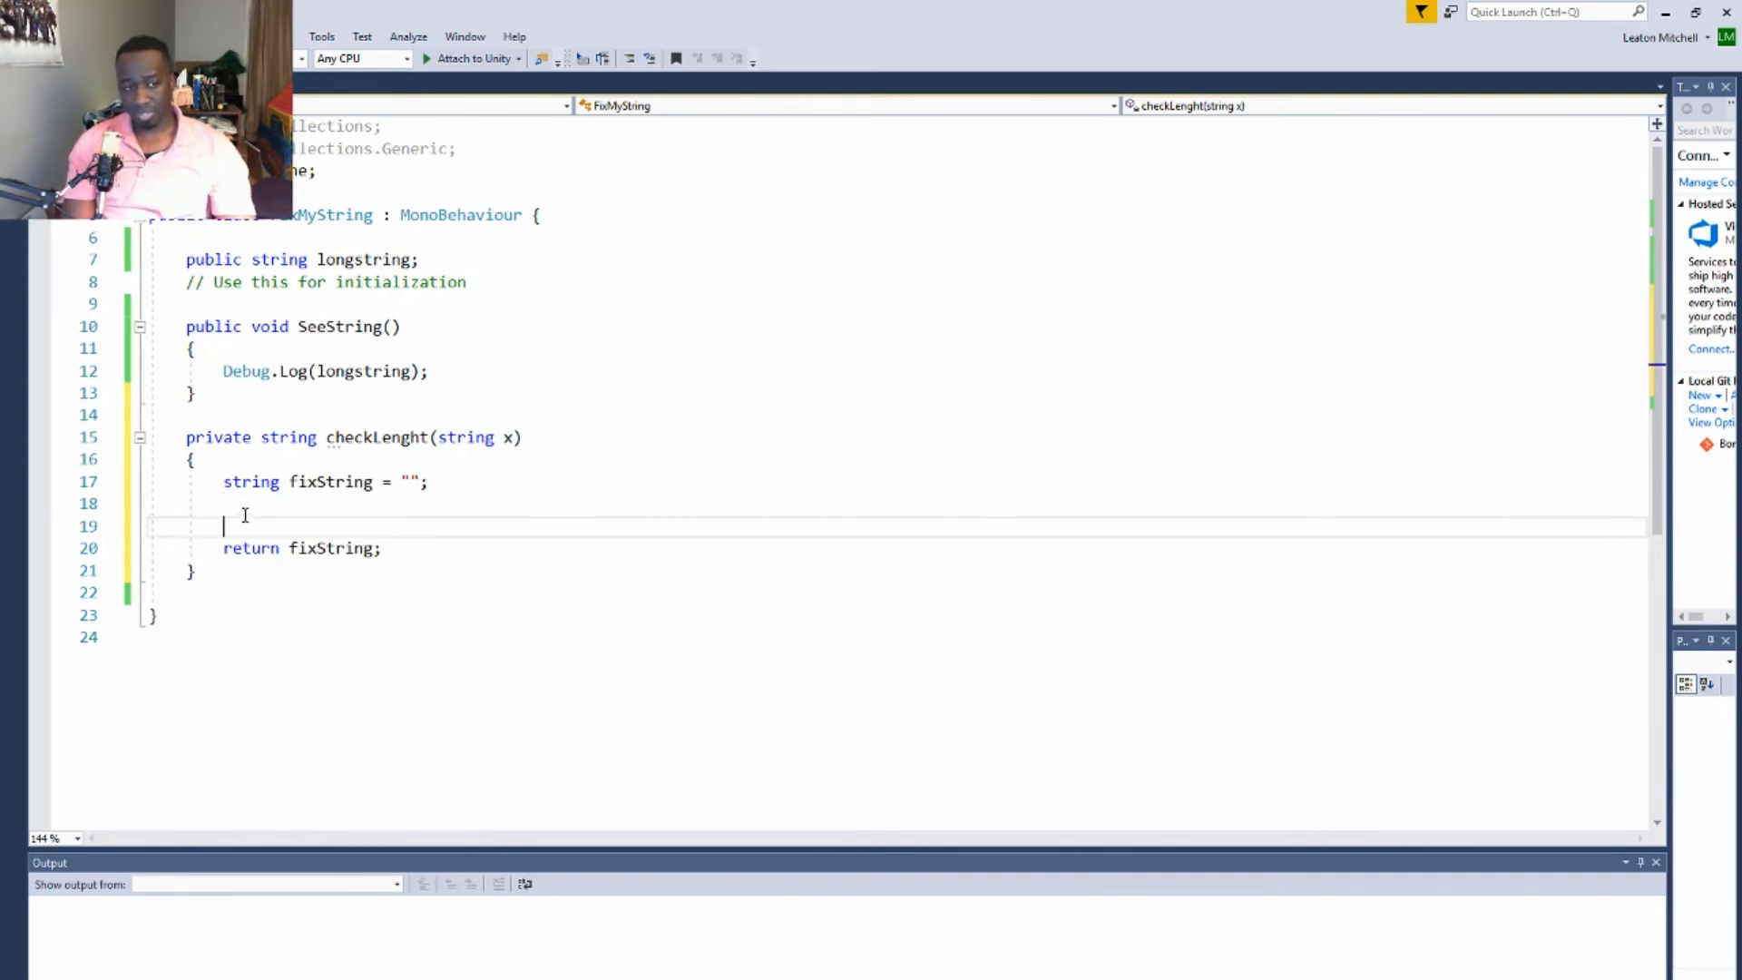
Write 'fixString = x.Substring(0, 25);' so only the first 25 characters of x are kept
text(fixString =)
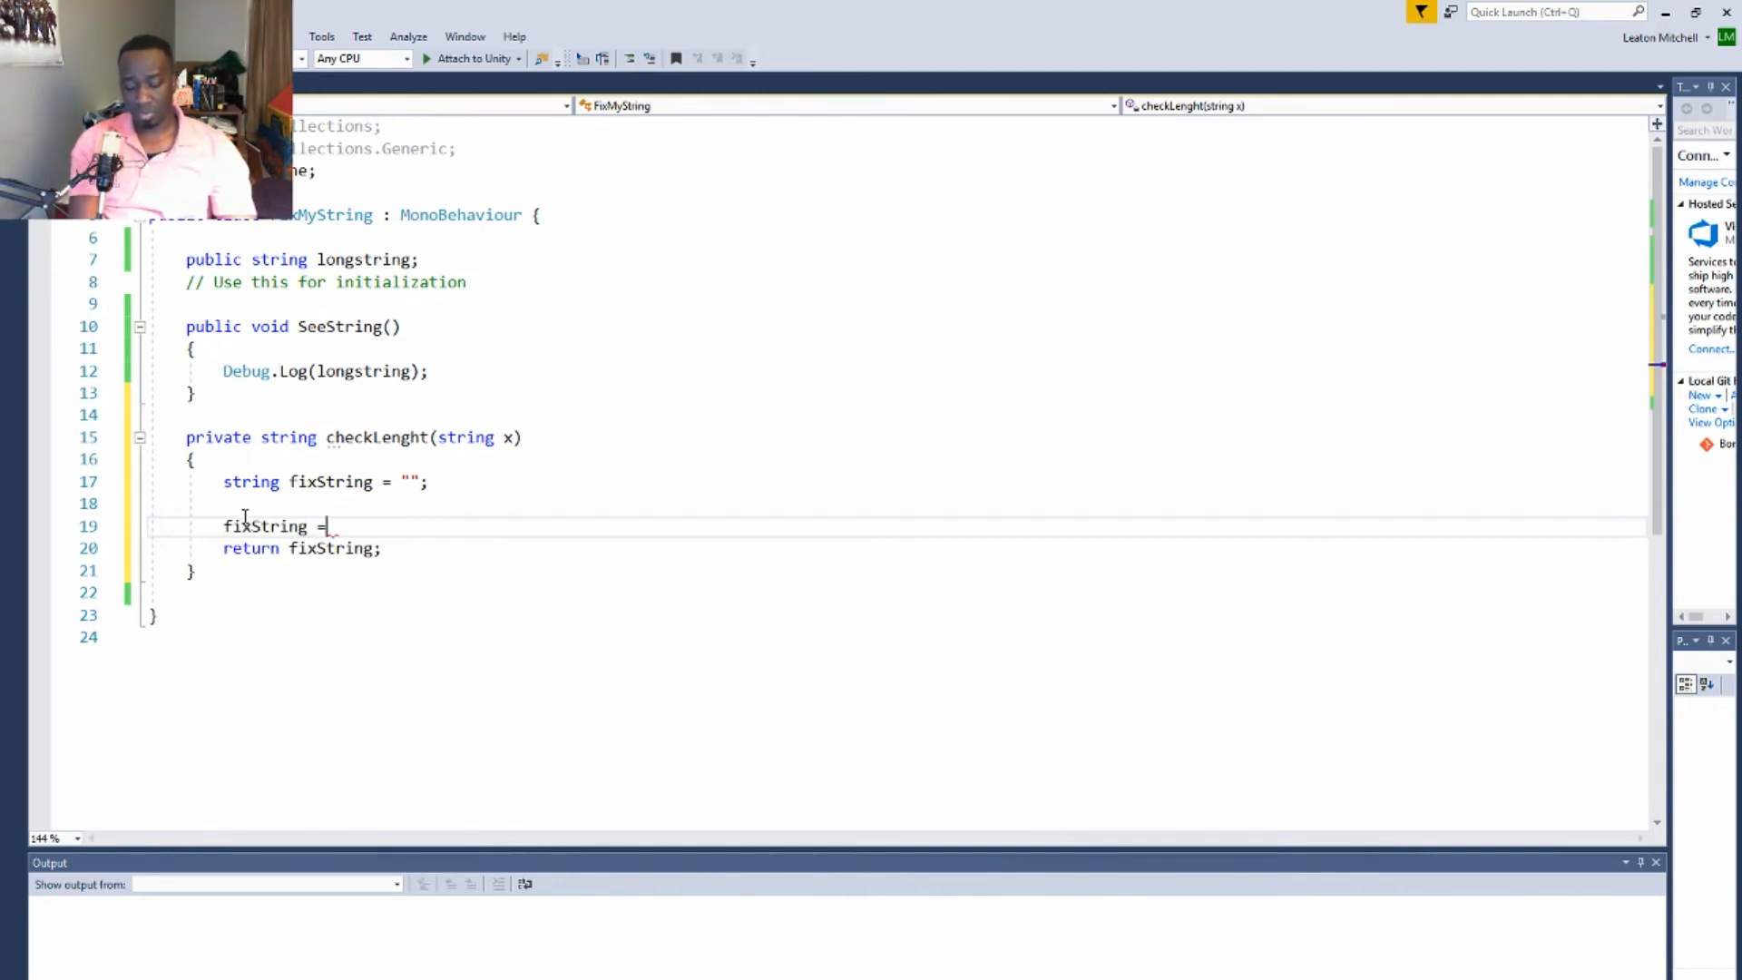
text(x;)
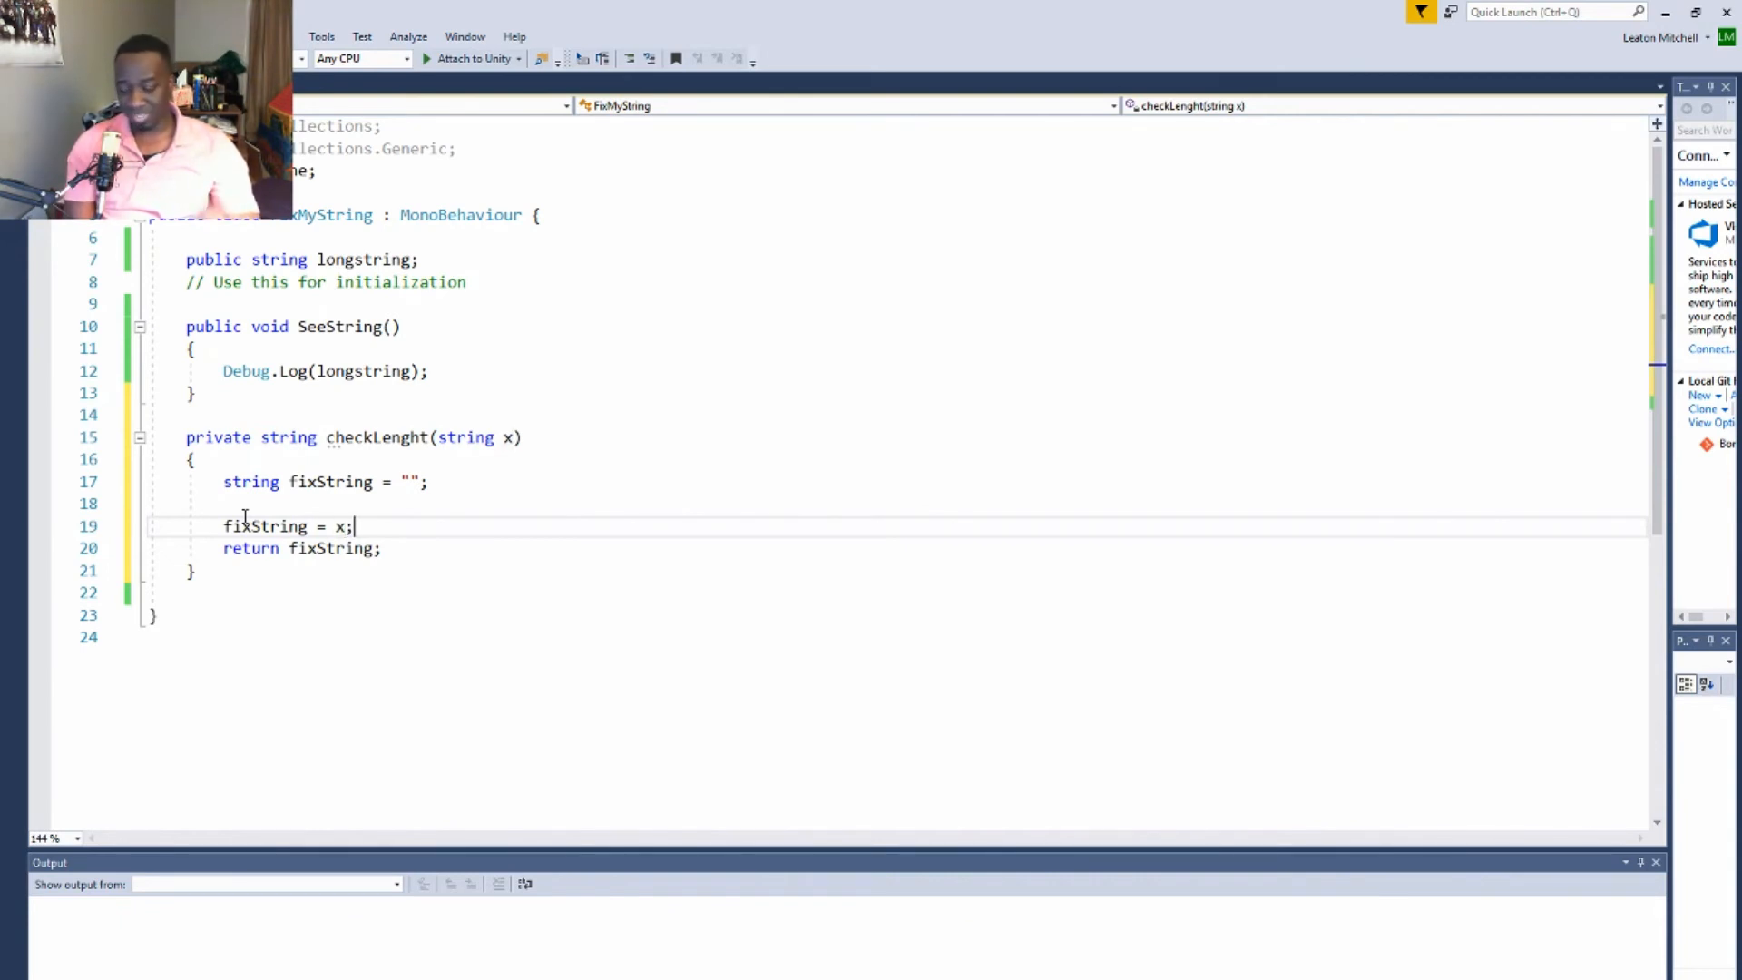
text(.)
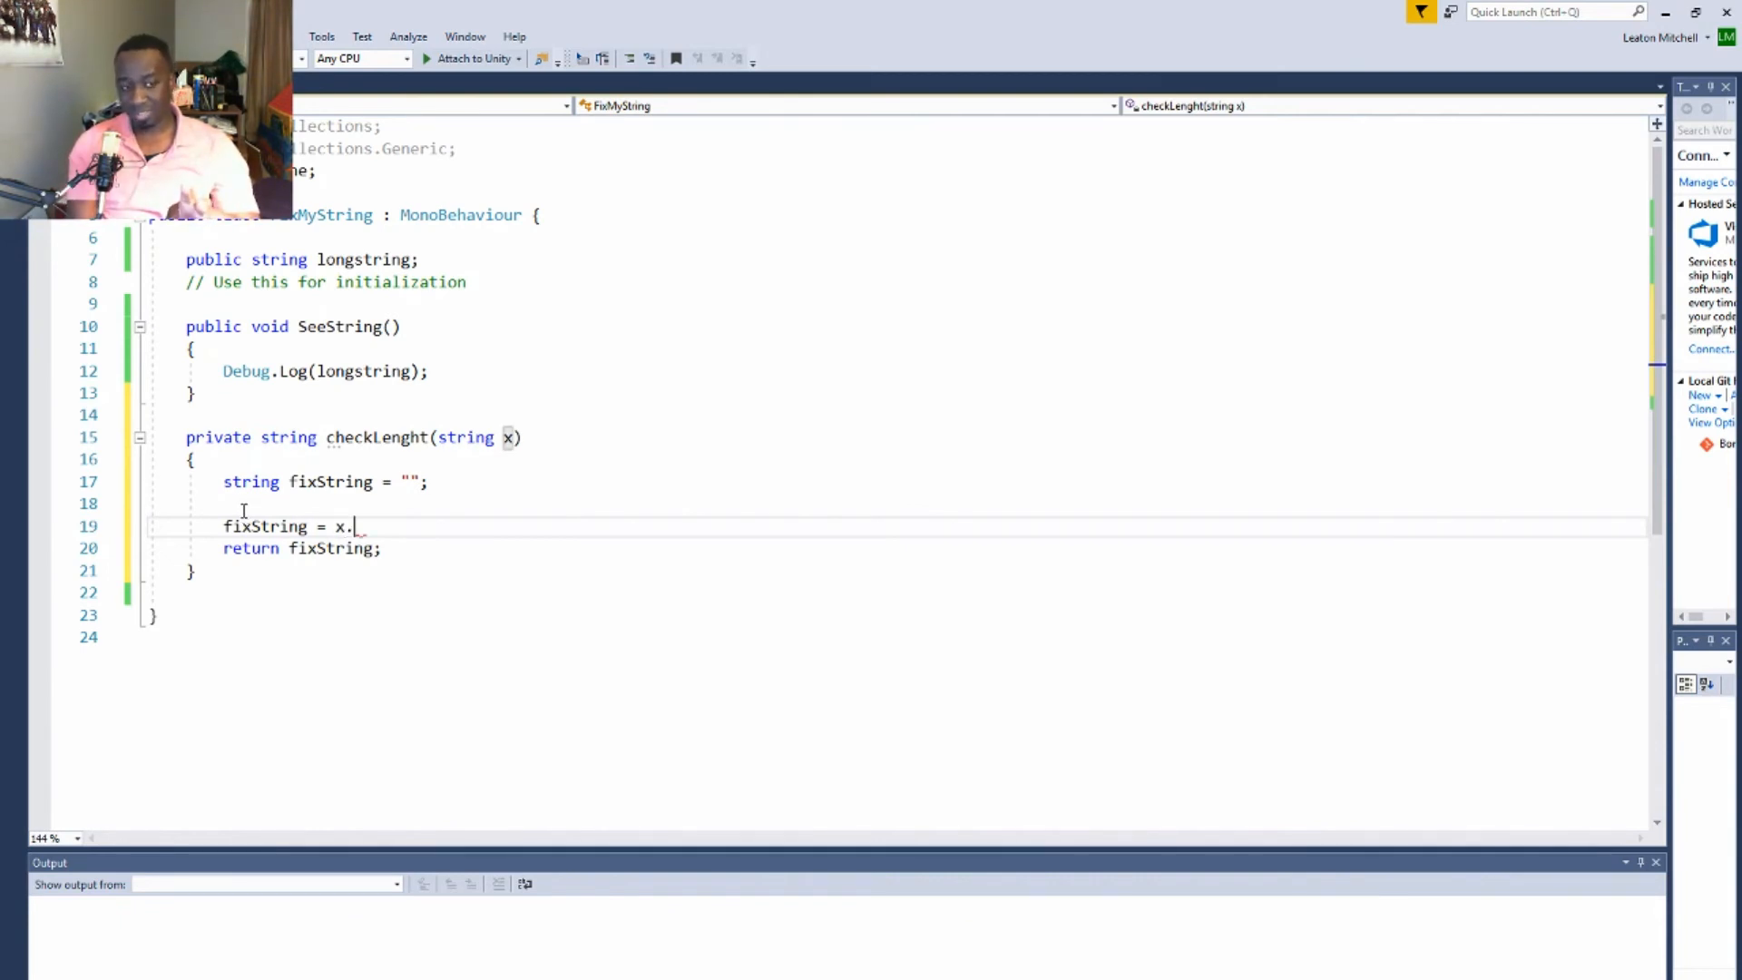
text(su)
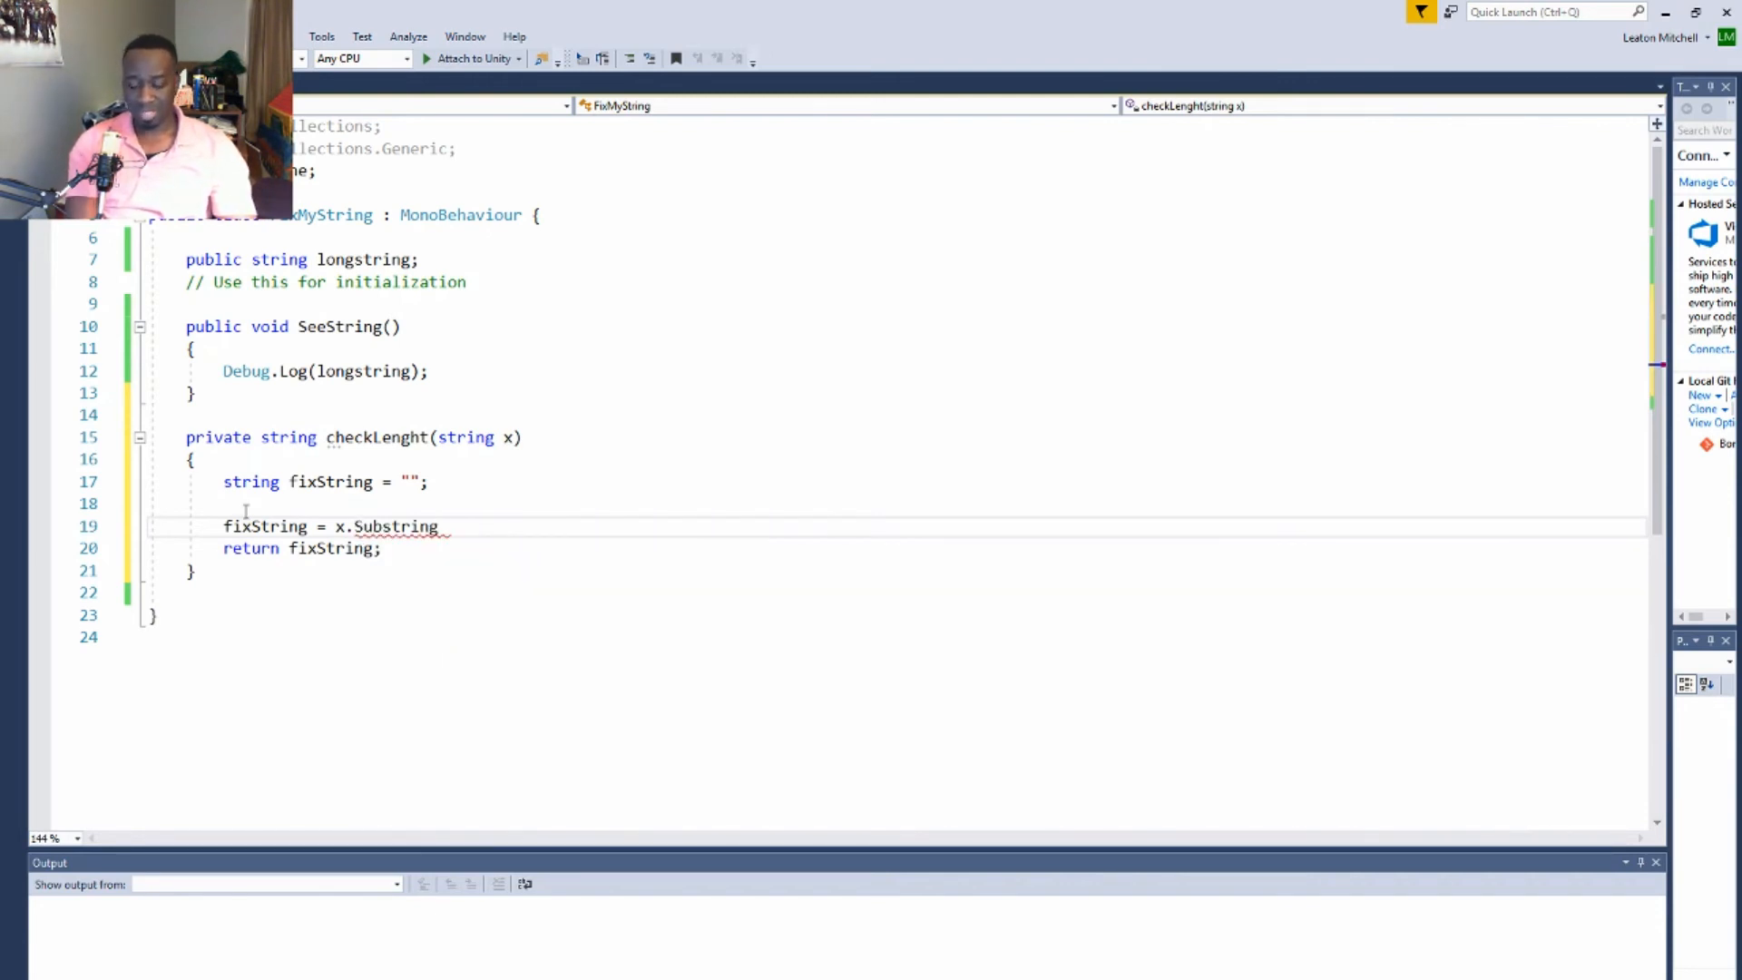
text(())
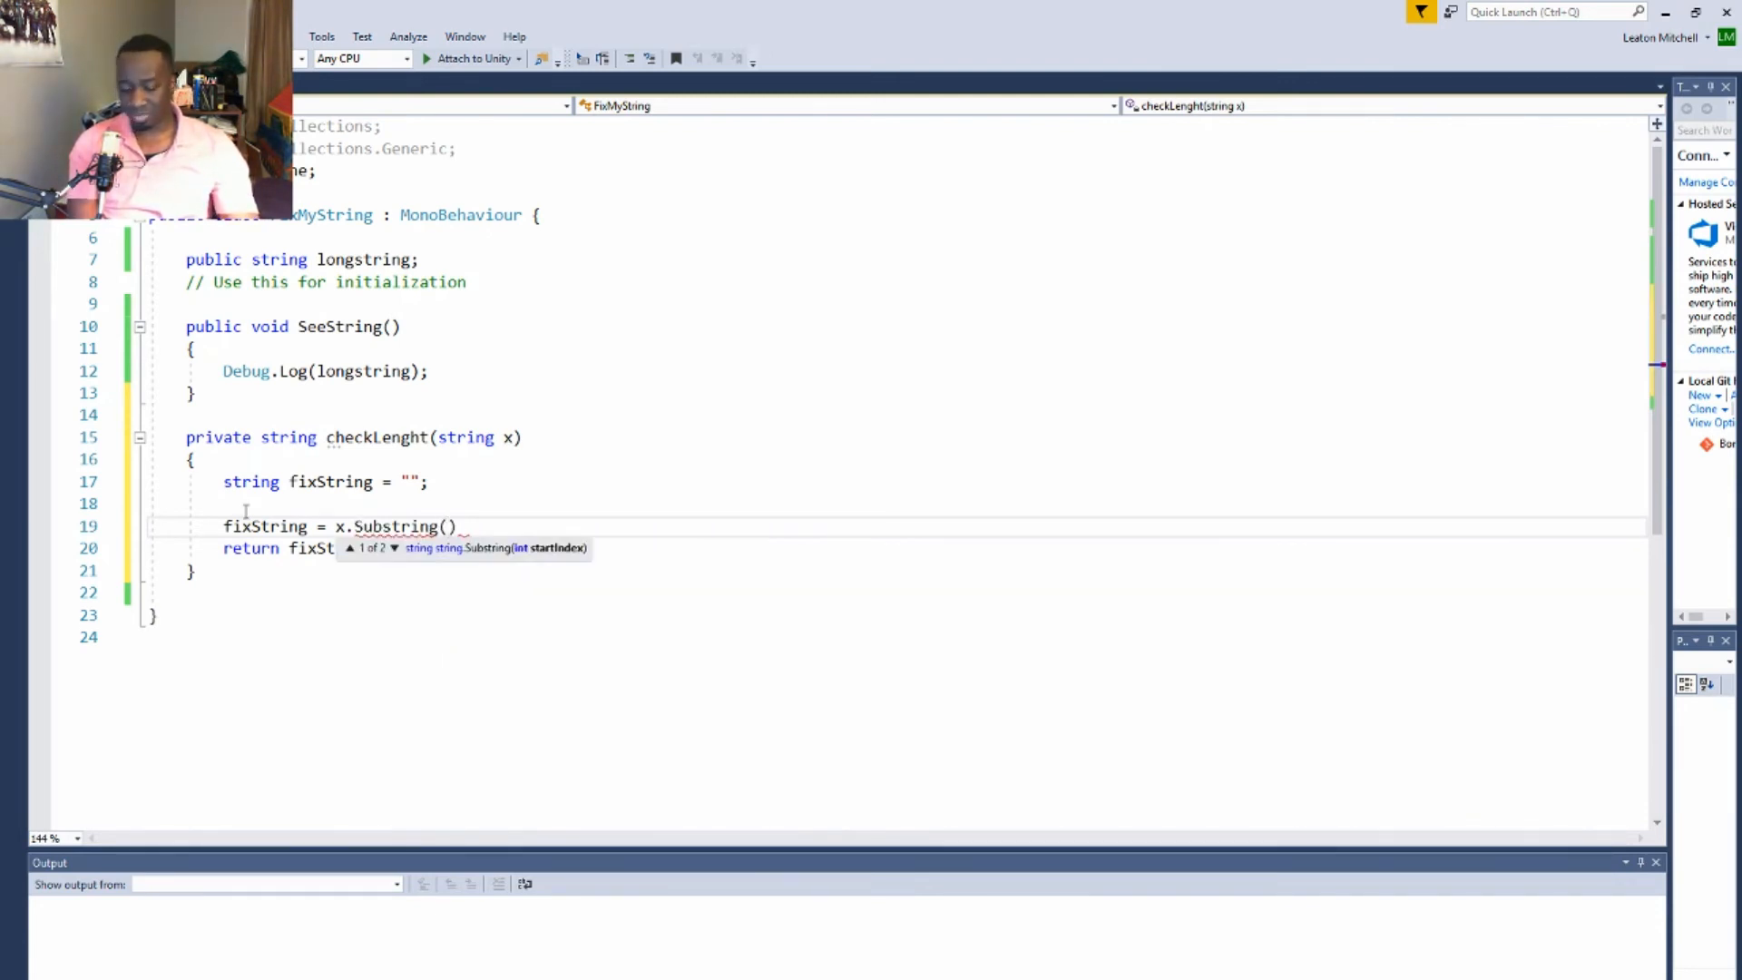
text(0)
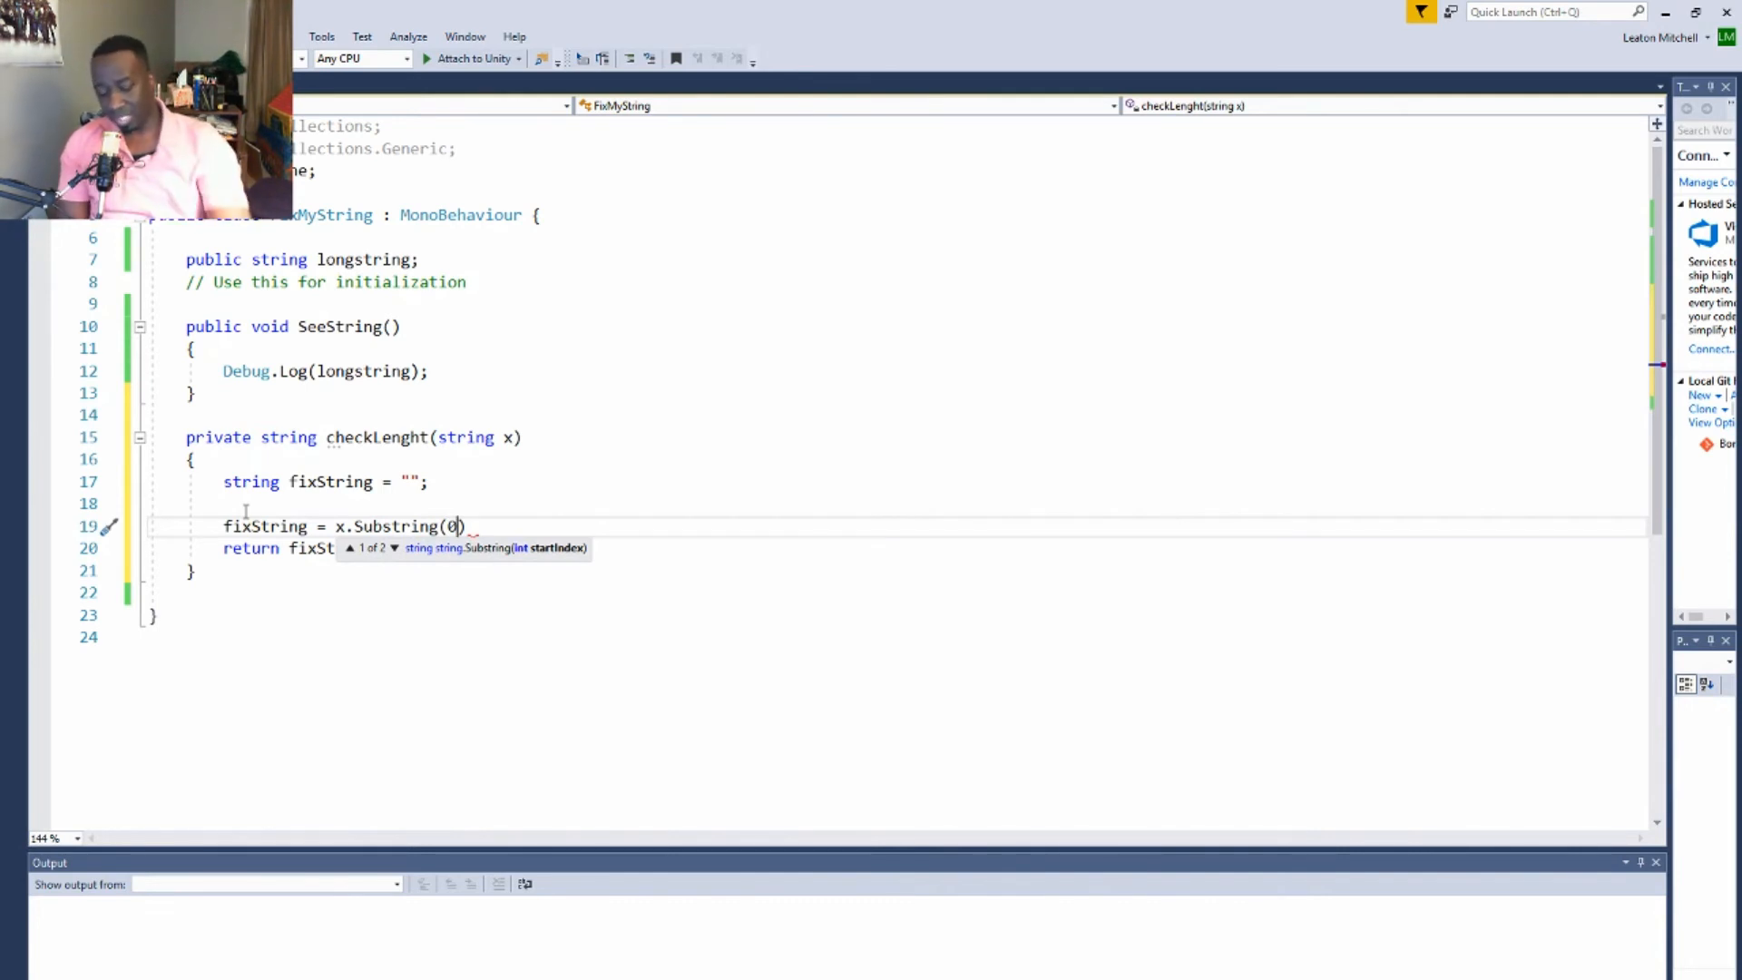
text(,)
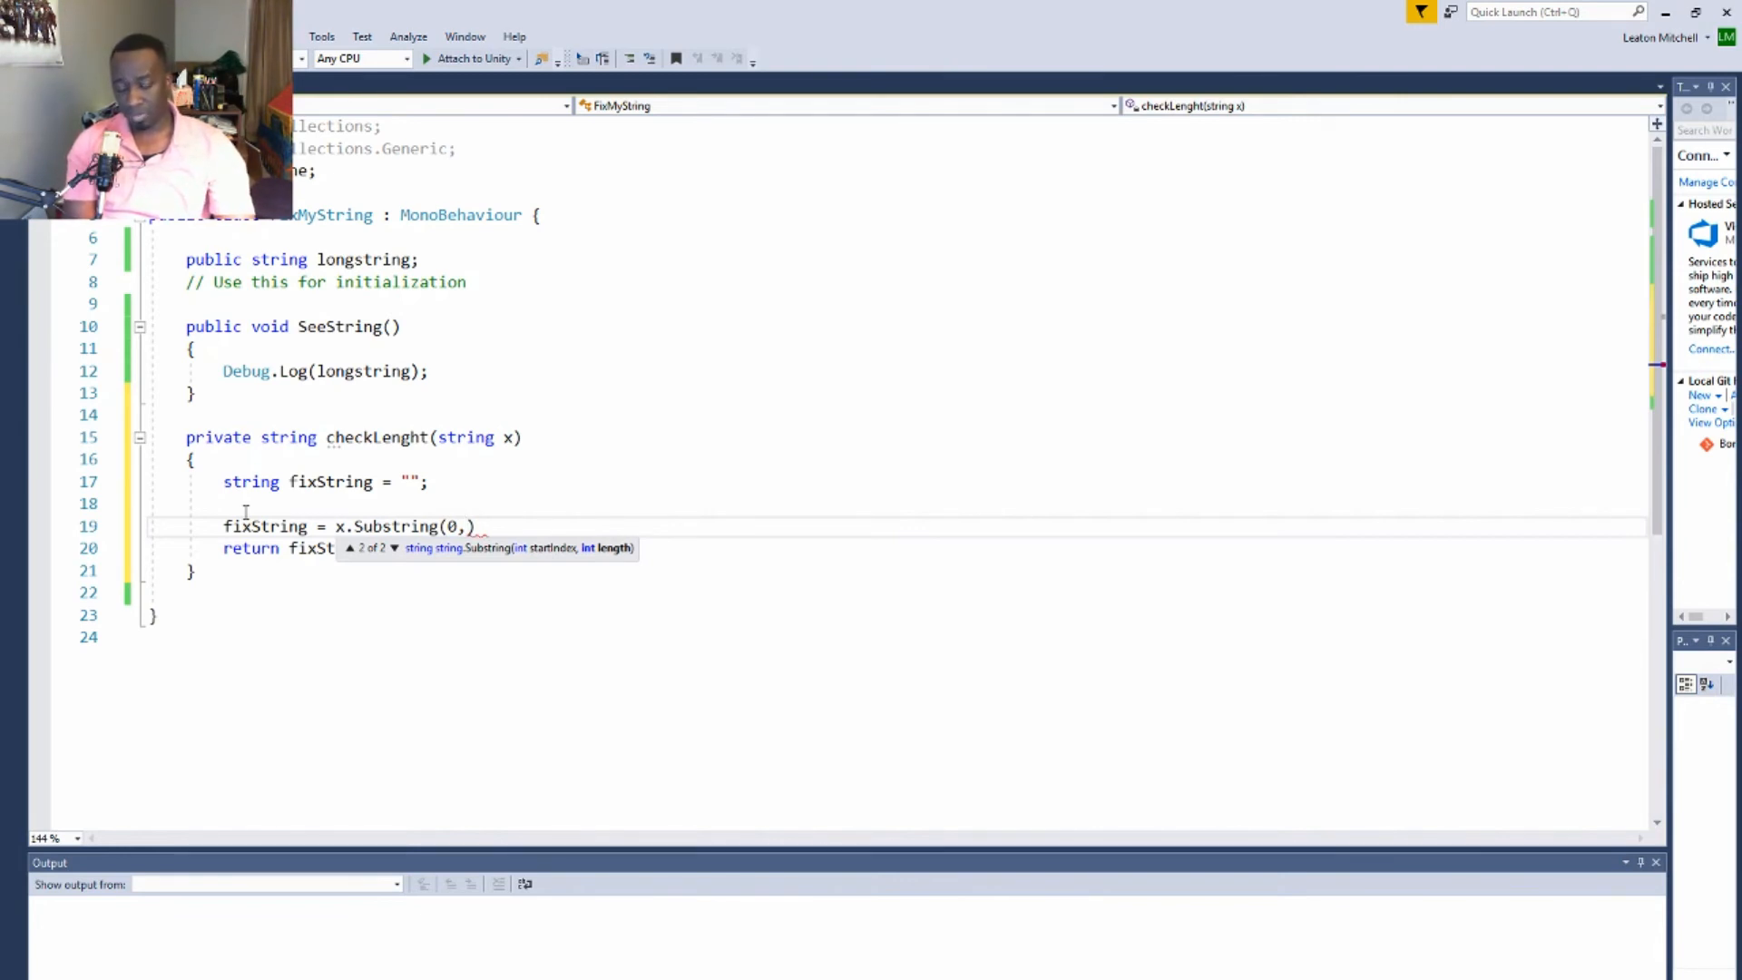
text(25)
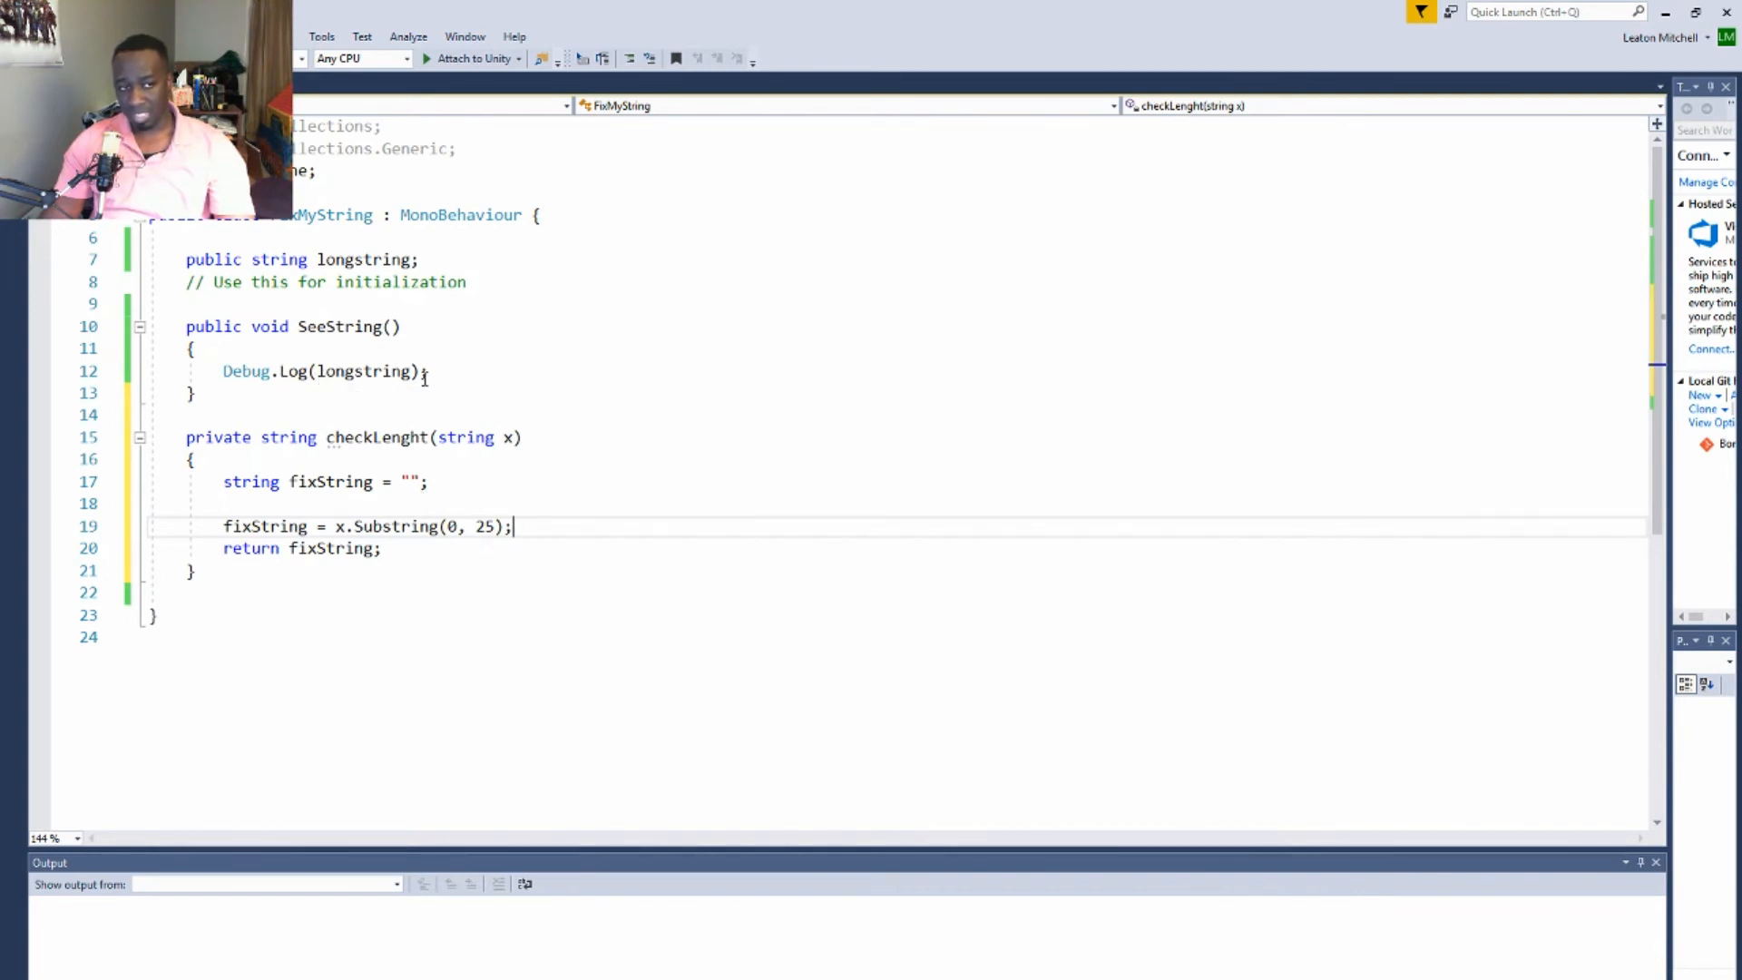
Change SeeString's Debug.Log argument from longstring to checkLenght(longstring)
double_click(363, 370)
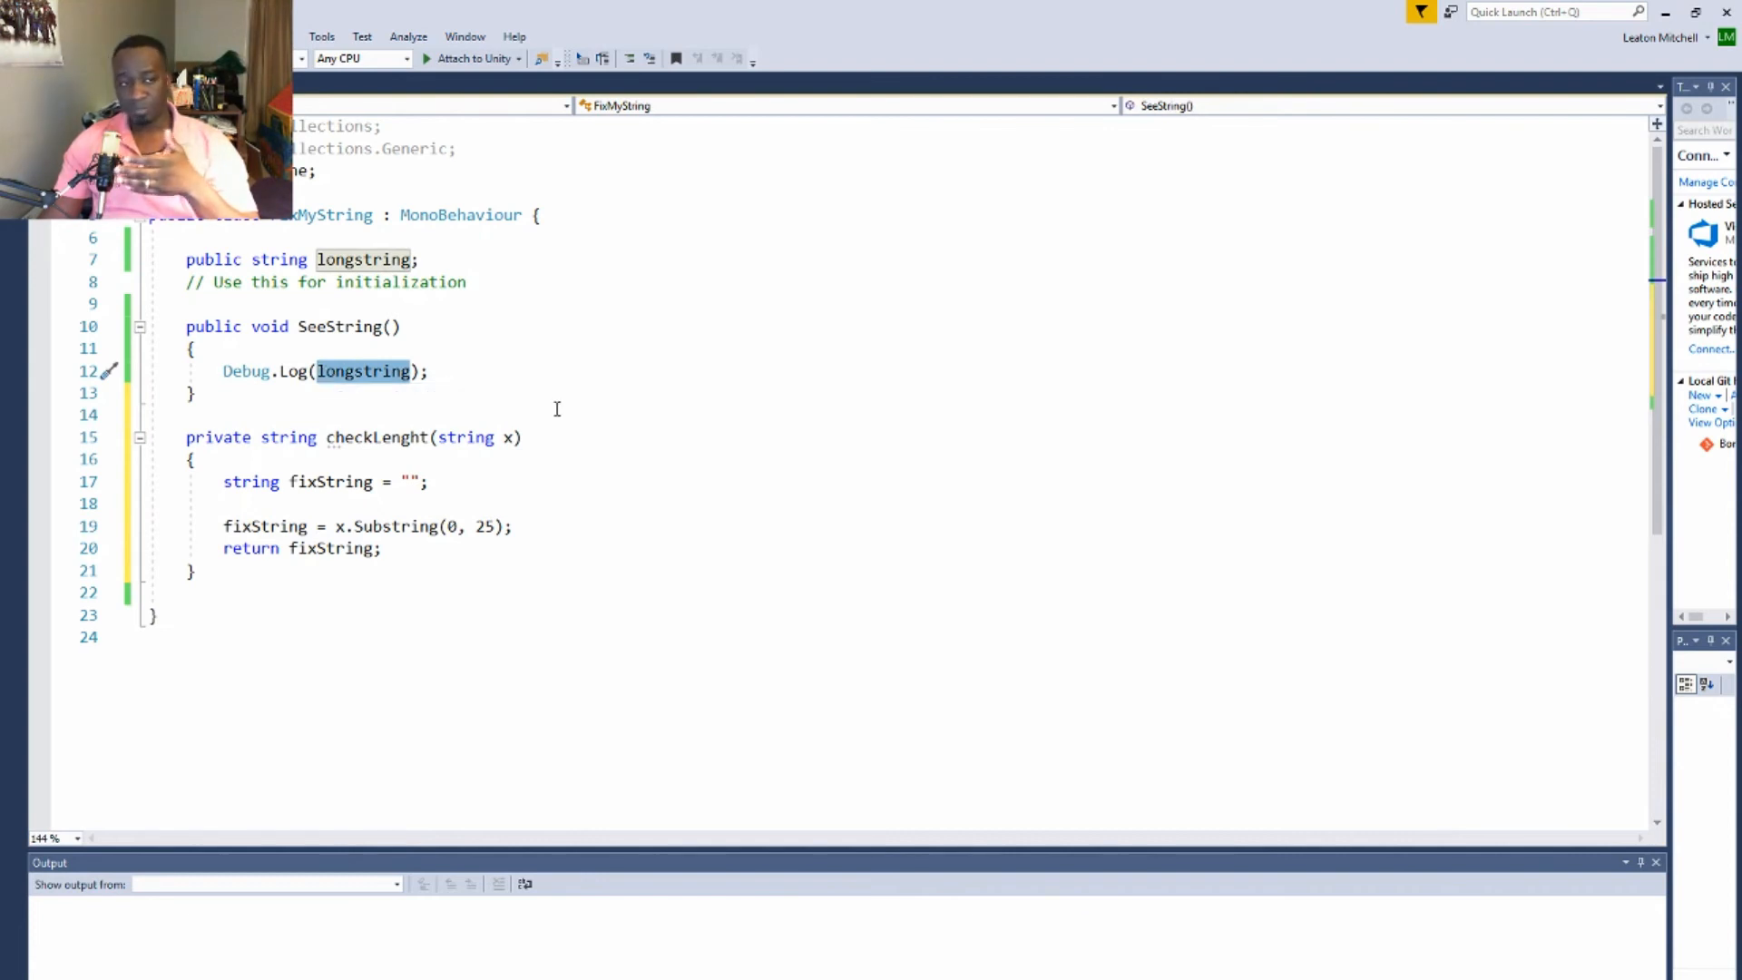
key(Delete)
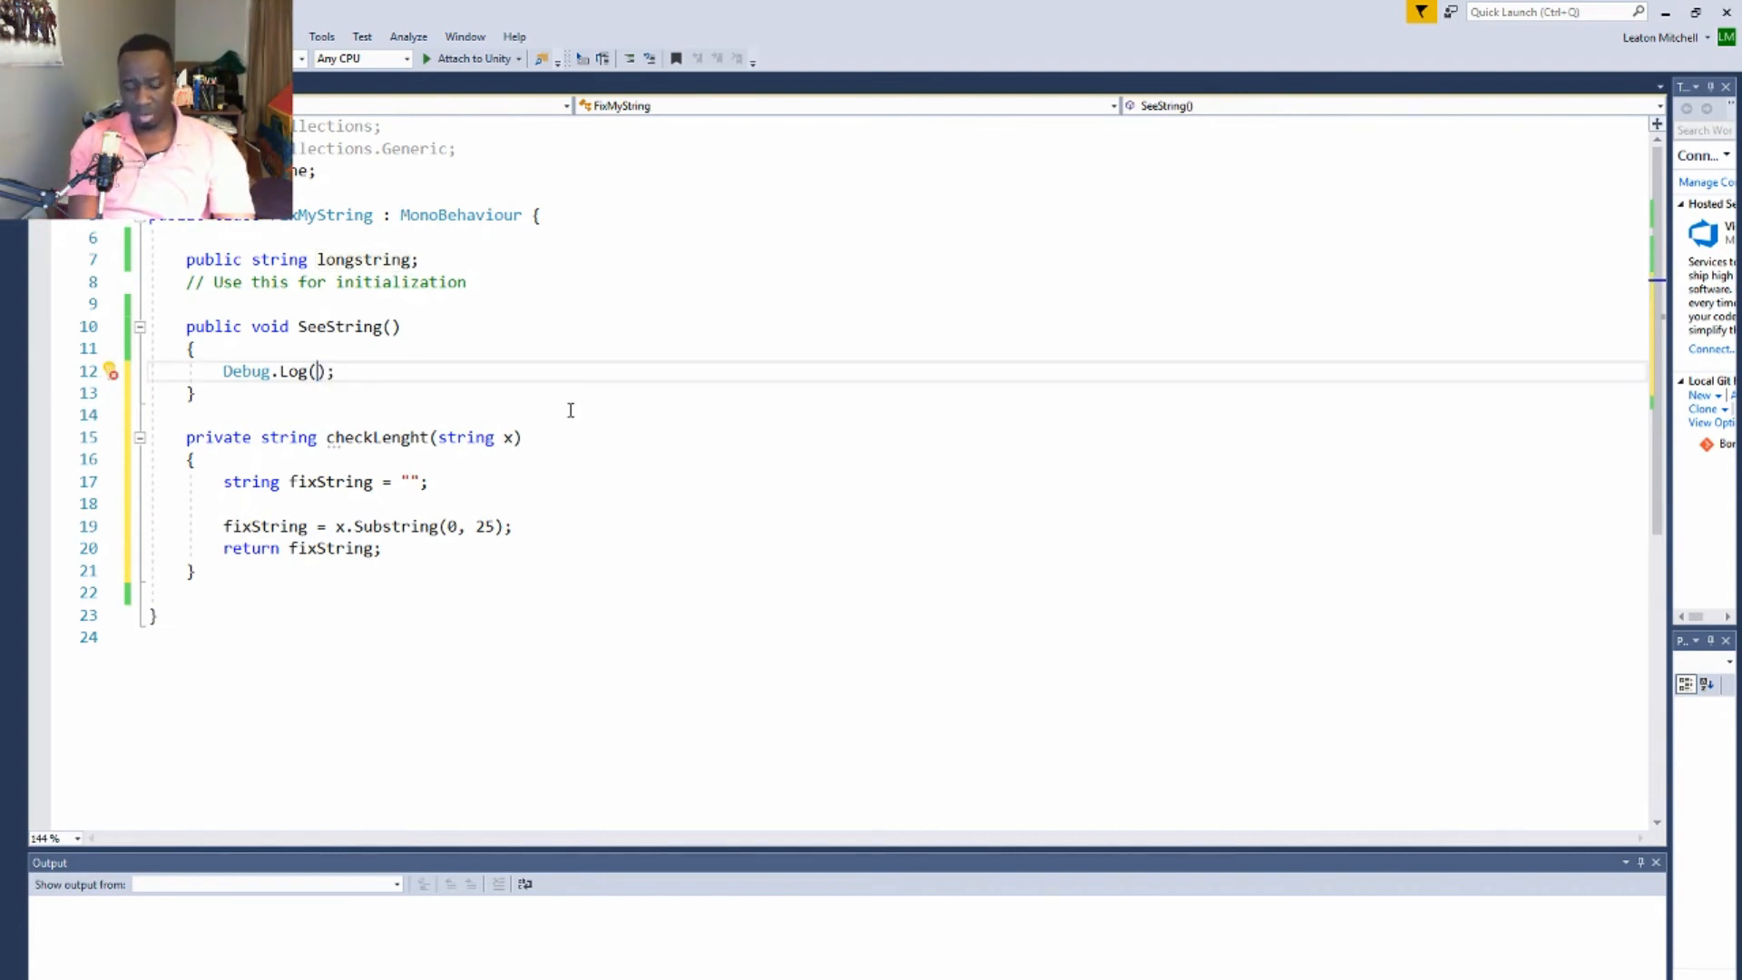
text(checkLenght()
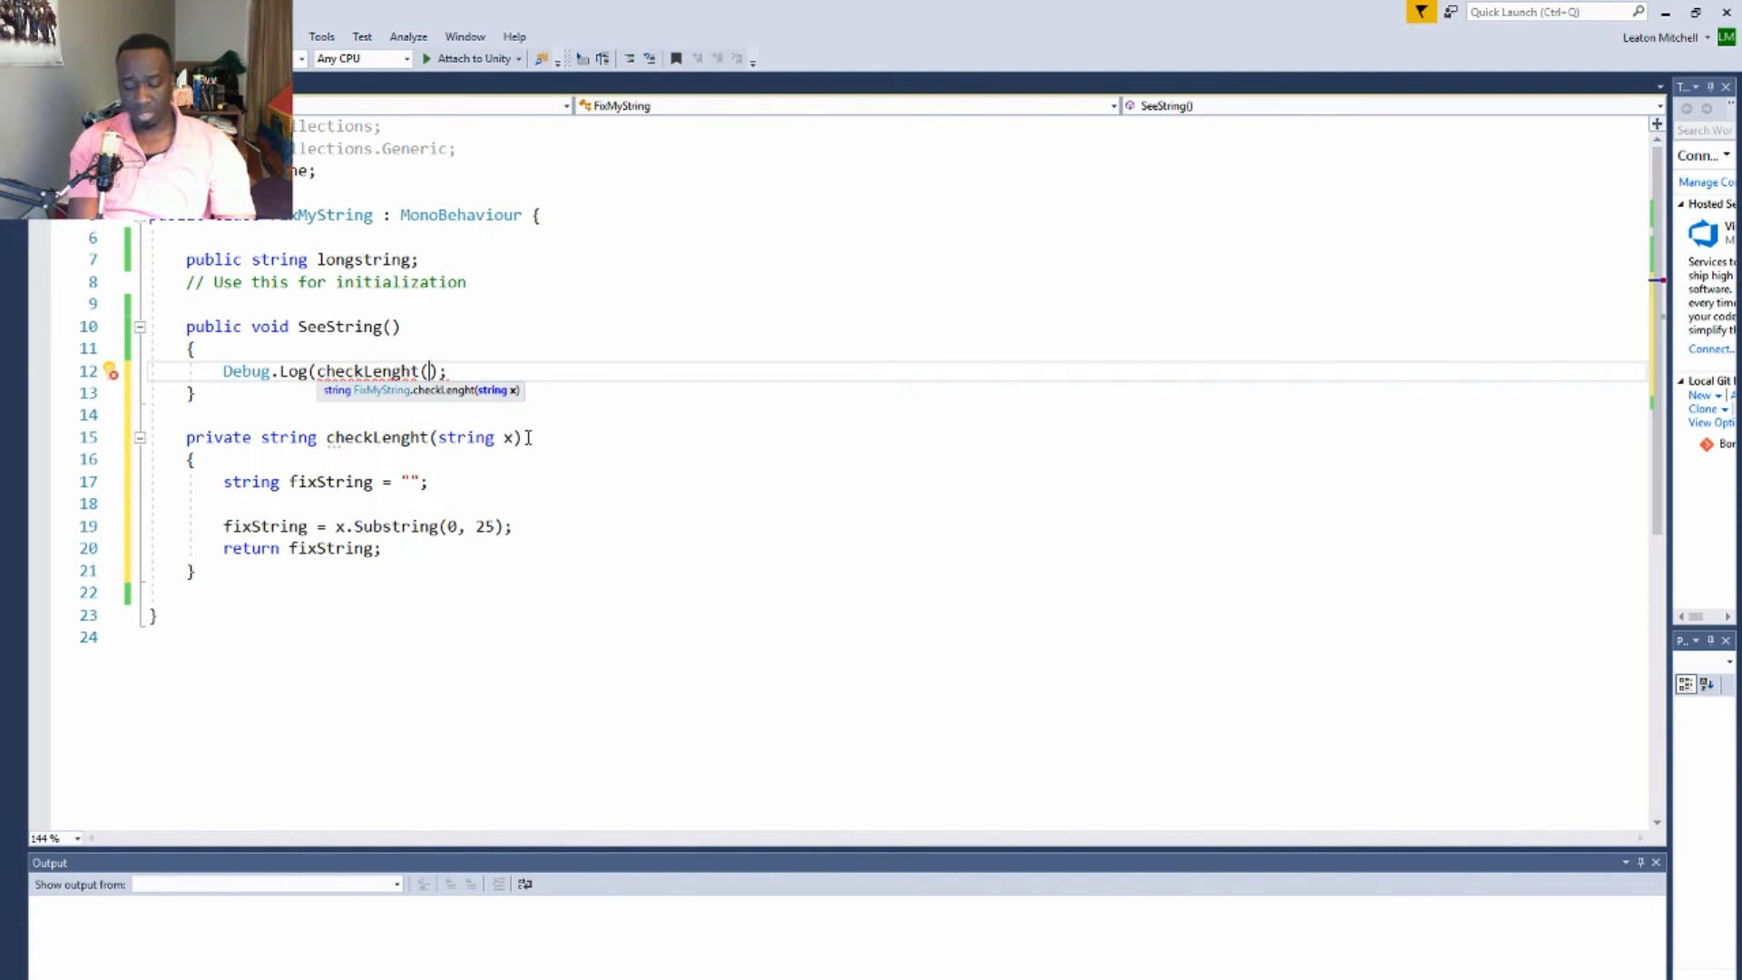
text(longstring)
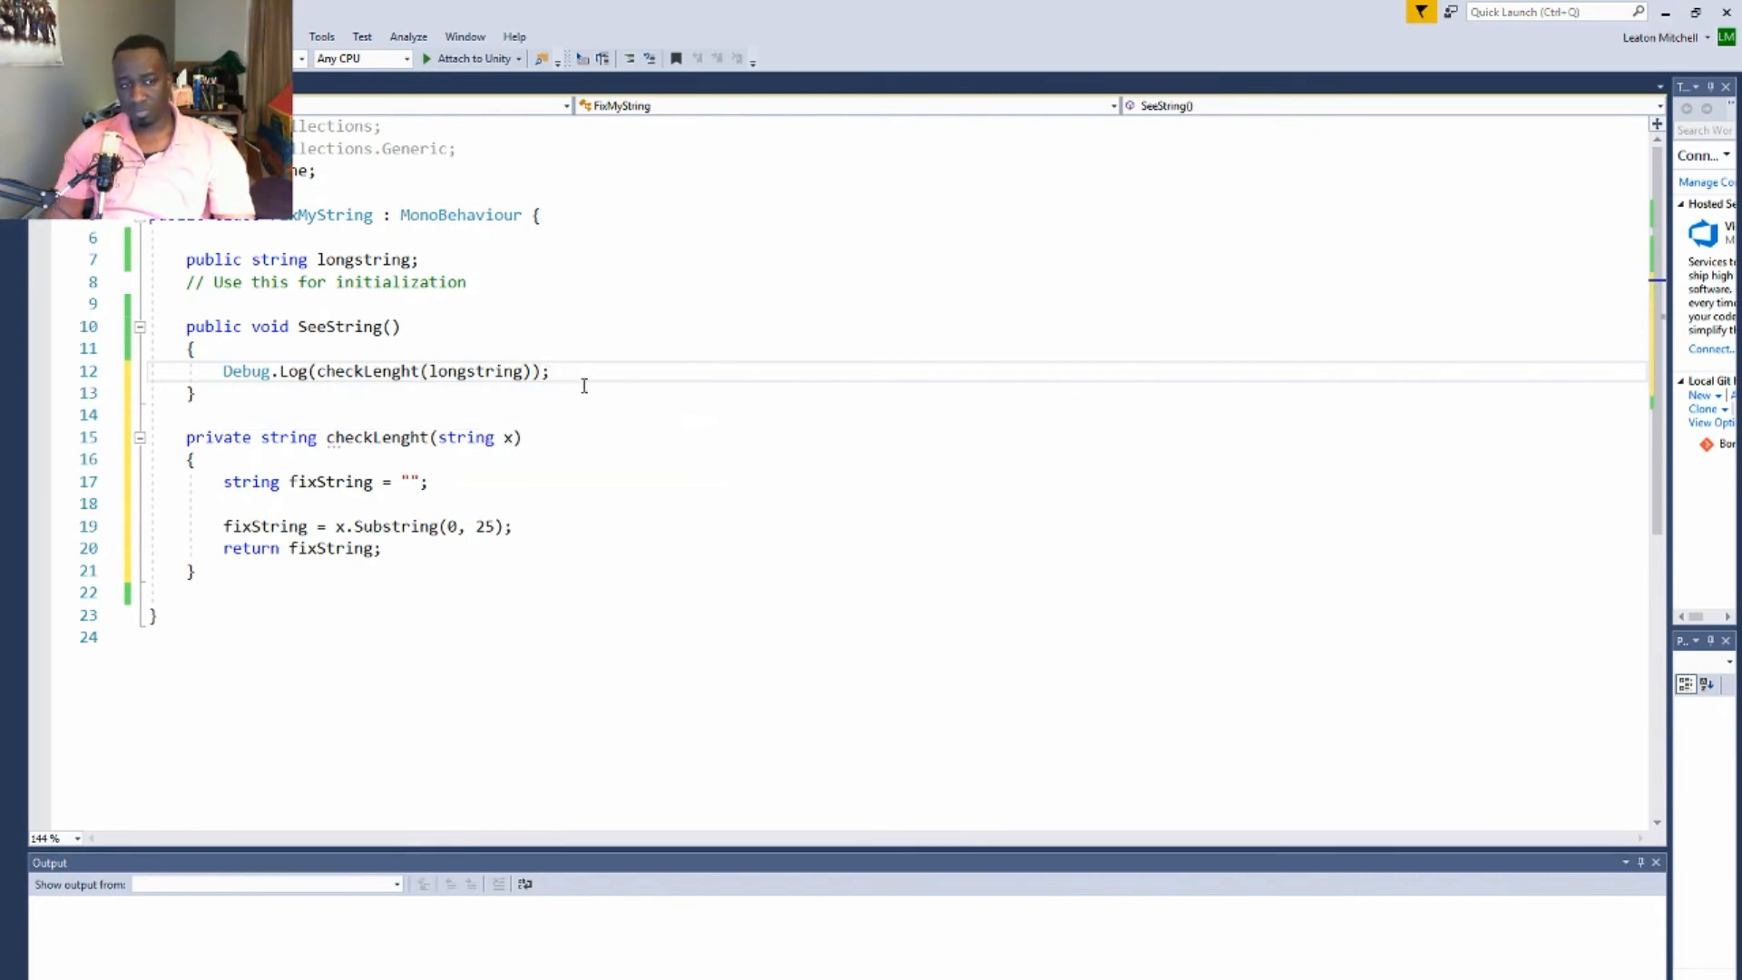
Add a second checkLenght(longstring) after the log line, marked with a // comment
click(552, 370)
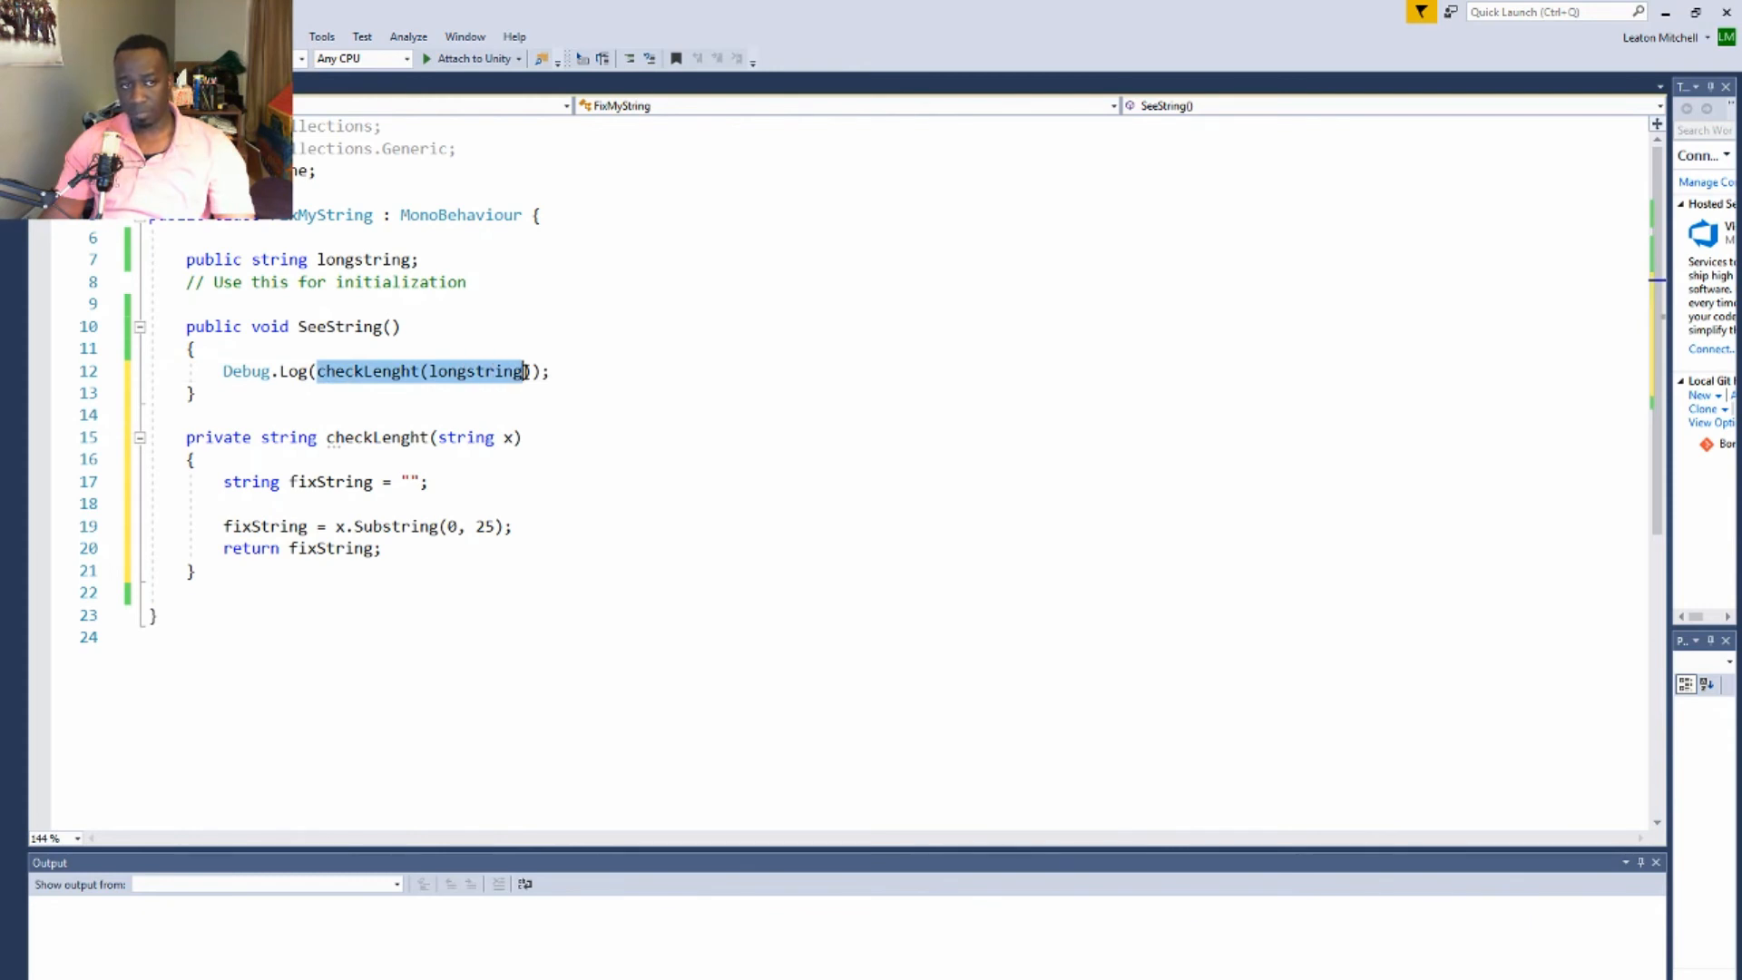
click(586, 370)
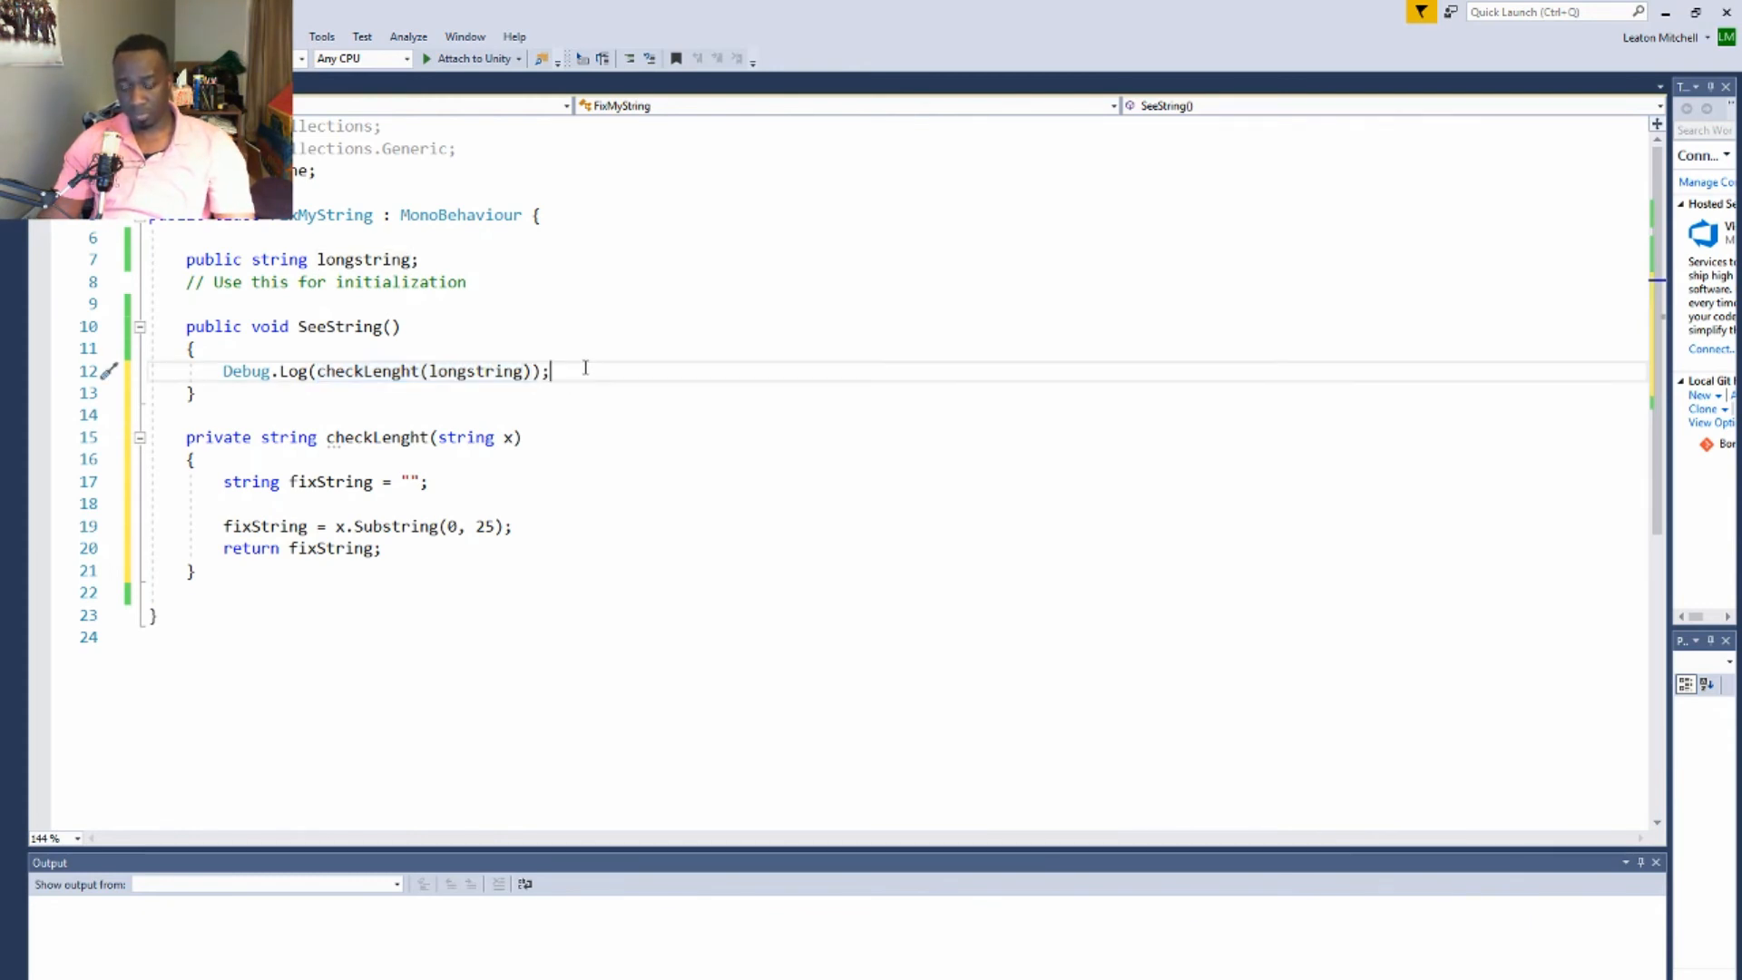
text(checkLenght(longstring))
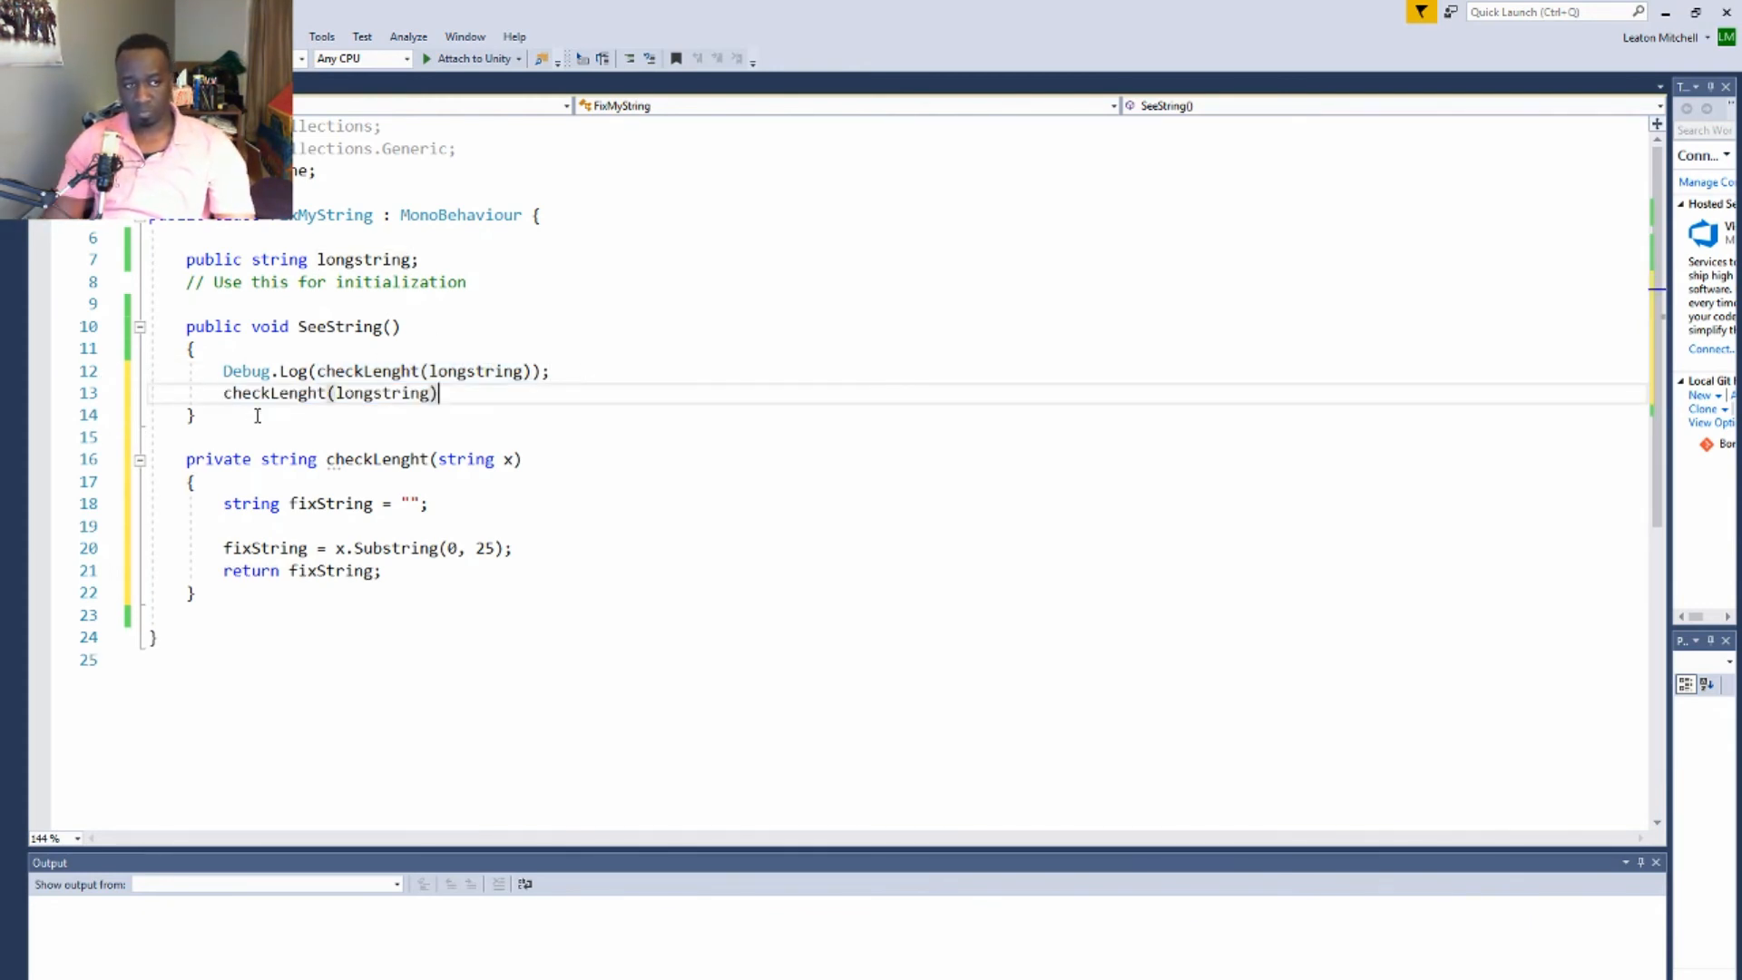
text(//)
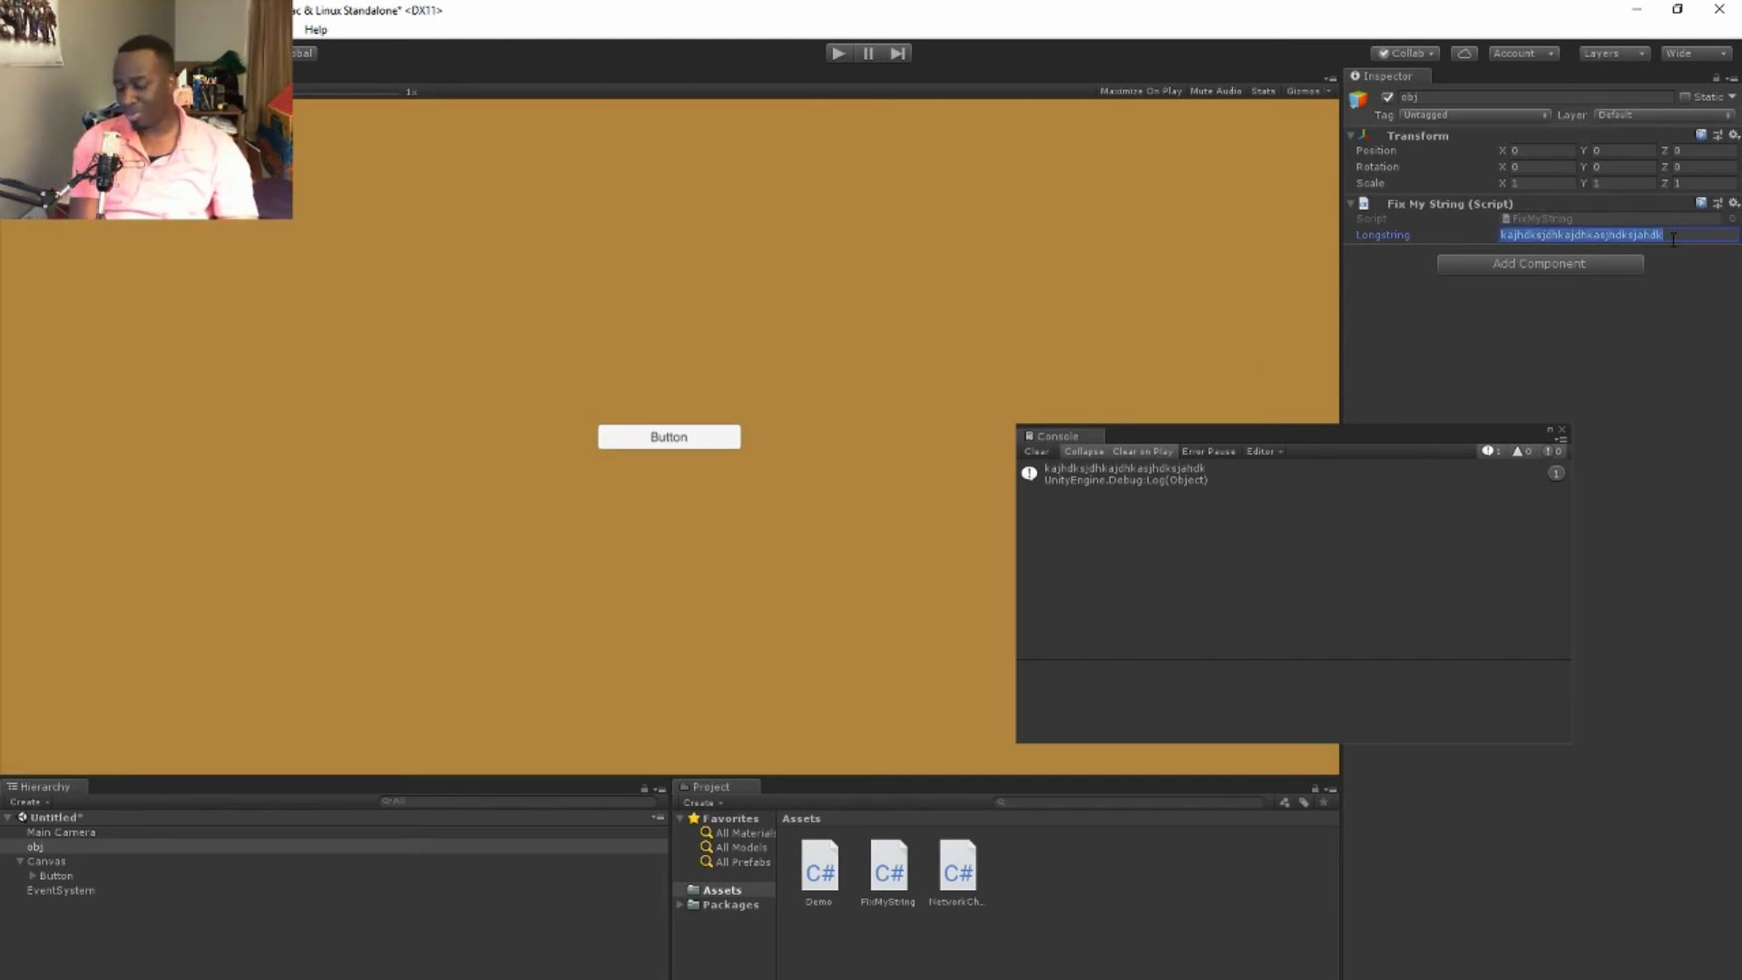
Fill the Longstring field with the run-on sentence 'thisstringismorethan25...'
text(thi)
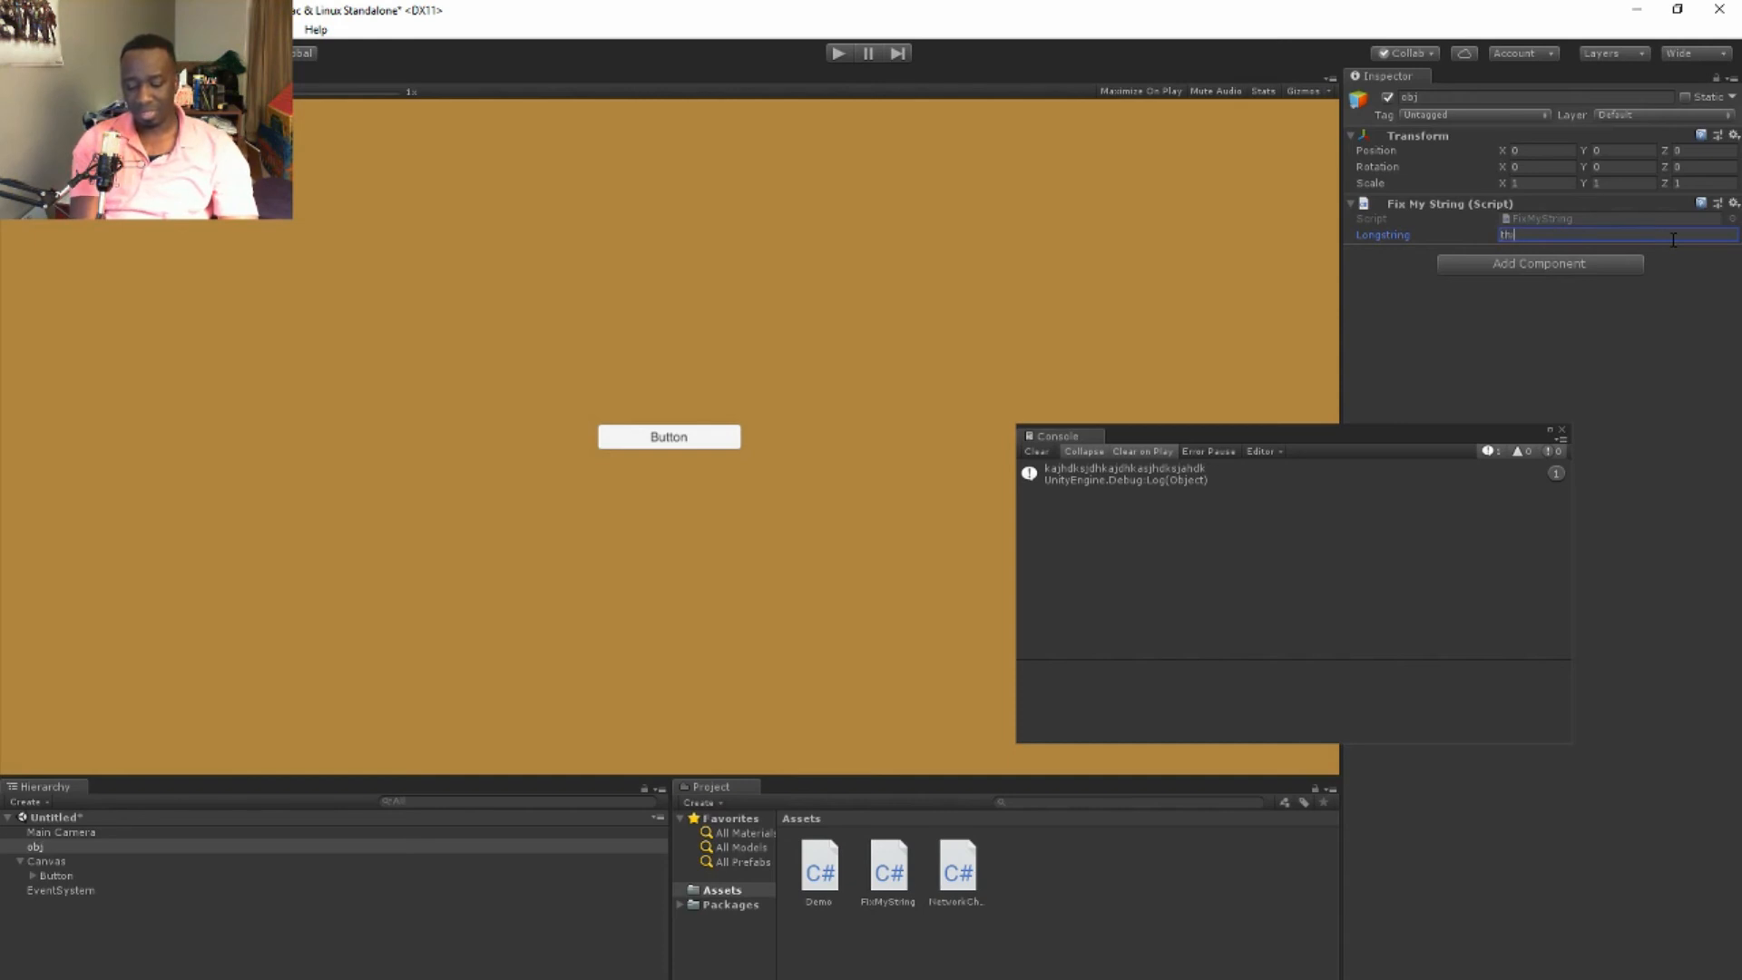
text(isstring)
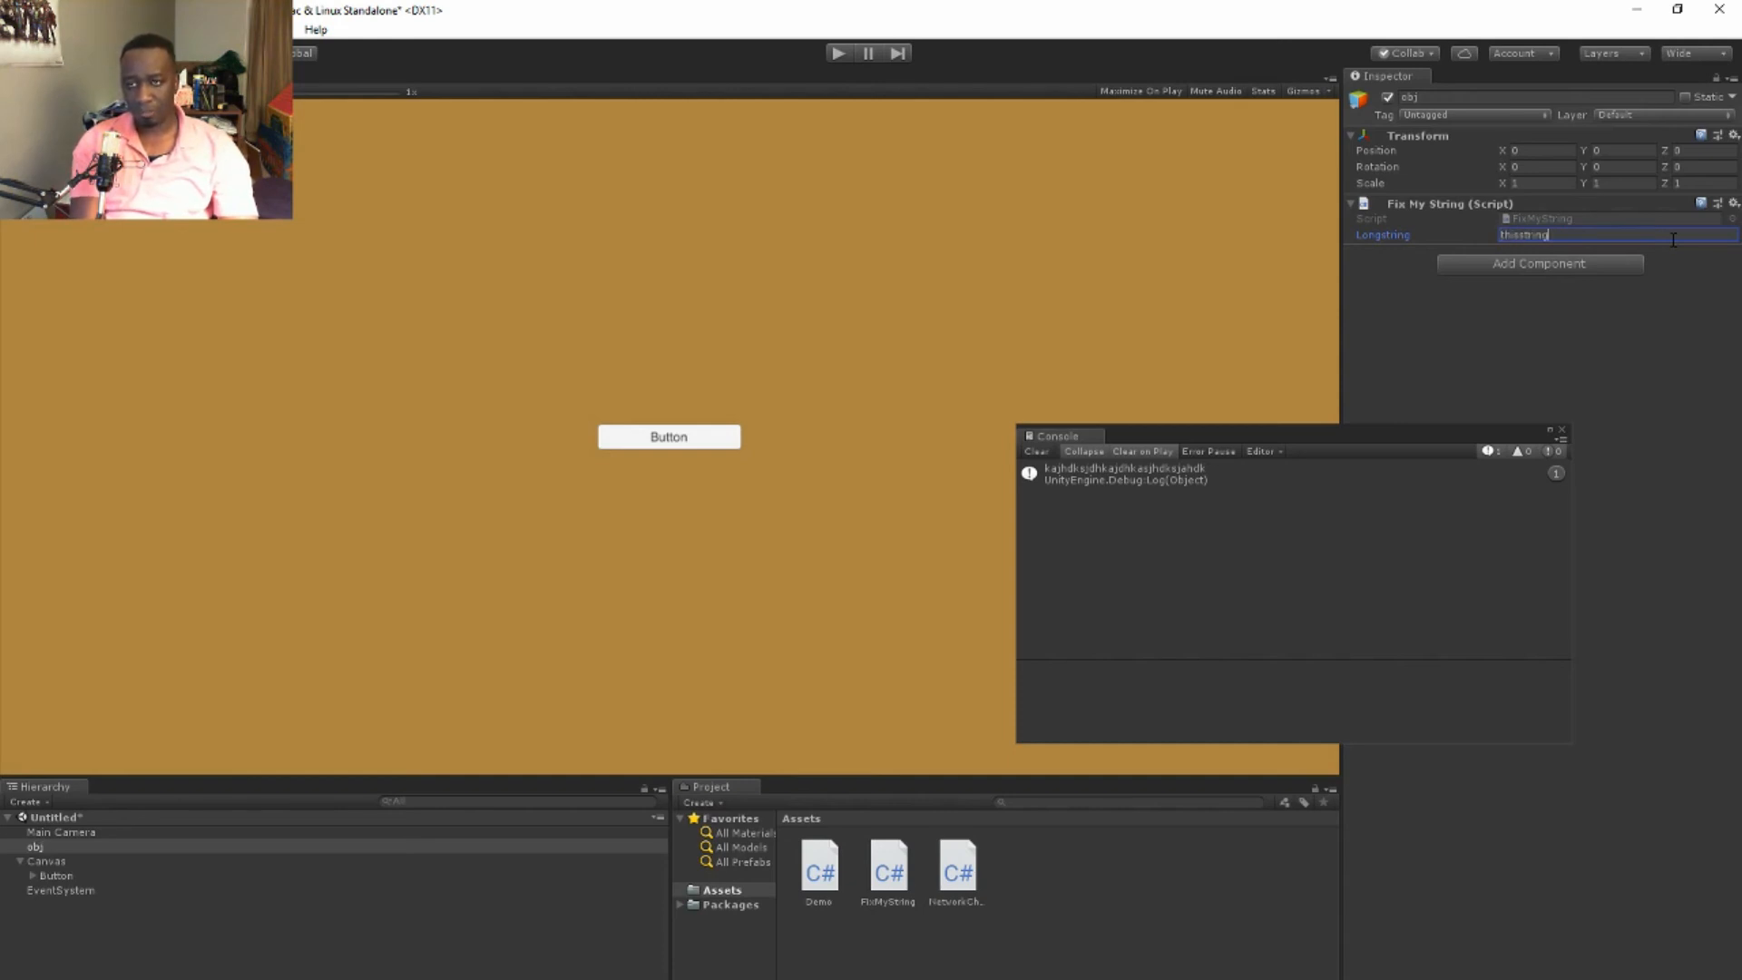
text(ismorethan2)
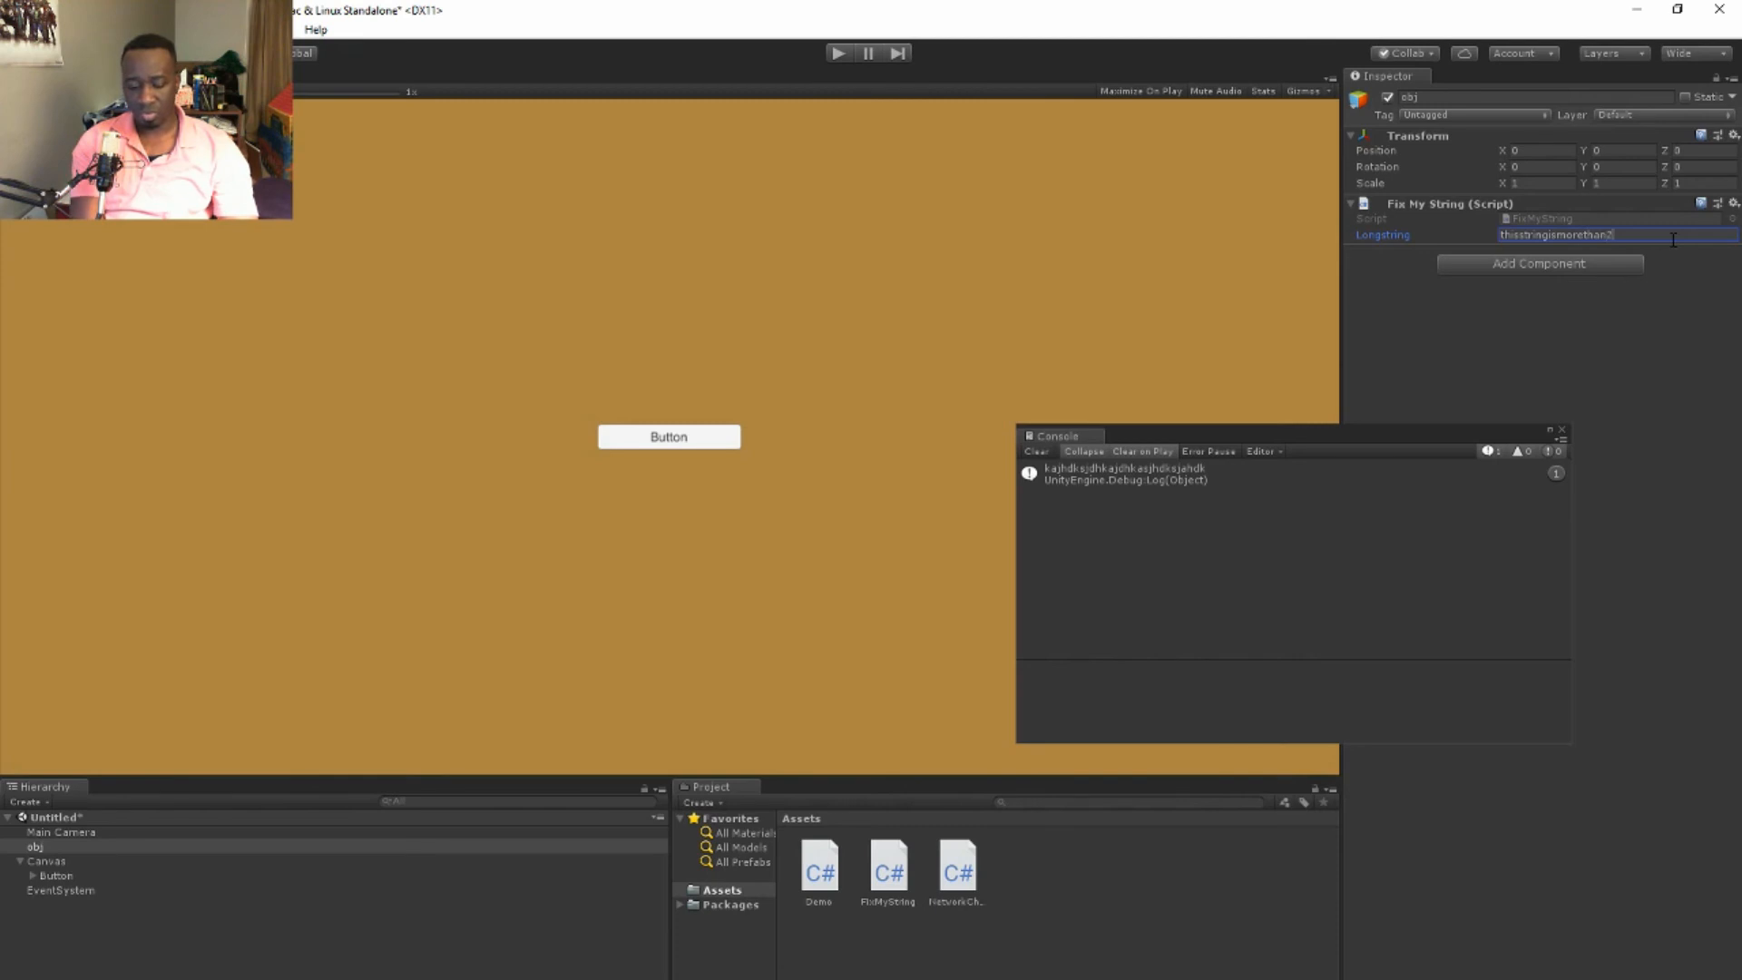
text(5inlenghtIamsureaboutthat)
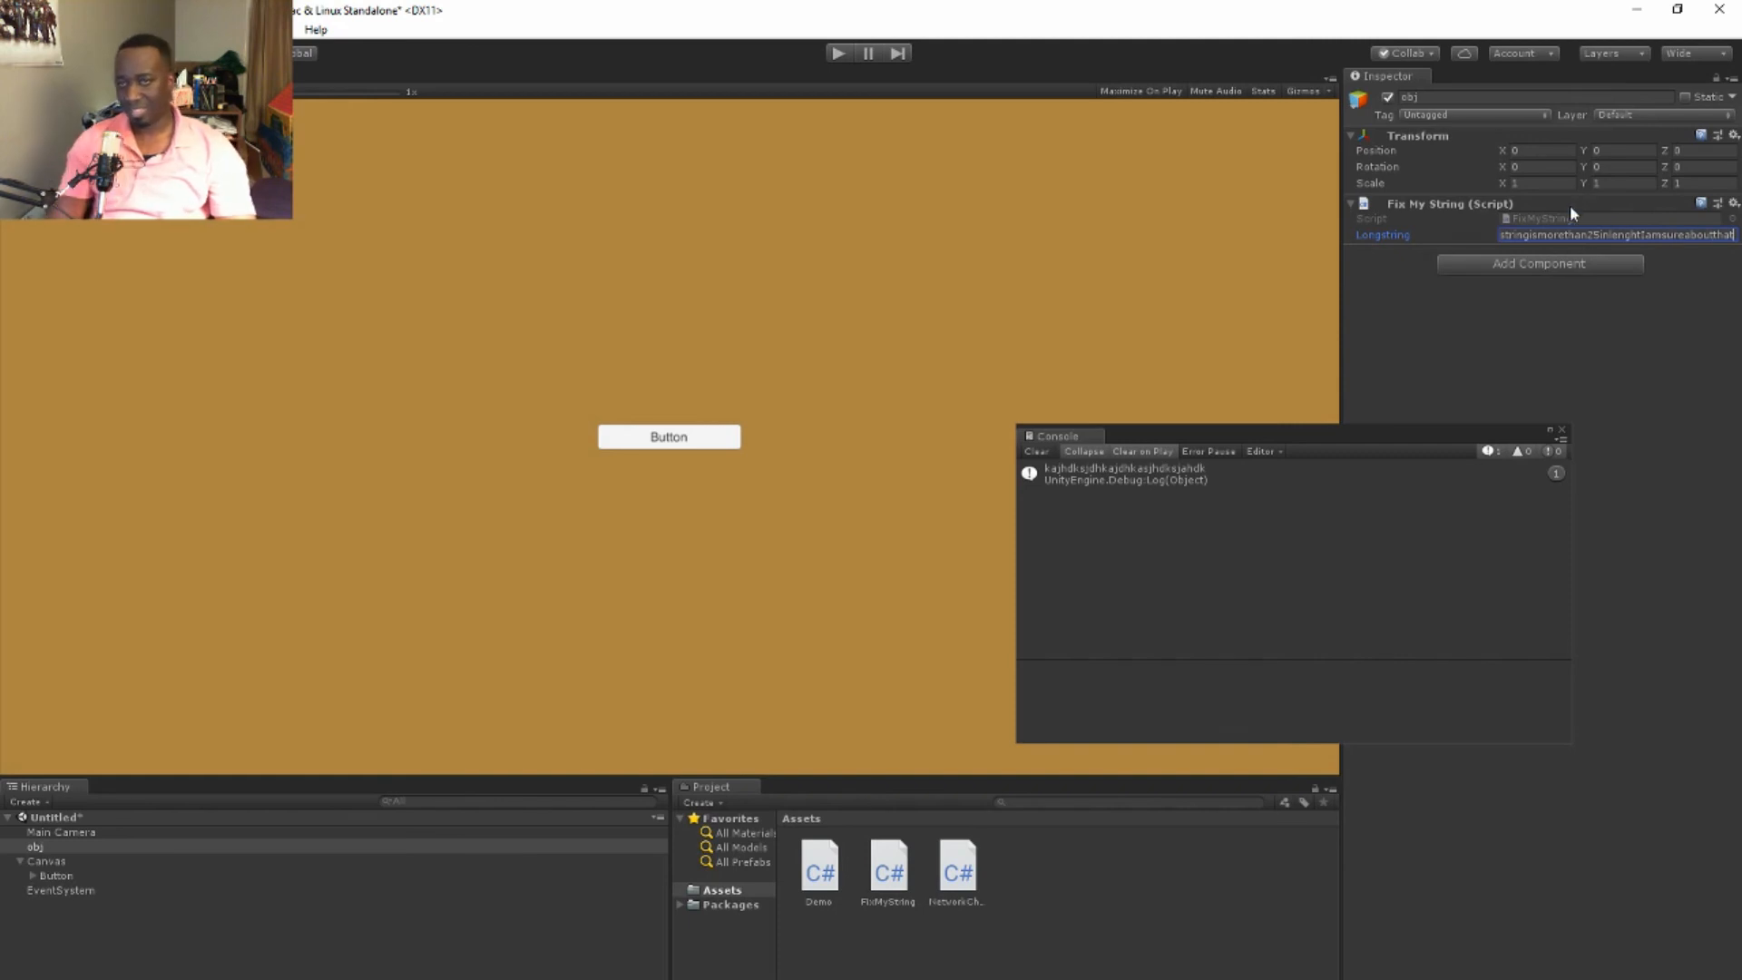
mouse_move(1715, 278)
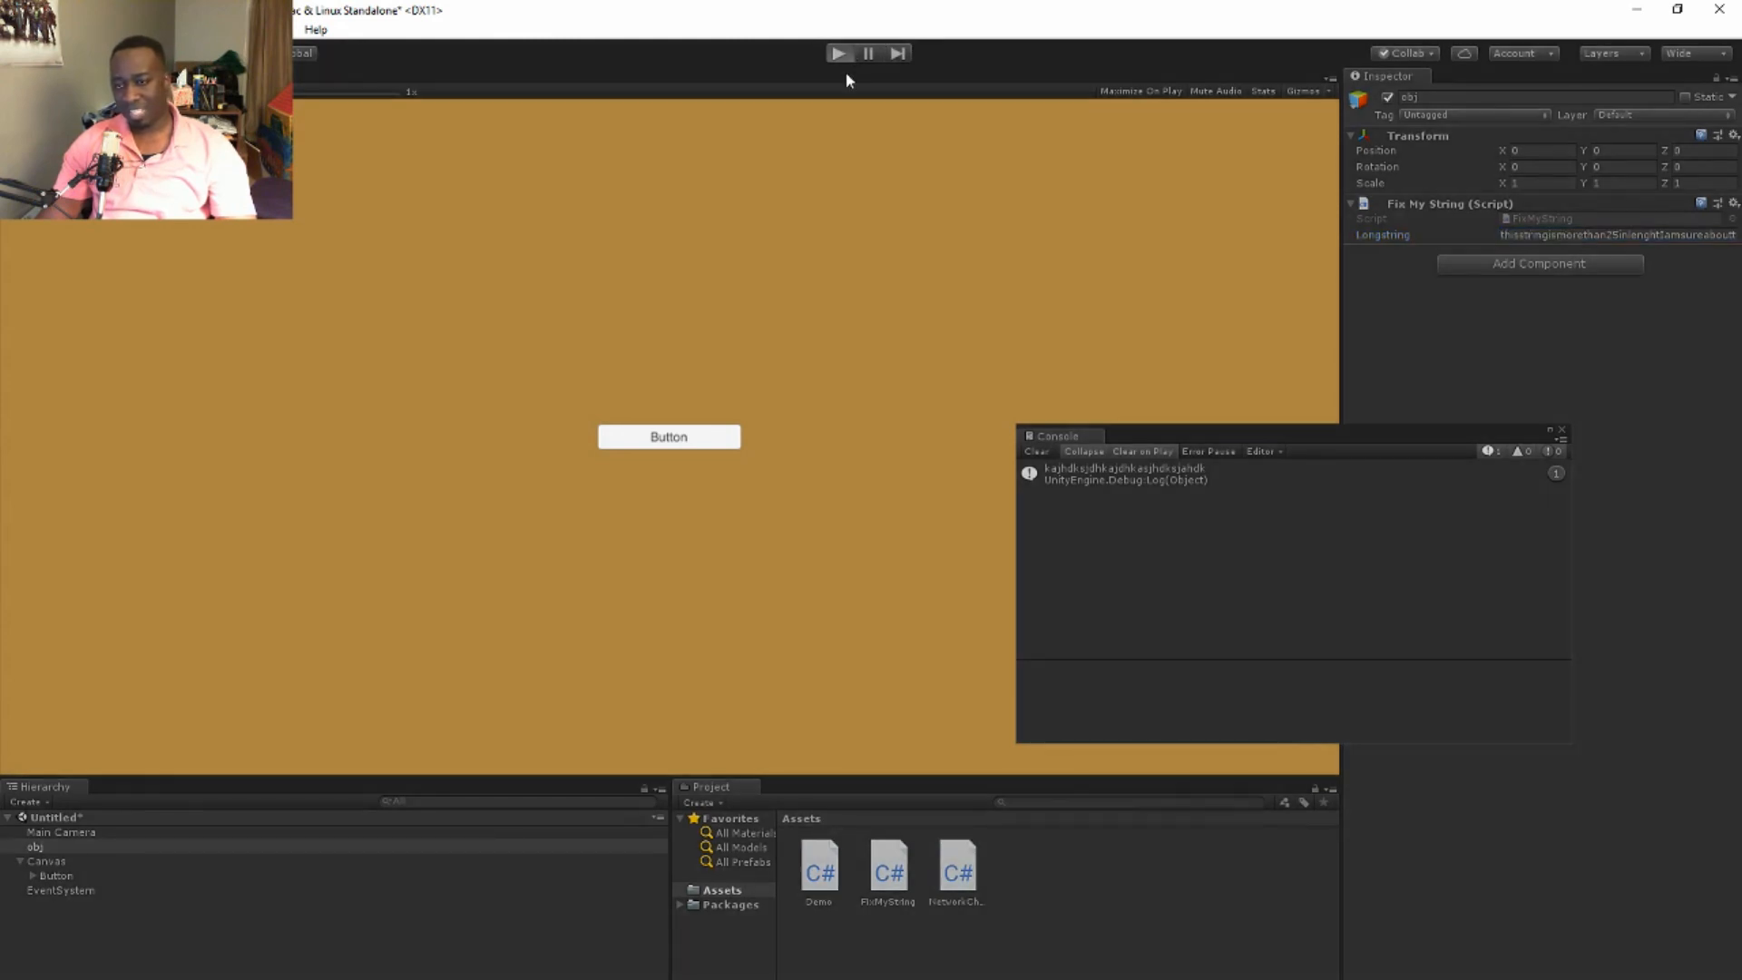
mouse_move(1023, 428)
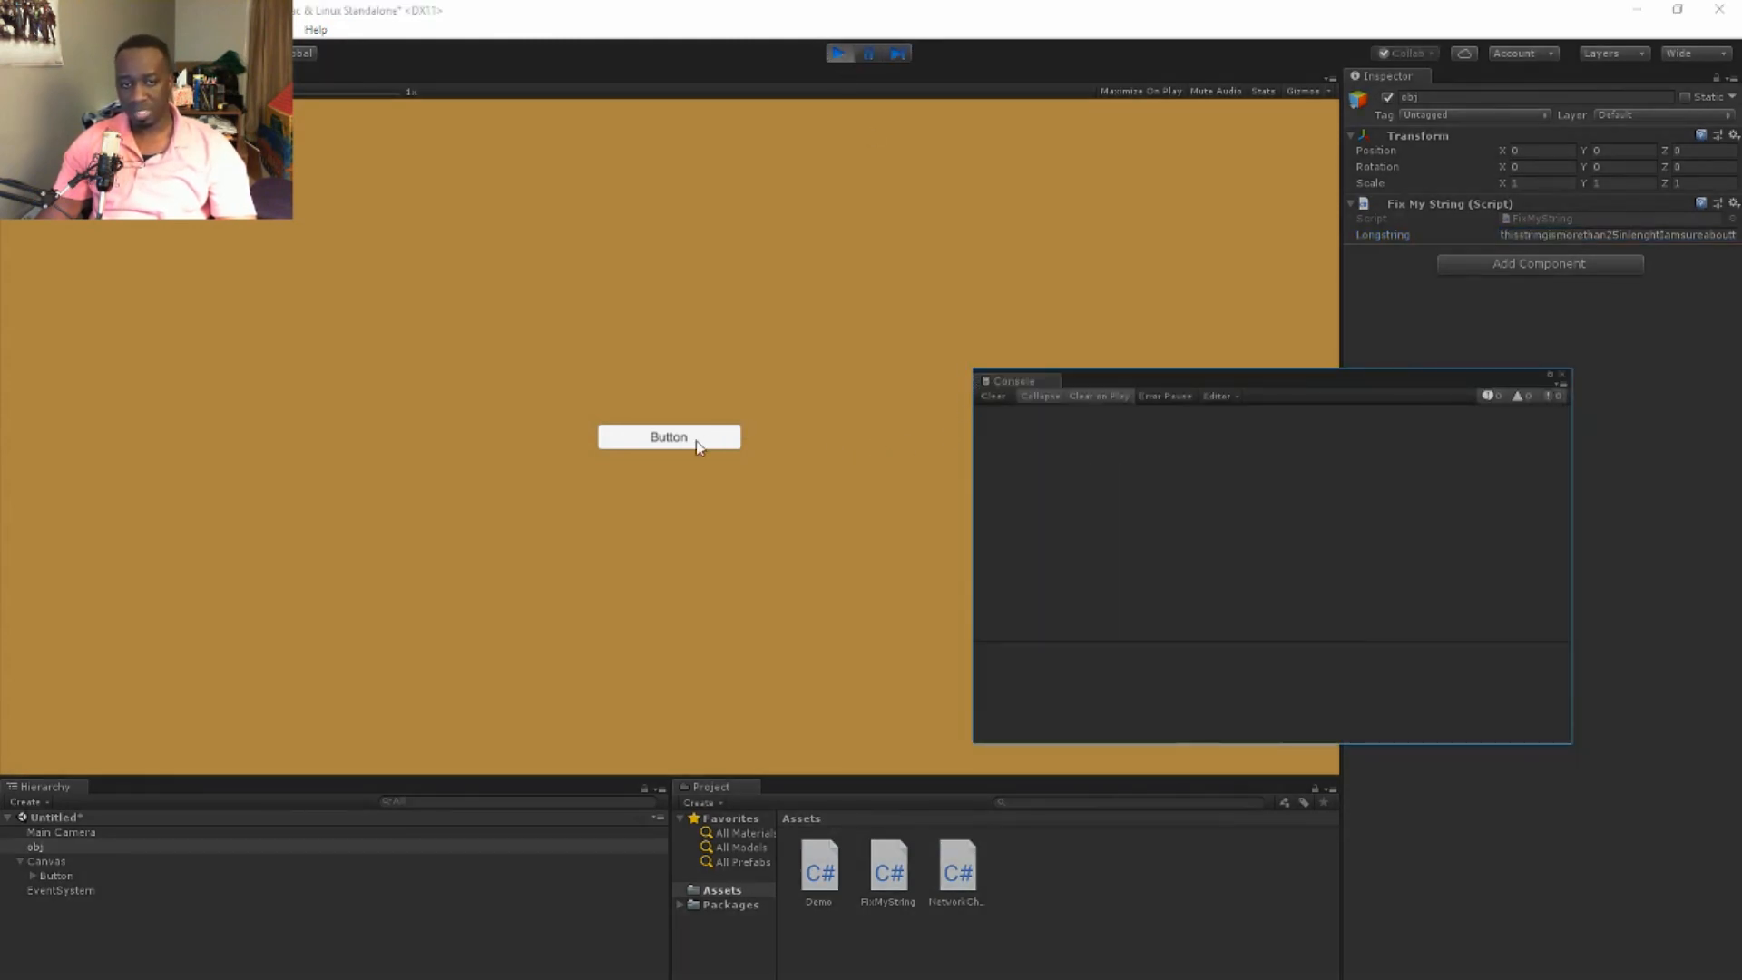
Click the in-game Button so the Console logs thisstringismorethan25inl
click(668, 436)
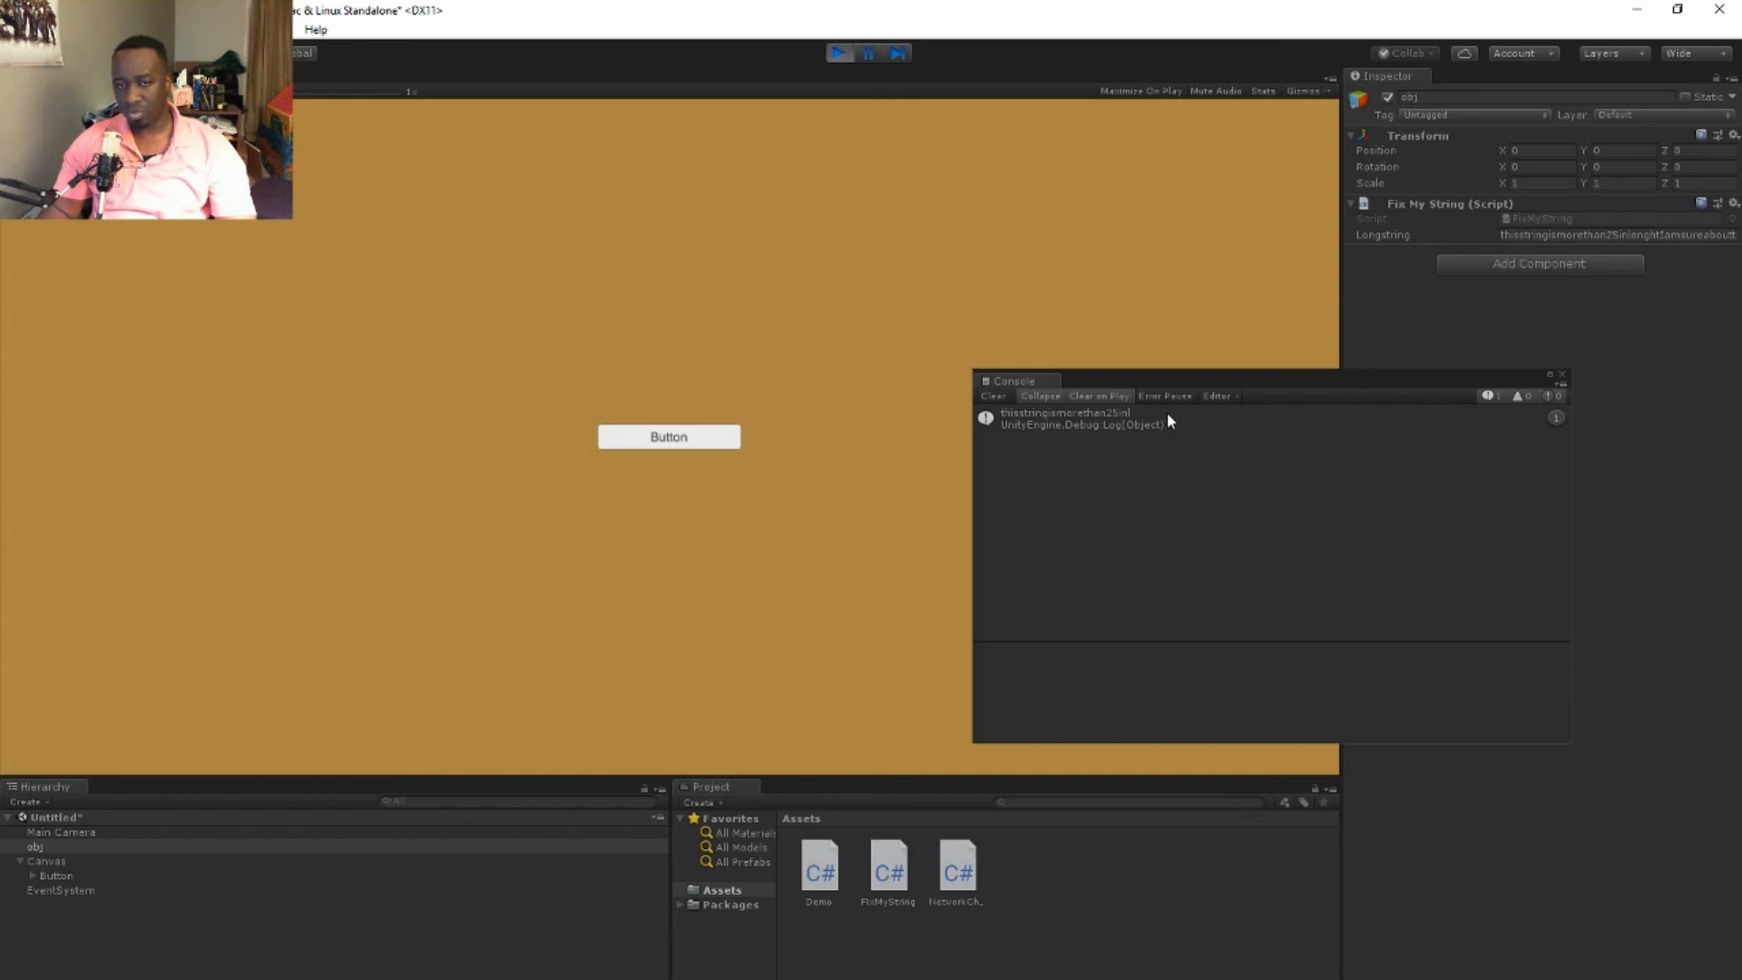
mouse_move(1013, 419)
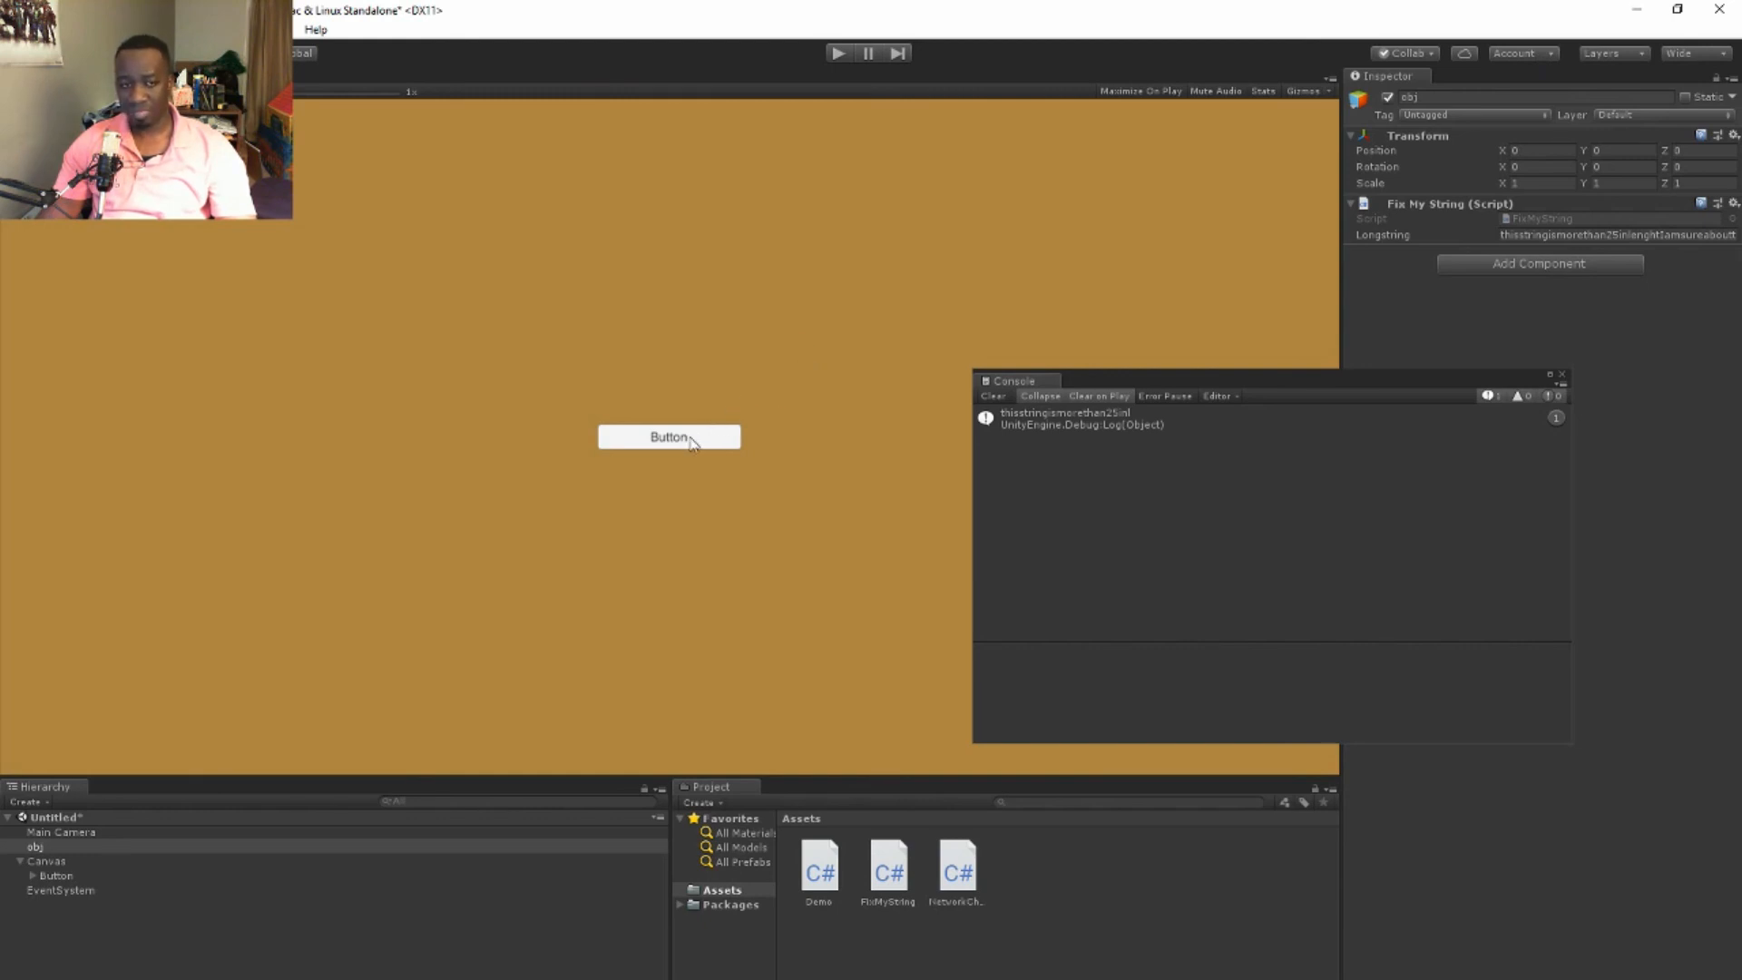
mouse_move(708, 339)
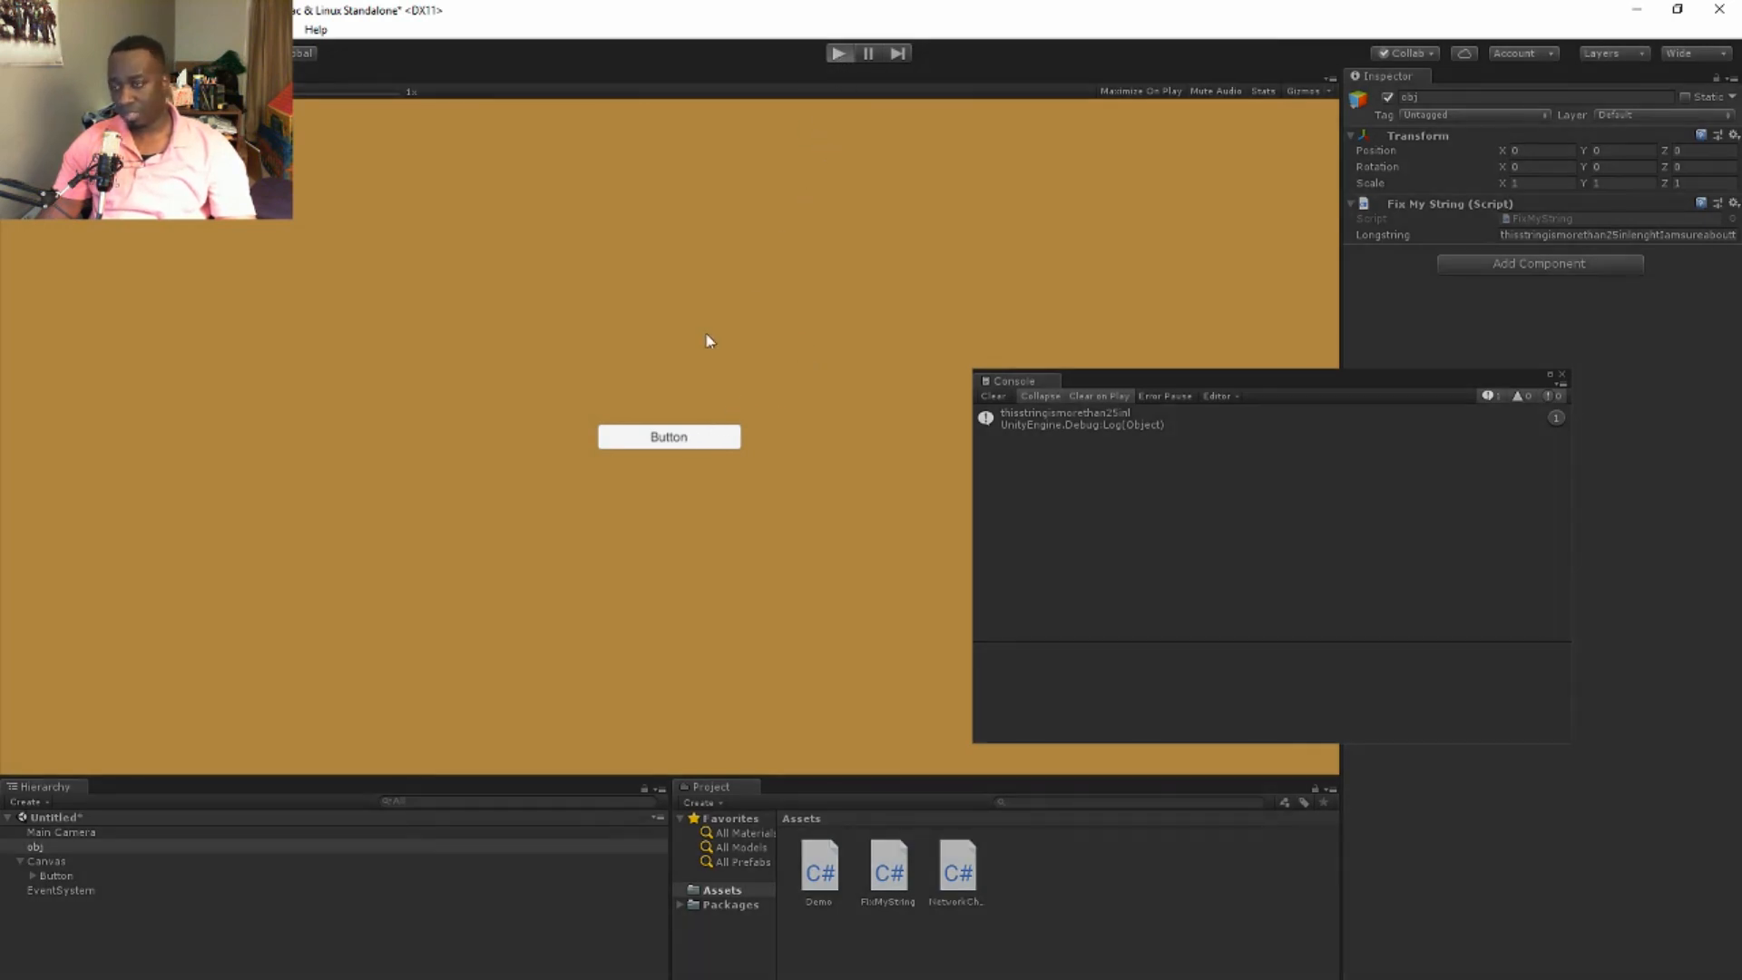
mouse_move(670, 436)
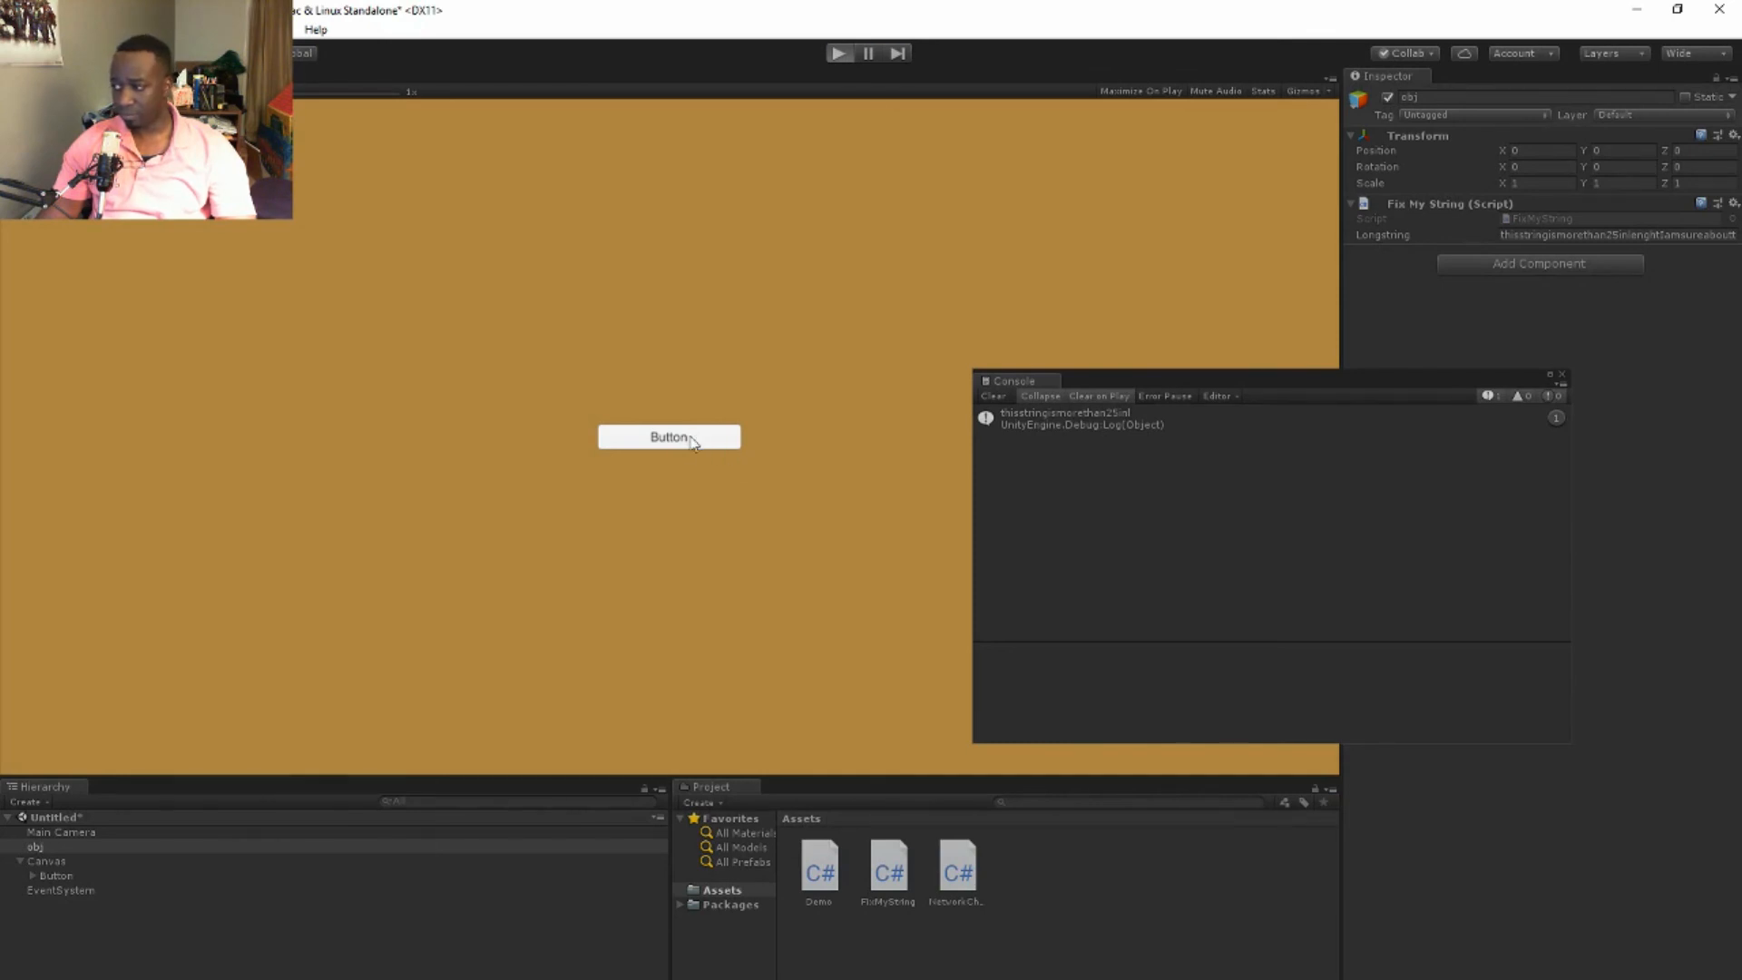
Click the in-game Button again, logging the shorter cut 'thiss' to the Console
click(670, 435)
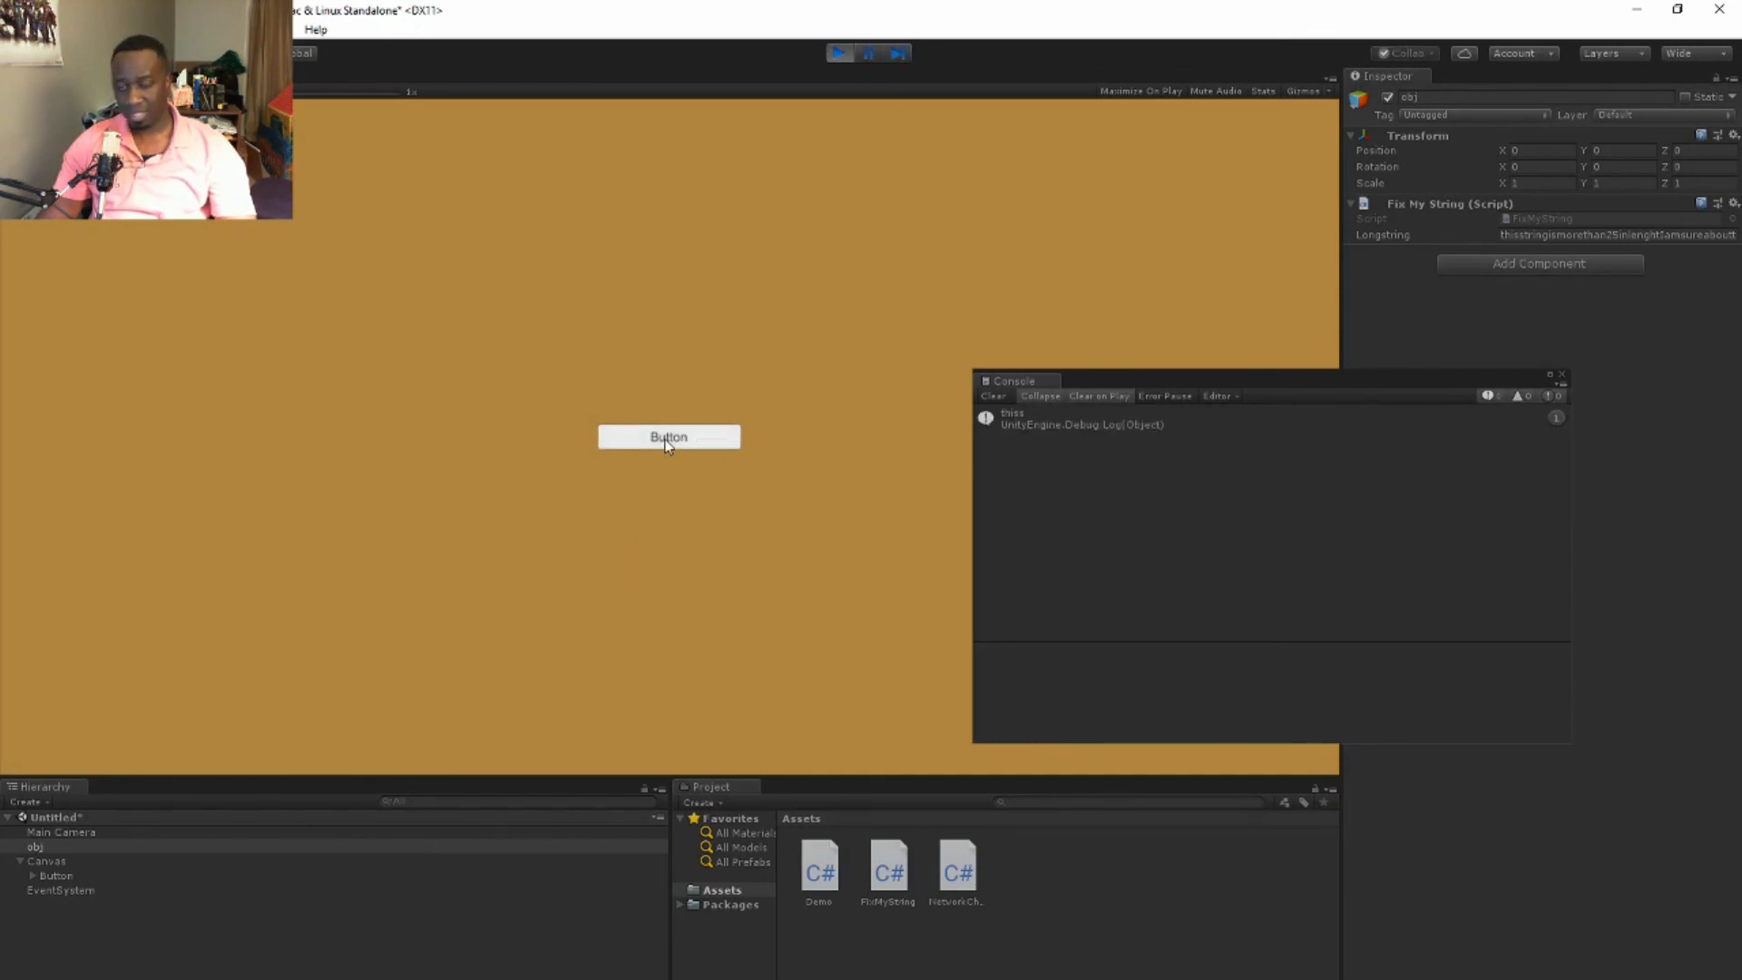
mouse_move(1011, 422)
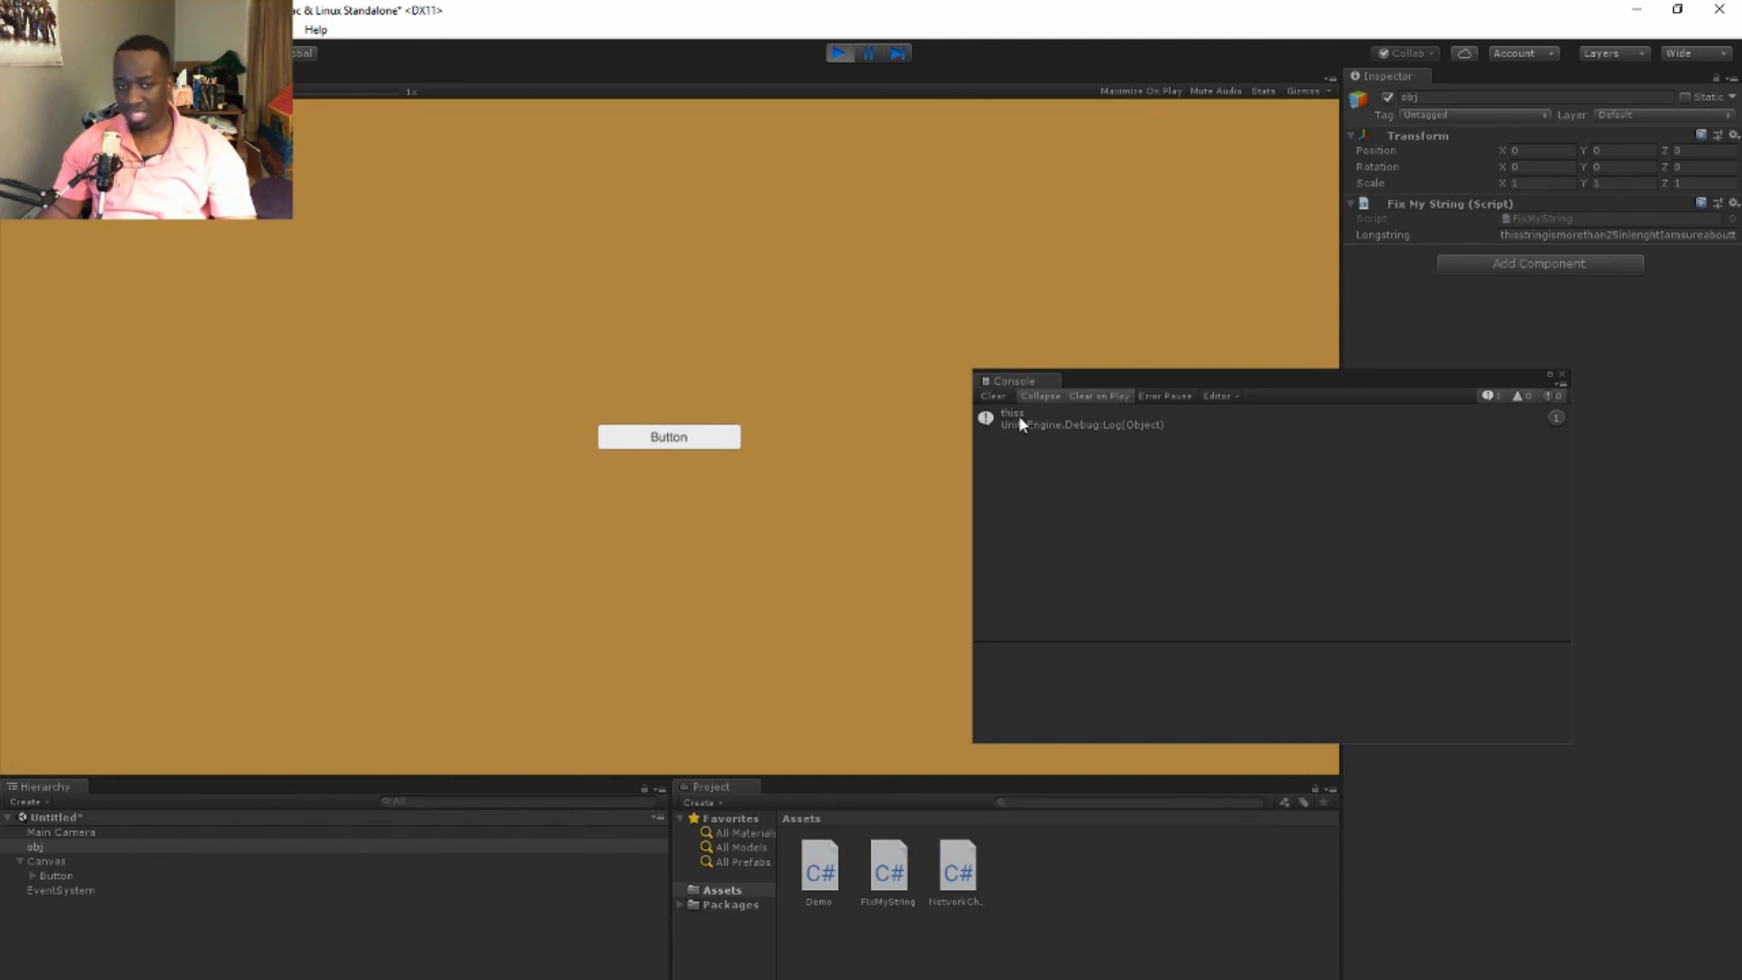
mouse_move(1248, 472)
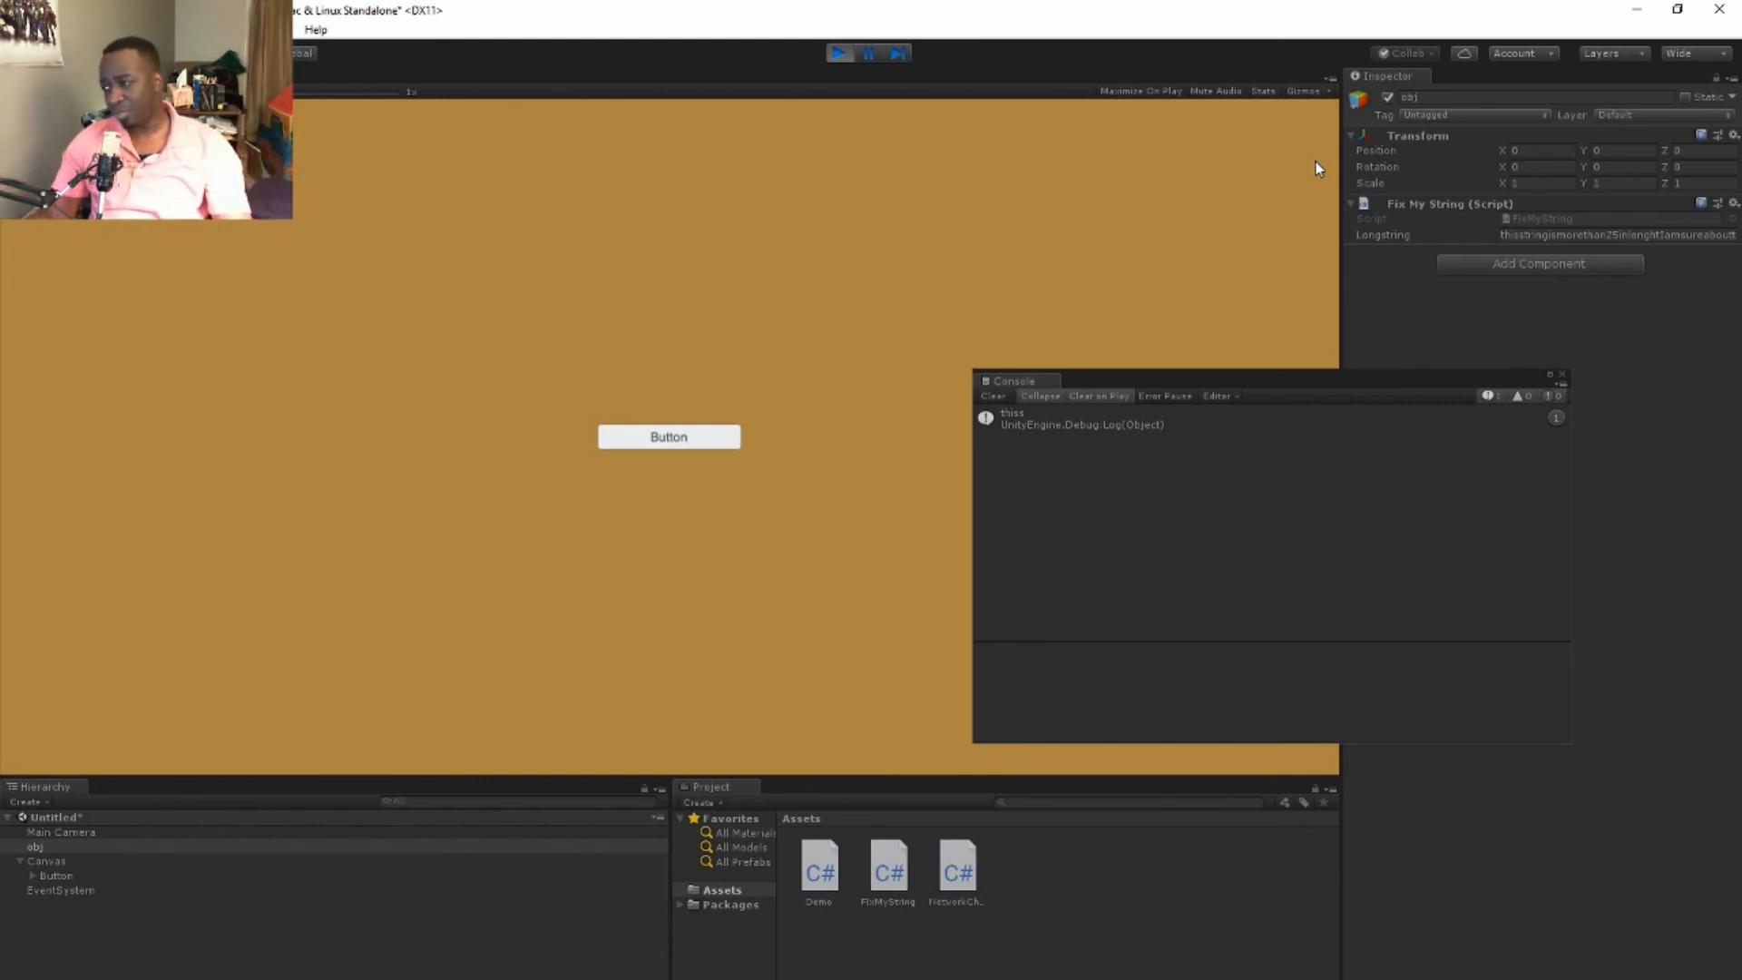
mouse_move(1303, 332)
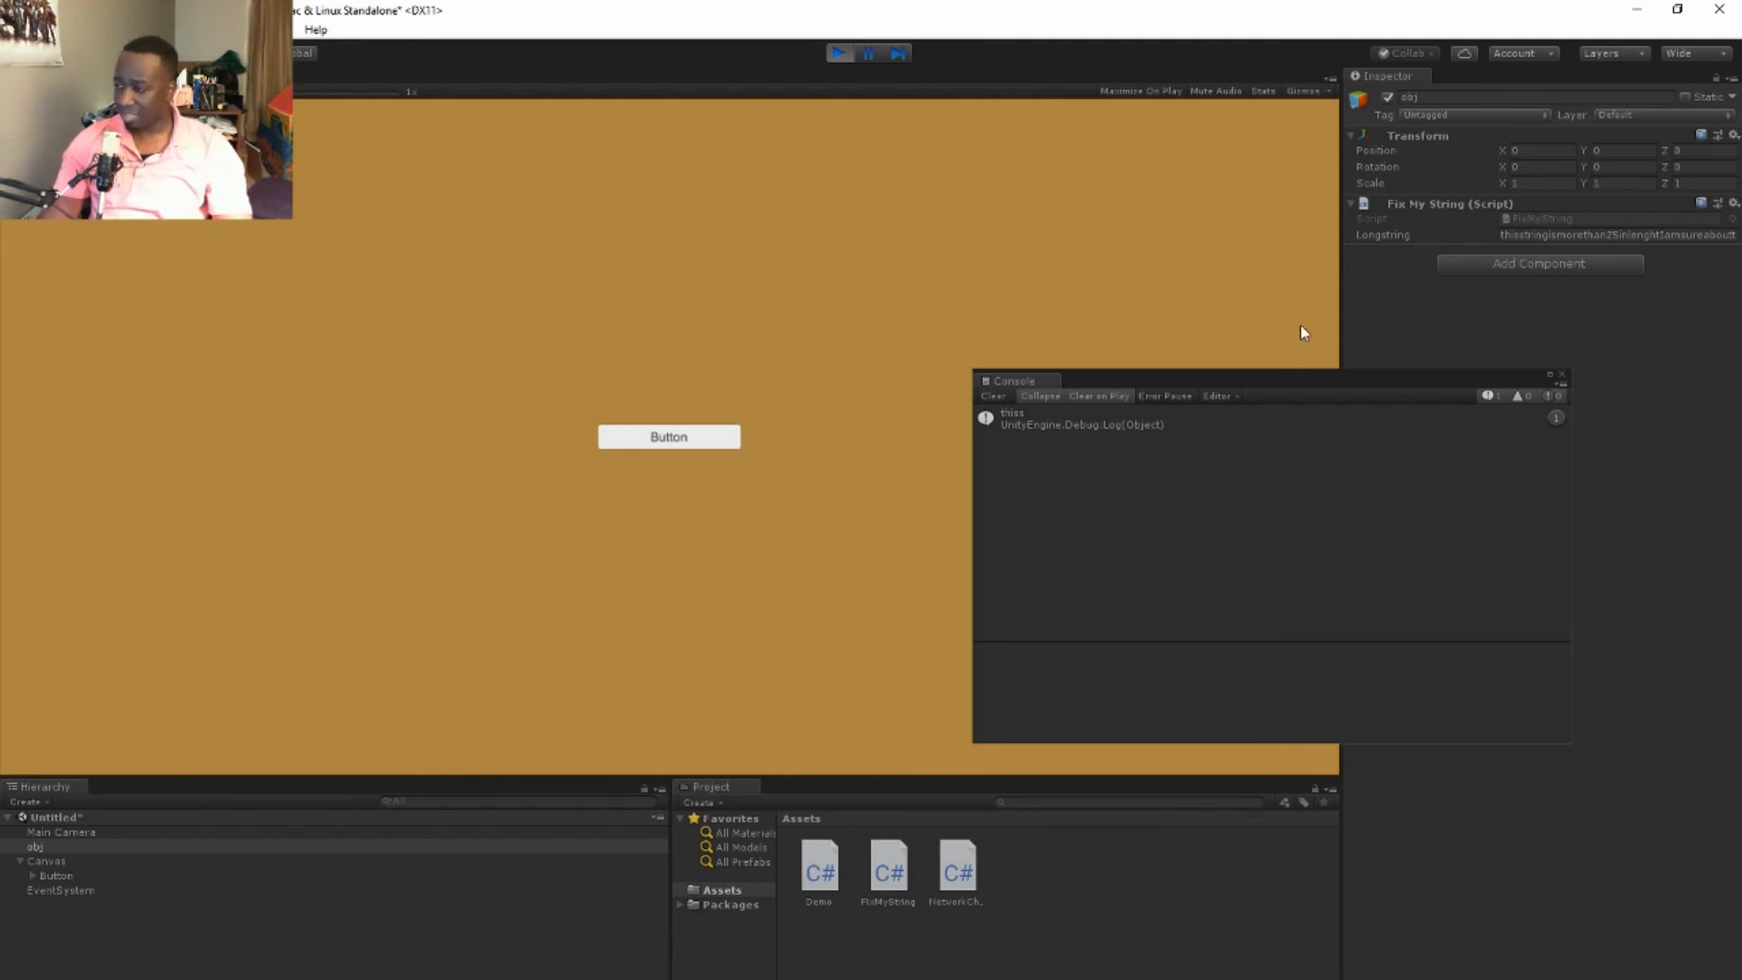
mouse_move(1263, 309)
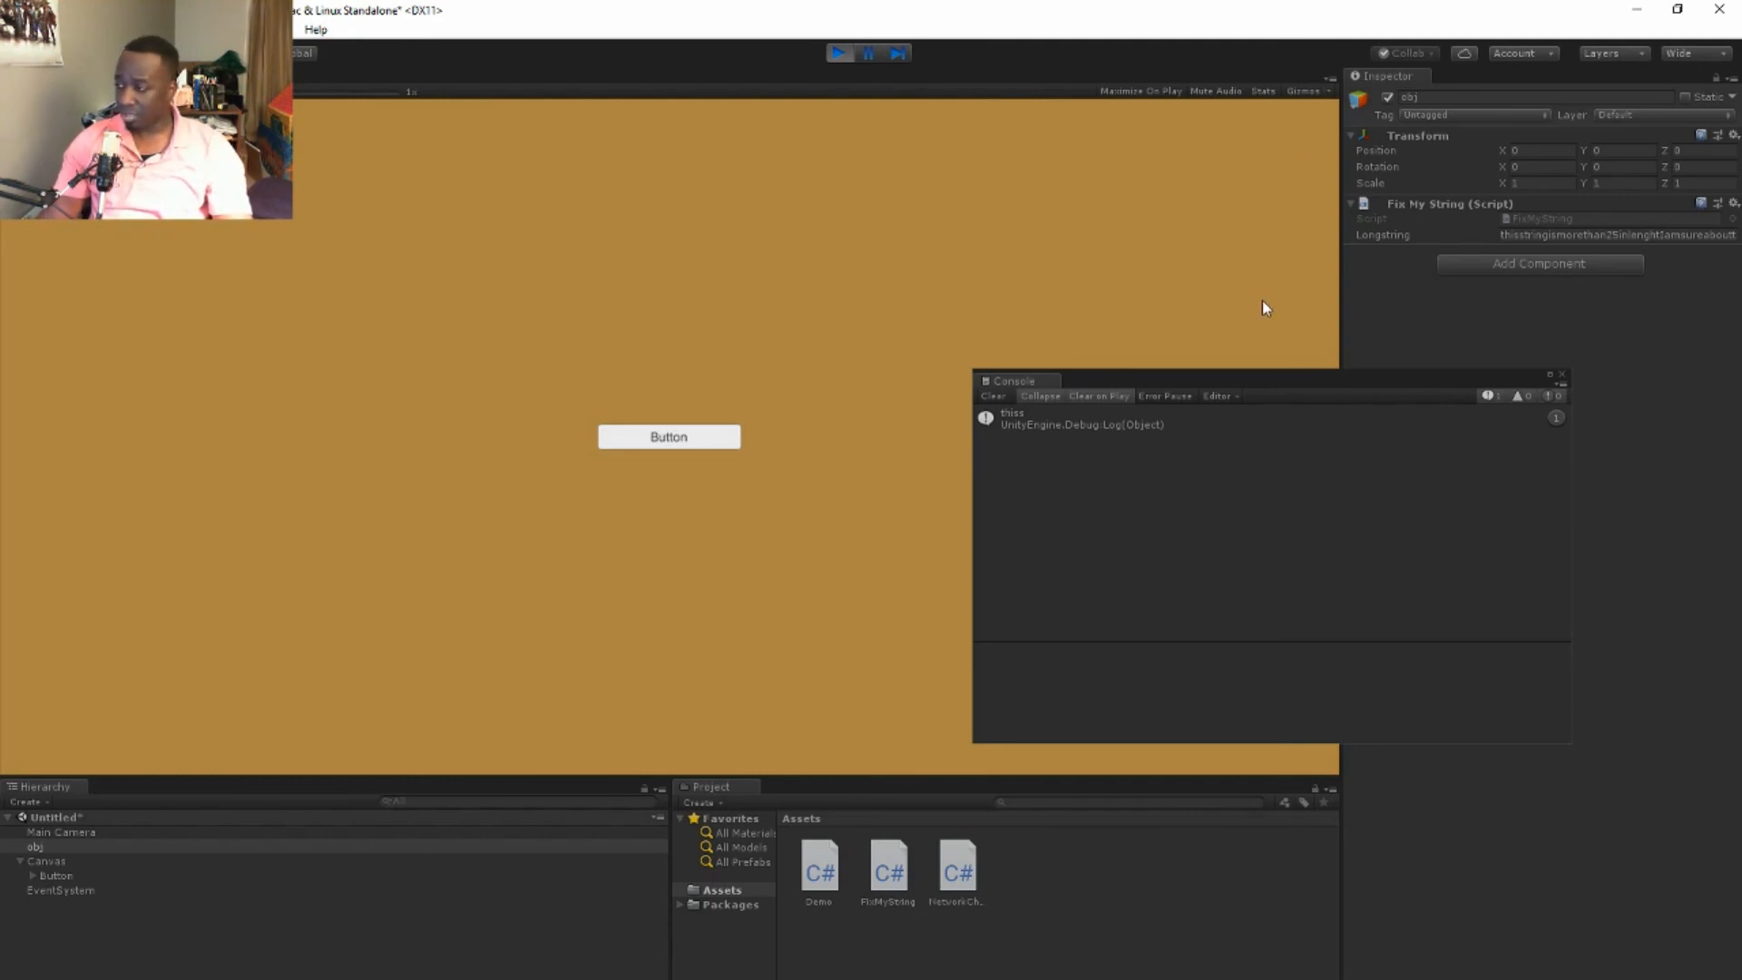
mouse_move(1259, 309)
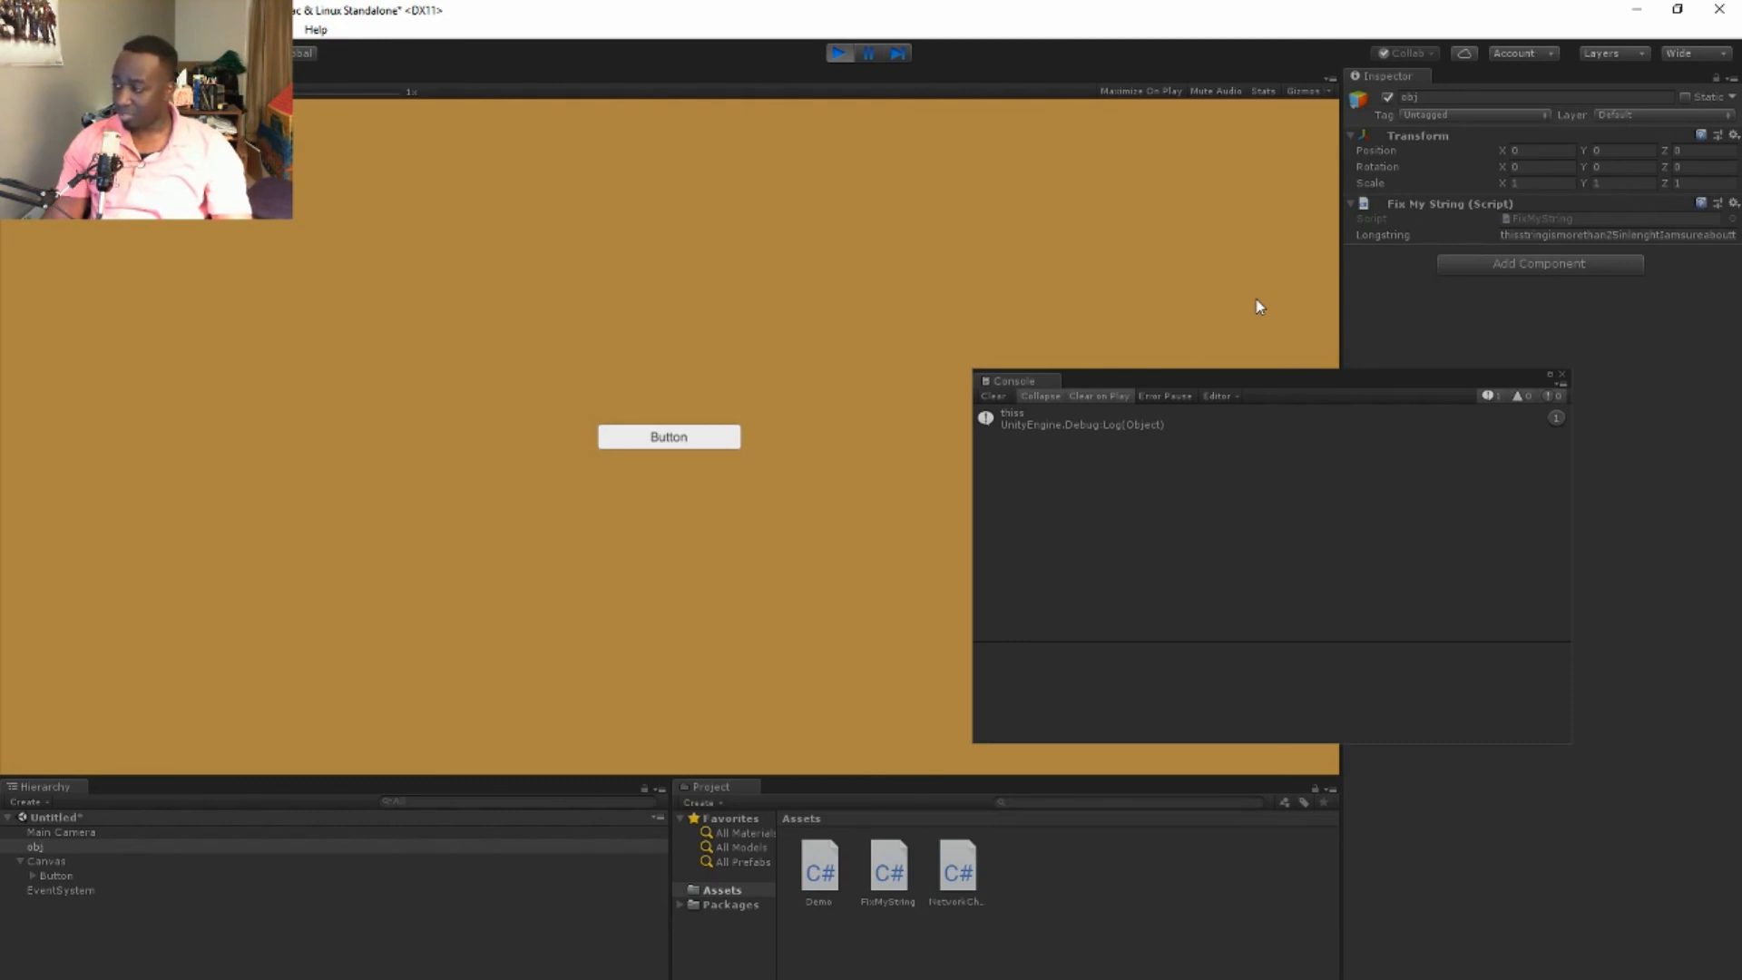
mouse_move(1372, 452)
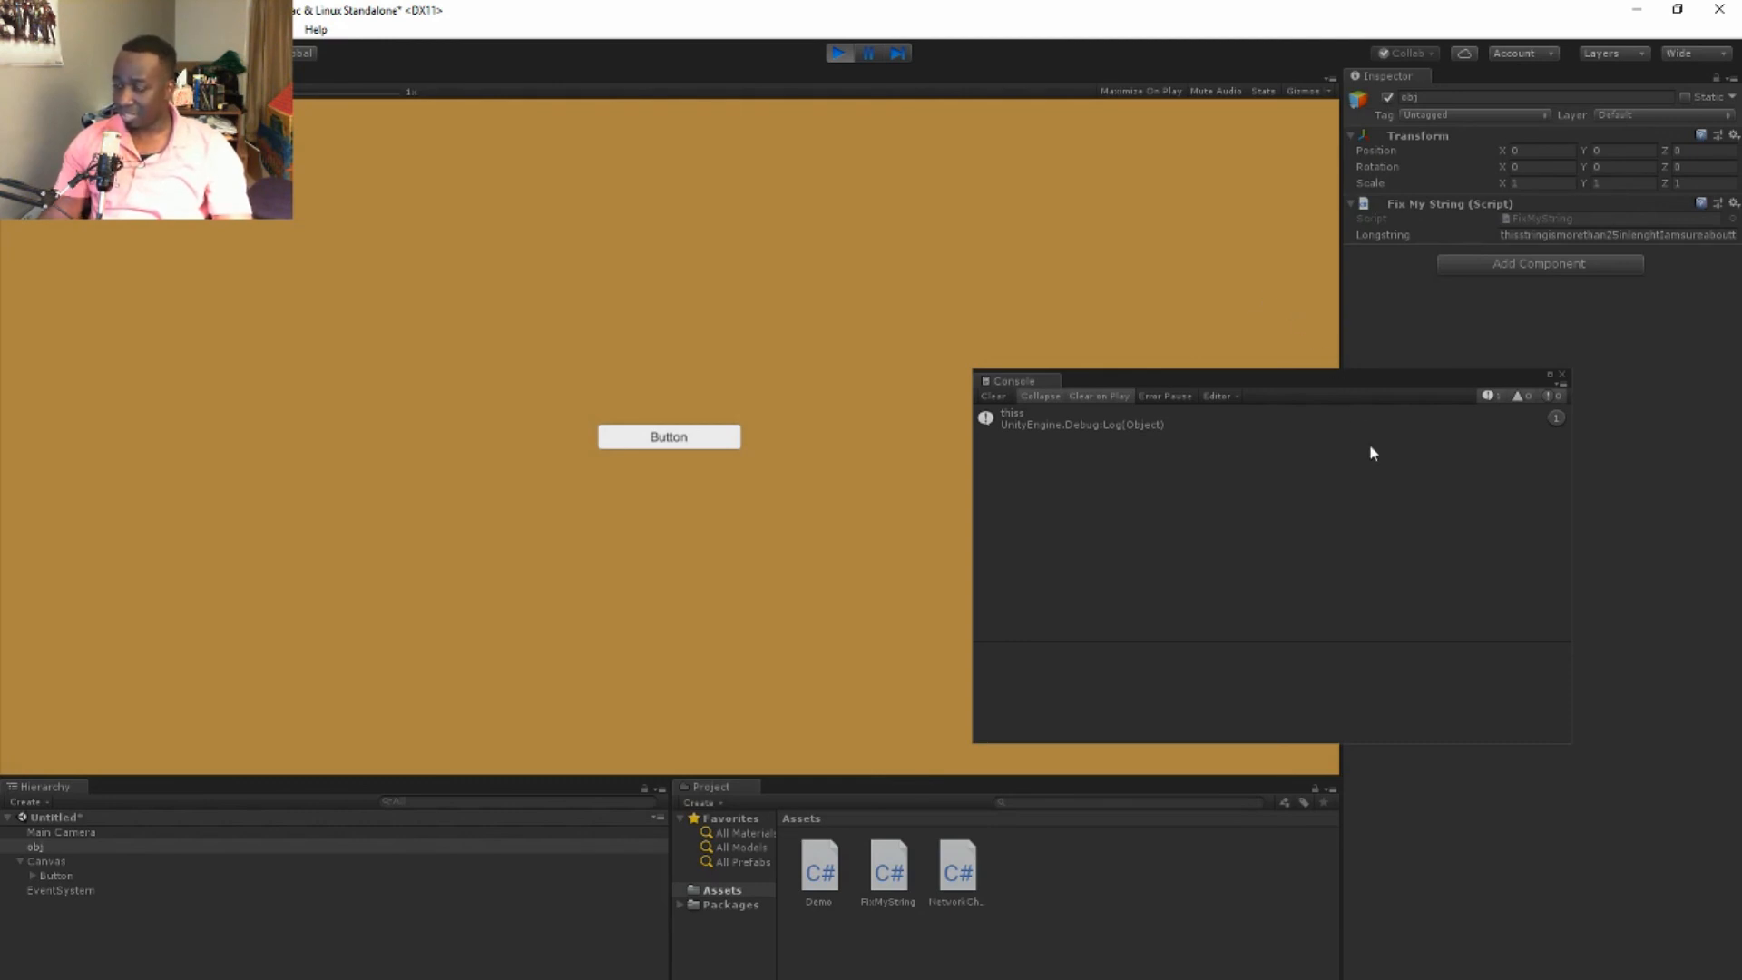
mouse_move(1426, 465)
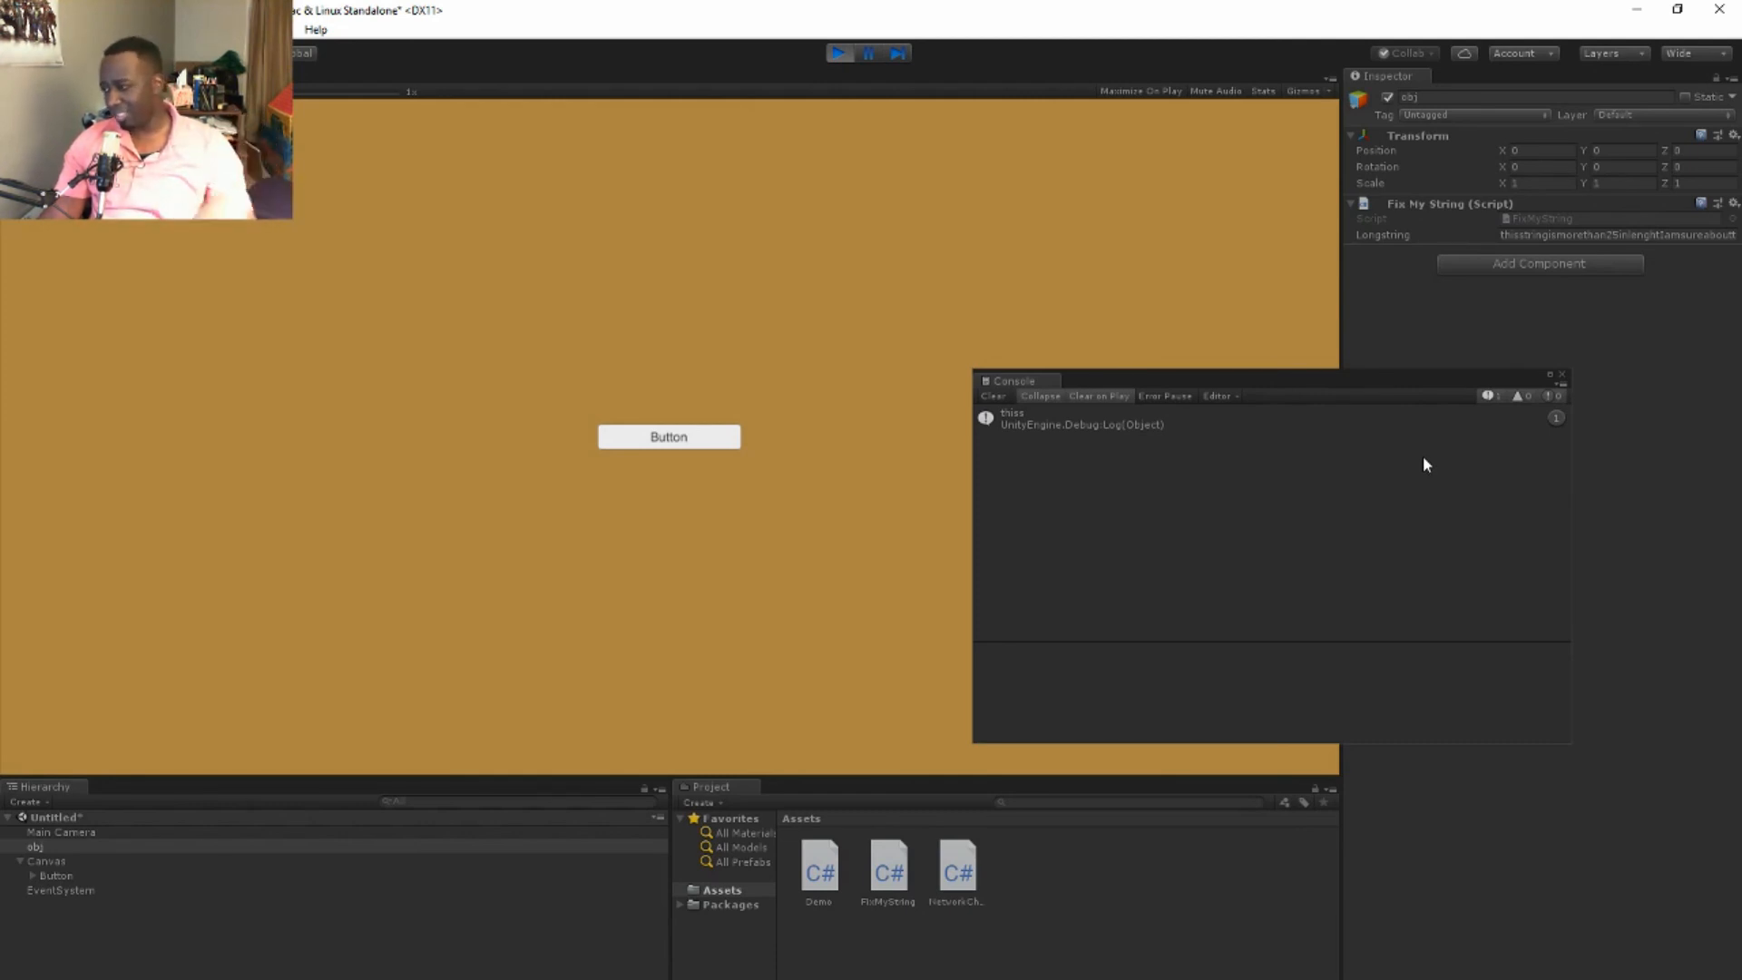
mouse_move(1340, 566)
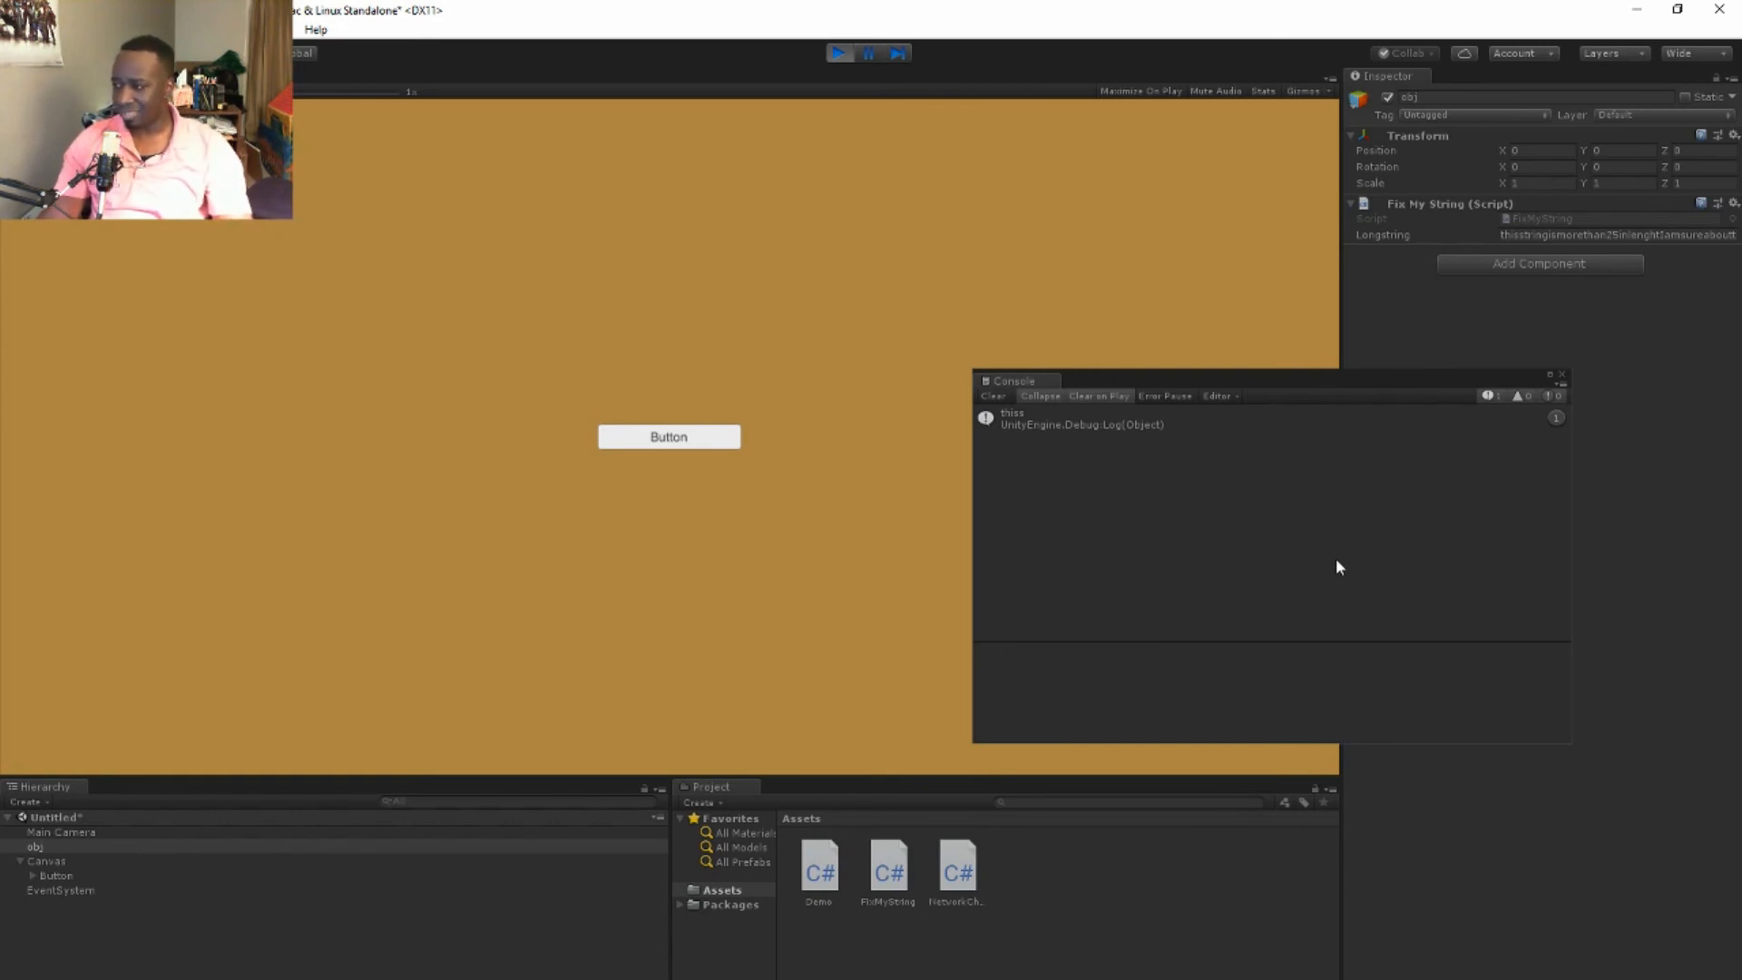